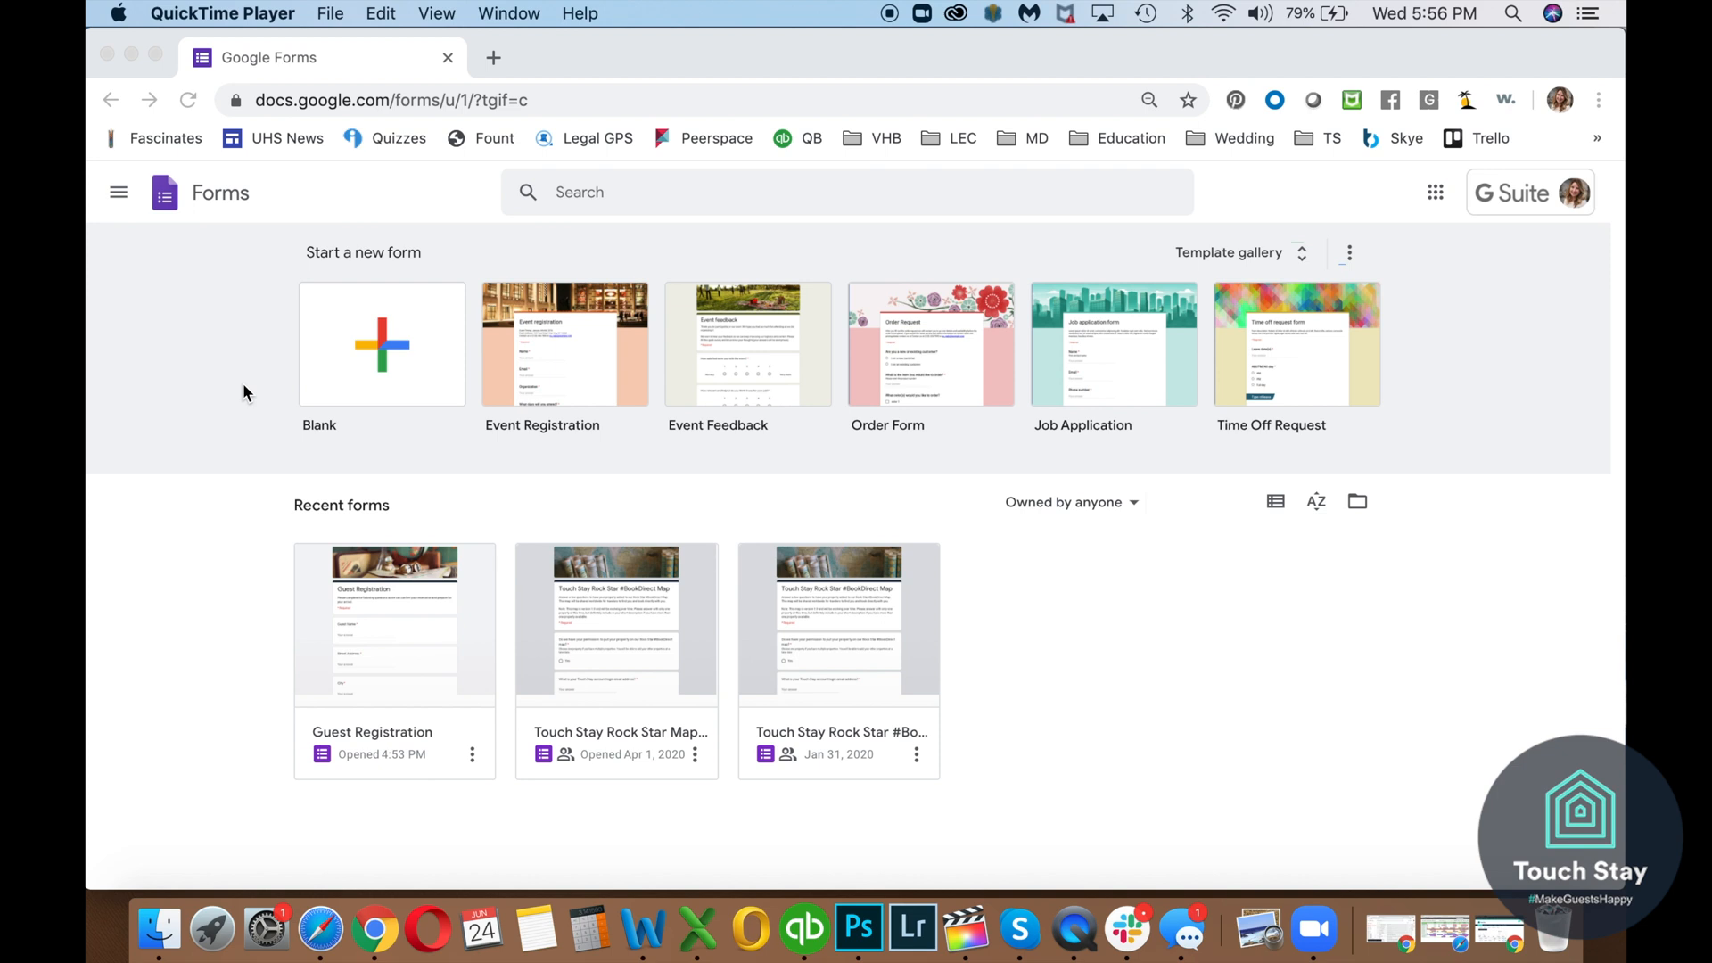
pyautogui.moveTo(1344, 221)
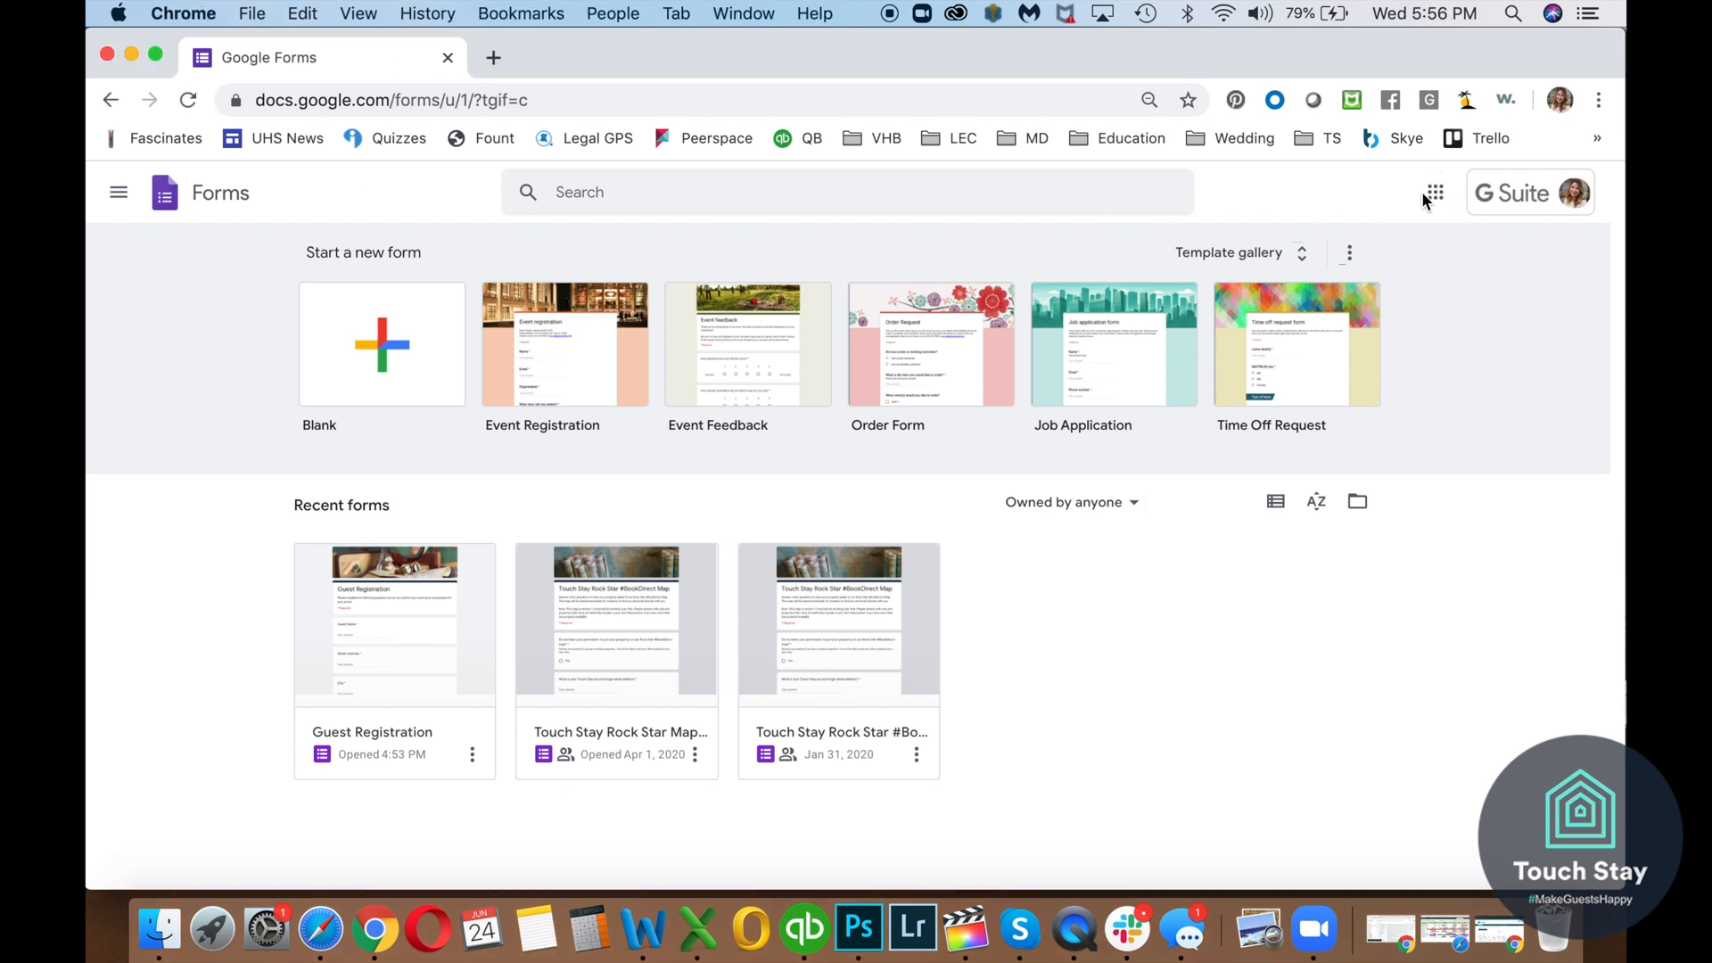
pyautogui.moveTo(1432, 192)
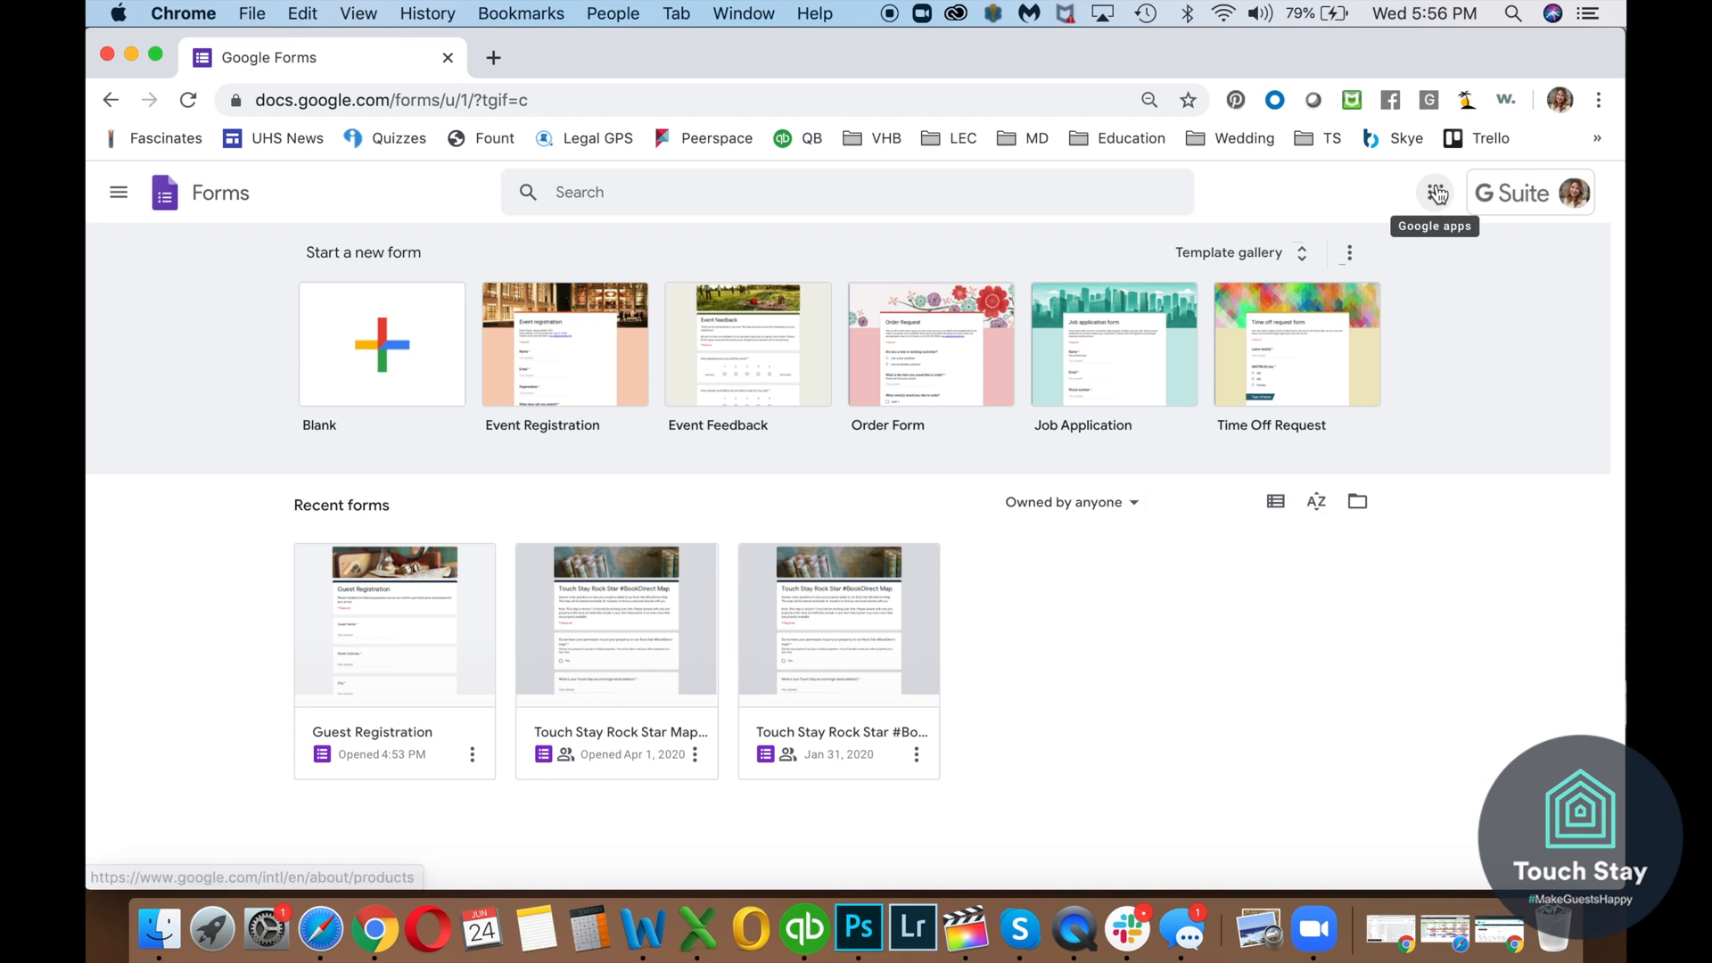
# Launch Google Forms in a new tab from the Google apps grid.
pyautogui.click(1434, 193)
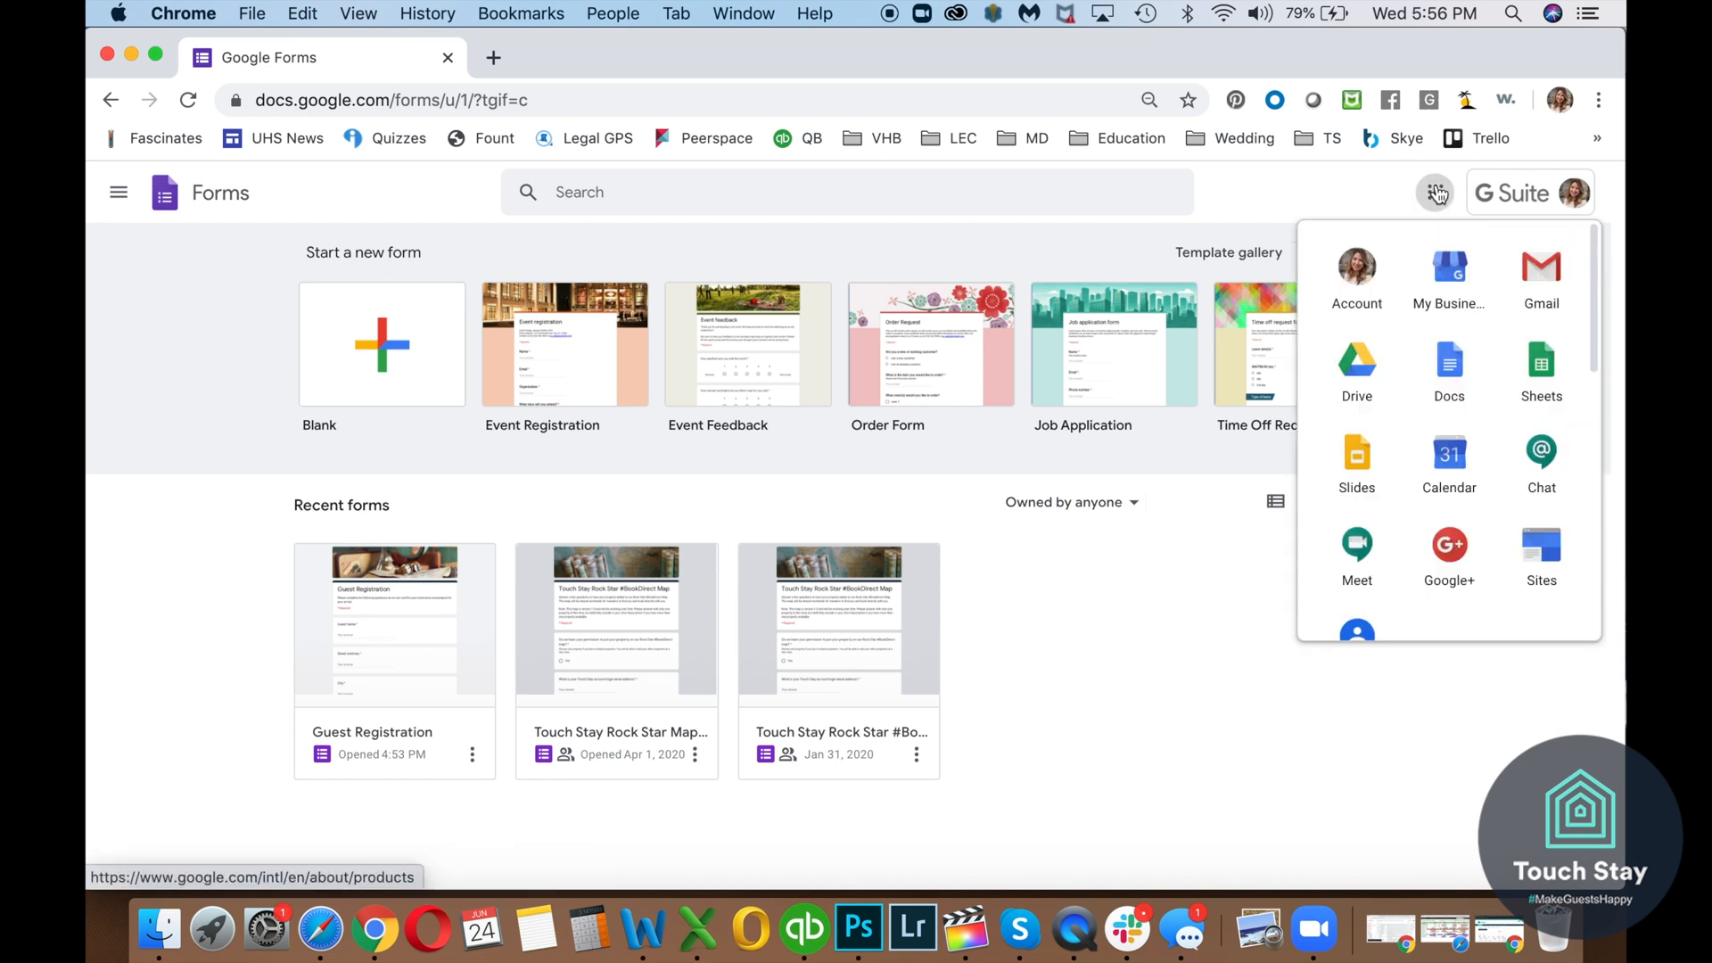
pyautogui.moveTo(1393, 294)
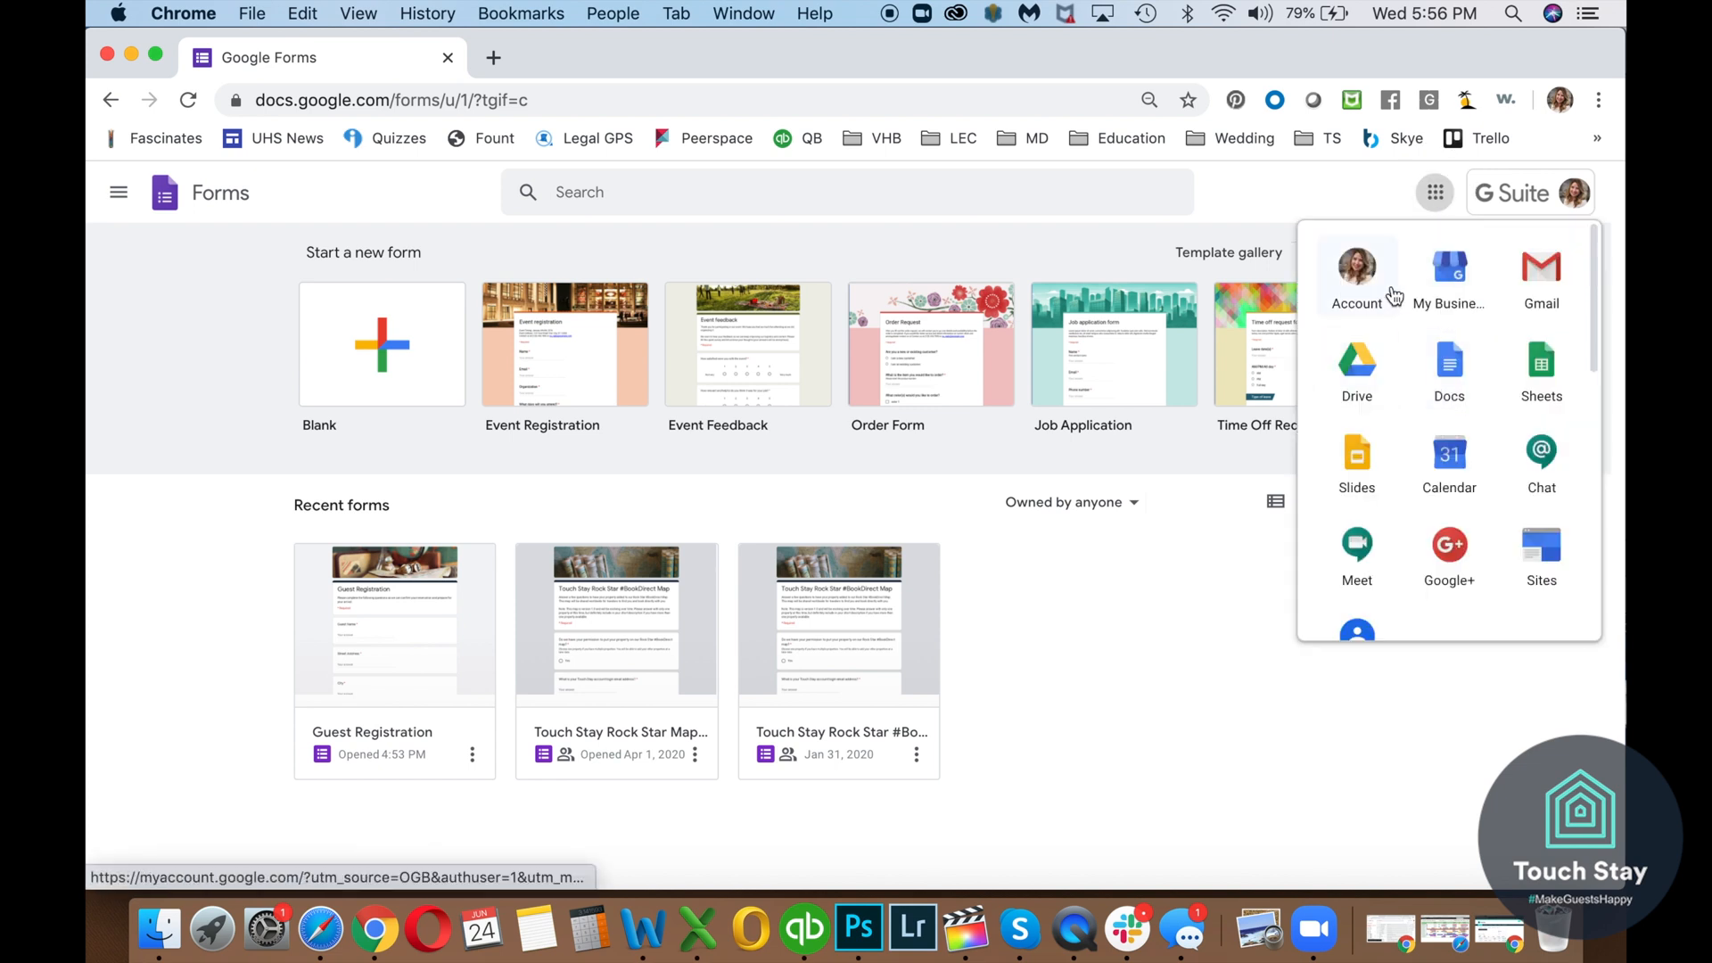
pyautogui.scroll(-3)
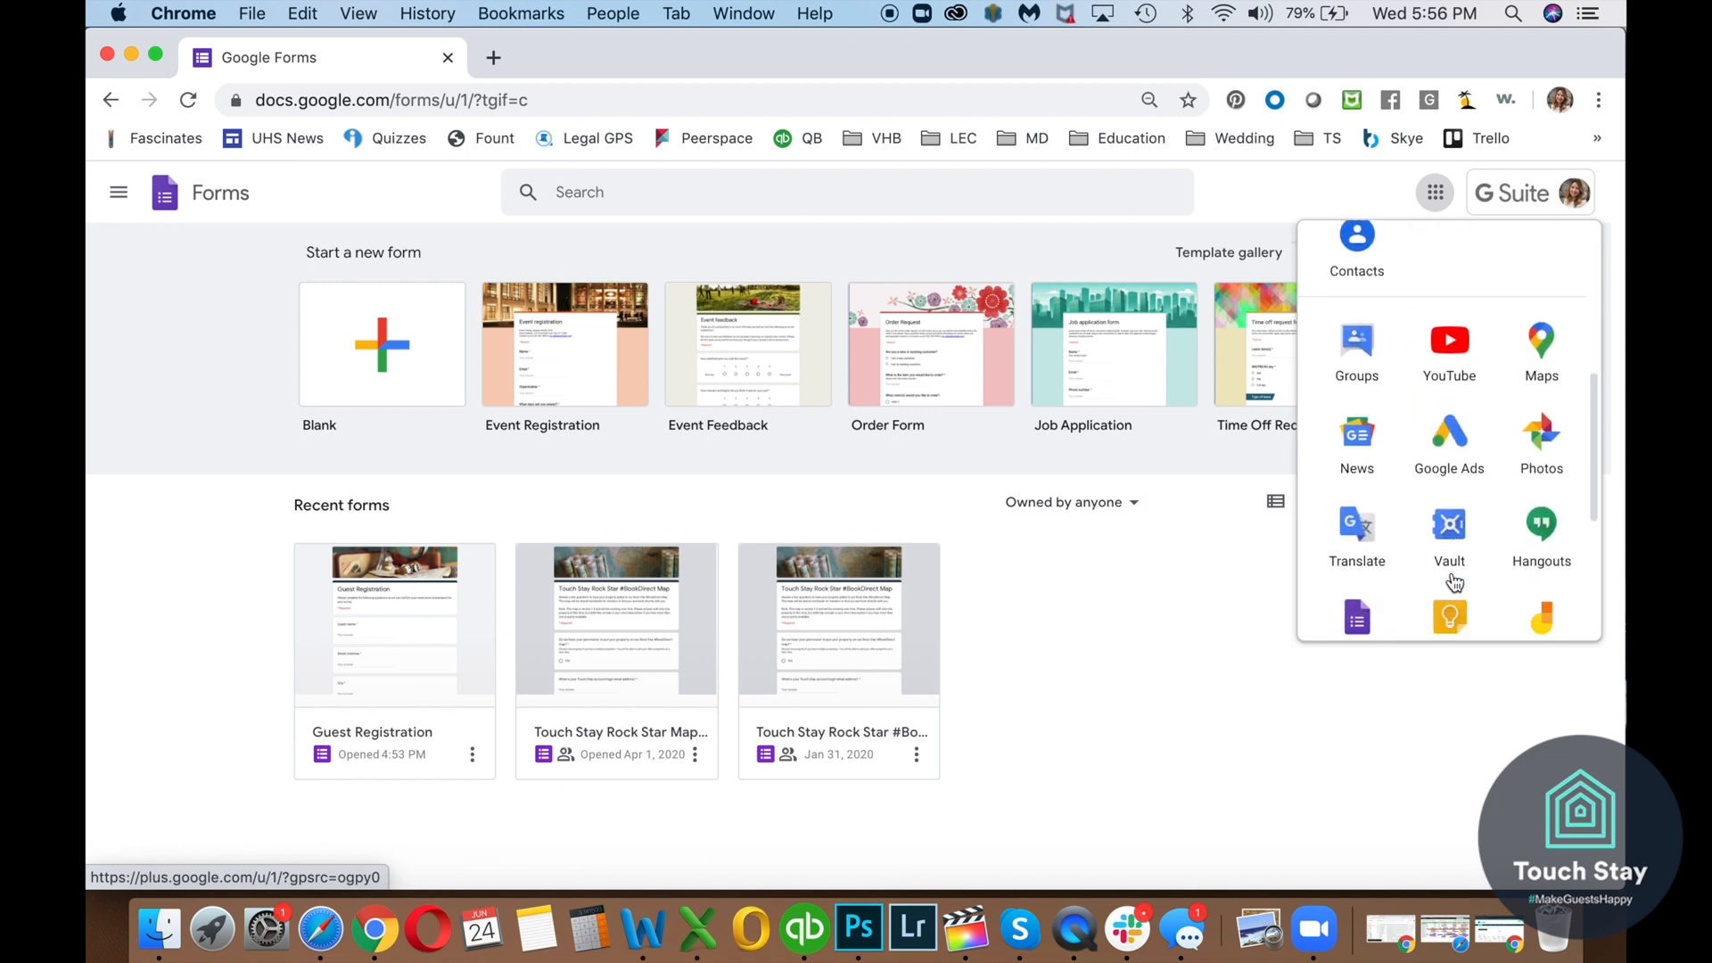
pyautogui.scroll(-3)
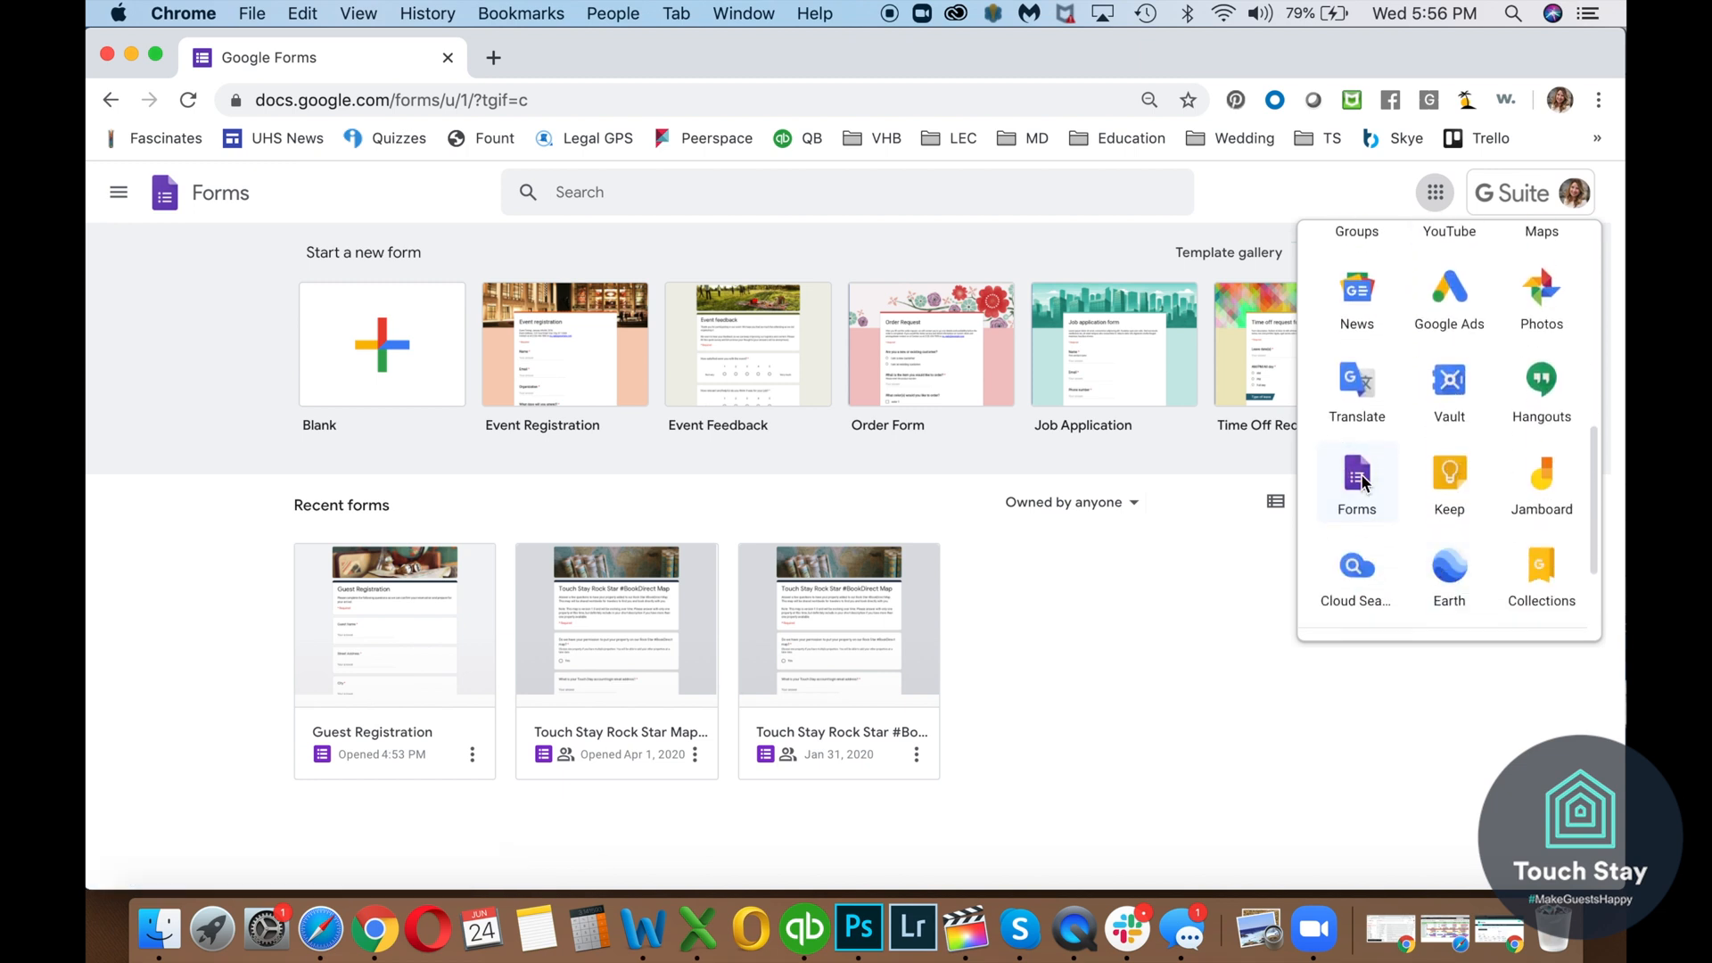
pyautogui.click(1355, 480)
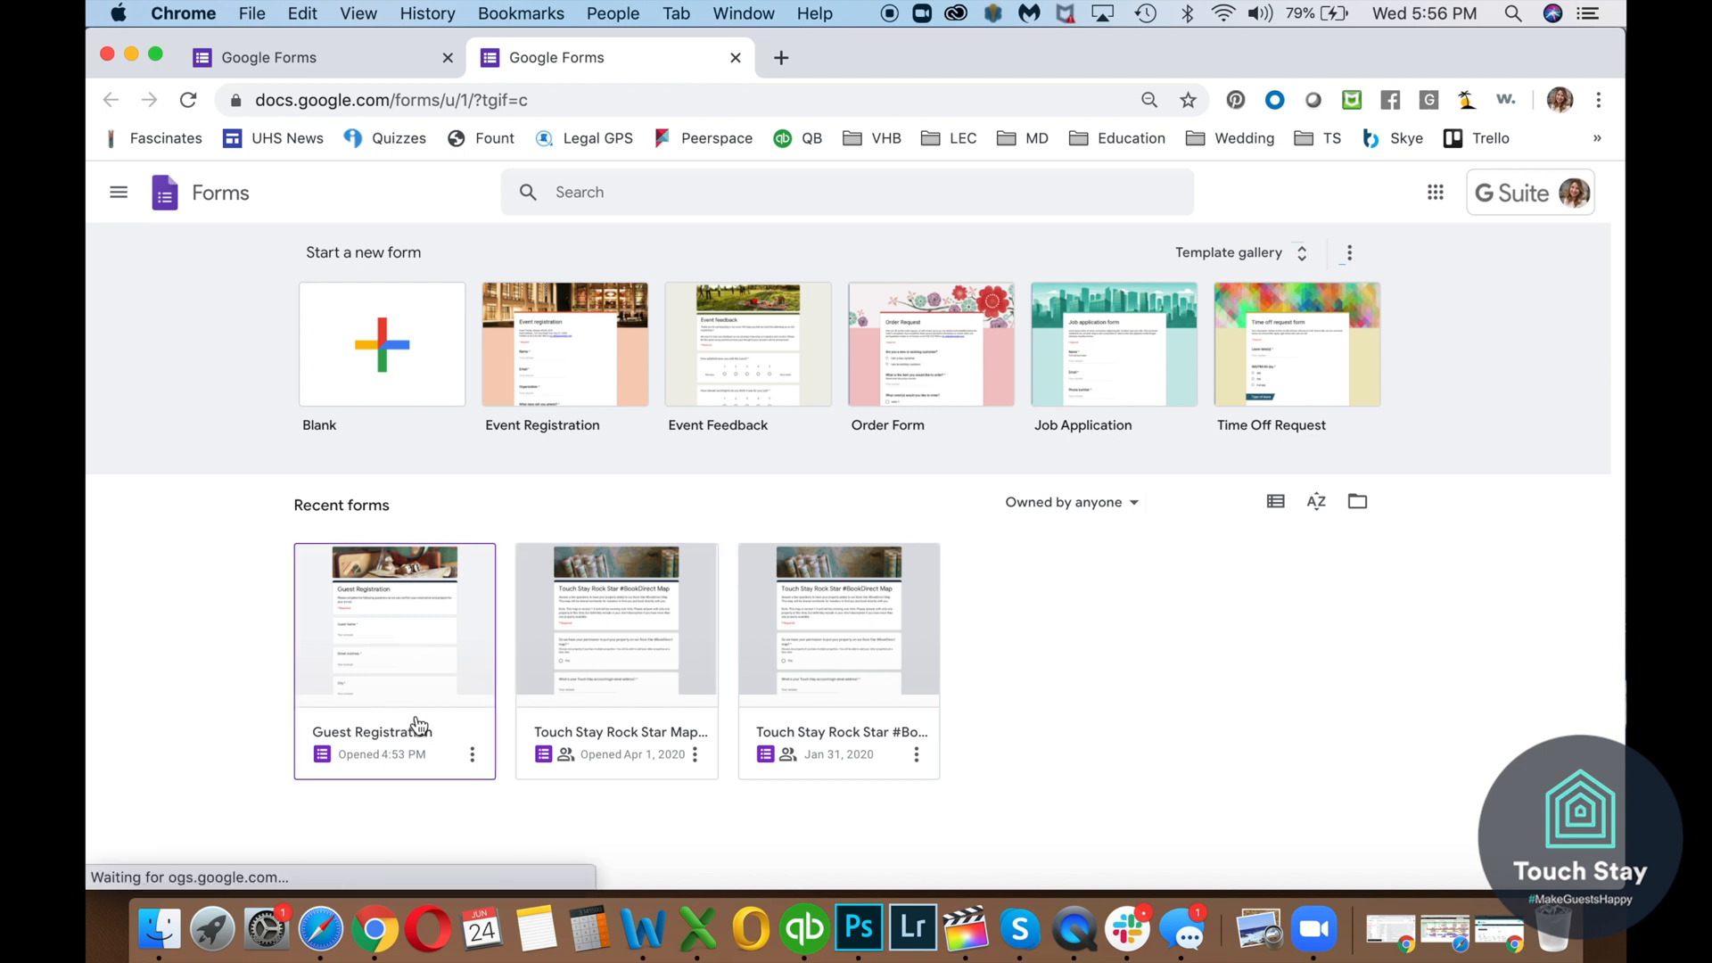
# Open the Guest Registration form in the editor and scroll through its guest detail questions.
pyautogui.doubleClick(394, 620)
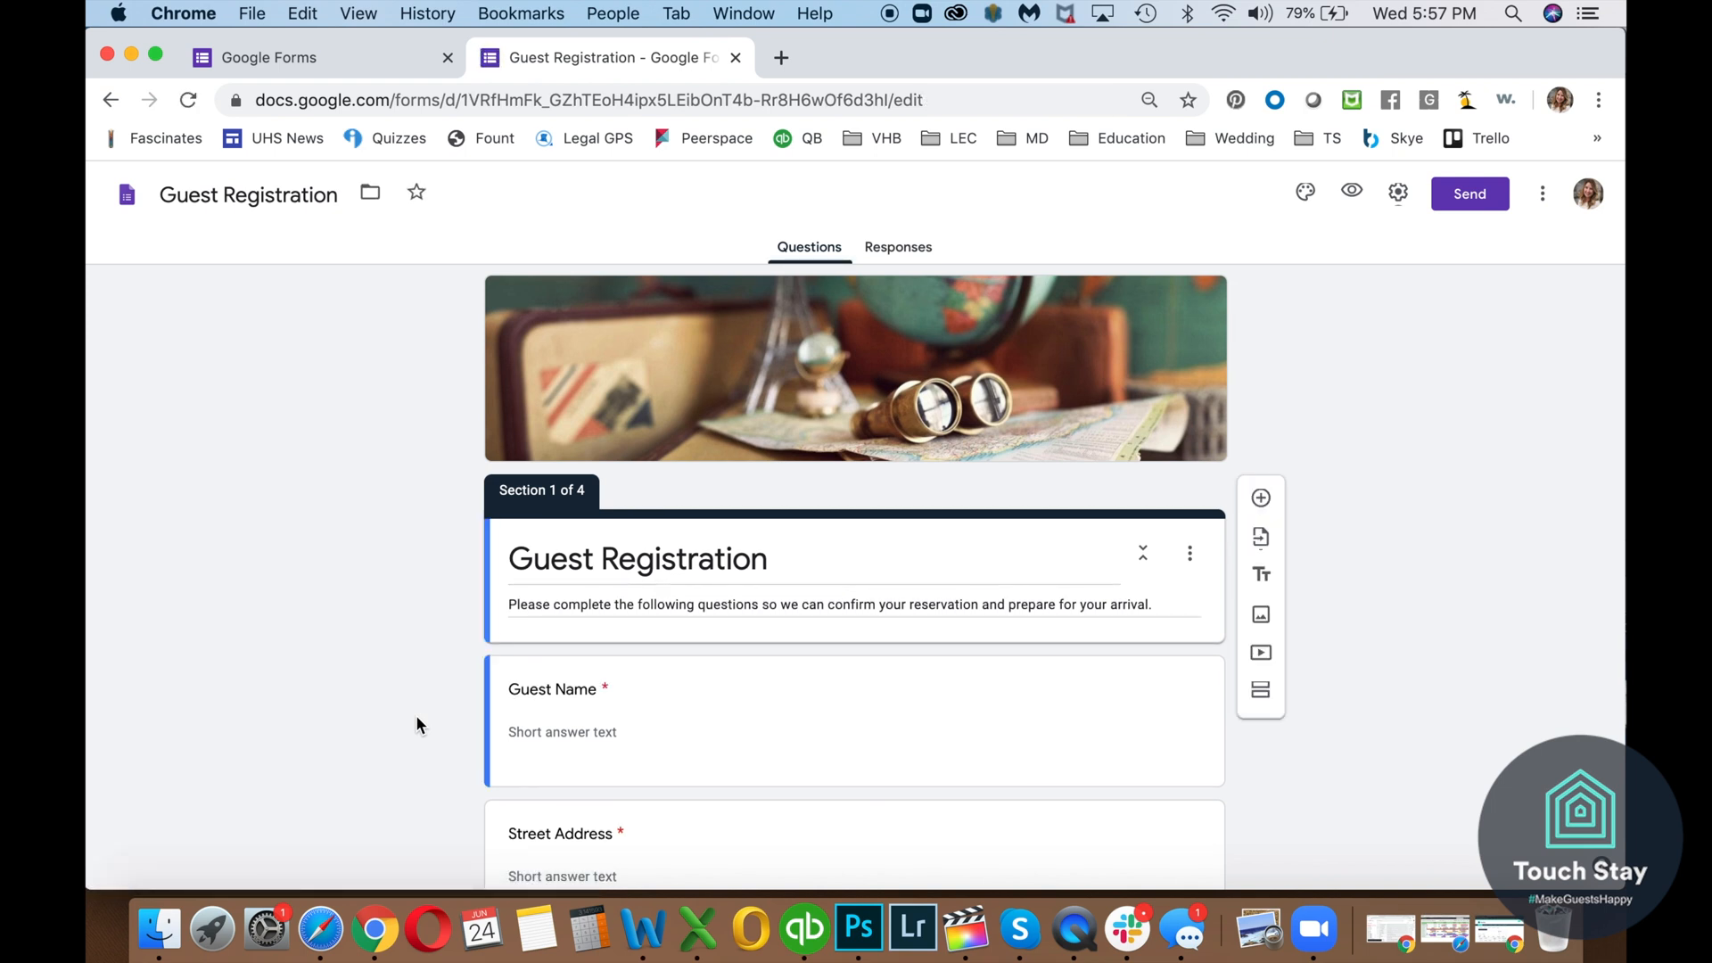
pyautogui.moveTo(1068, 419)
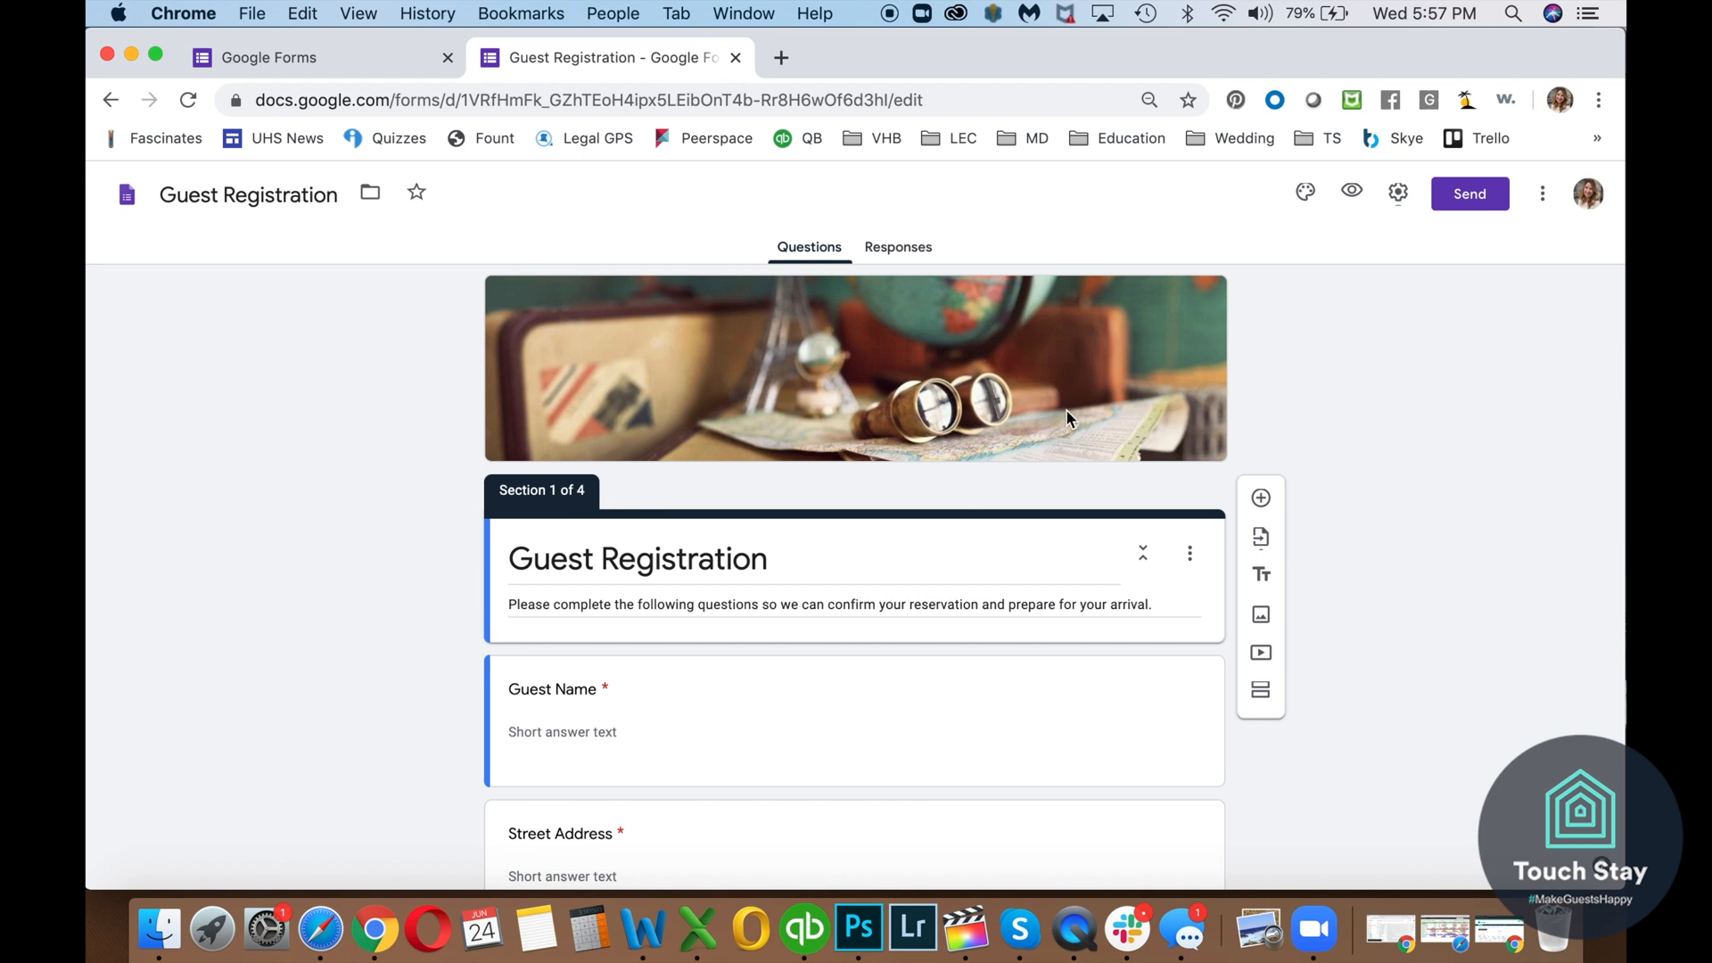
pyautogui.moveTo(1088, 505)
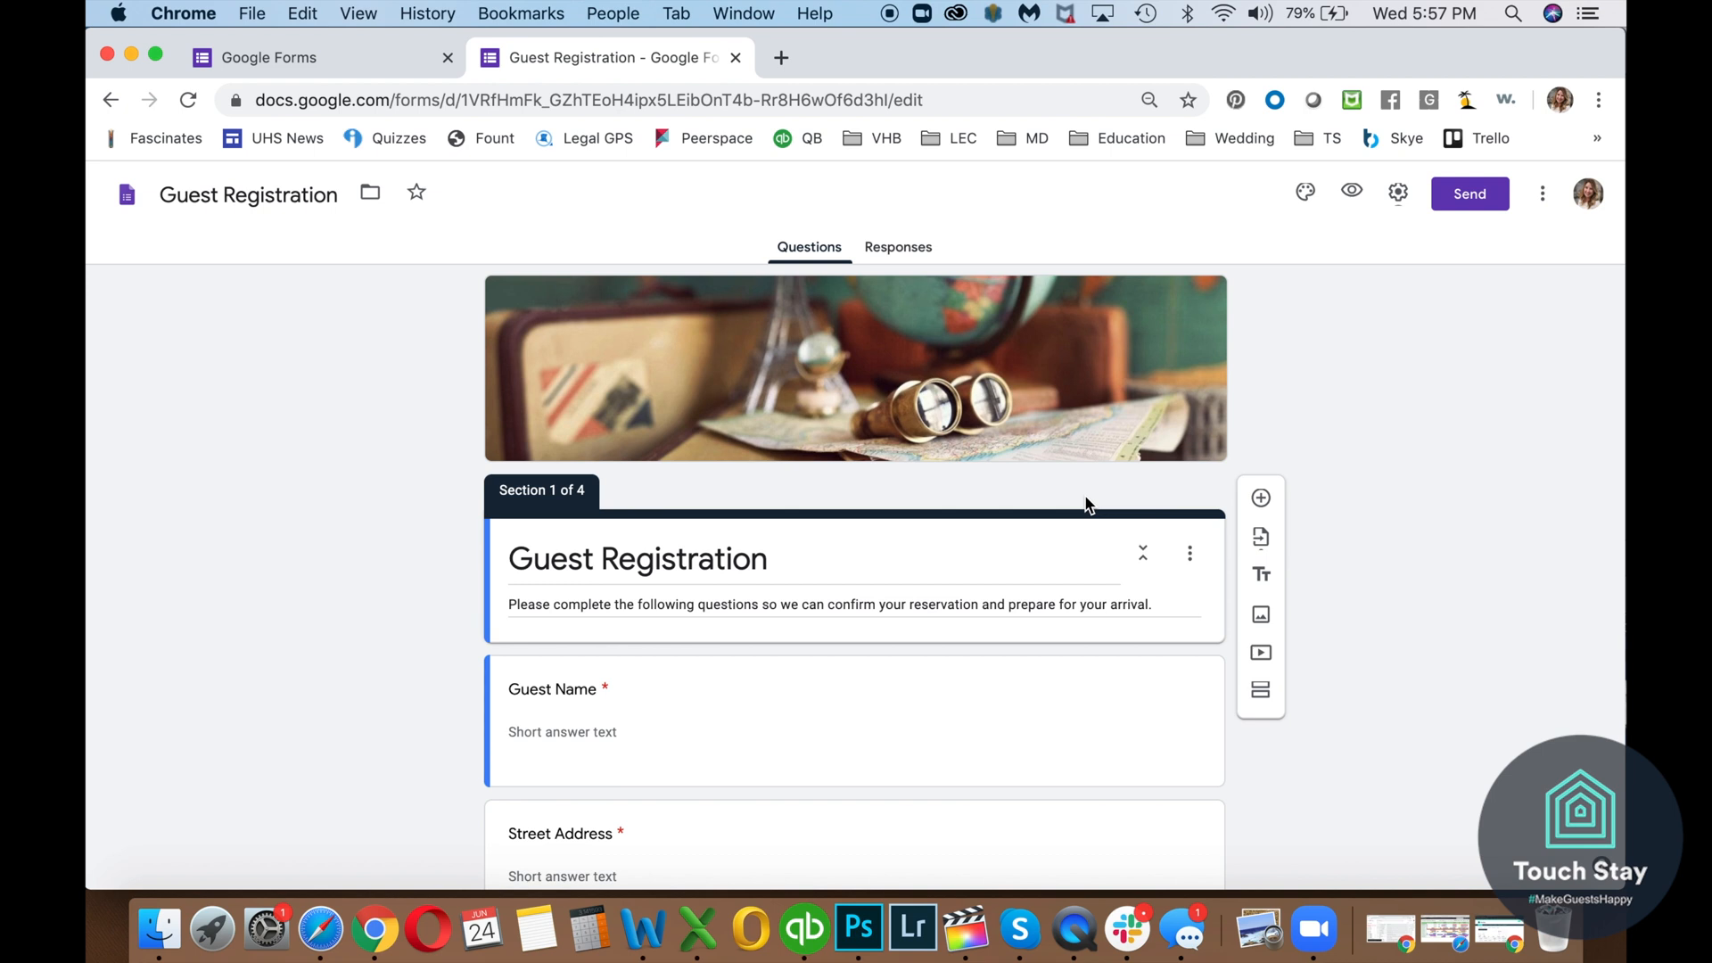
pyautogui.moveTo(1163, 501)
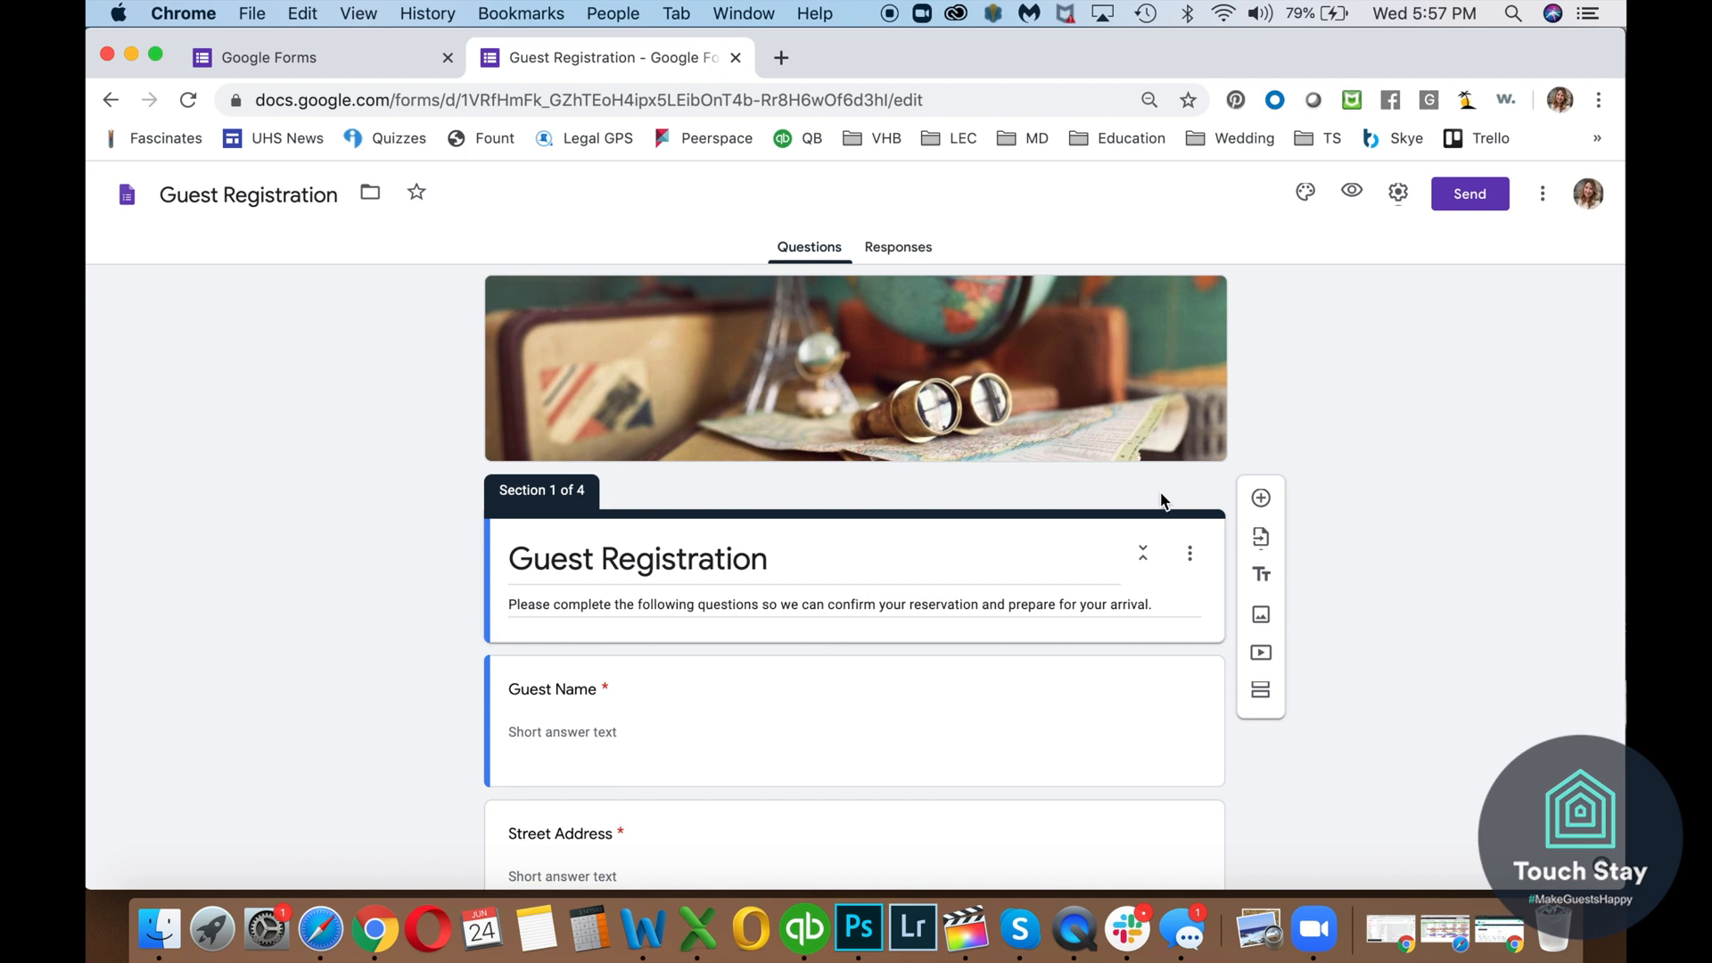
pyautogui.moveTo(1353, 555)
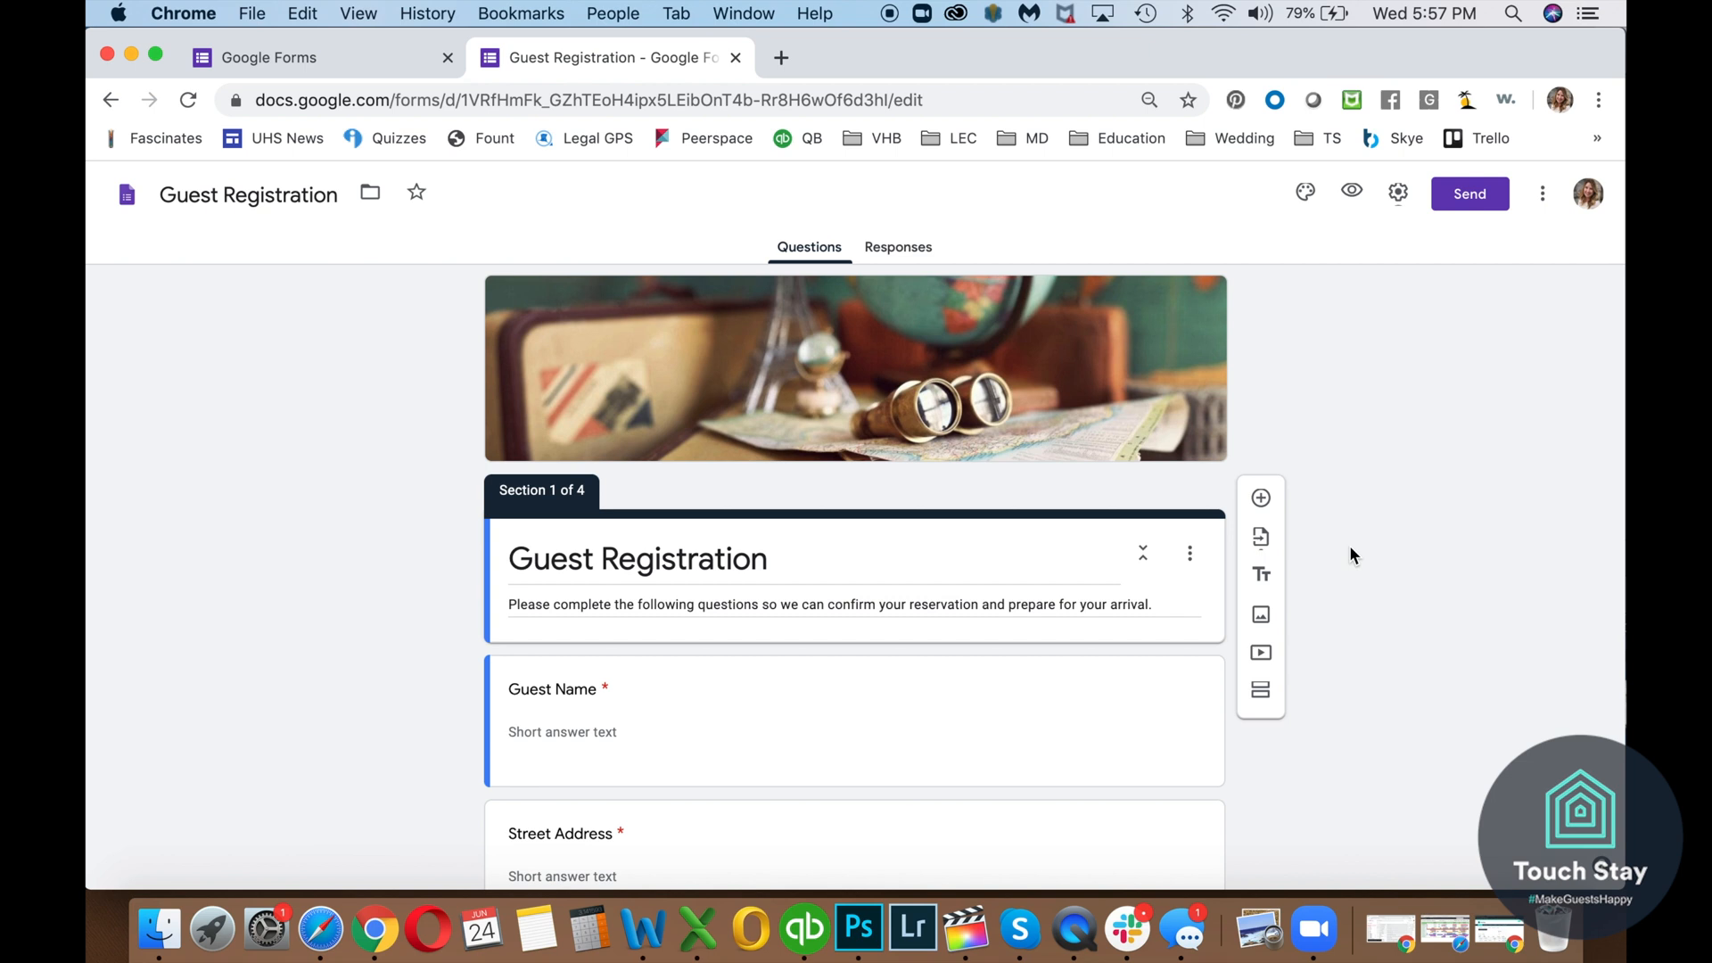
pyautogui.scroll(-3)
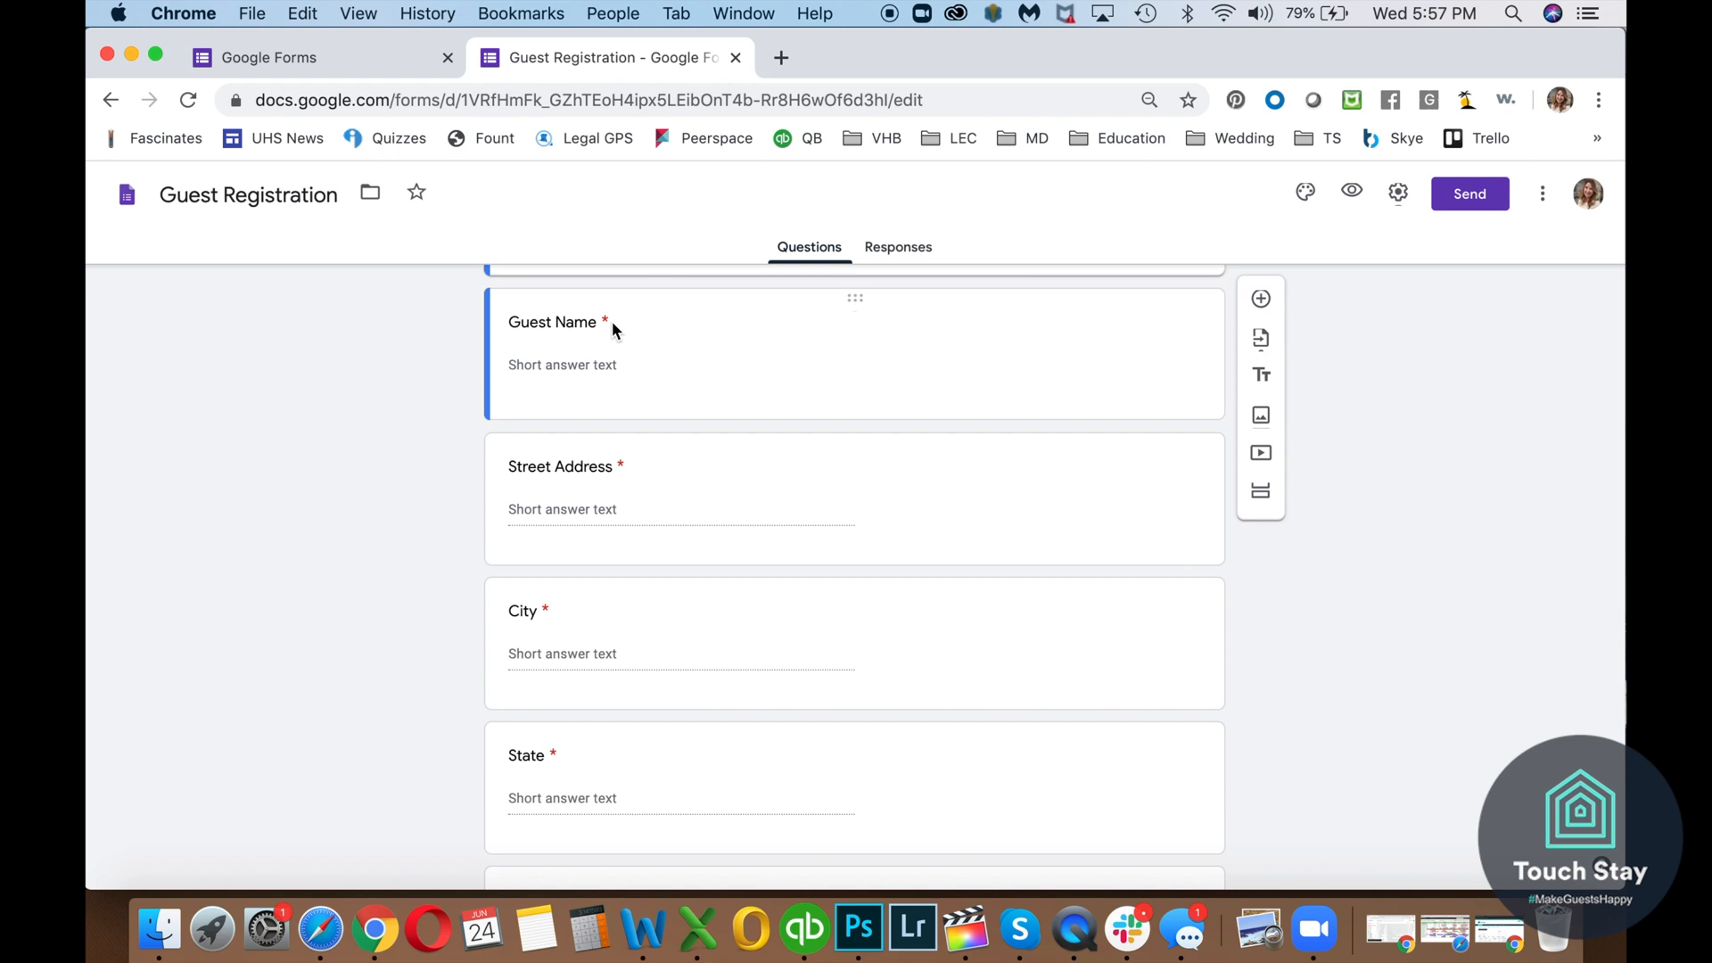
pyautogui.scroll(-3)
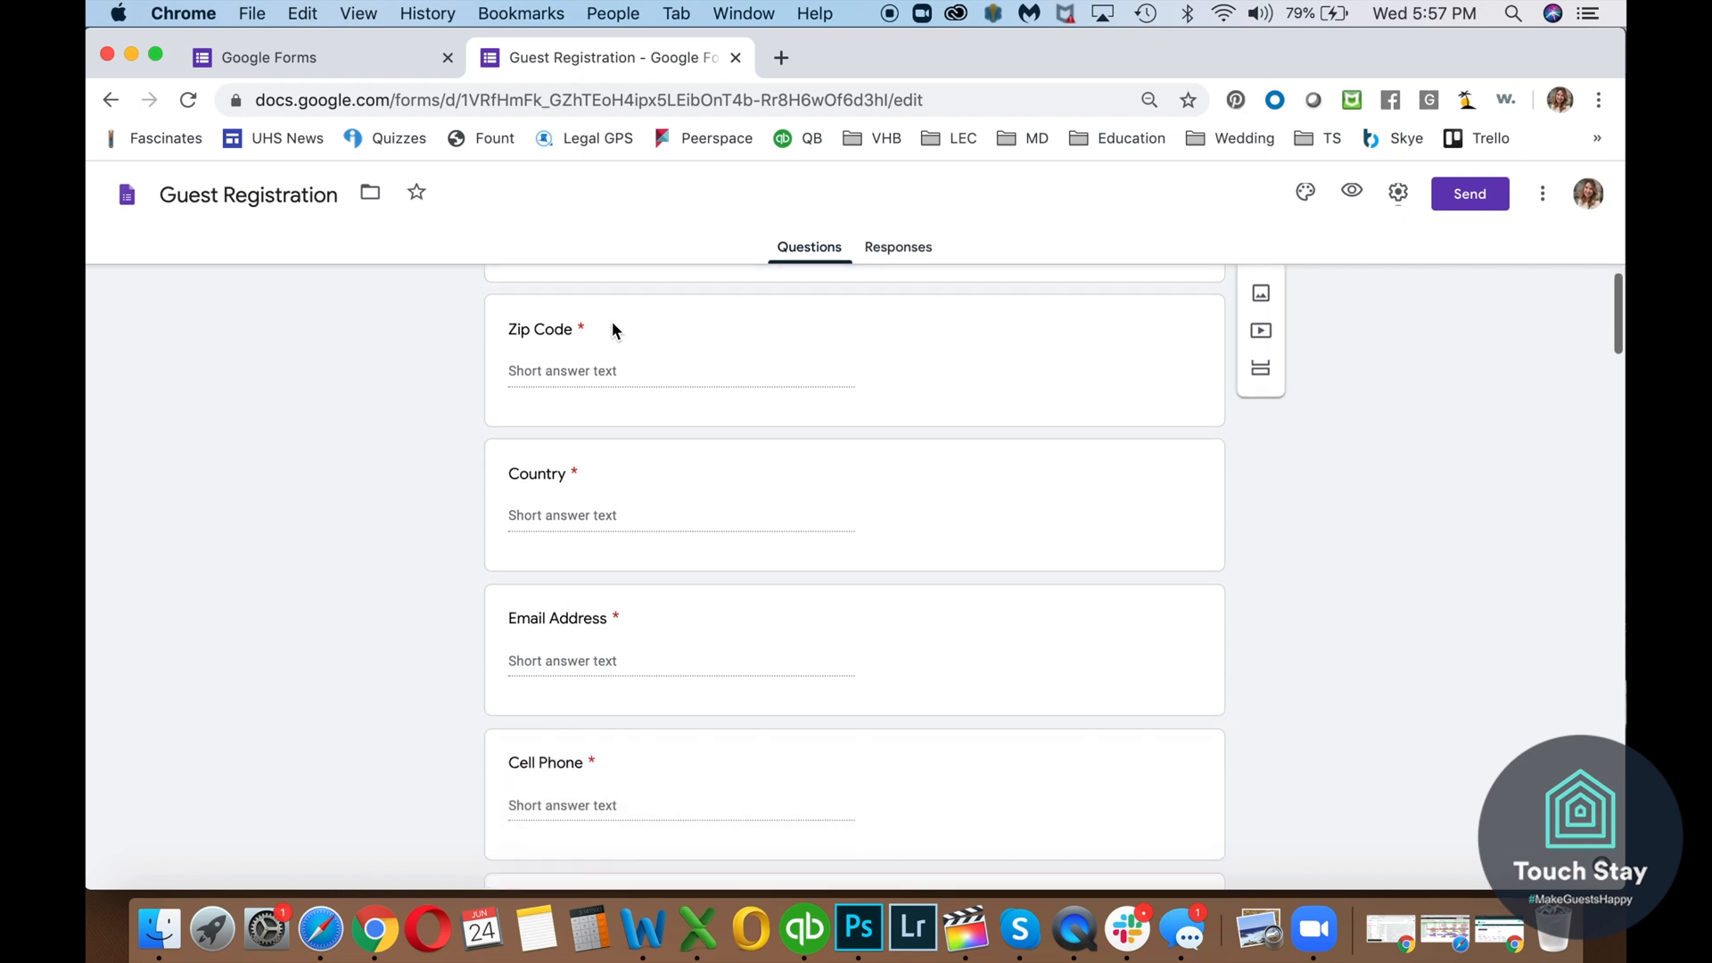
pyautogui.scroll(-3)
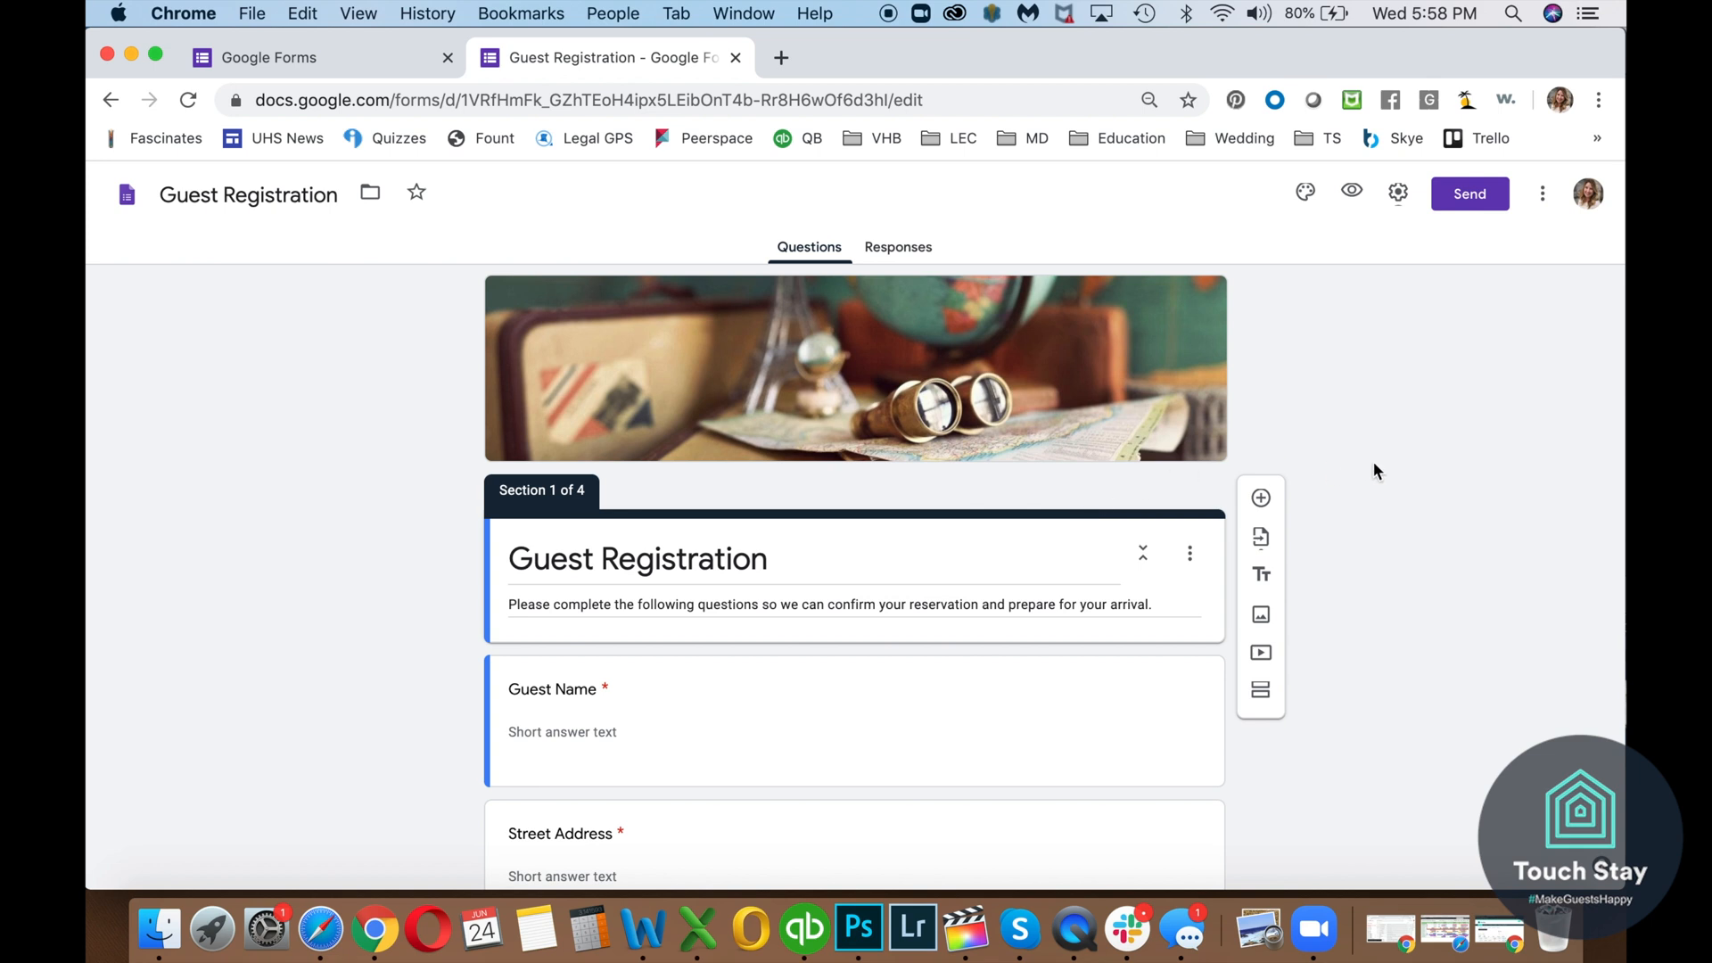
pyautogui.moveTo(1371, 471)
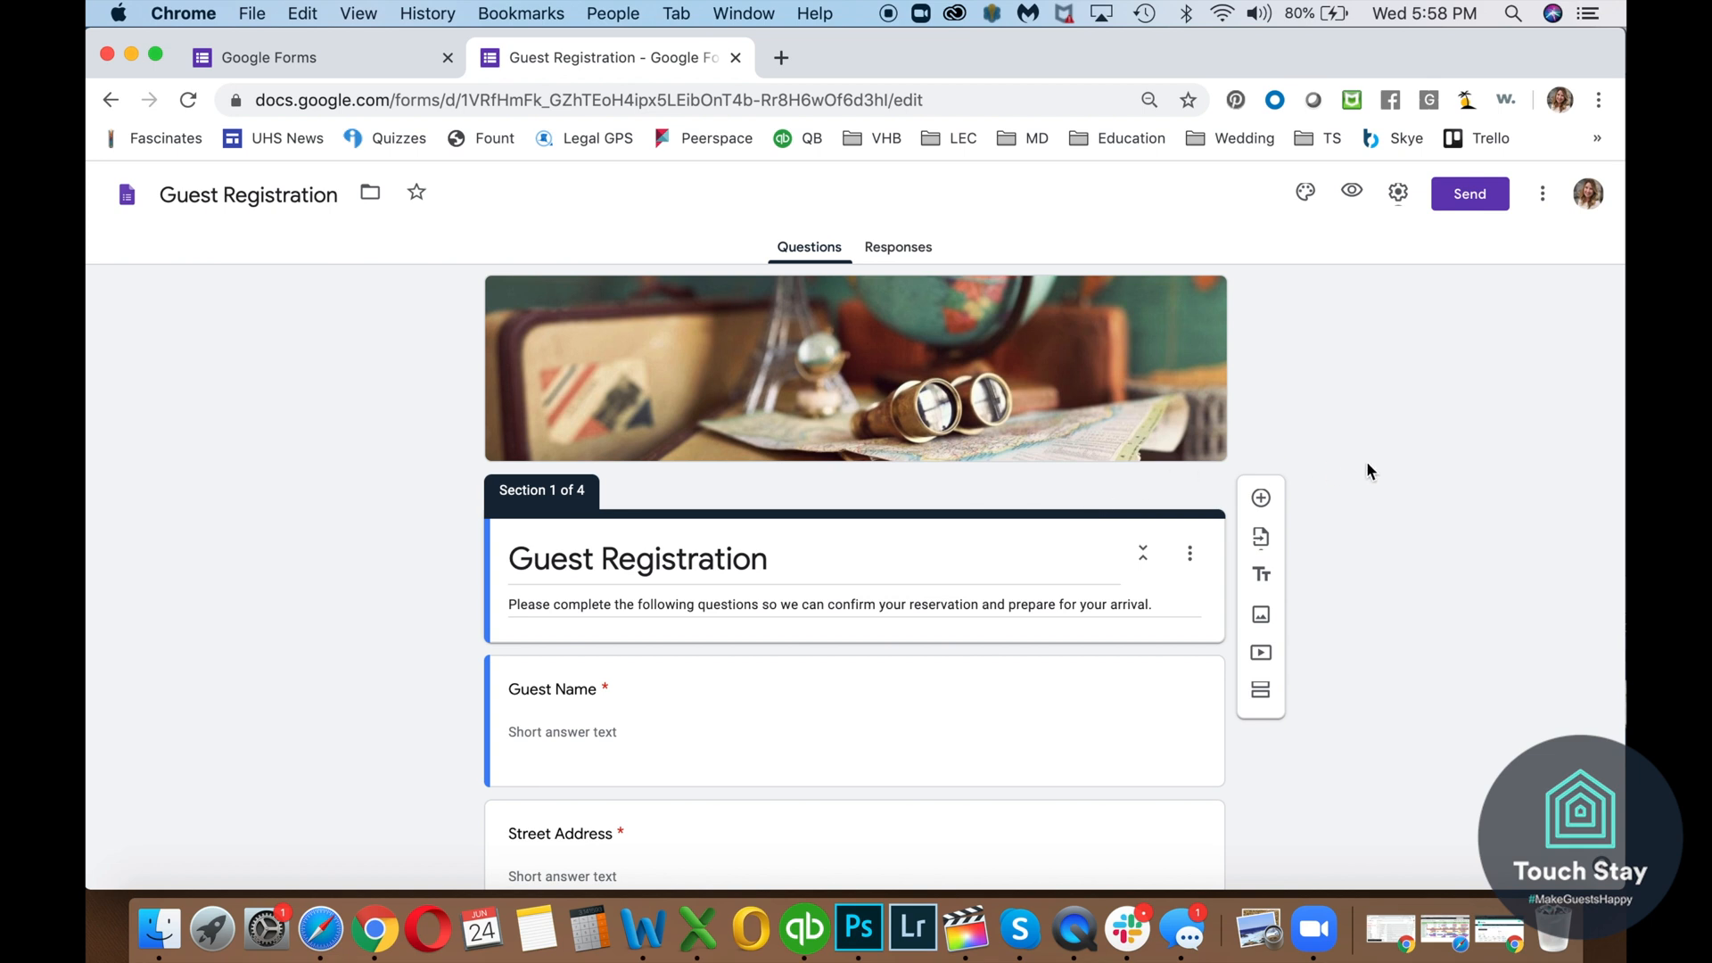
pyautogui.moveTo(1467, 193)
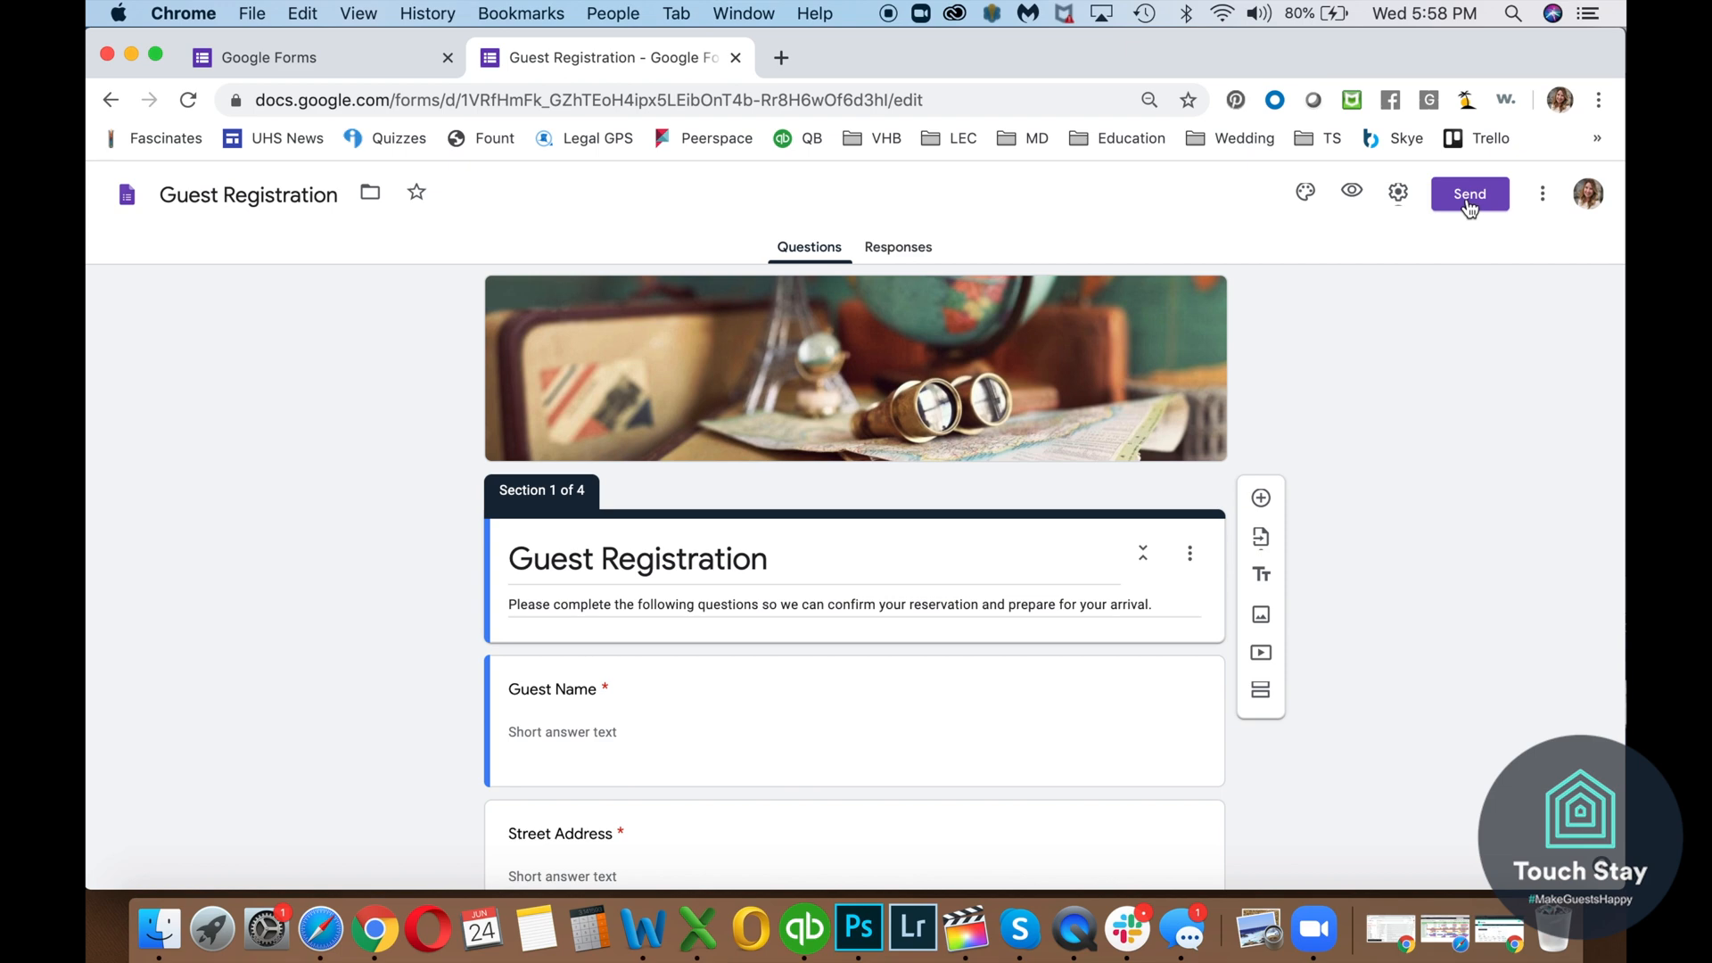
# Copy a shortened shareable link for the Guest Registration form via Send.
pyautogui.click(1468, 192)
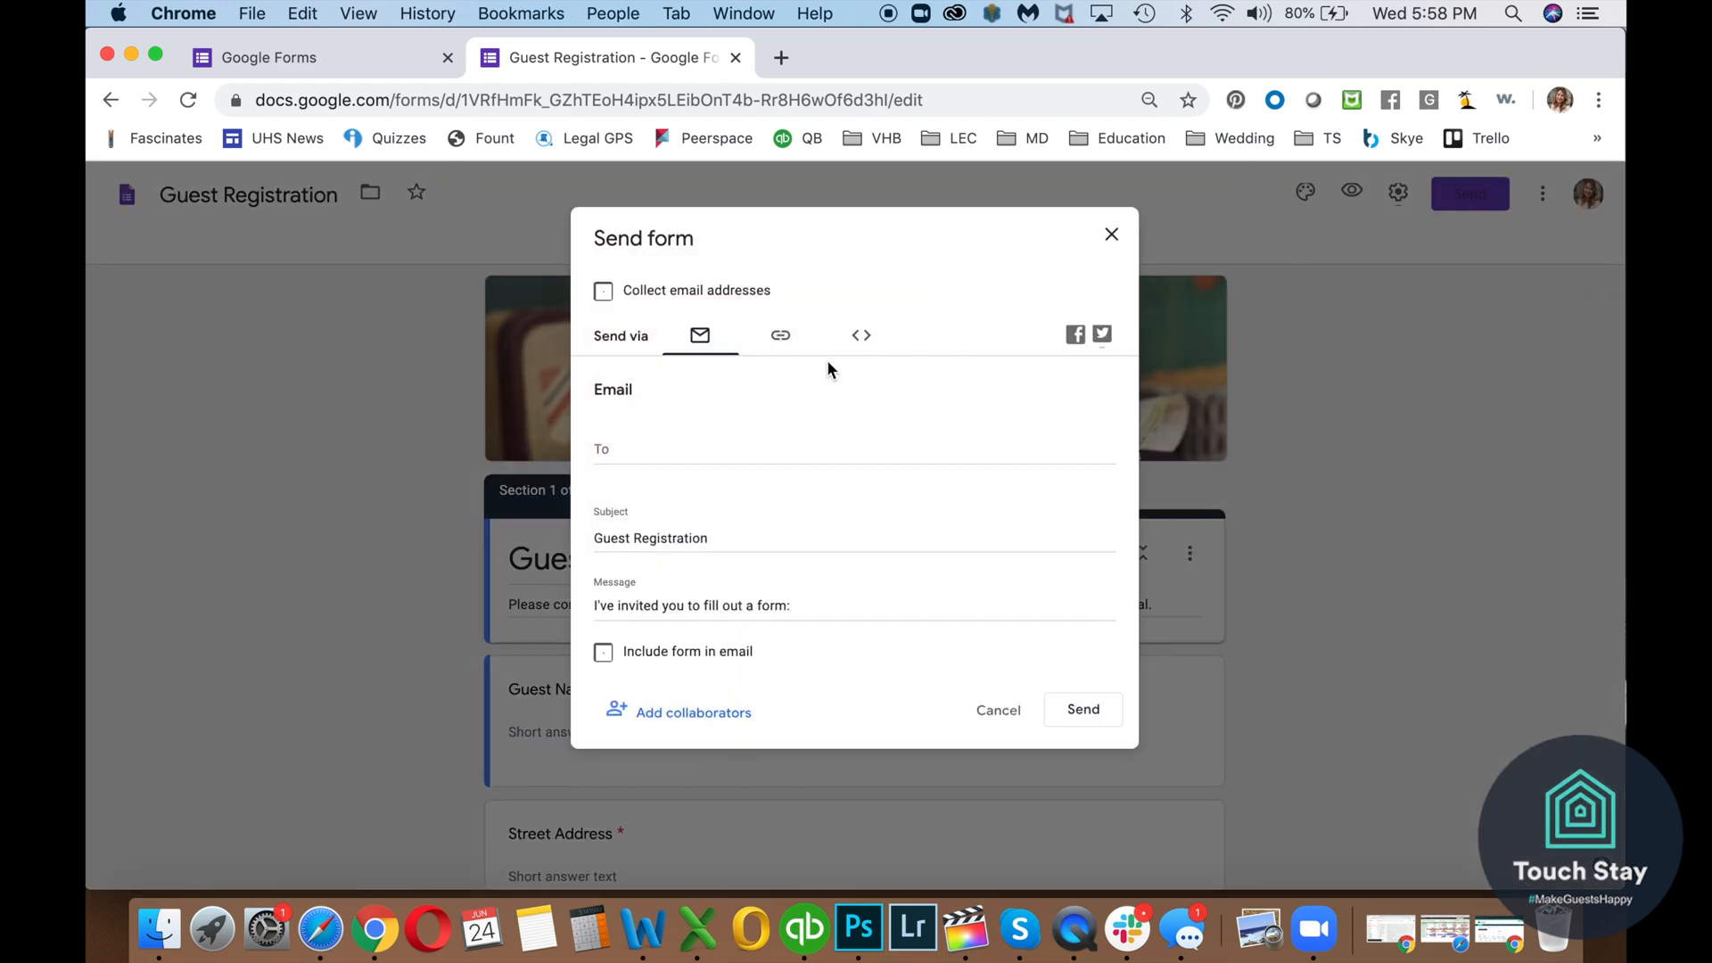
pyautogui.click(779, 335)
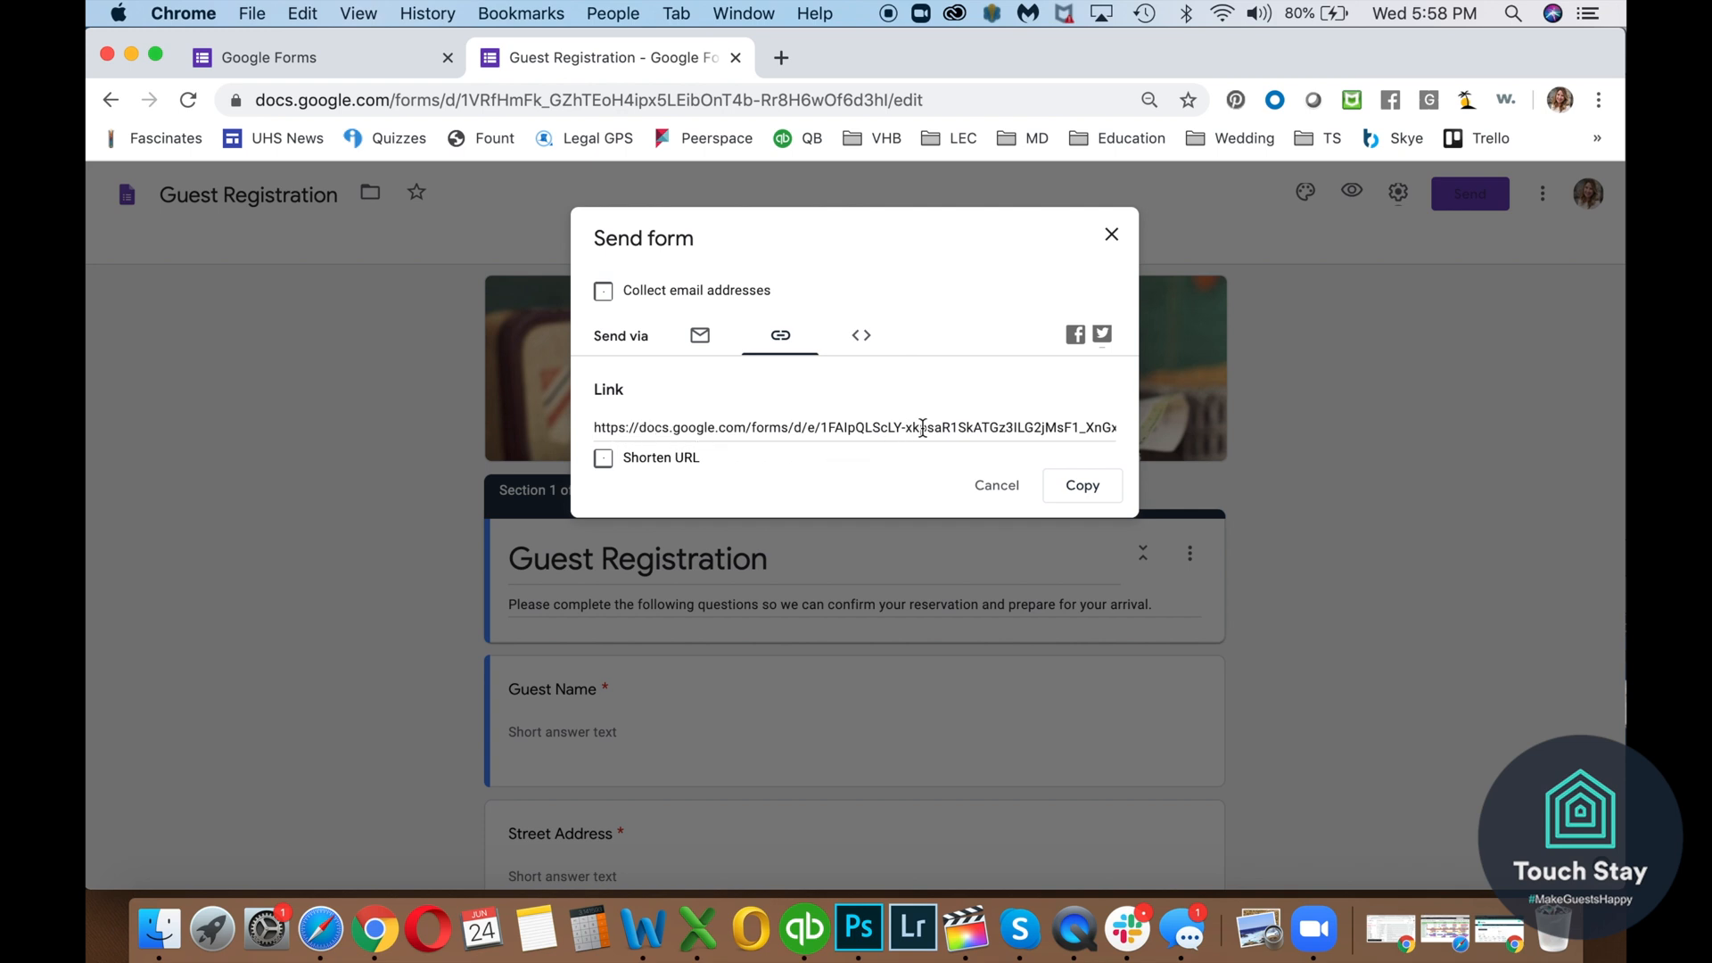
pyautogui.click(603, 458)
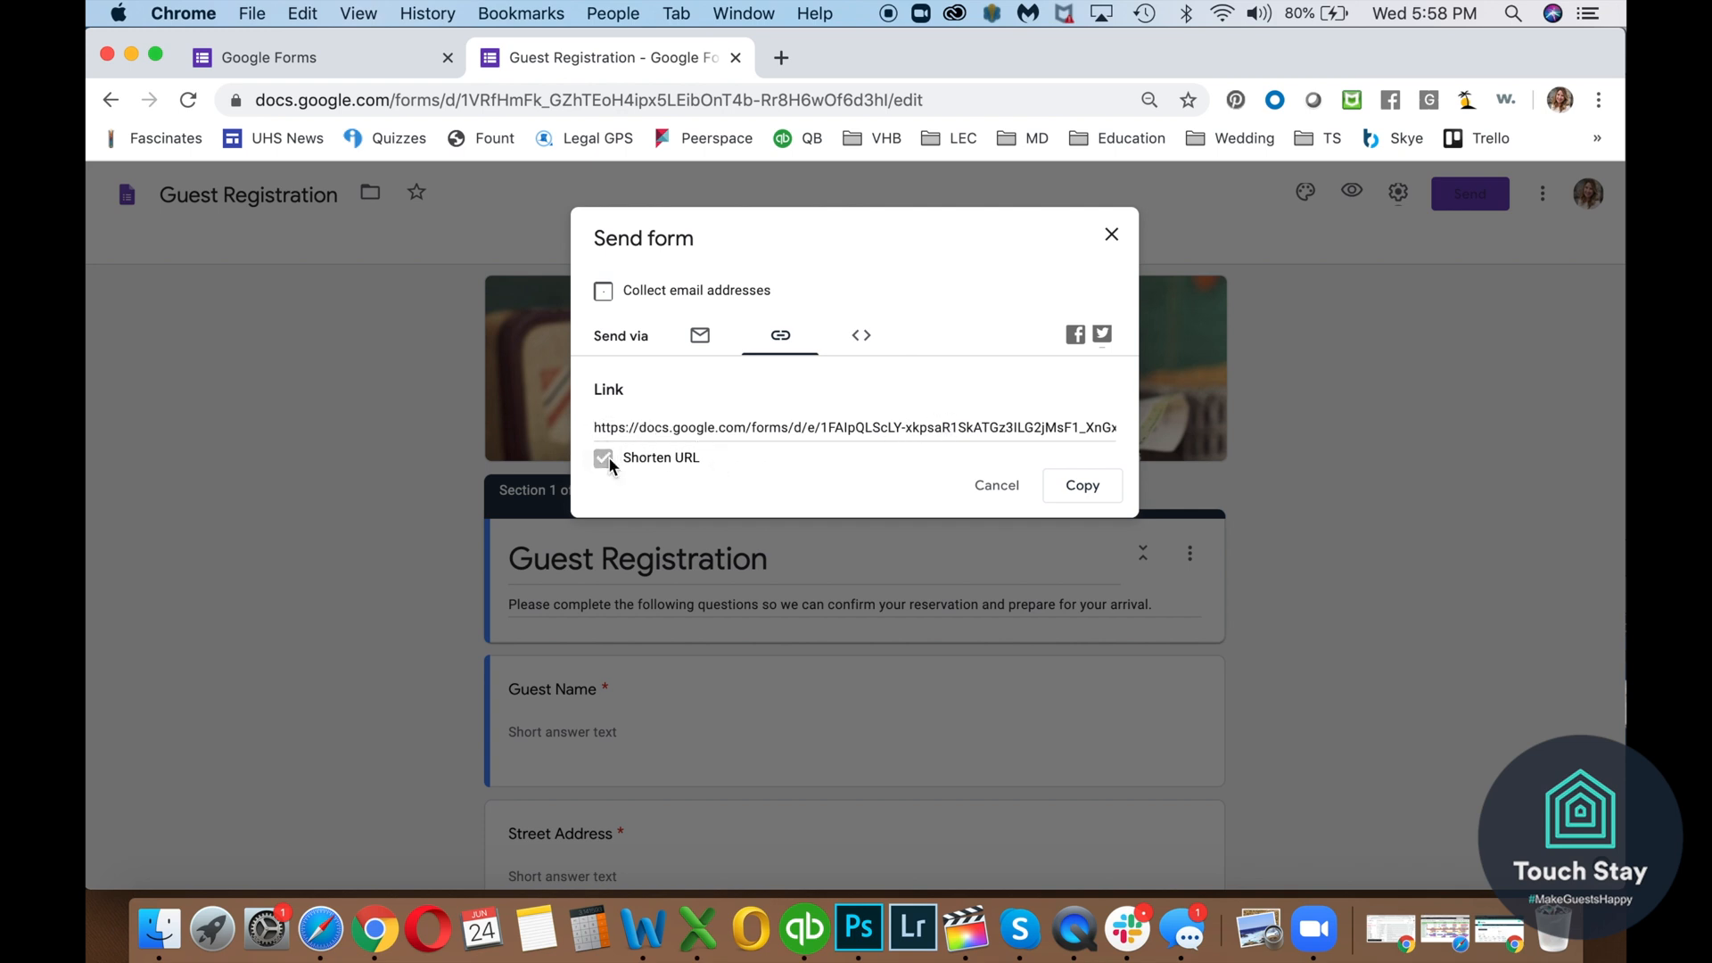
pyautogui.click(1081, 485)
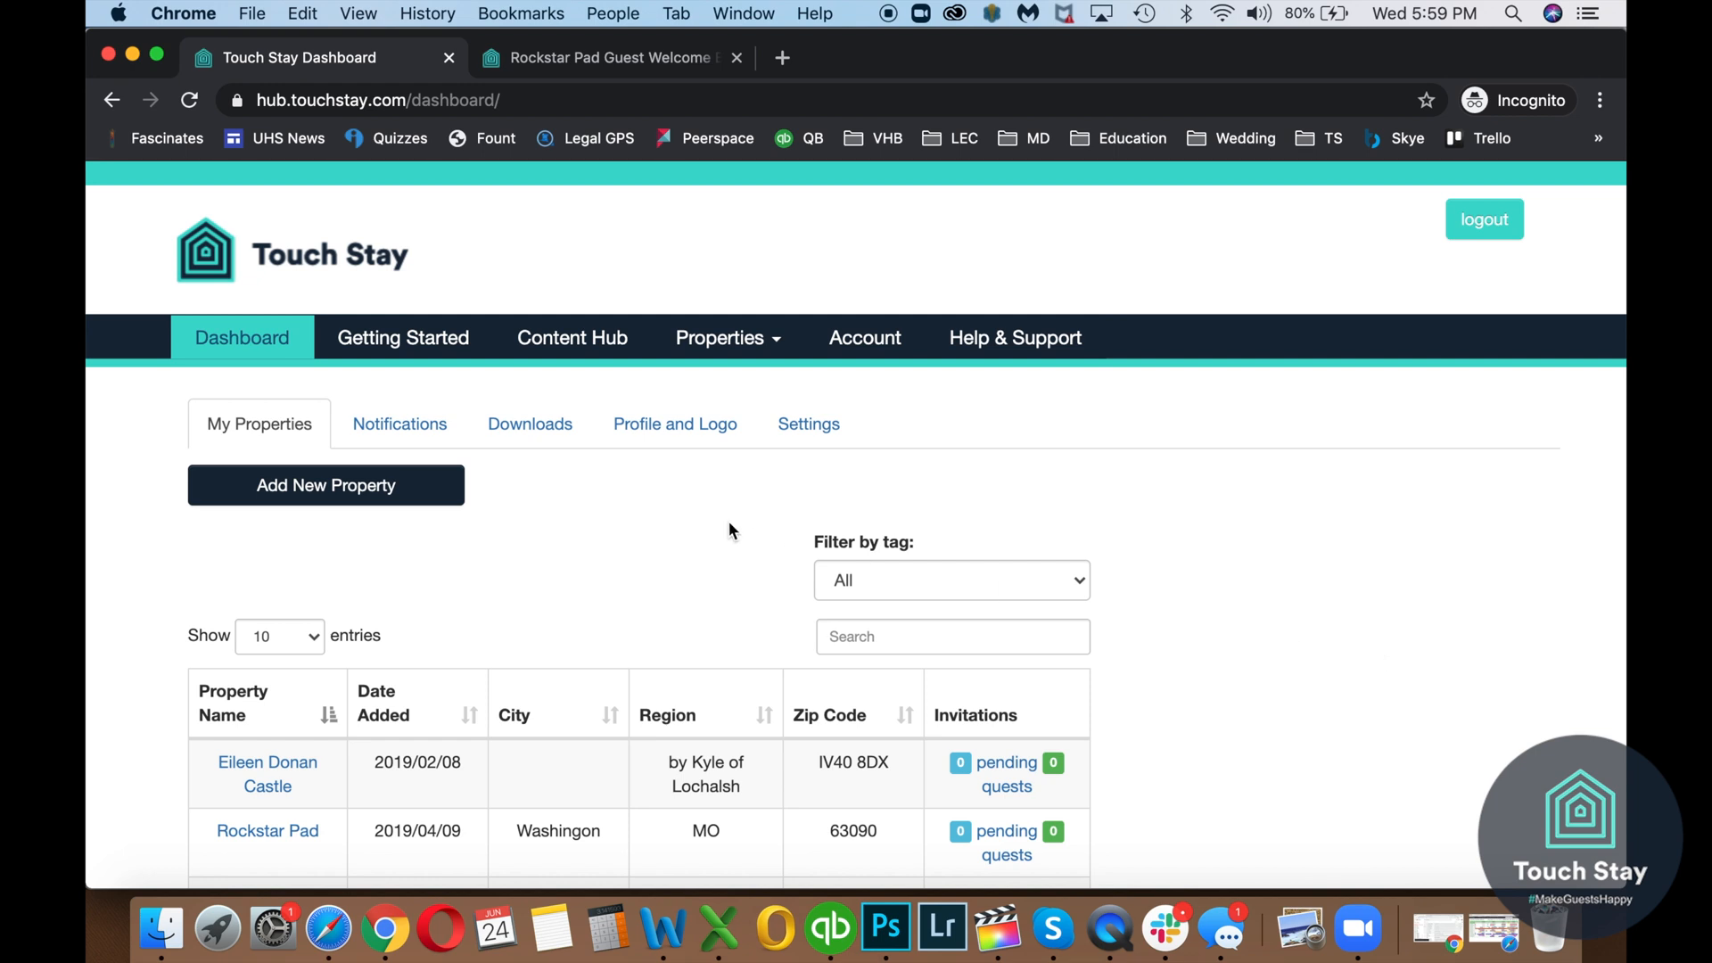
# Add a Guest Registration subcategory under Before You Leave Home in the Content Hub.
pyautogui.click(571, 337)
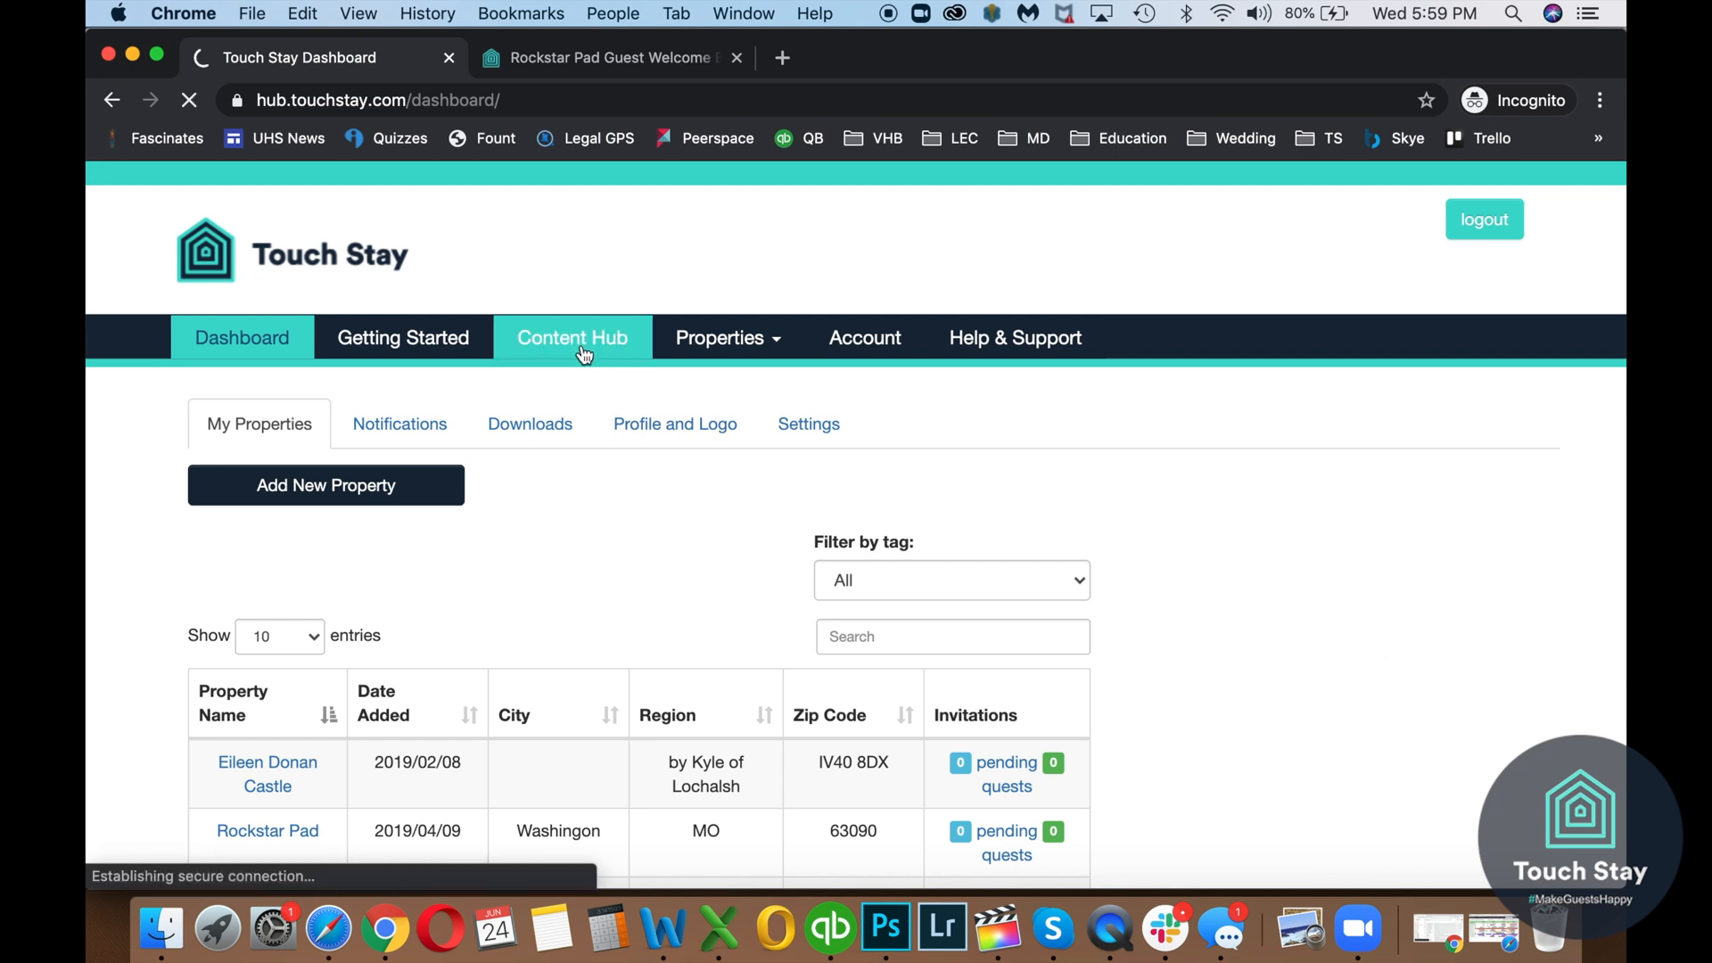
pyautogui.click(570, 337)
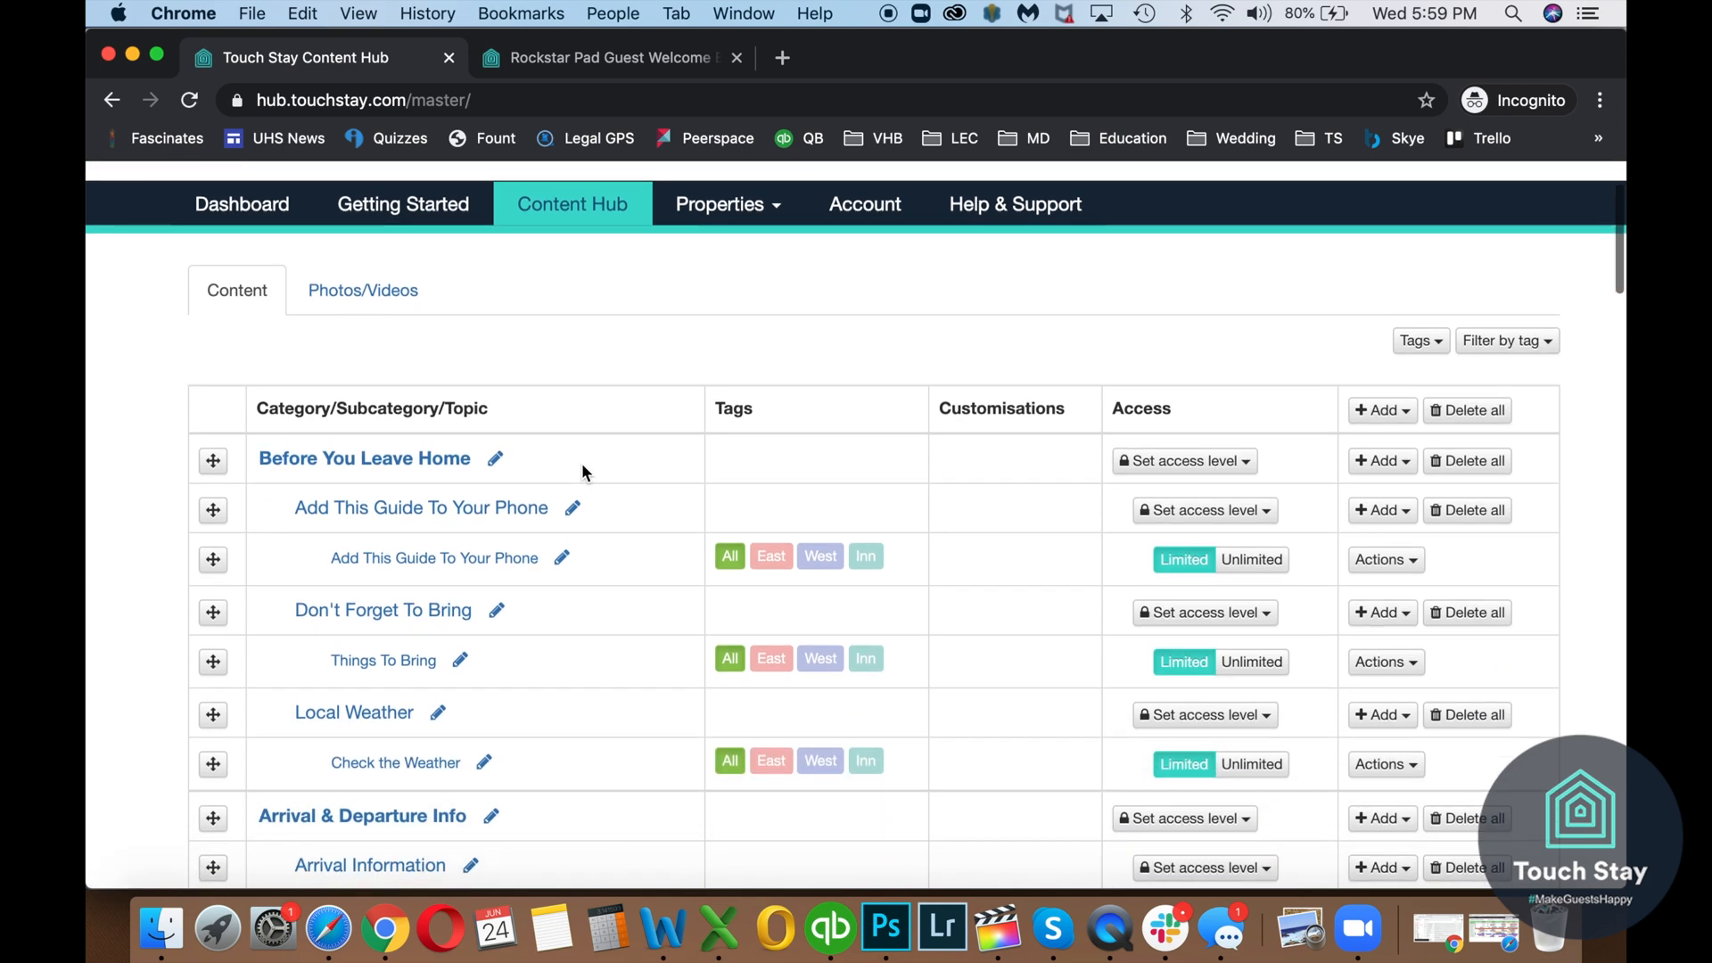
pyautogui.scroll(-3)
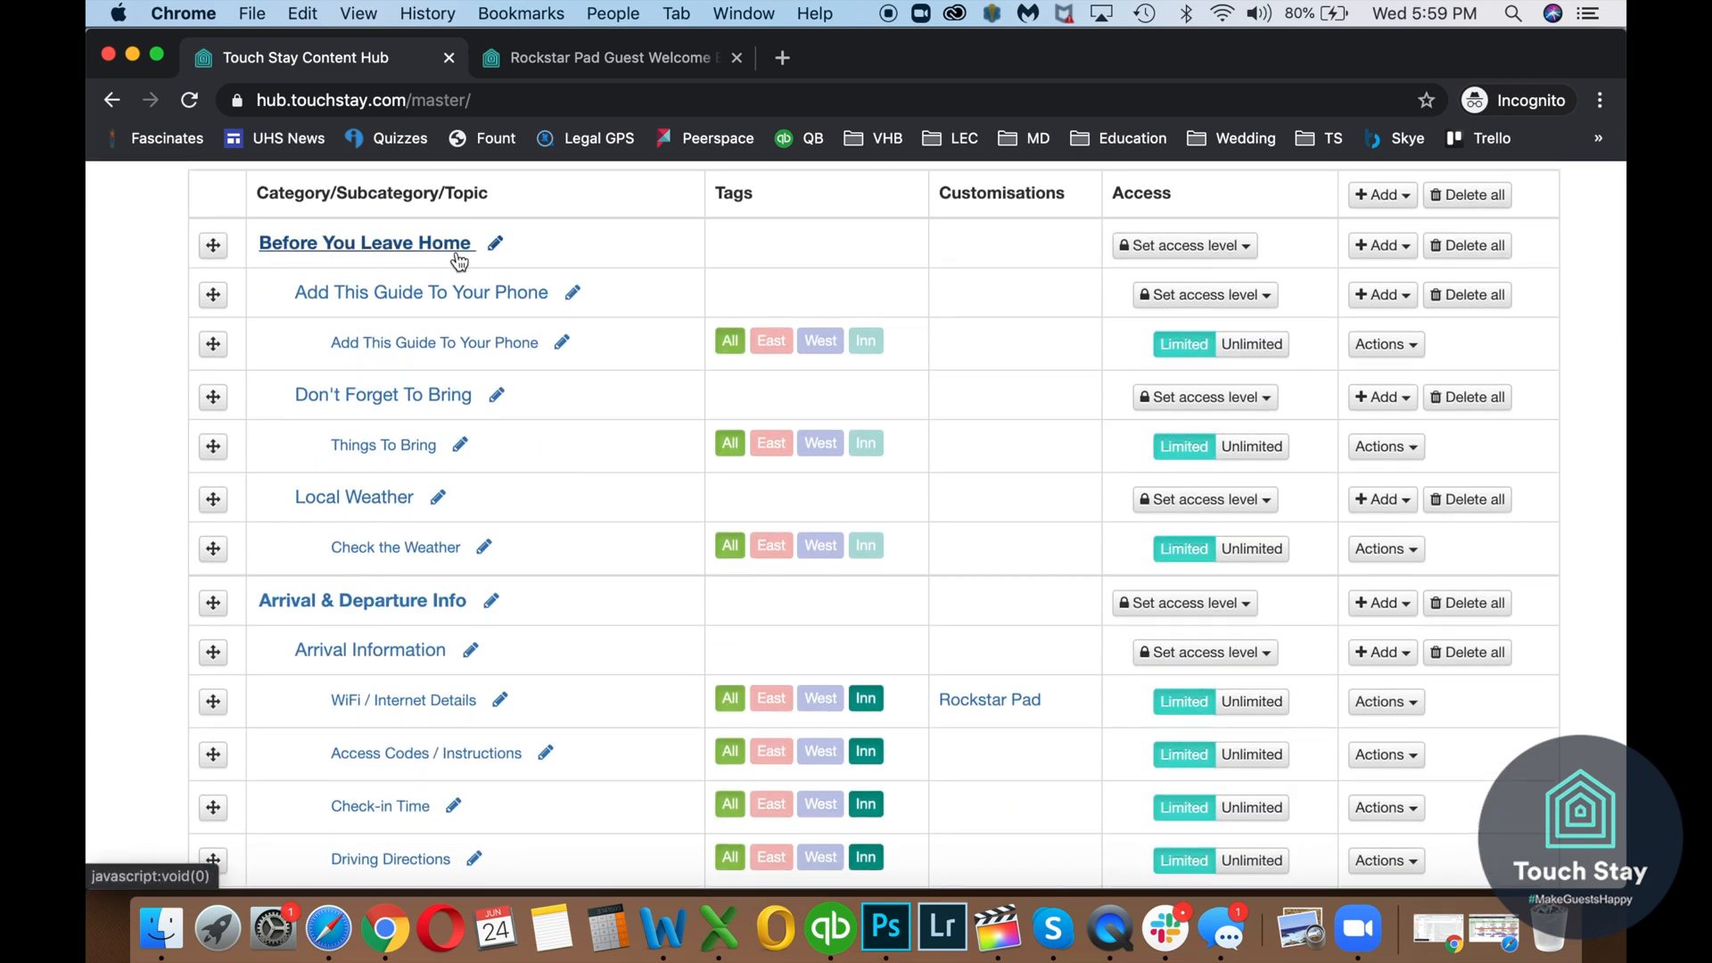
pyautogui.click(1379, 244)
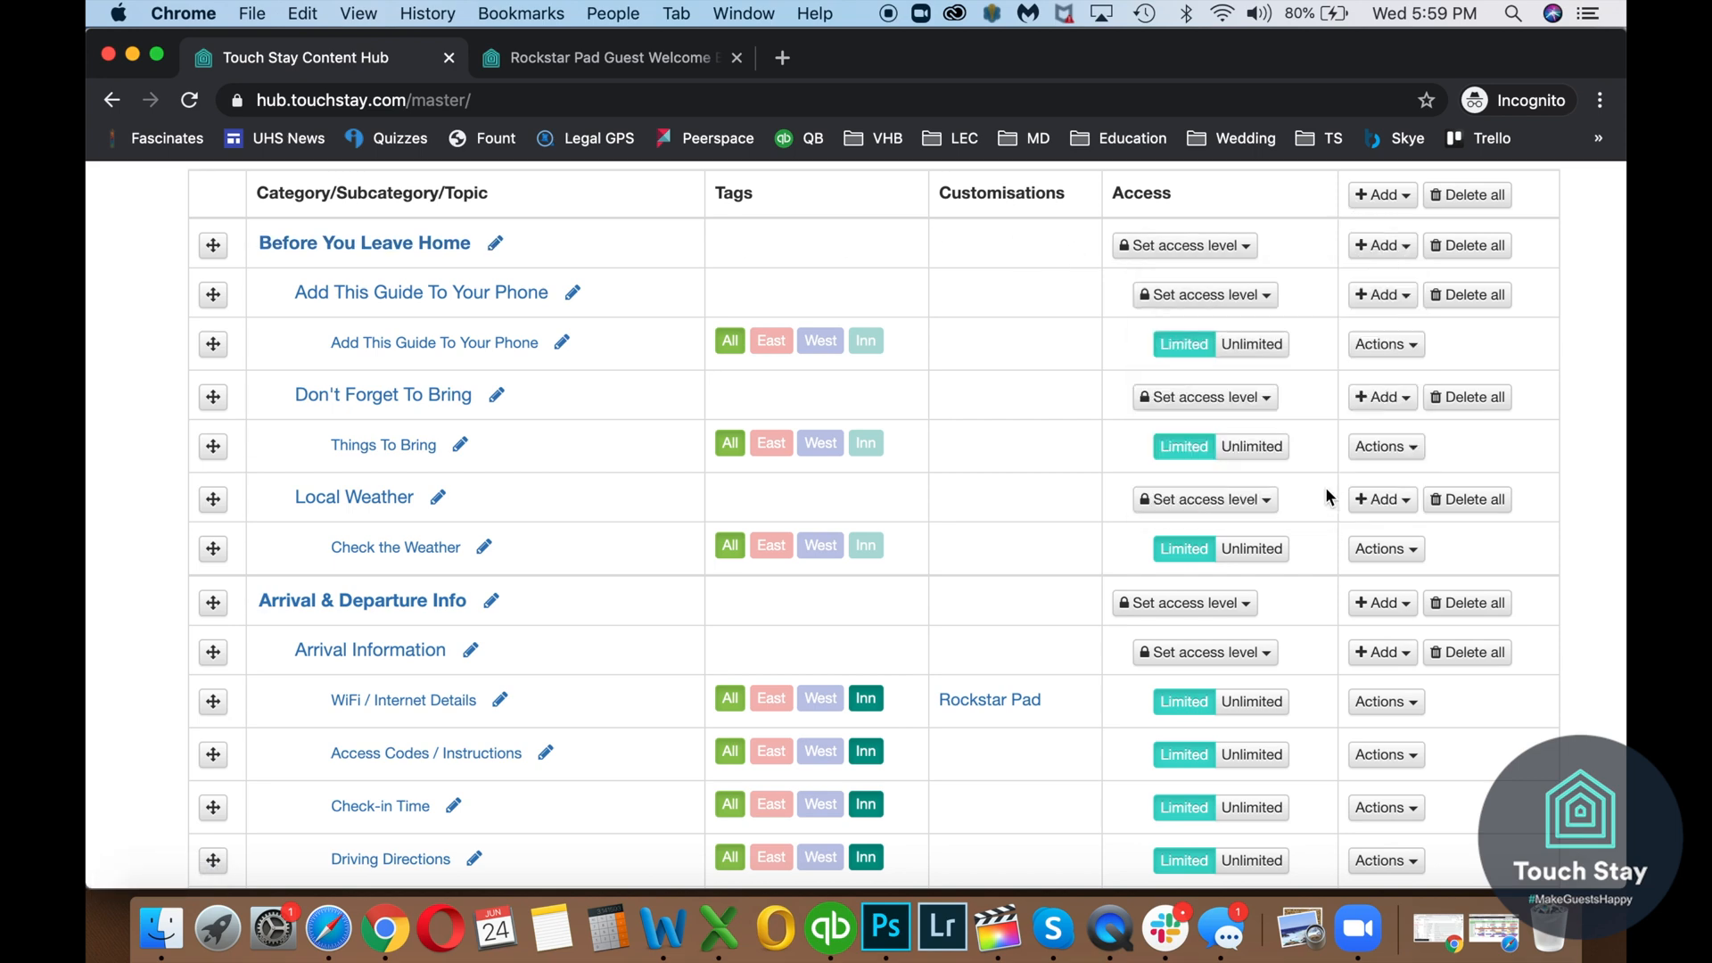
pyautogui.write('G')
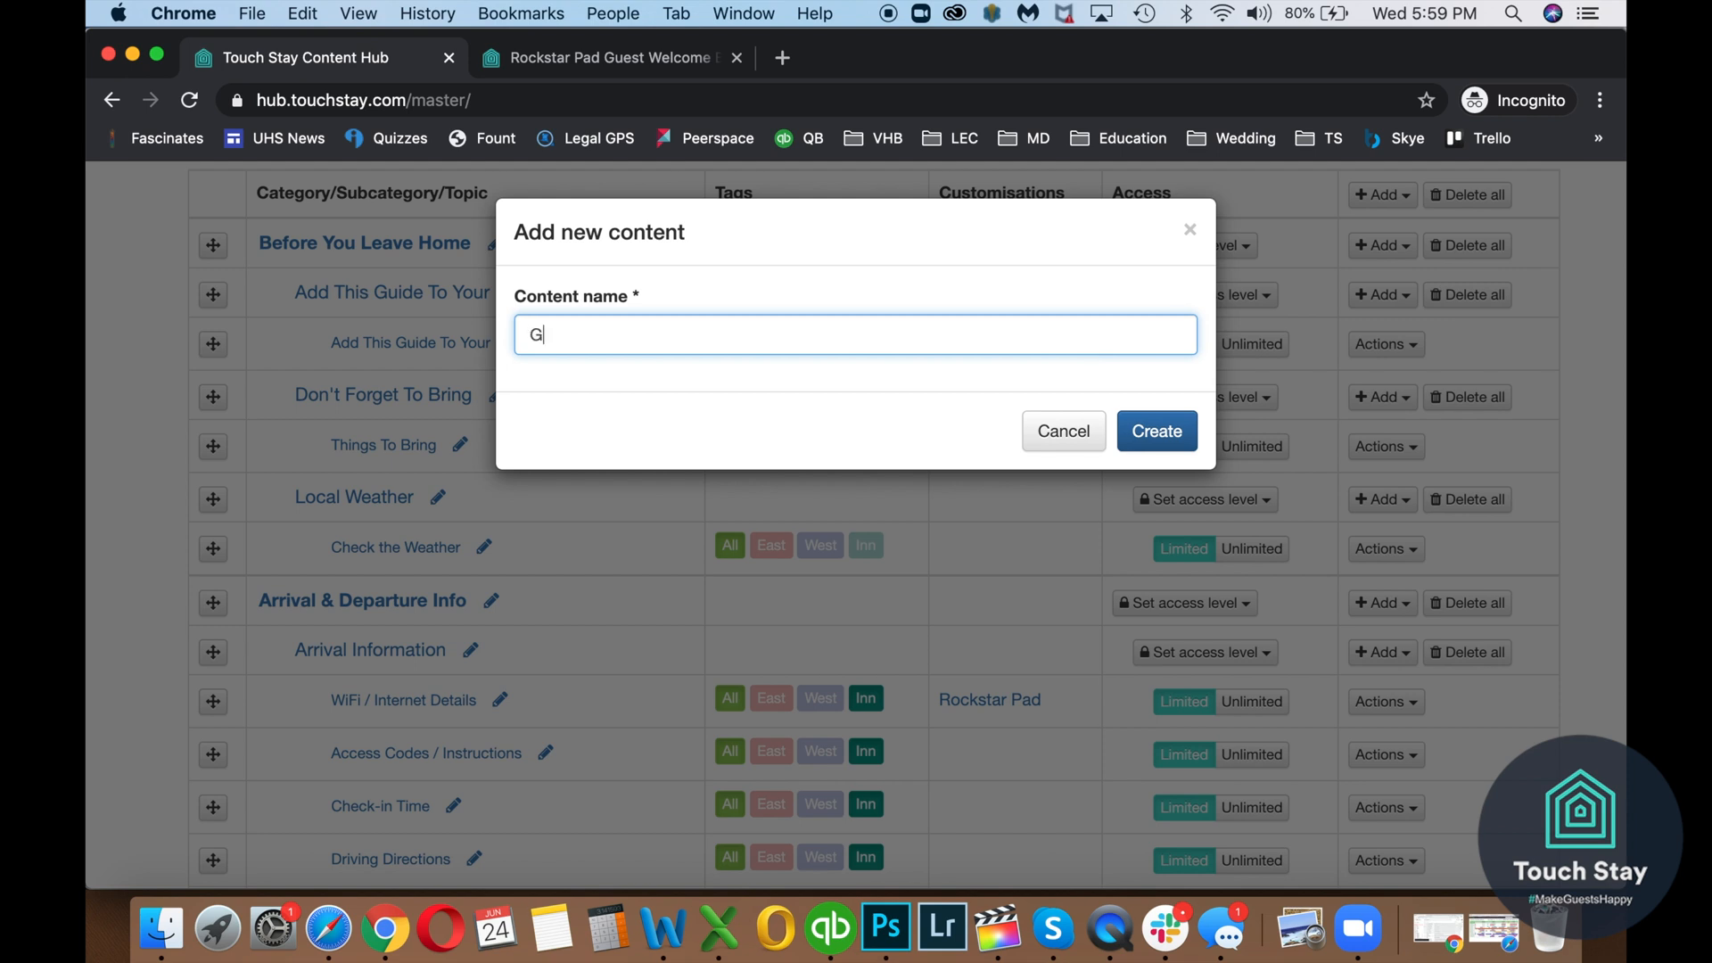
pyautogui.write('uest Registration')
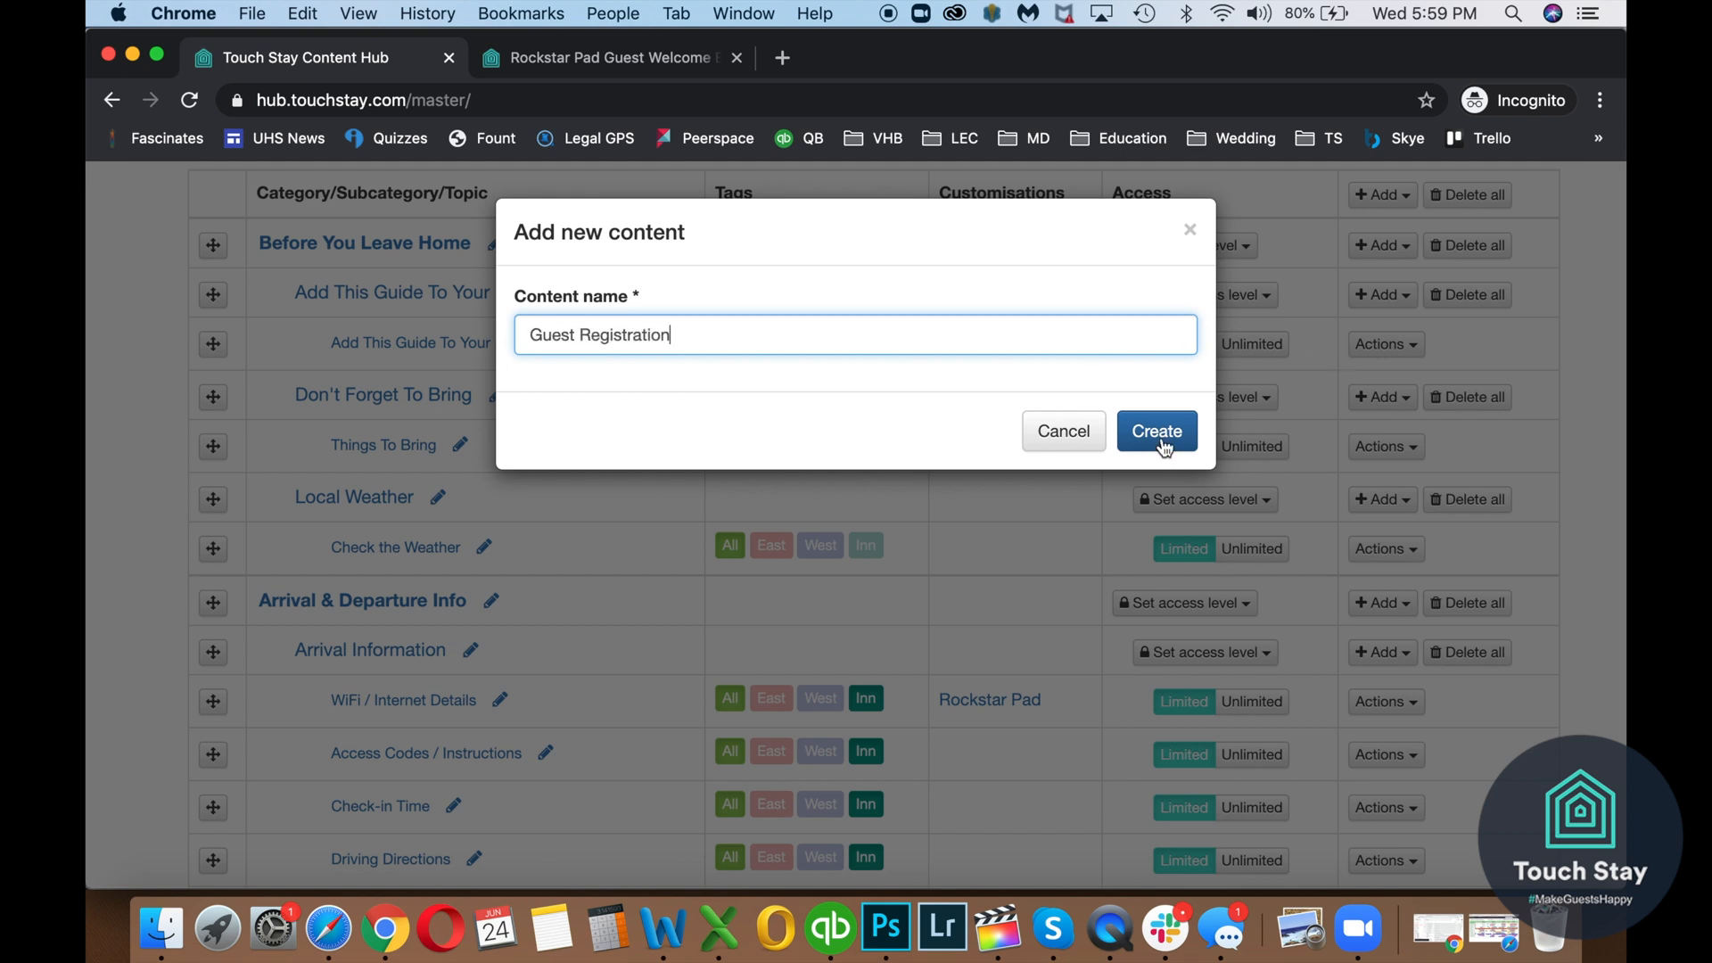
pyautogui.click(1156, 430)
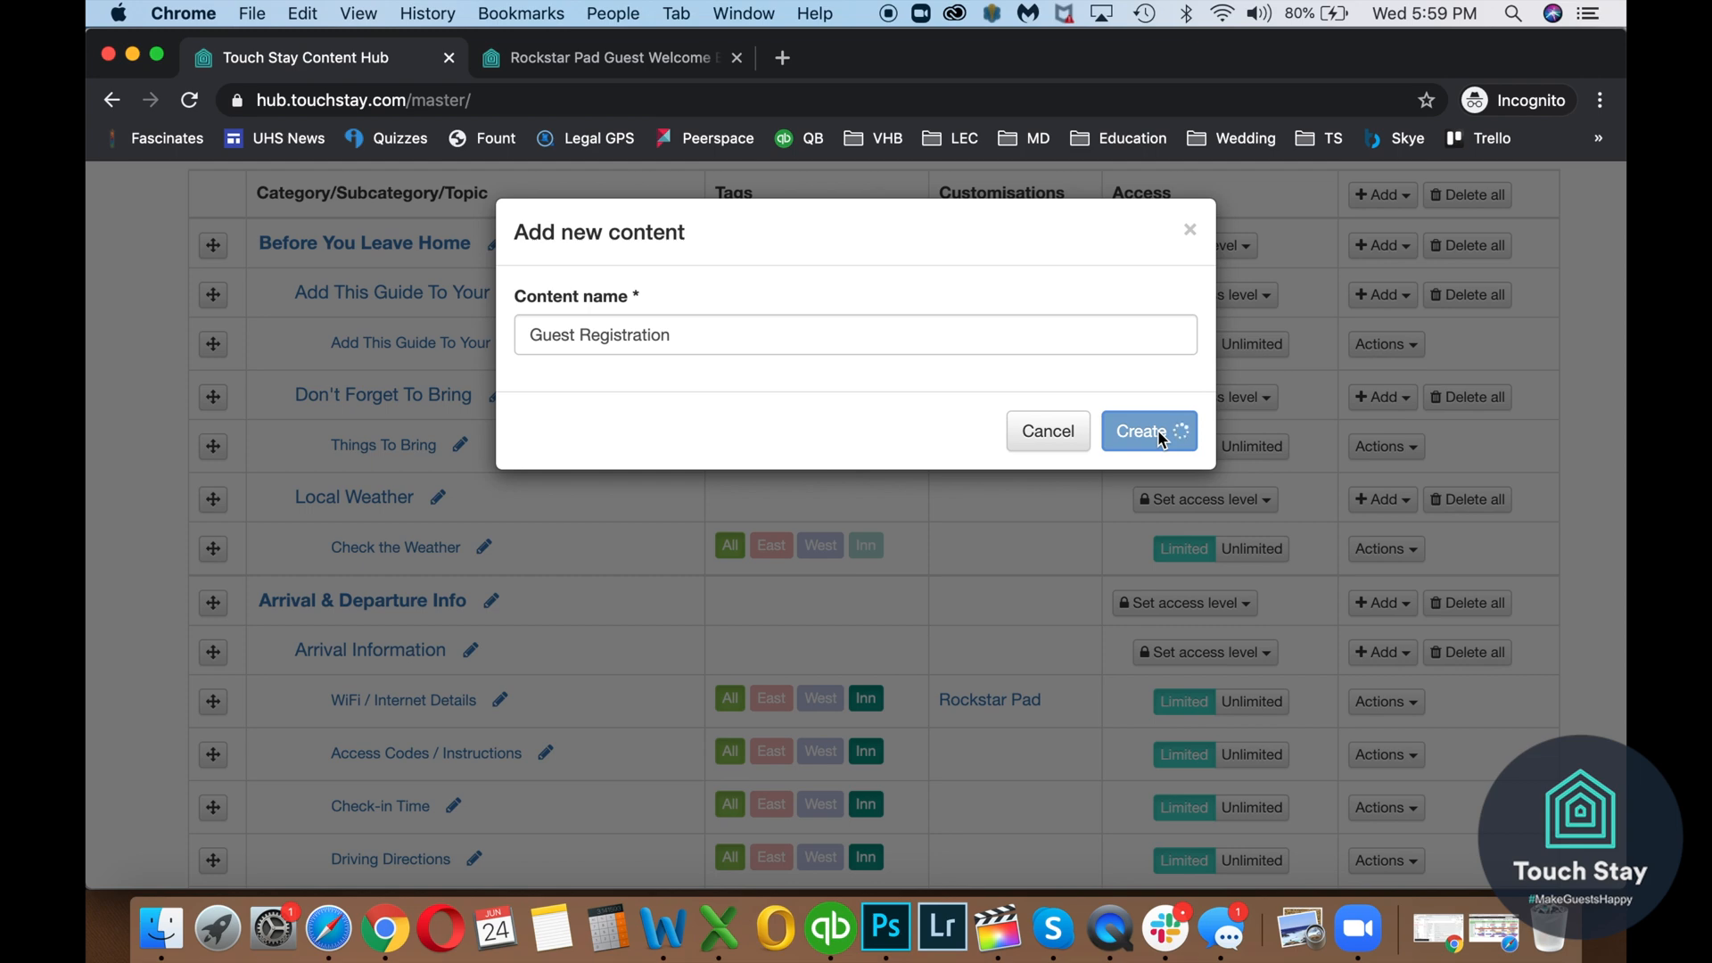
pyautogui.click(1143, 430)
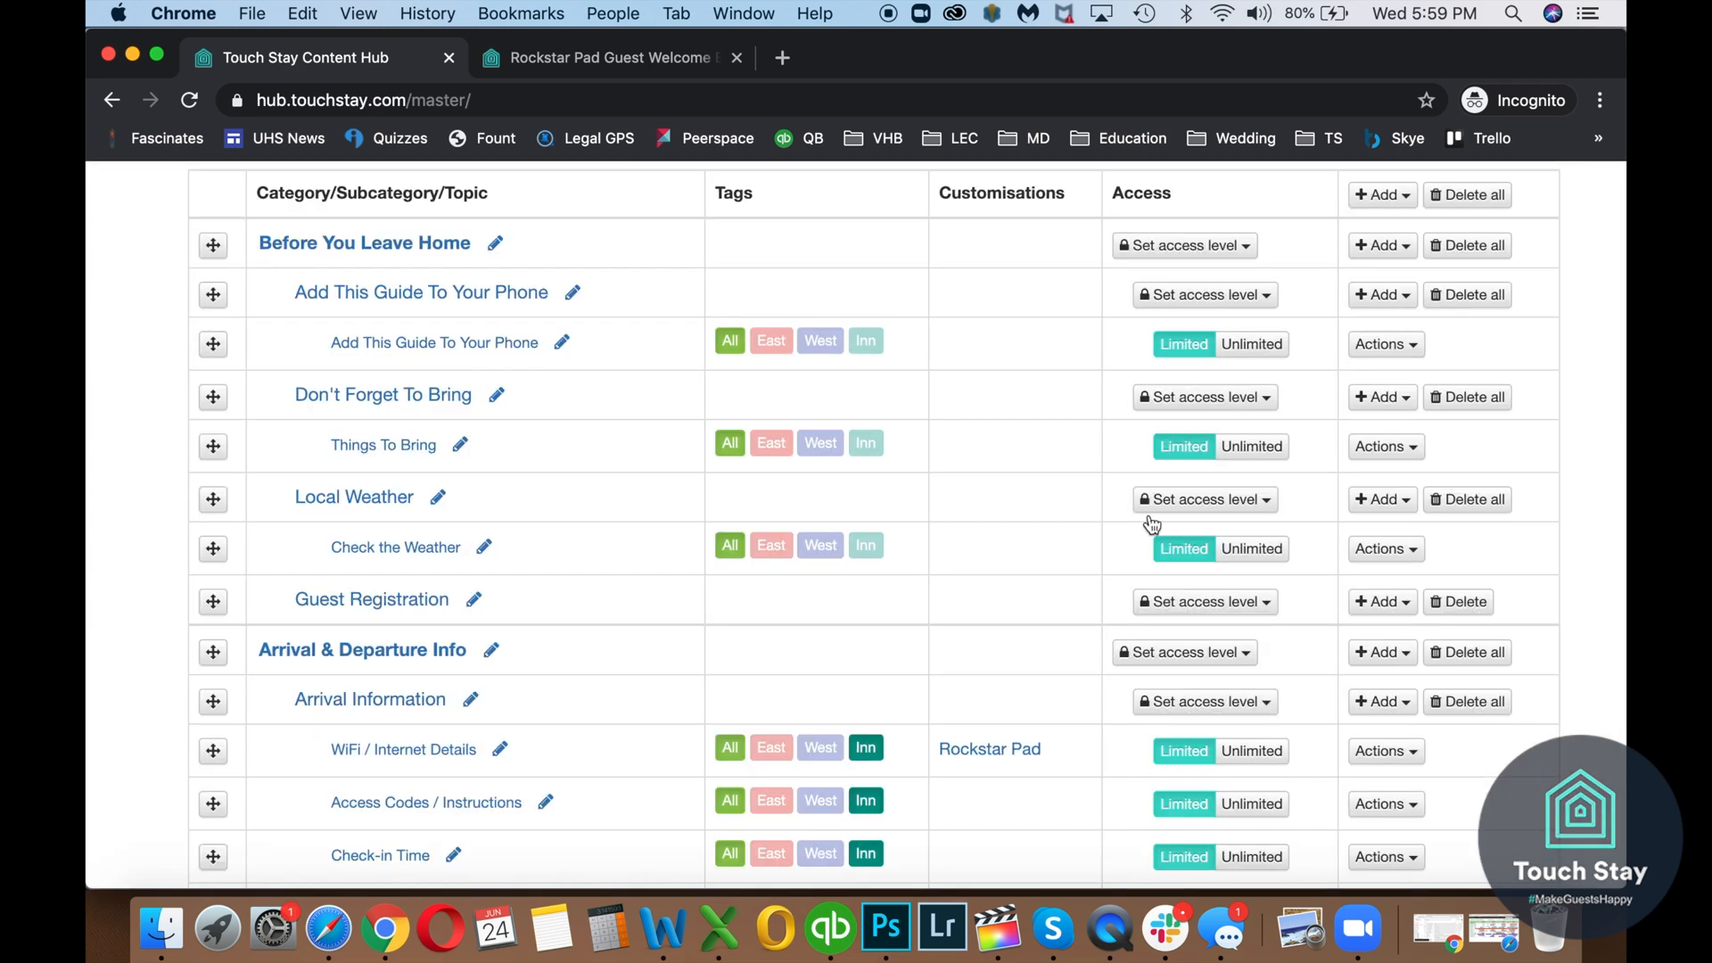
# Start a custom topic named Registration Form inside Guest Registration.
pyautogui.click(1377, 601)
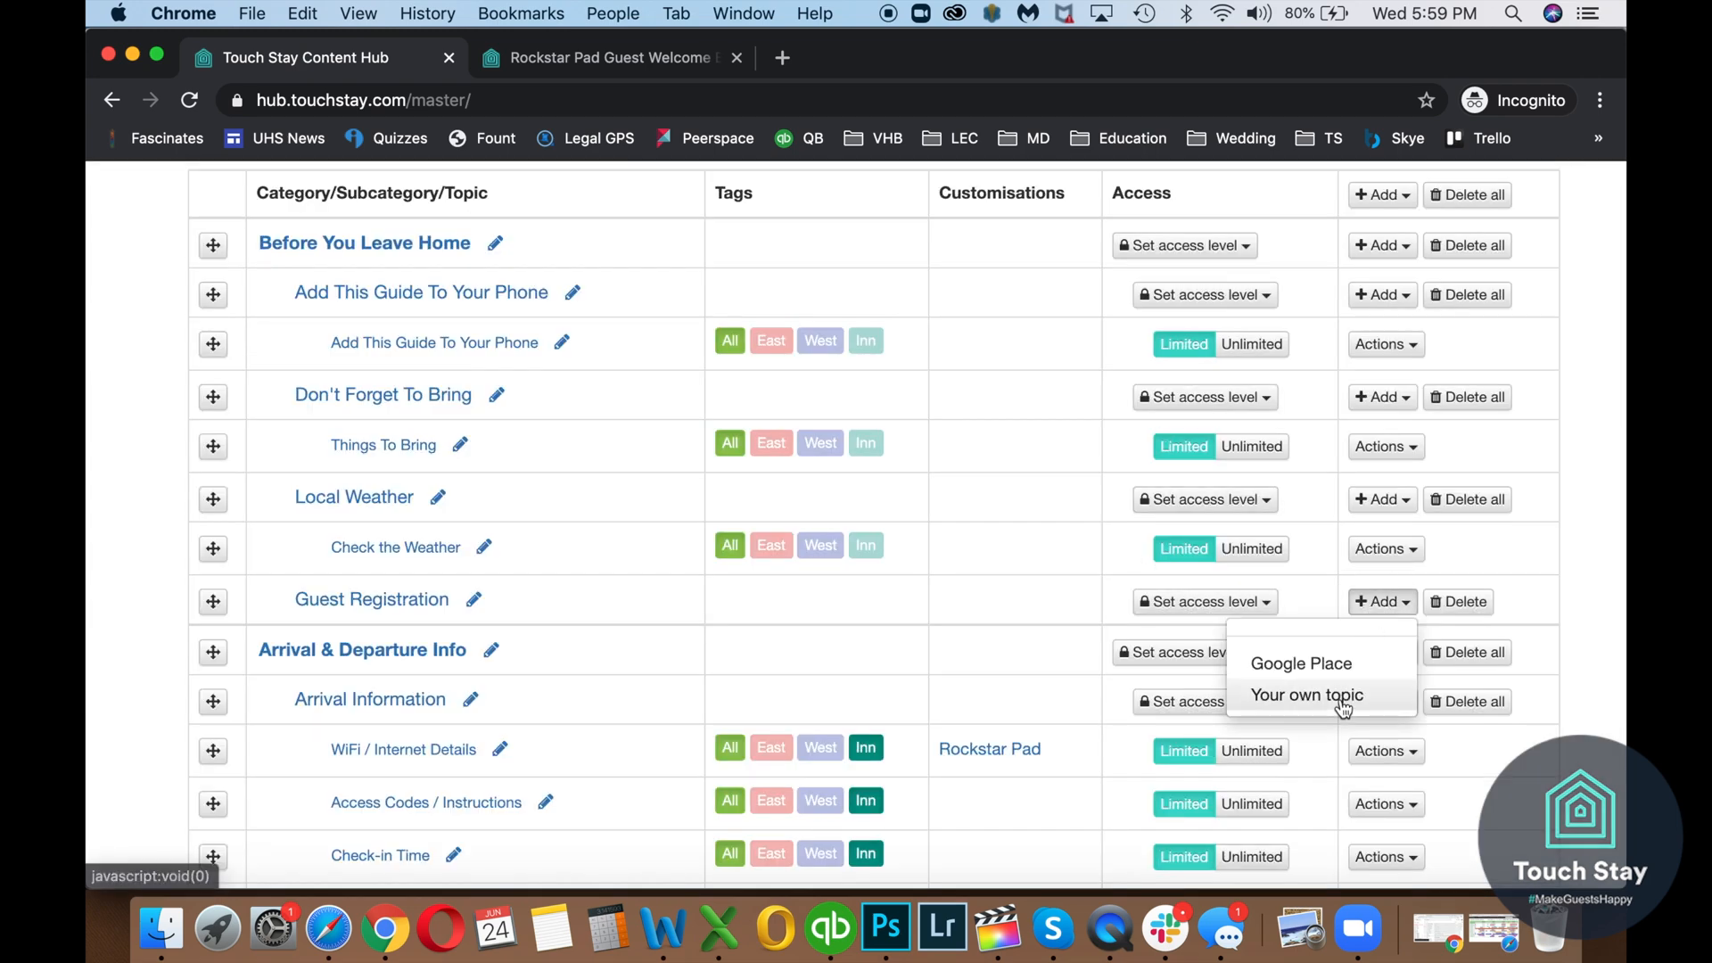
pyautogui.click(1305, 696)
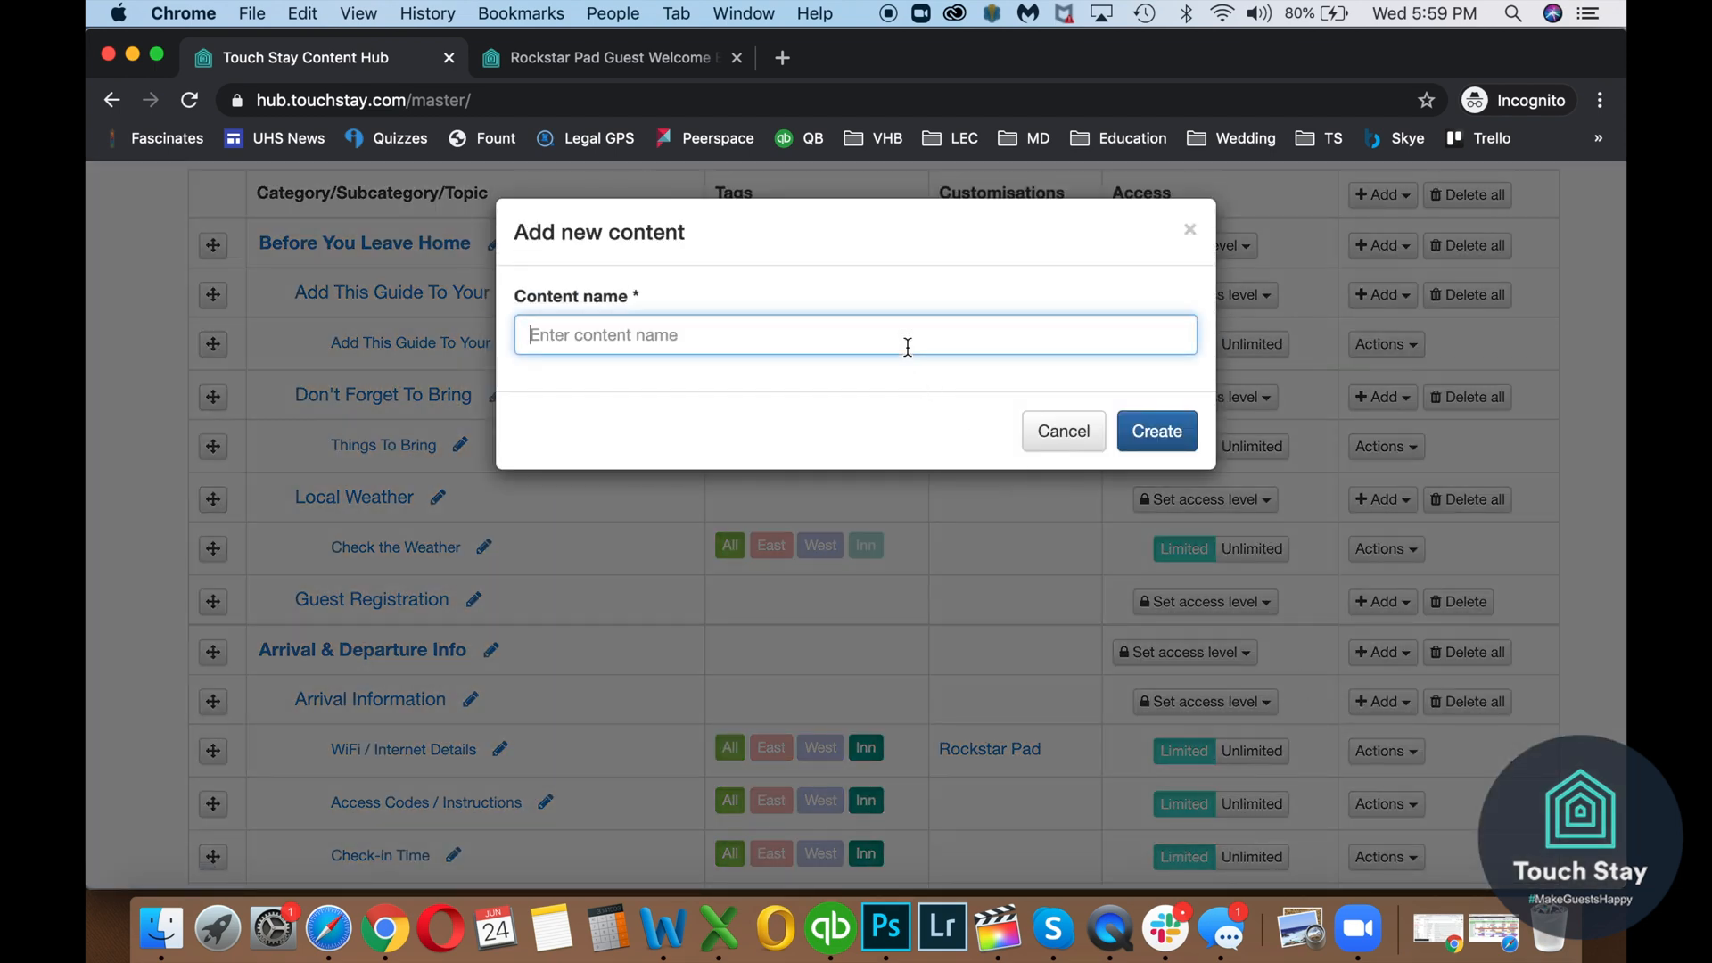
pyautogui.write('Registration')
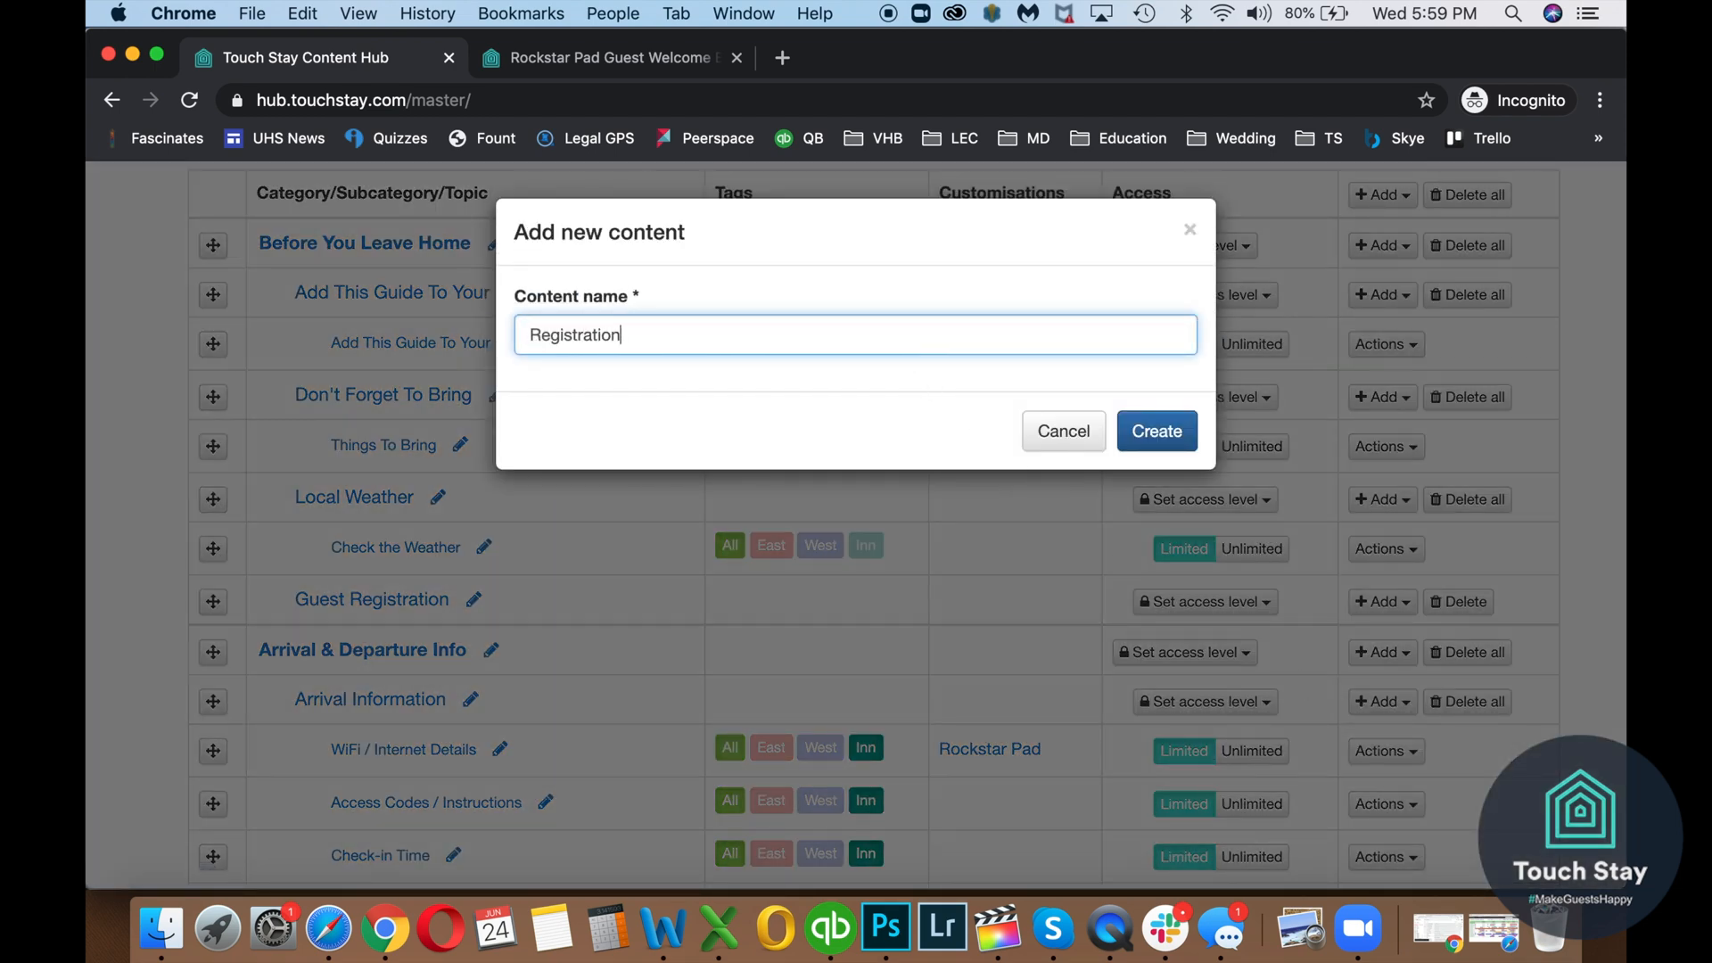
pyautogui.write('Form')
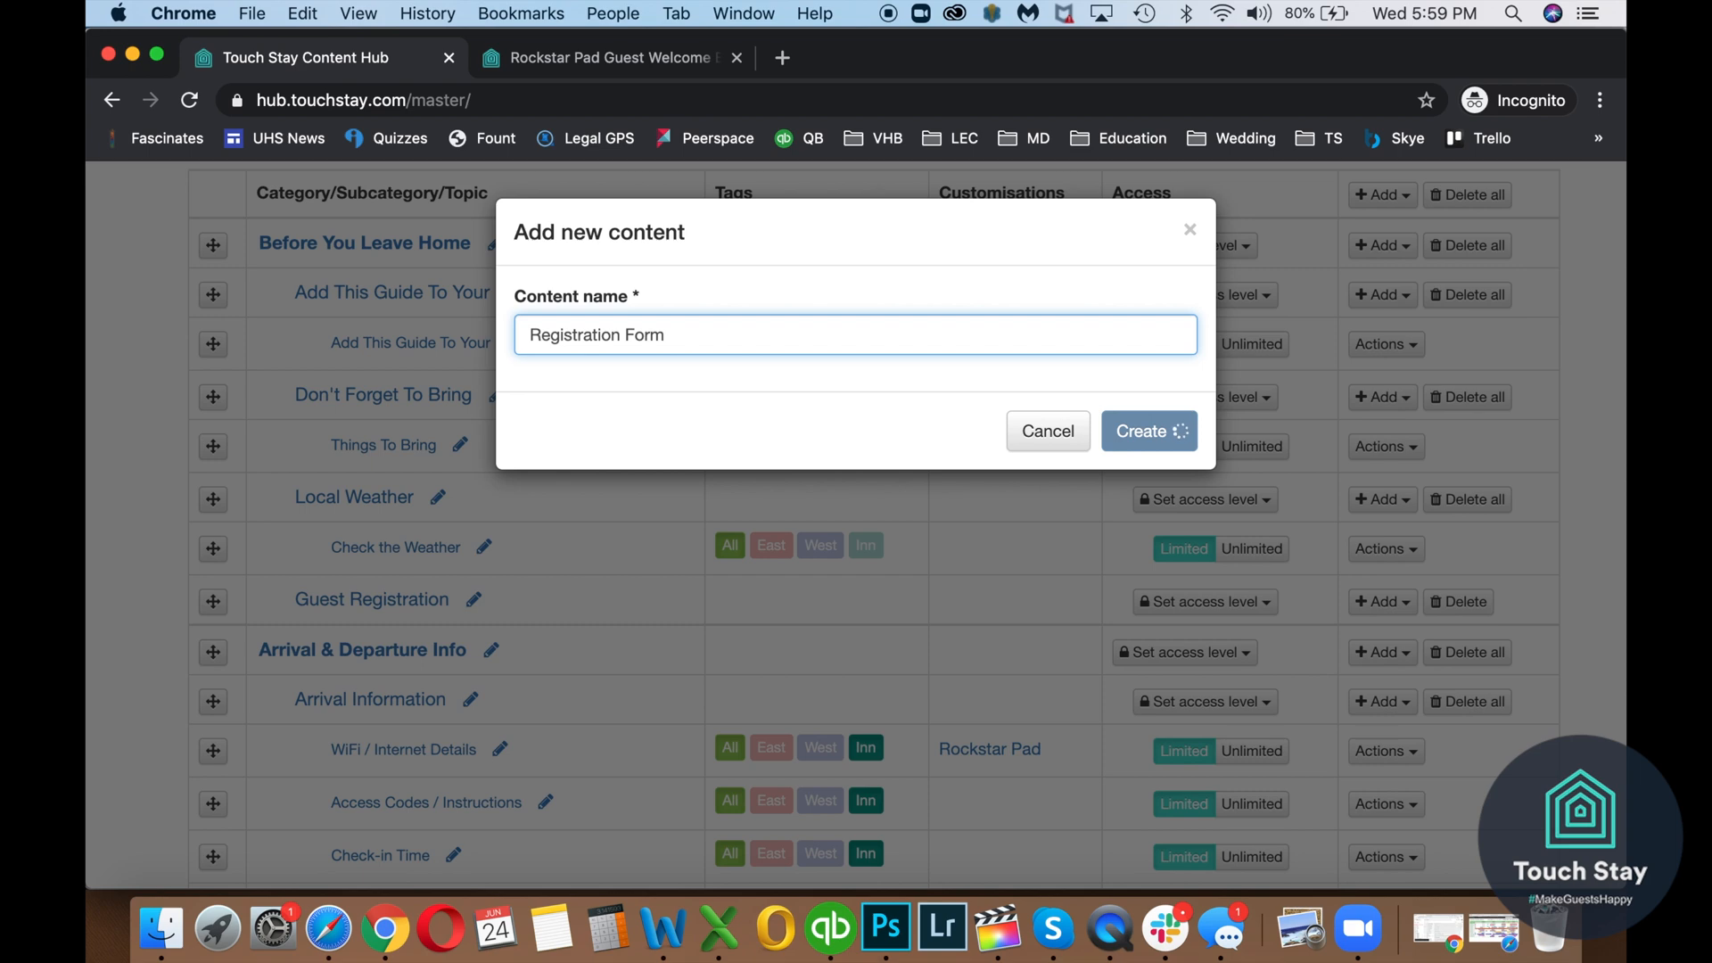
# Create the Registration Form topic so Guest Registration sits first under Before You Leave Home.
pyautogui.click(1139, 429)
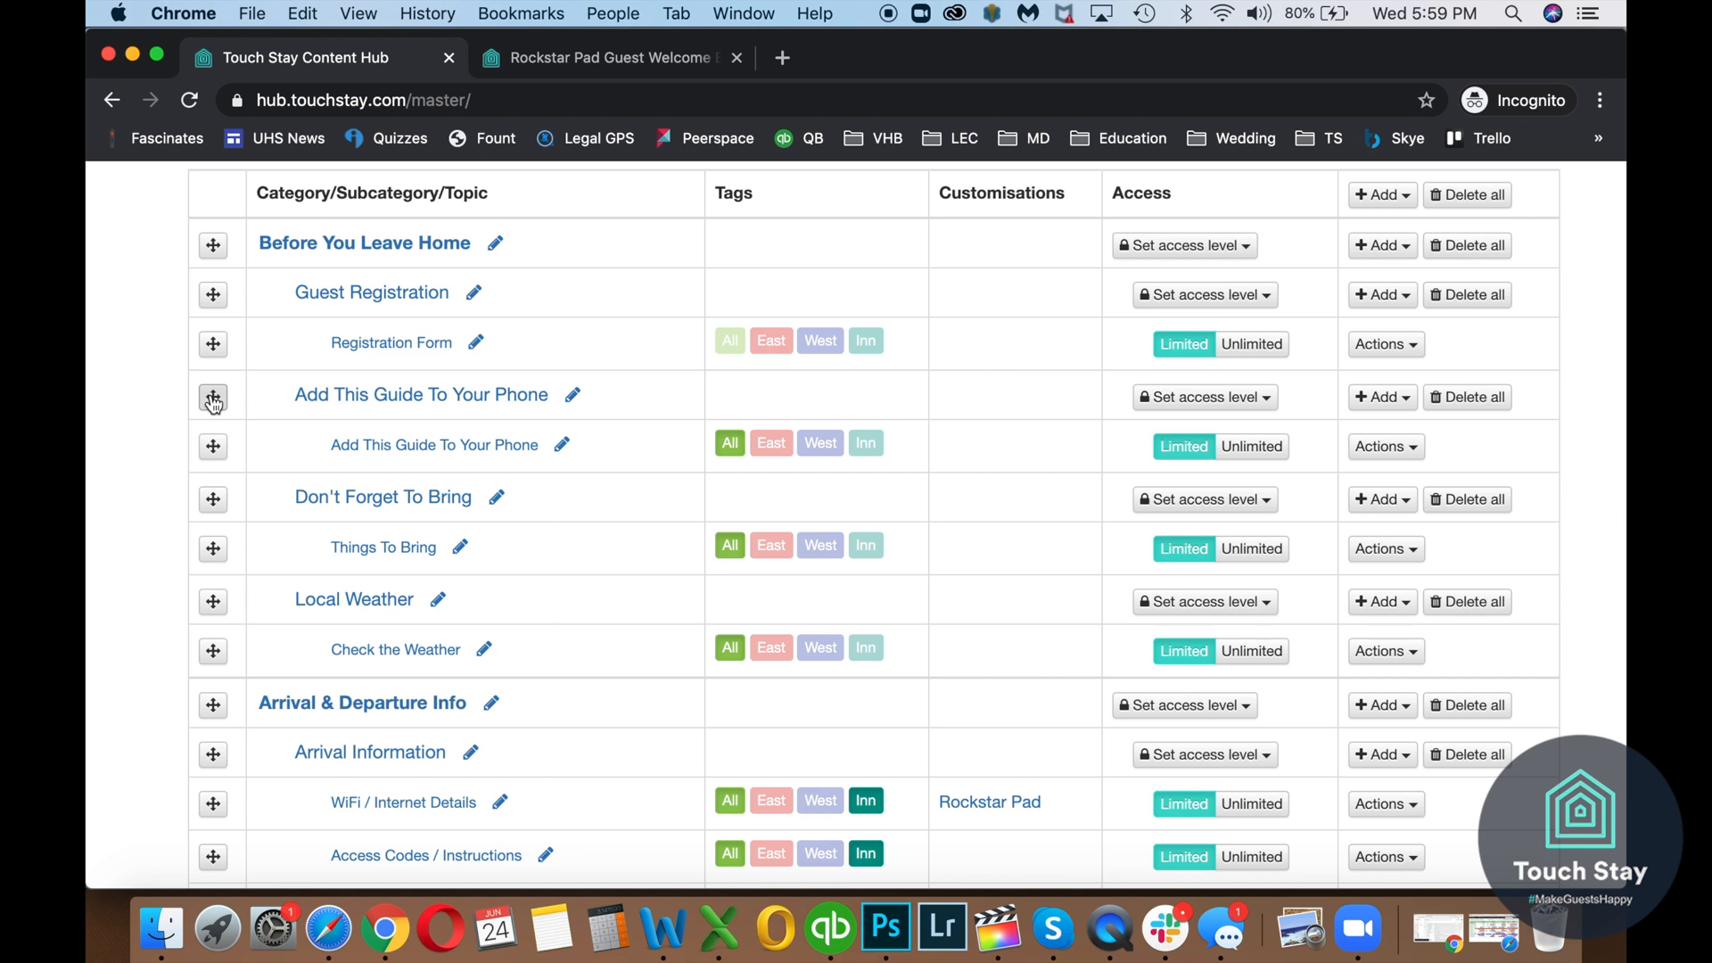
pyautogui.moveTo(212, 398)
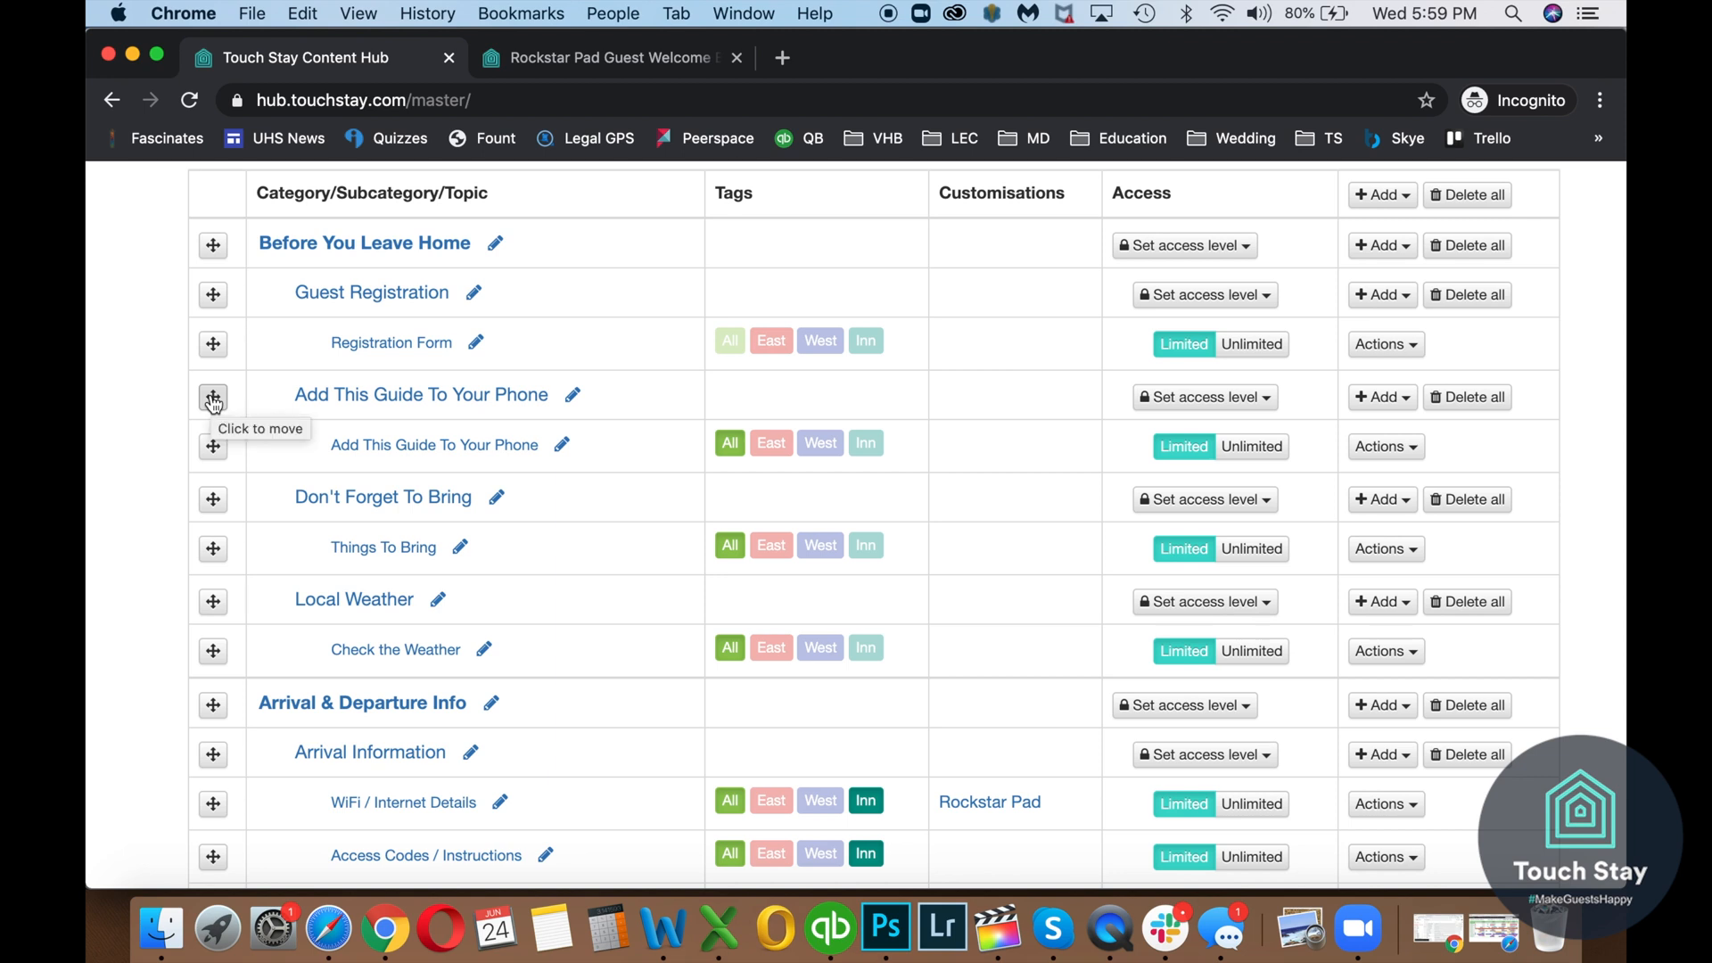
pyautogui.moveTo(867, 341)
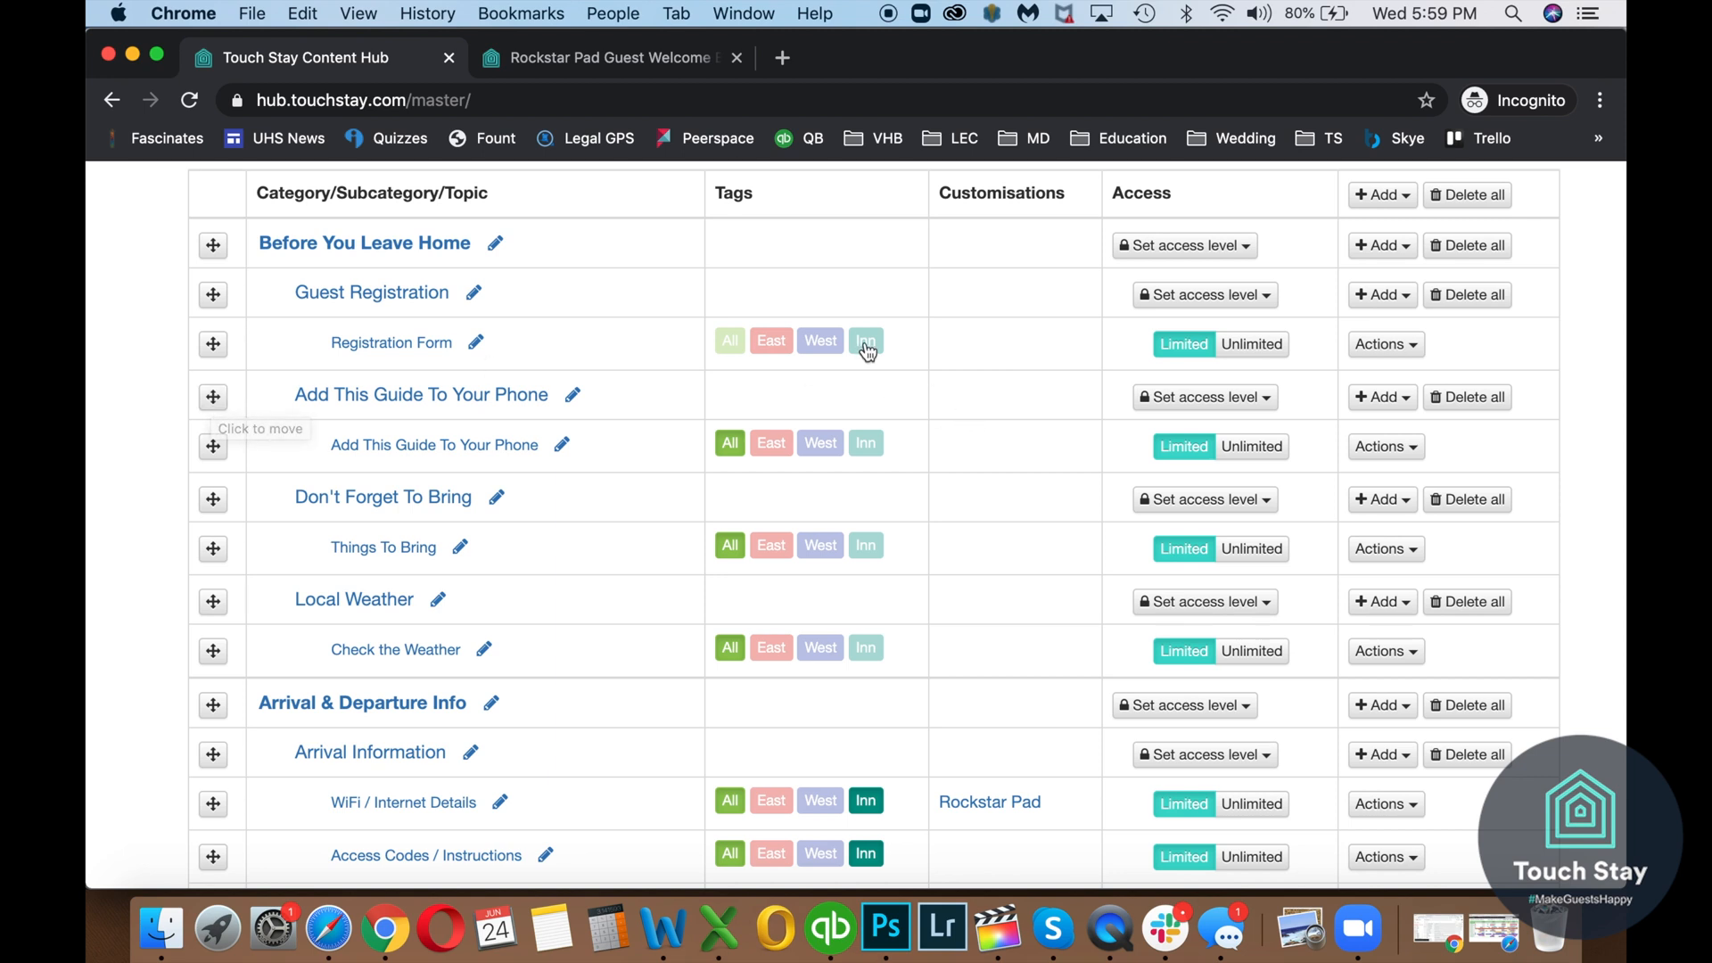
pyautogui.moveTo(794, 278)
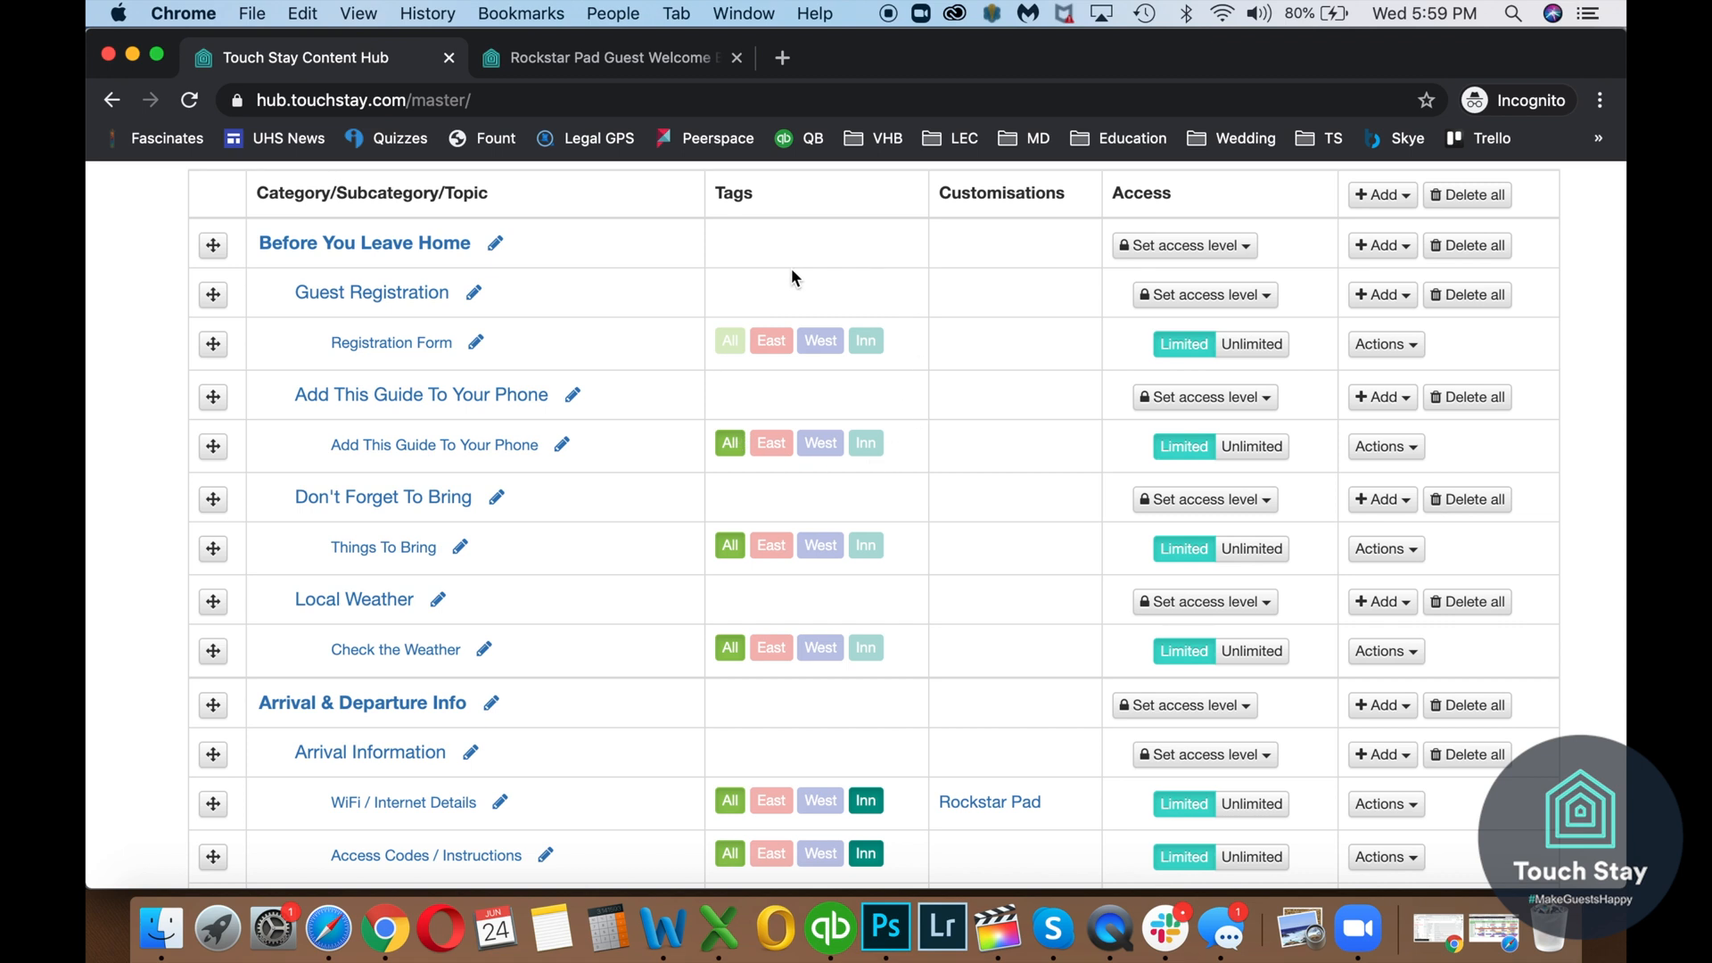
pyautogui.moveTo(747, 325)
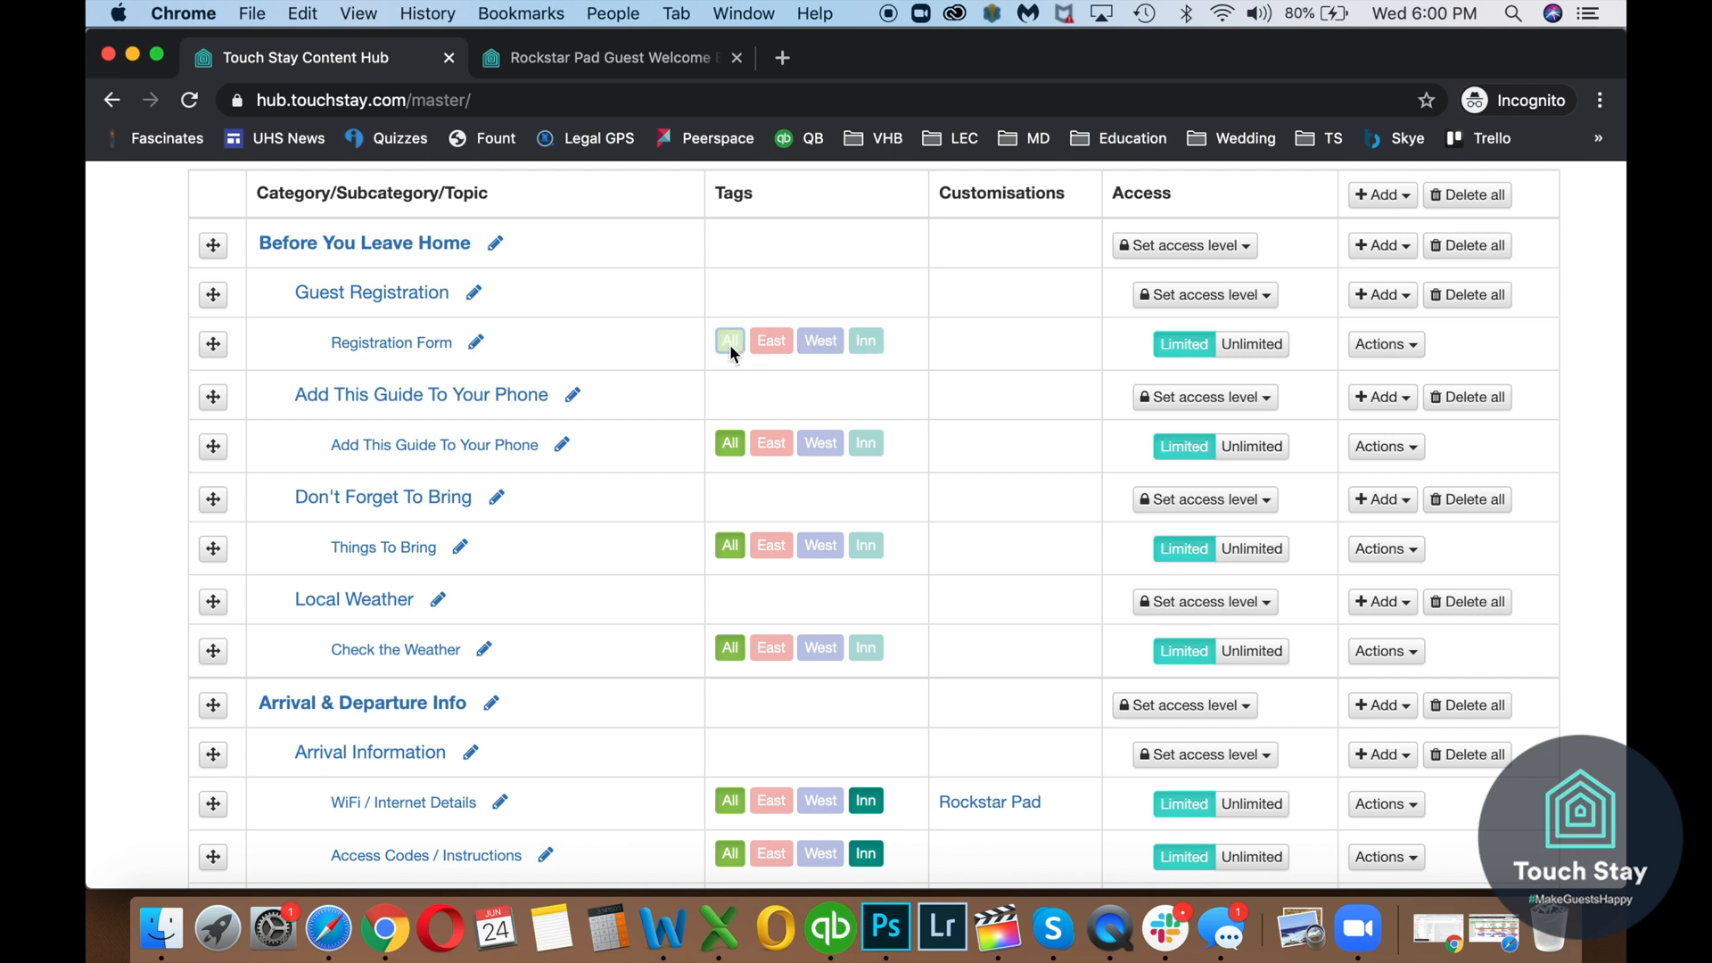
# Enable the All tag on Registration Form and bring up its editing options.
pyautogui.click(729, 339)
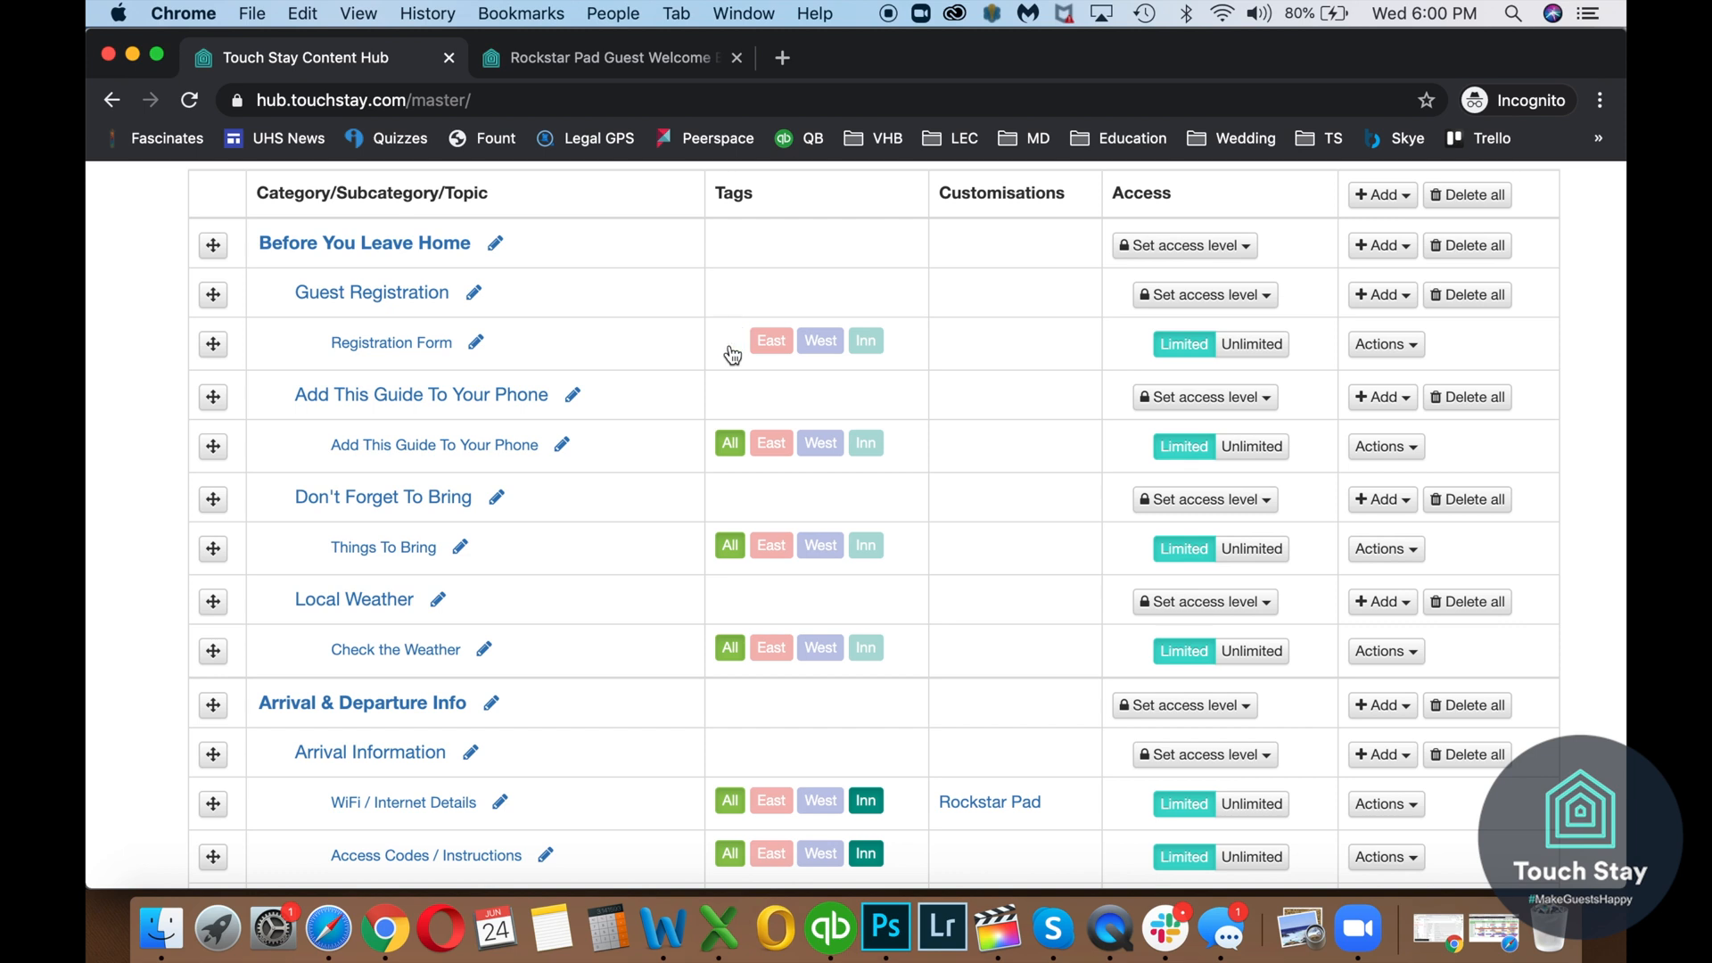
pyautogui.click(730, 340)
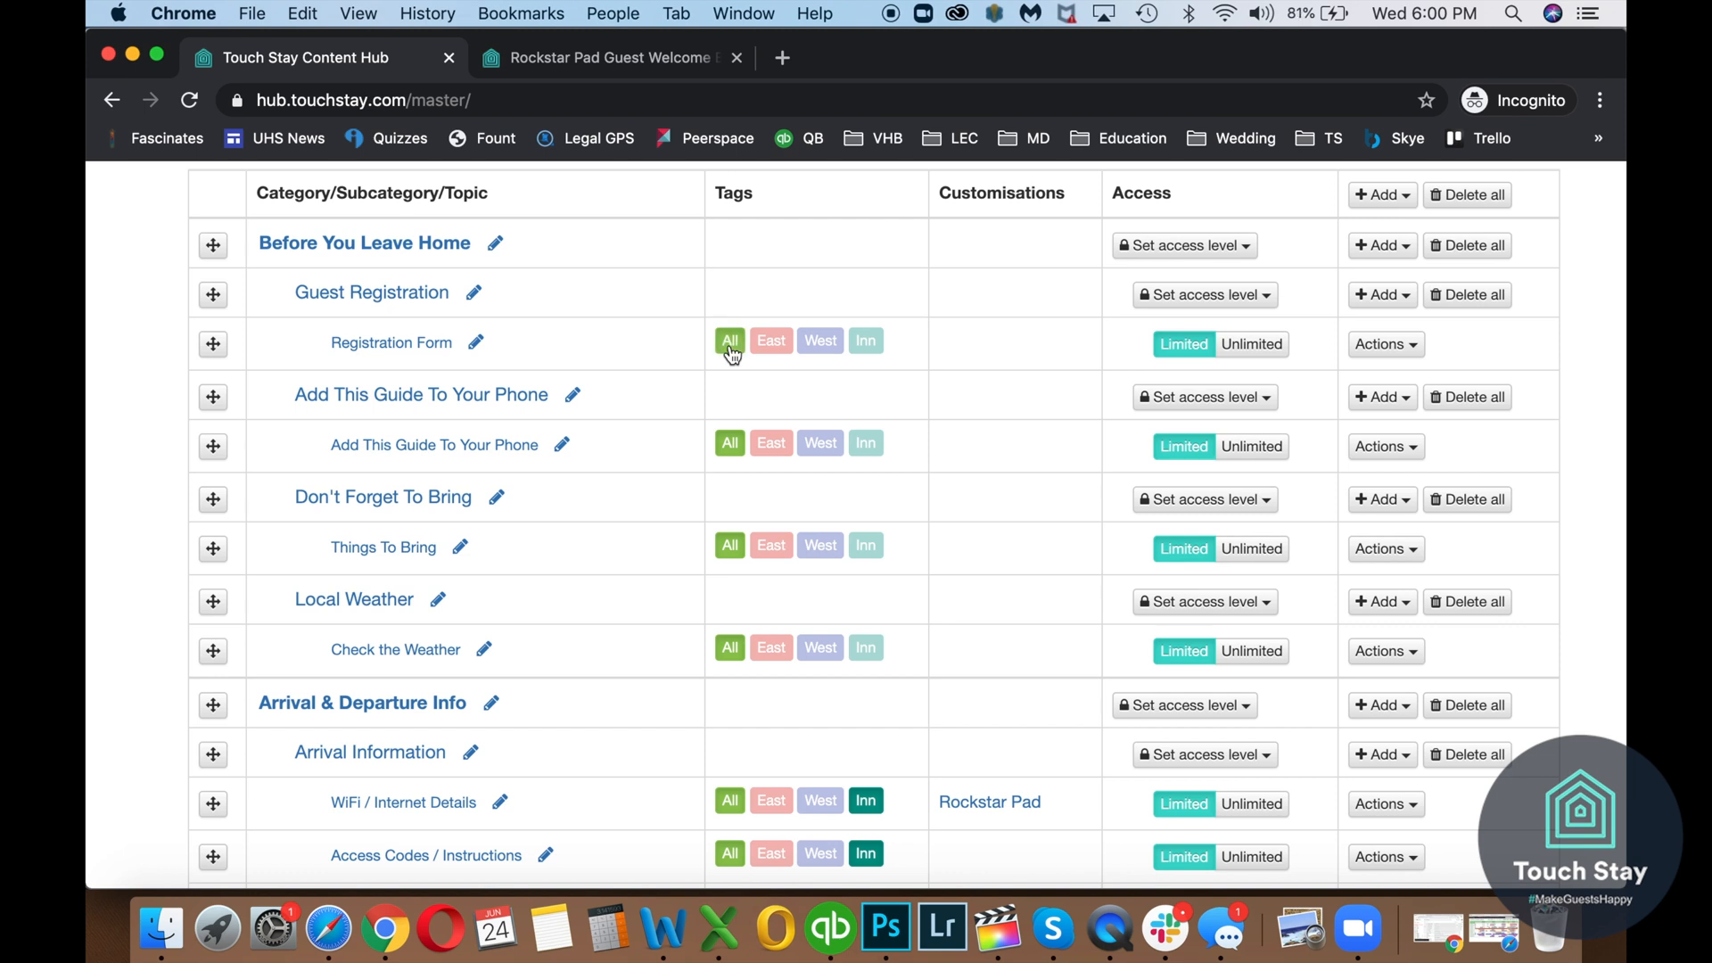
pyautogui.click(1384, 344)
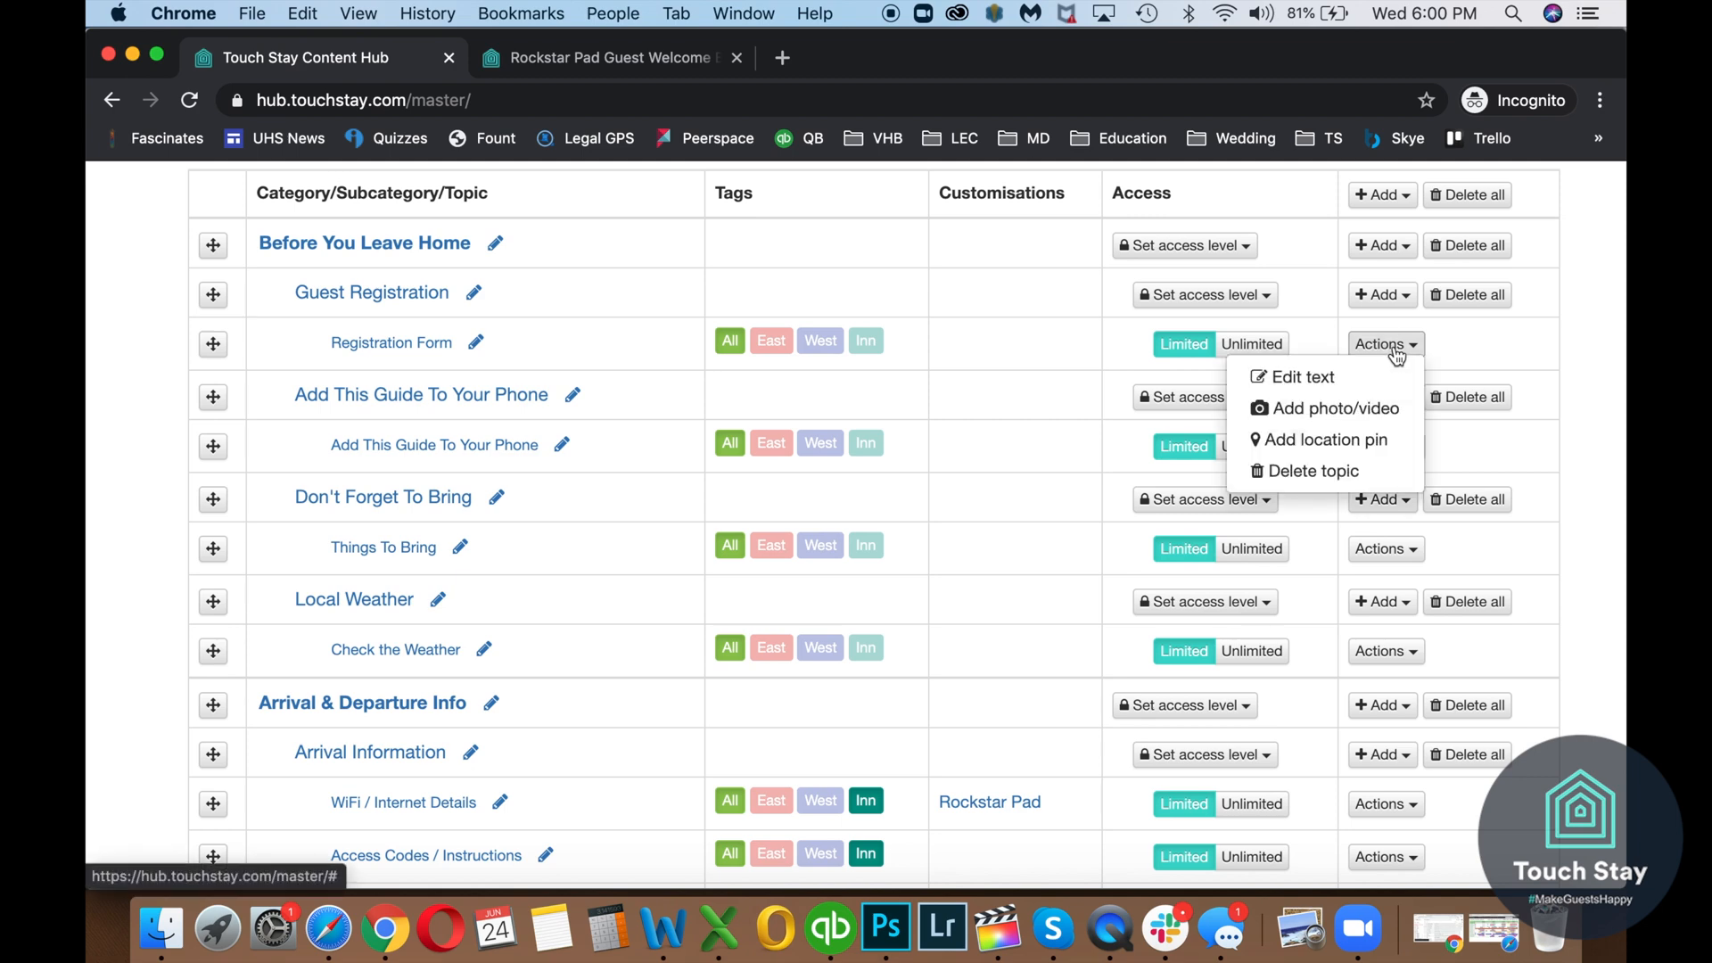
# Write the intro: please complete the Guest Registration Form before arrival, information needed includes.
pyautogui.click(1301, 376)
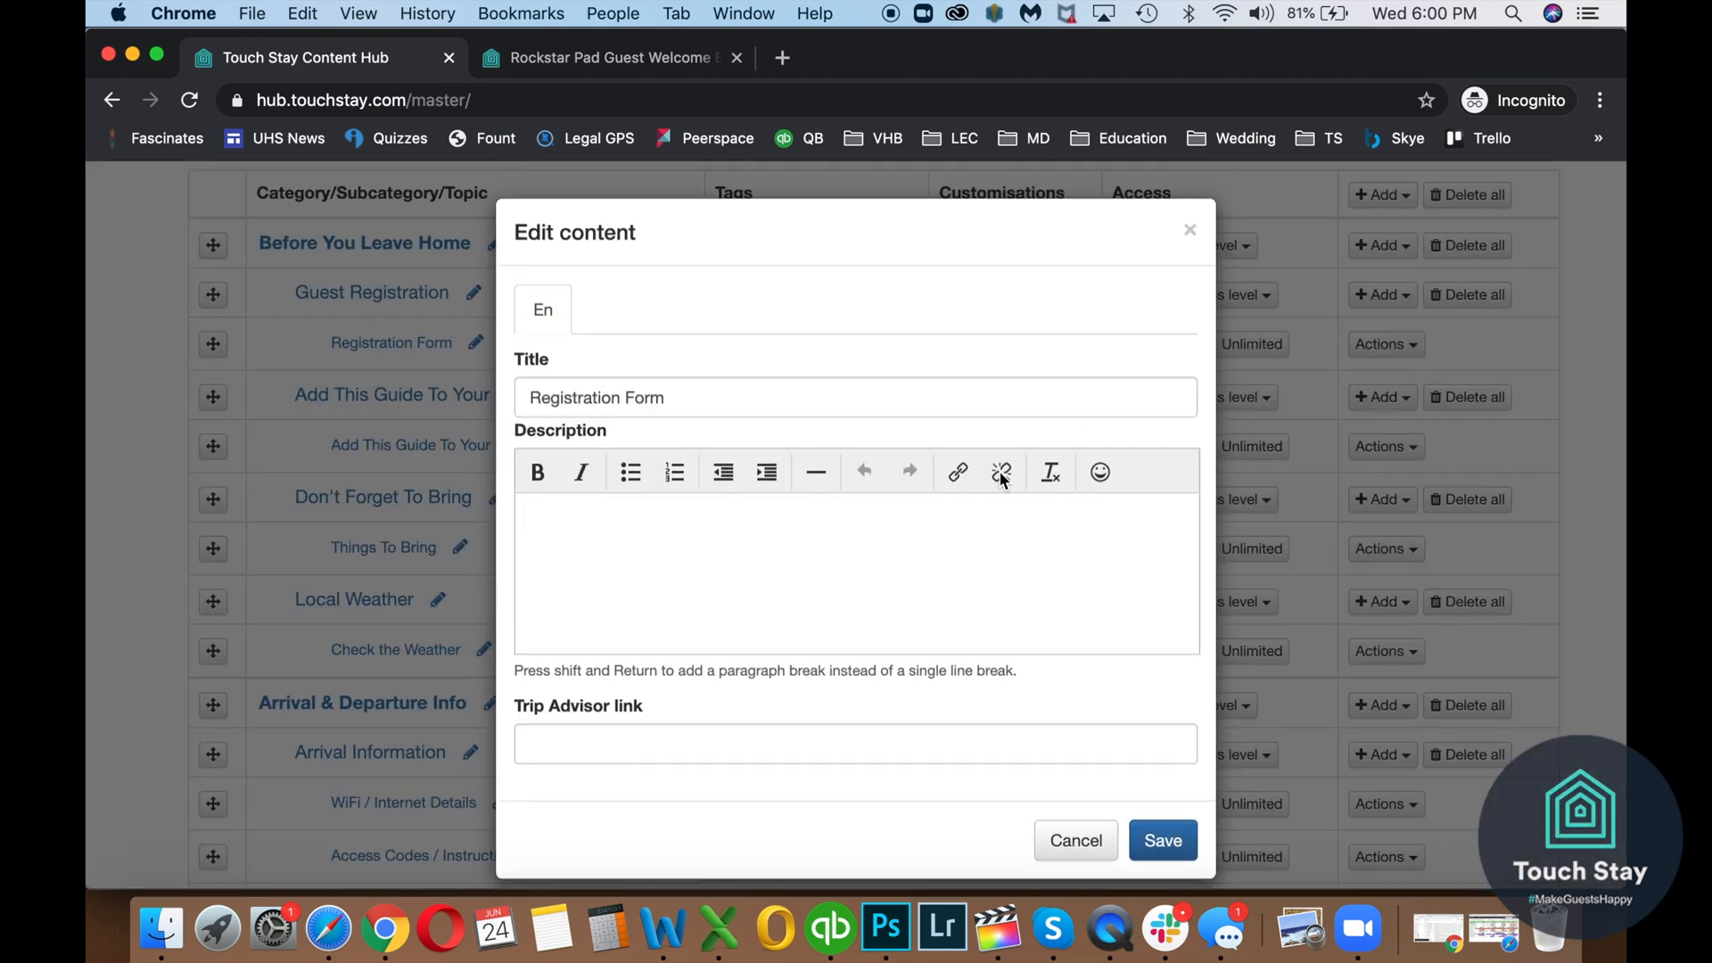
pyautogui.write('Please complete')
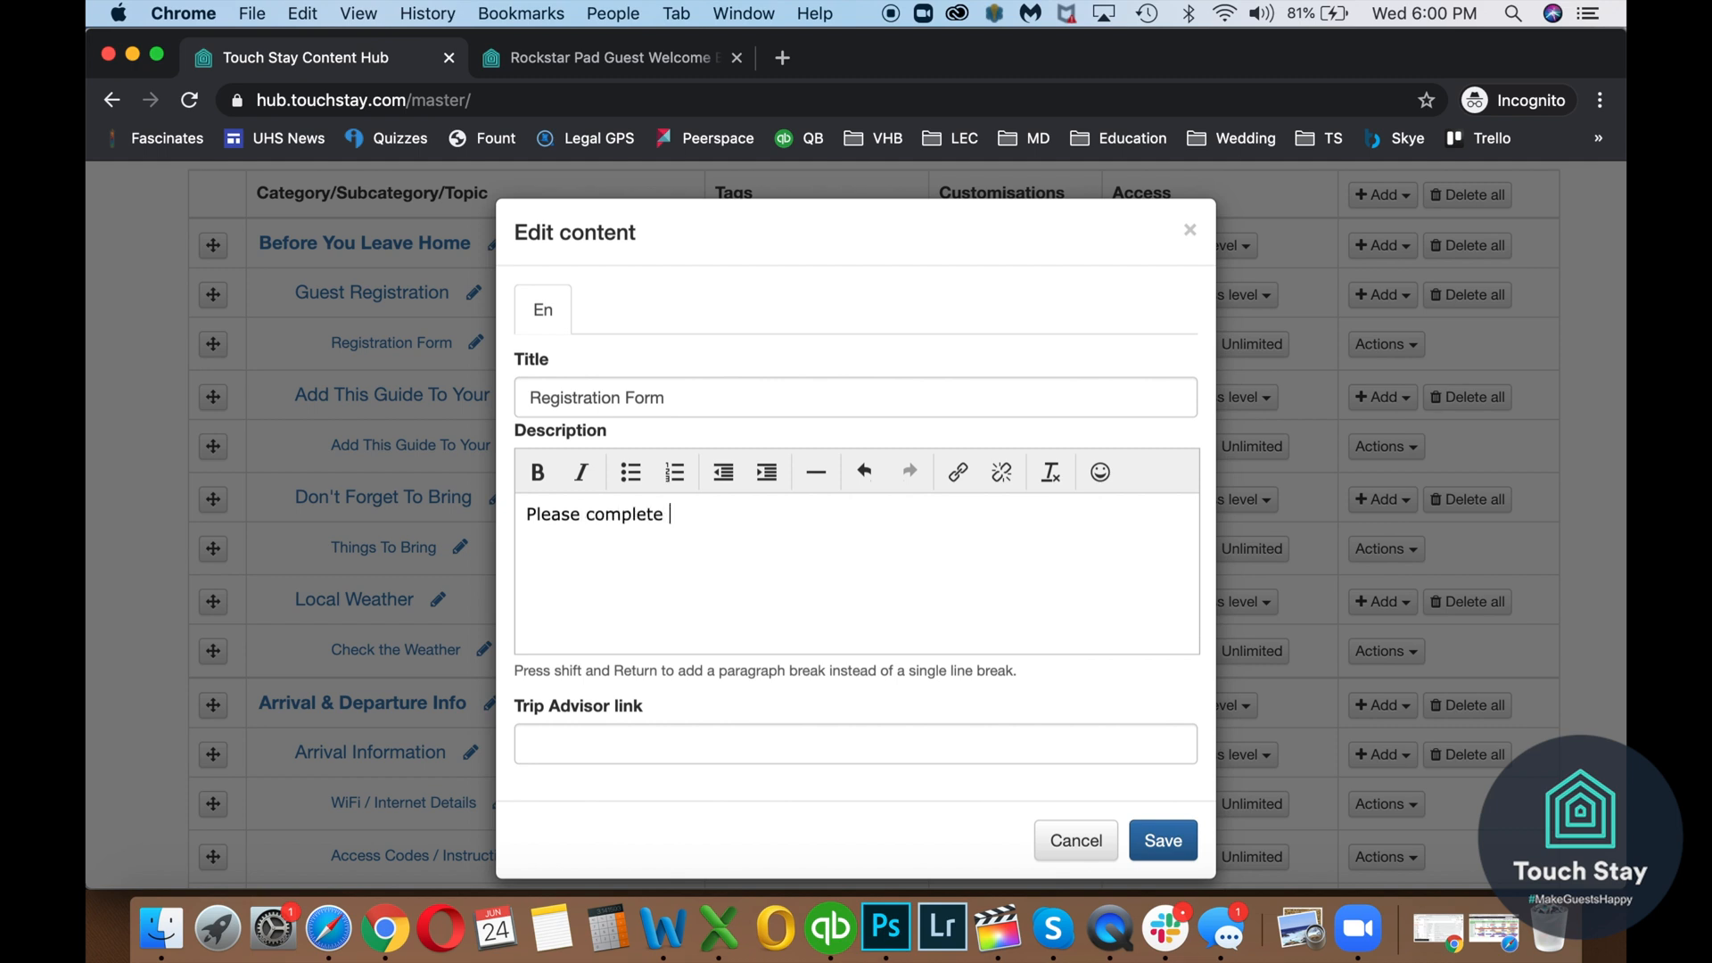
pyautogui.write('the gus')
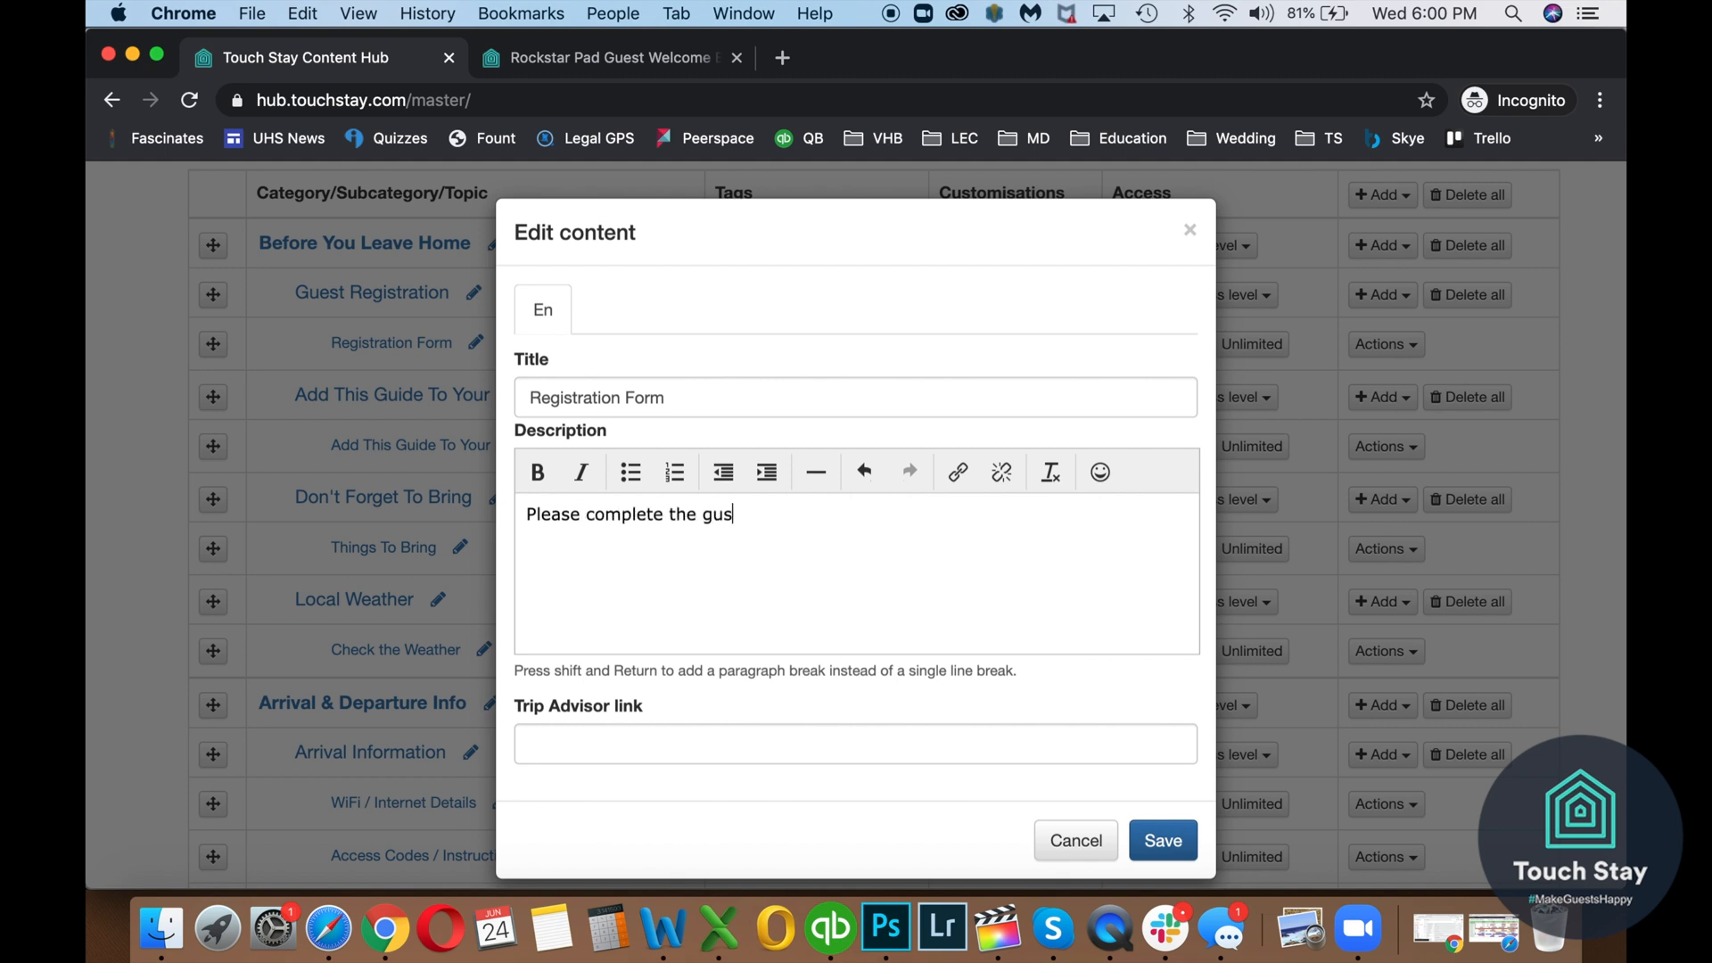
pyautogui.write('Guest R')
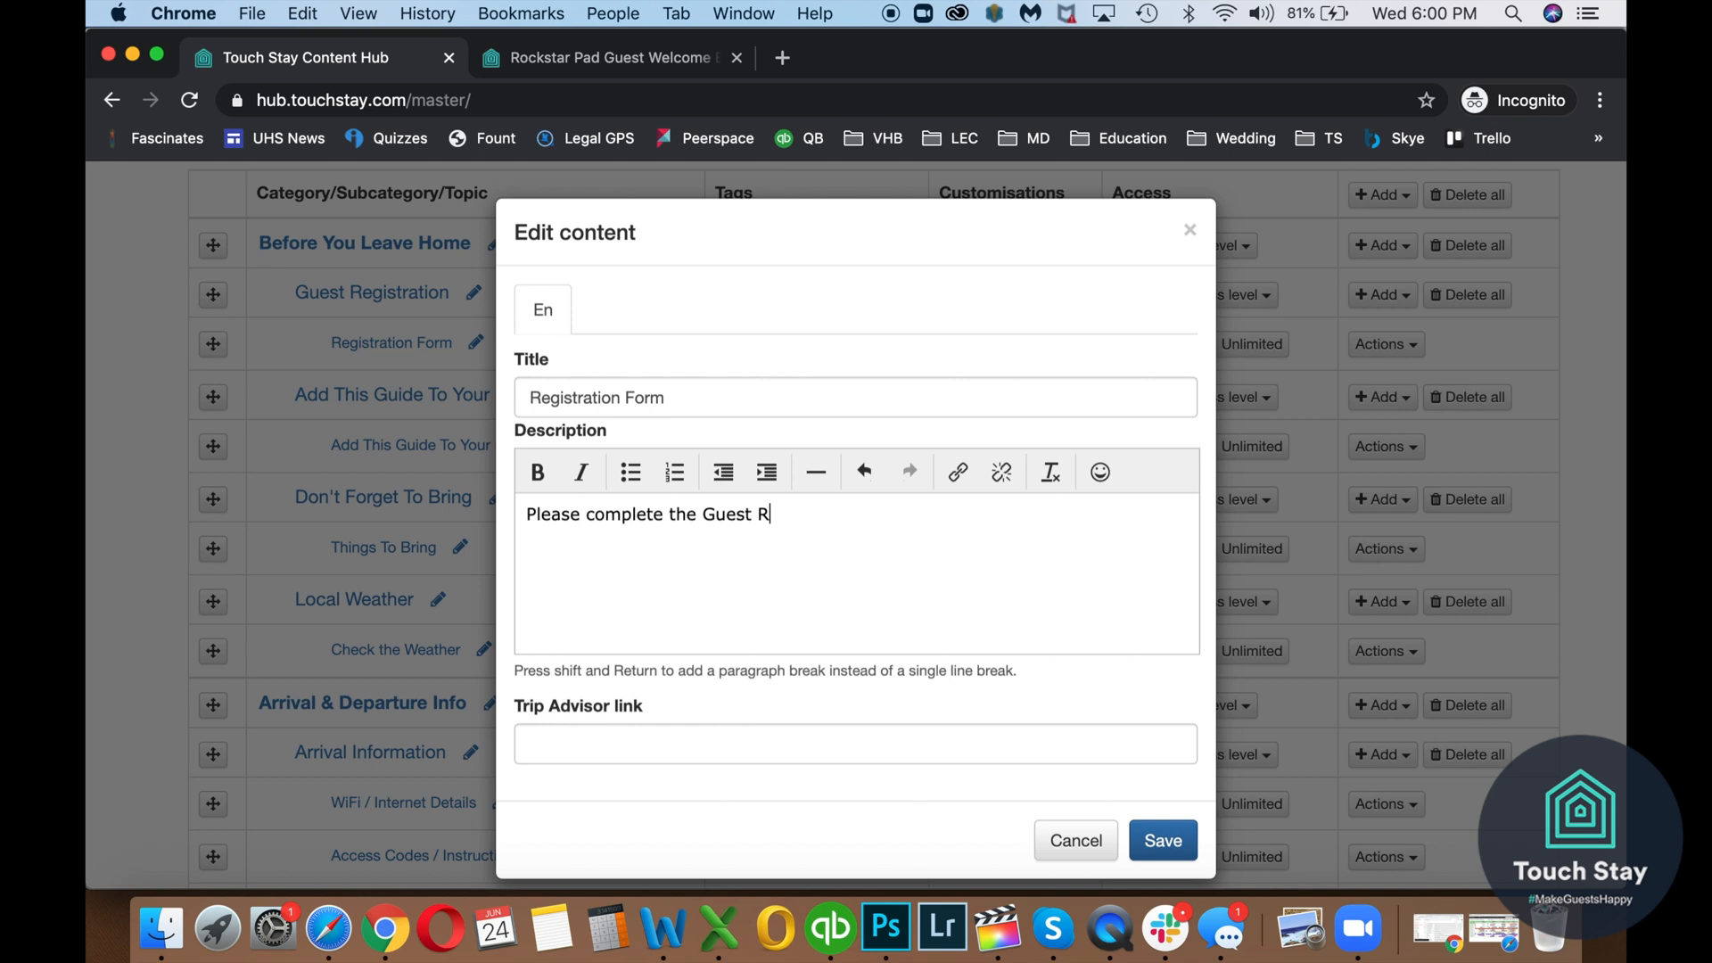
pyautogui.write('egistration')
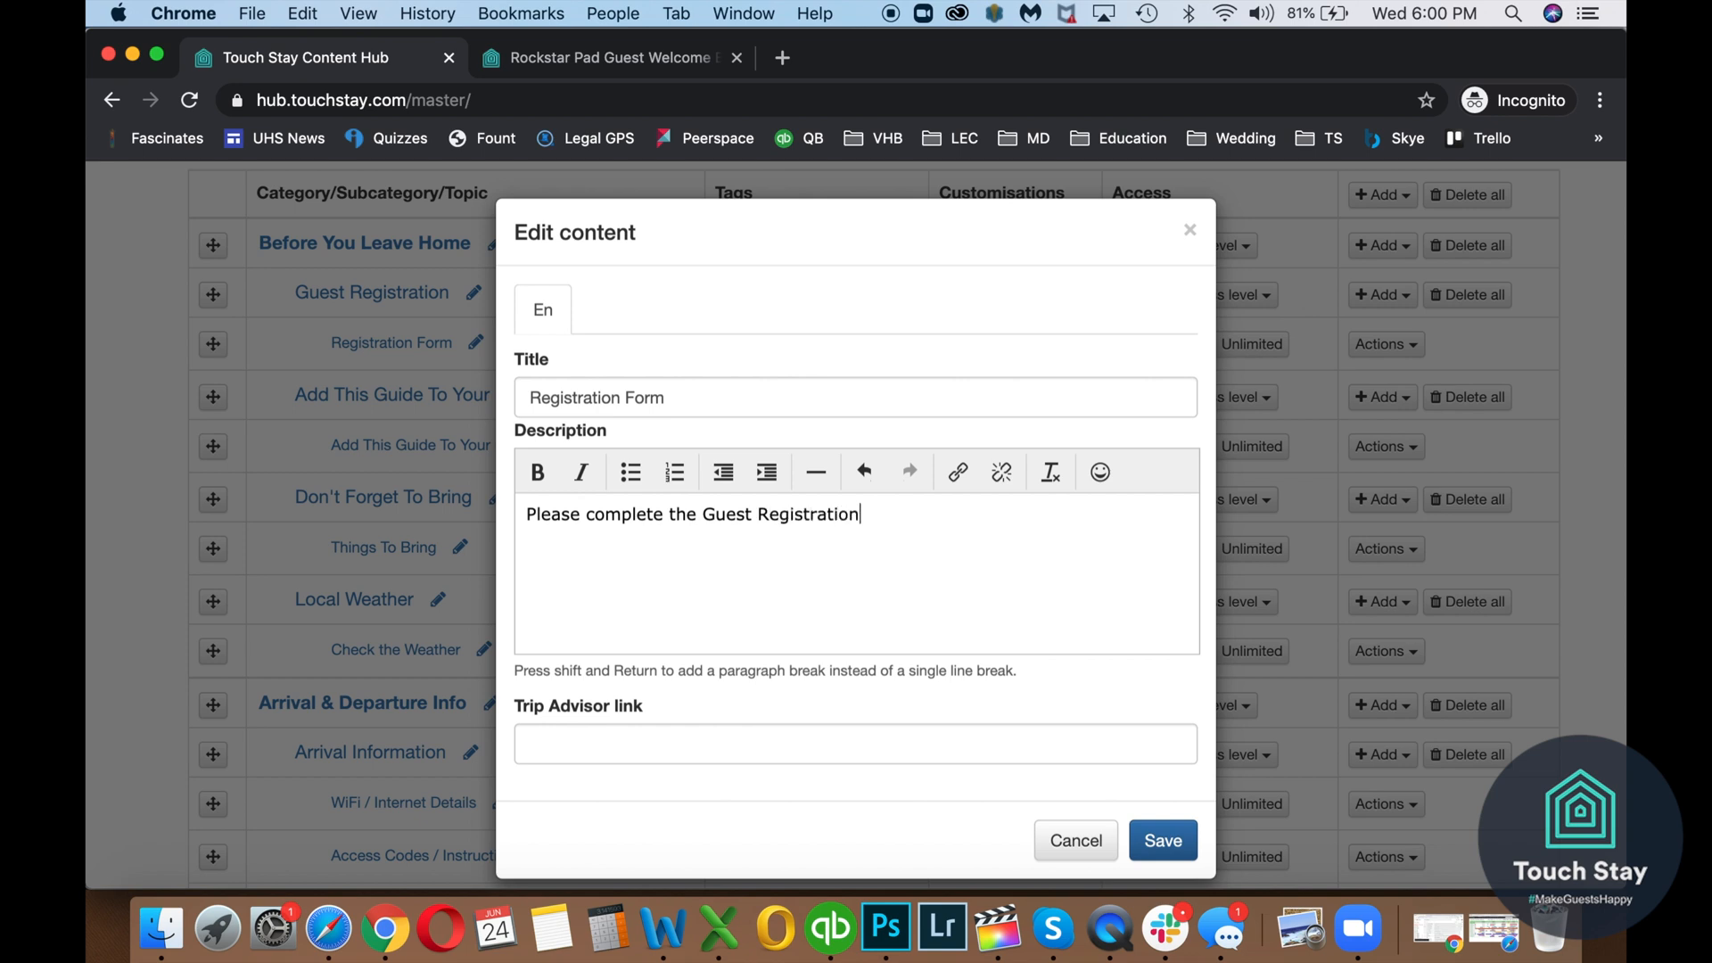
pyautogui.write('Form')
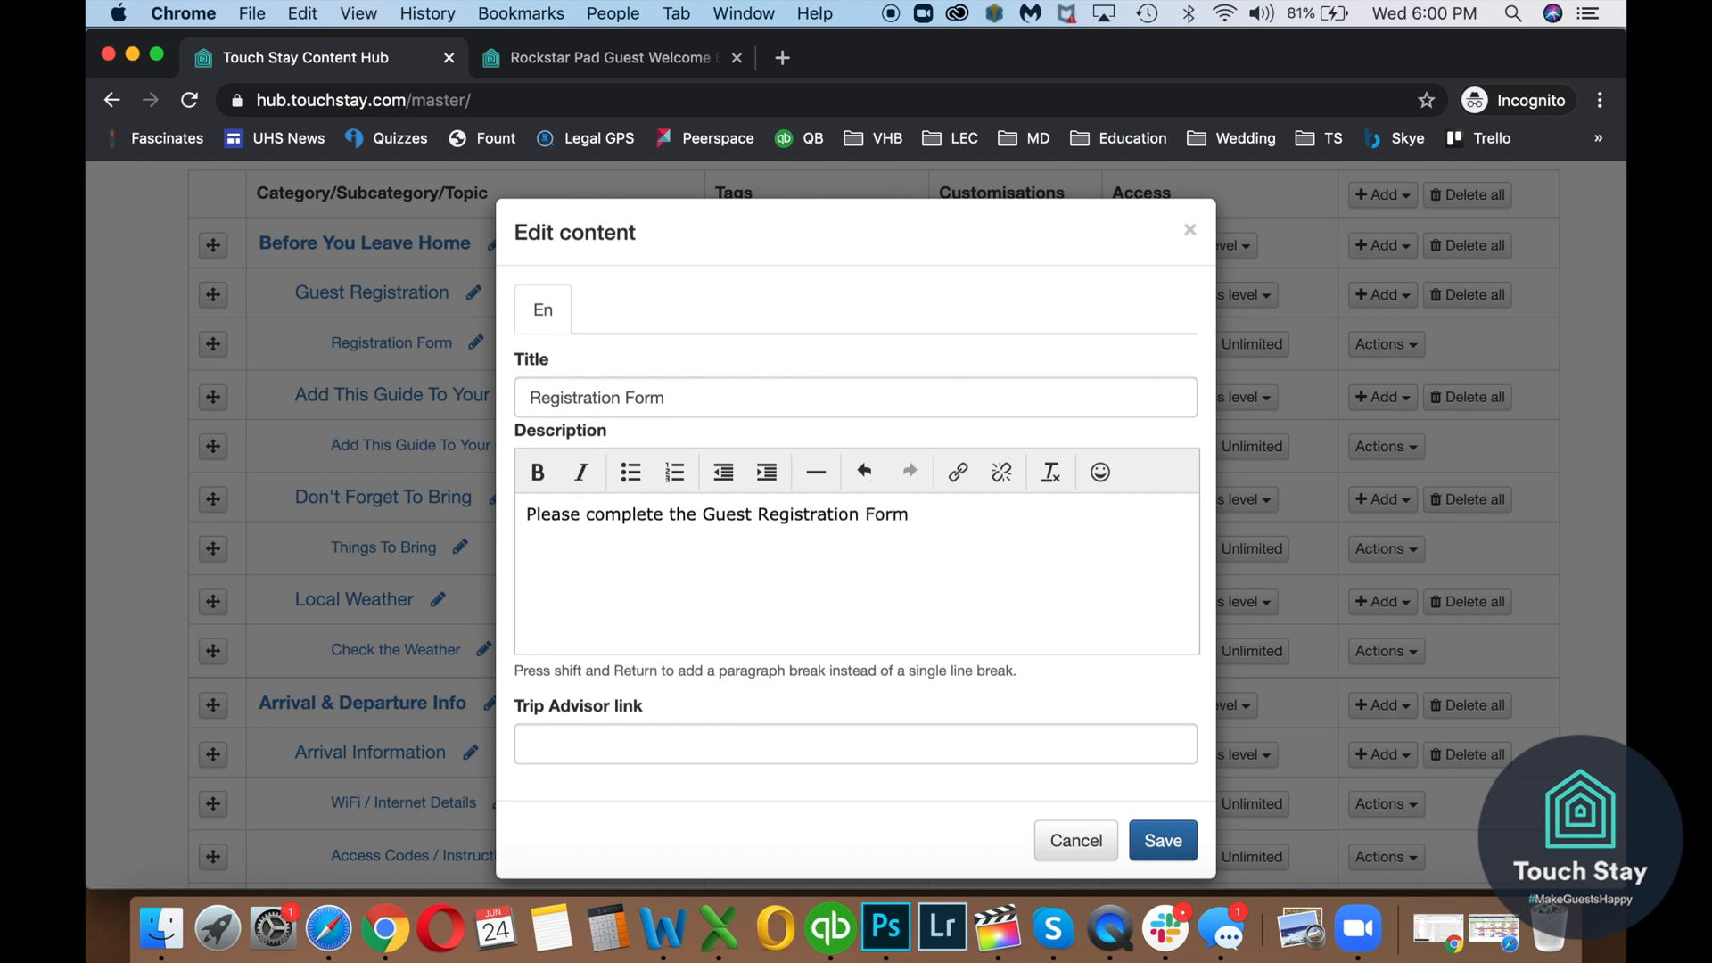
pyautogui.write('be')
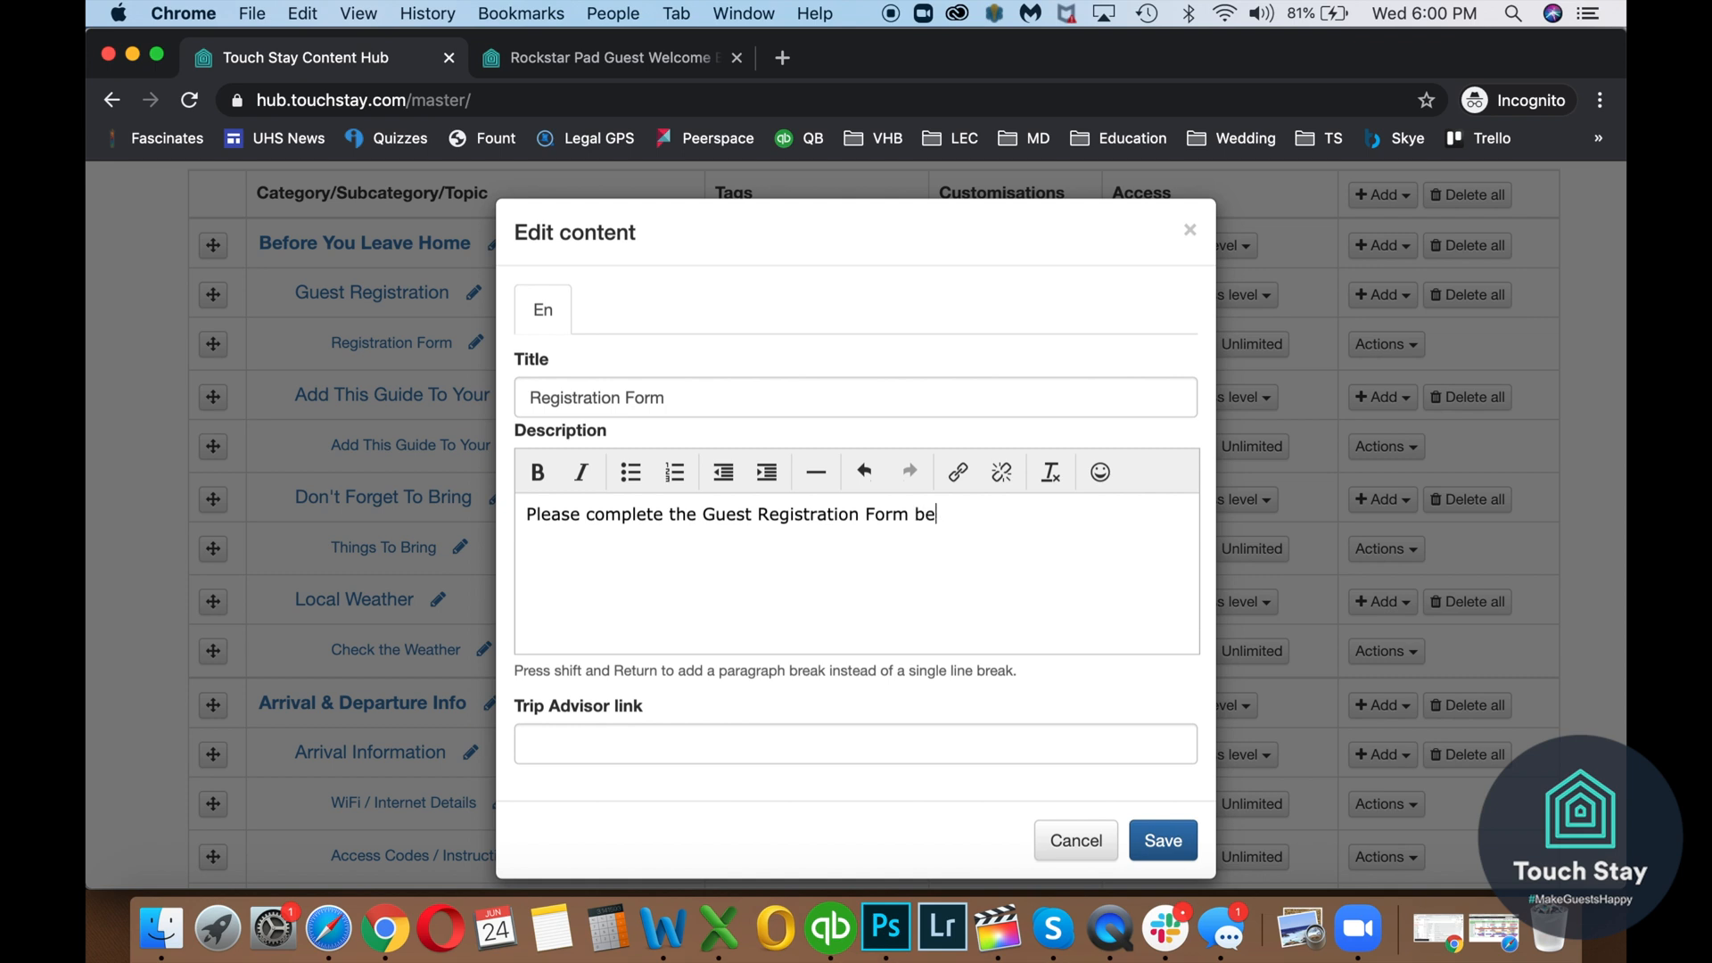
pyautogui.write('fore arria')
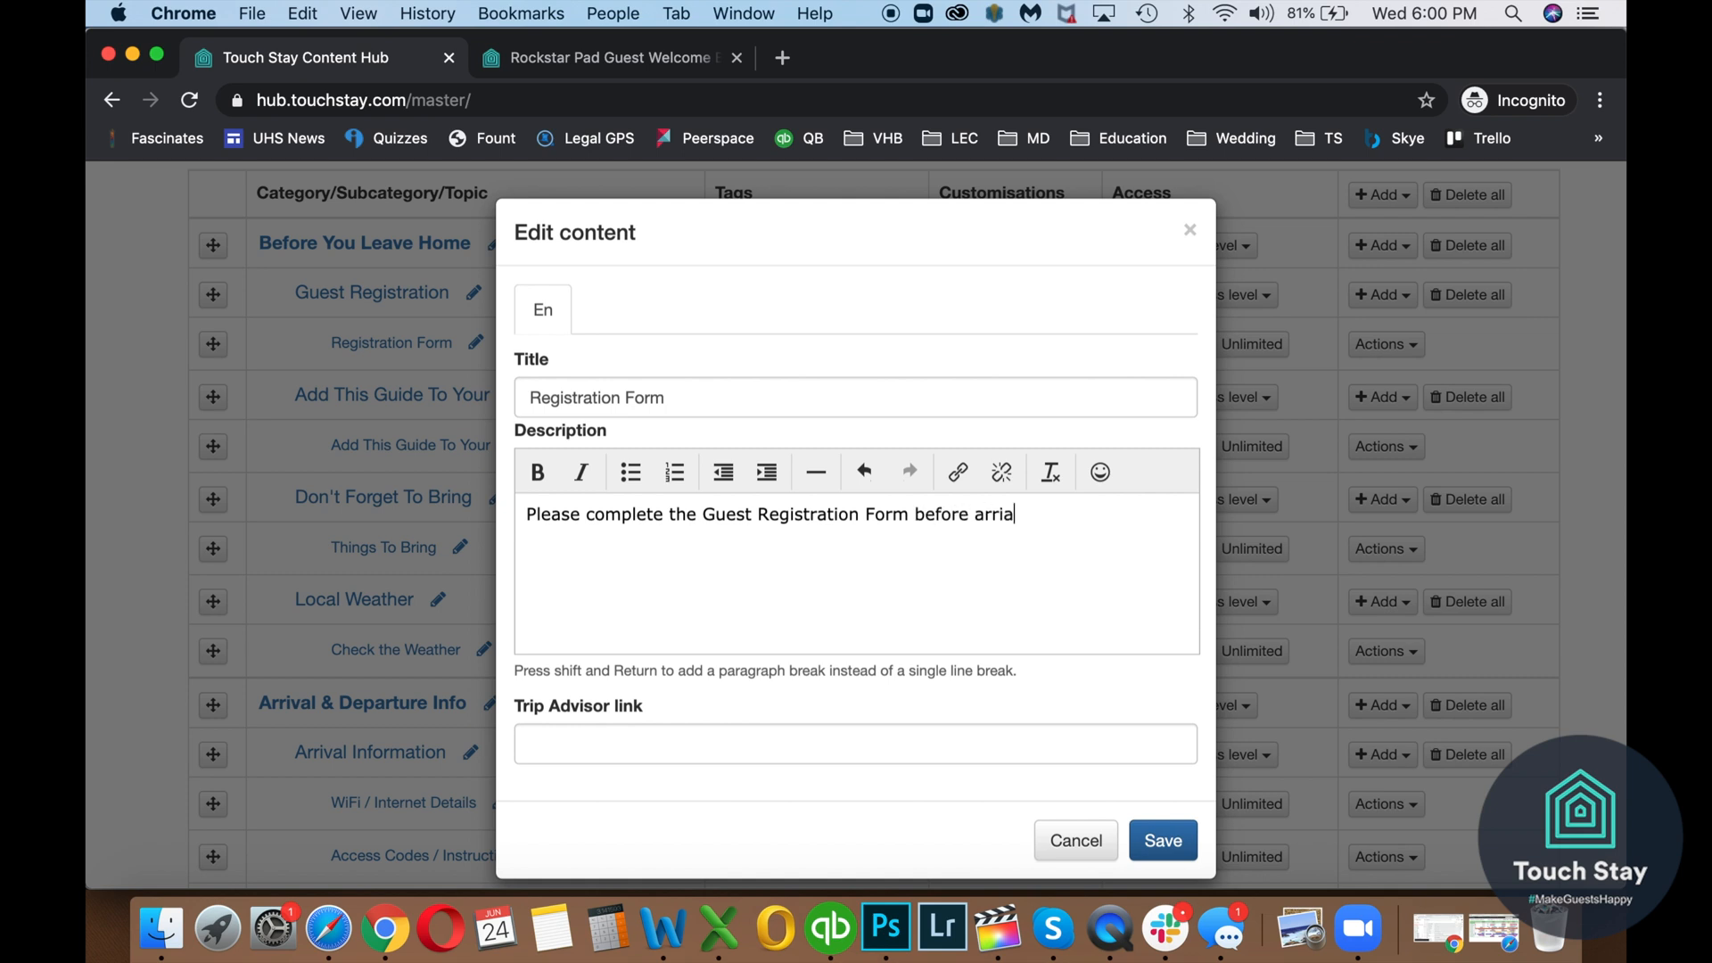
pyautogui.write('val.')
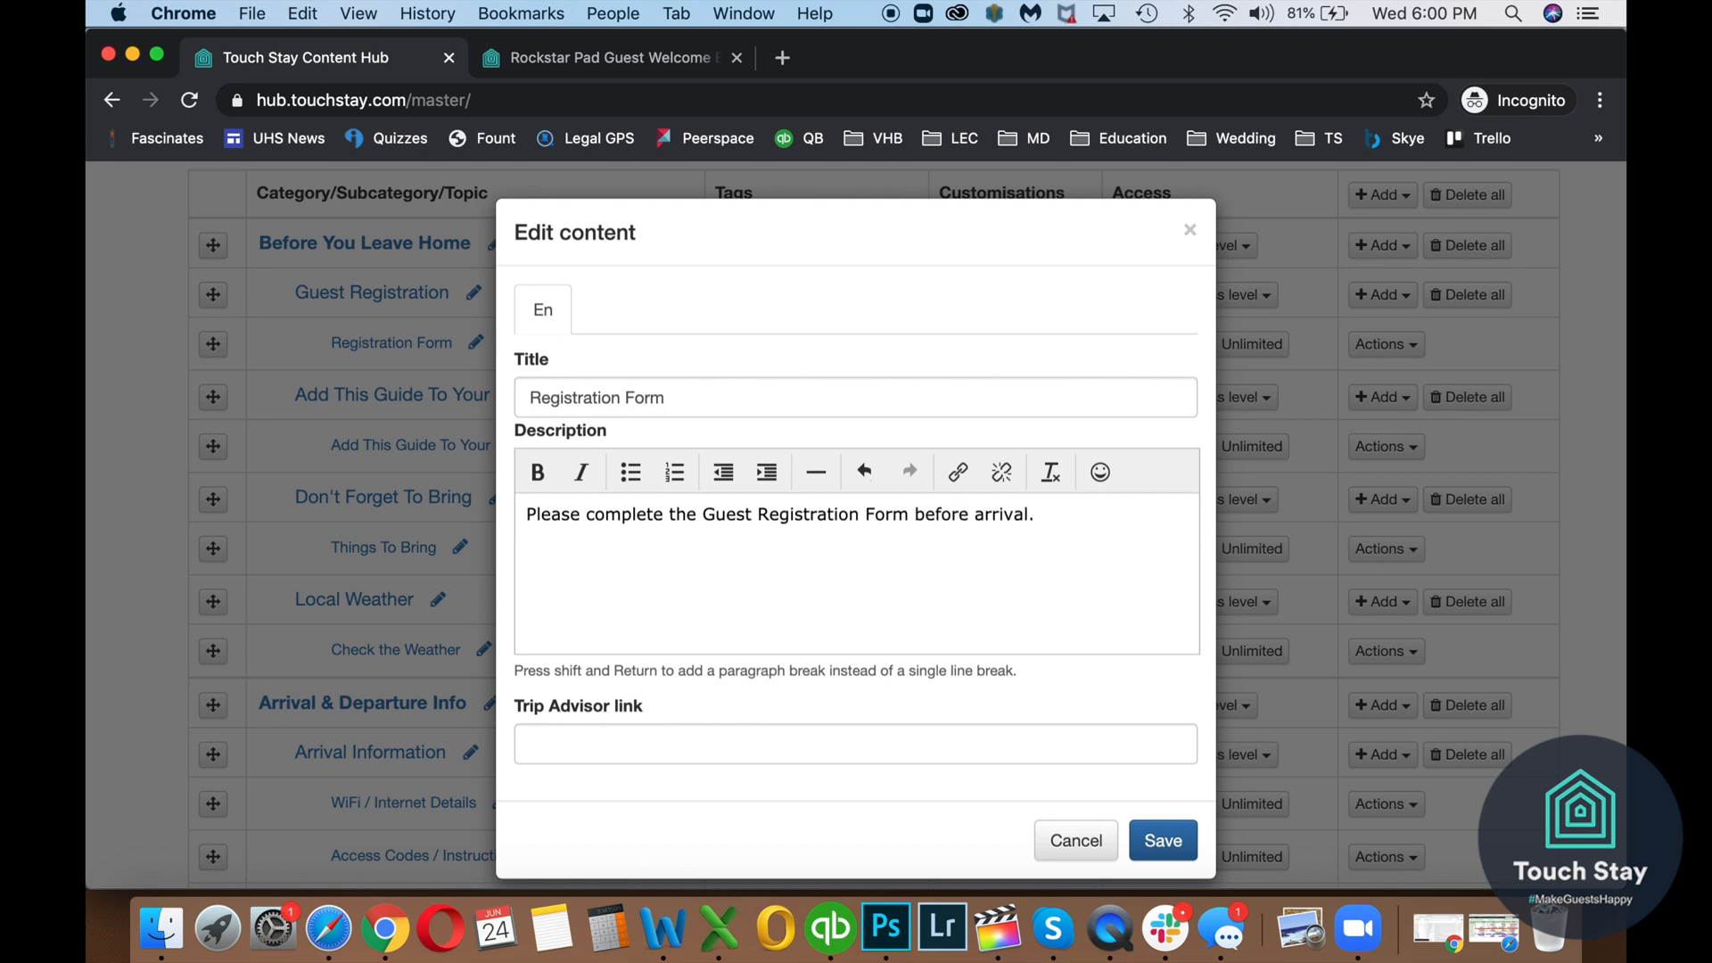
pyautogui.write('Information we n')
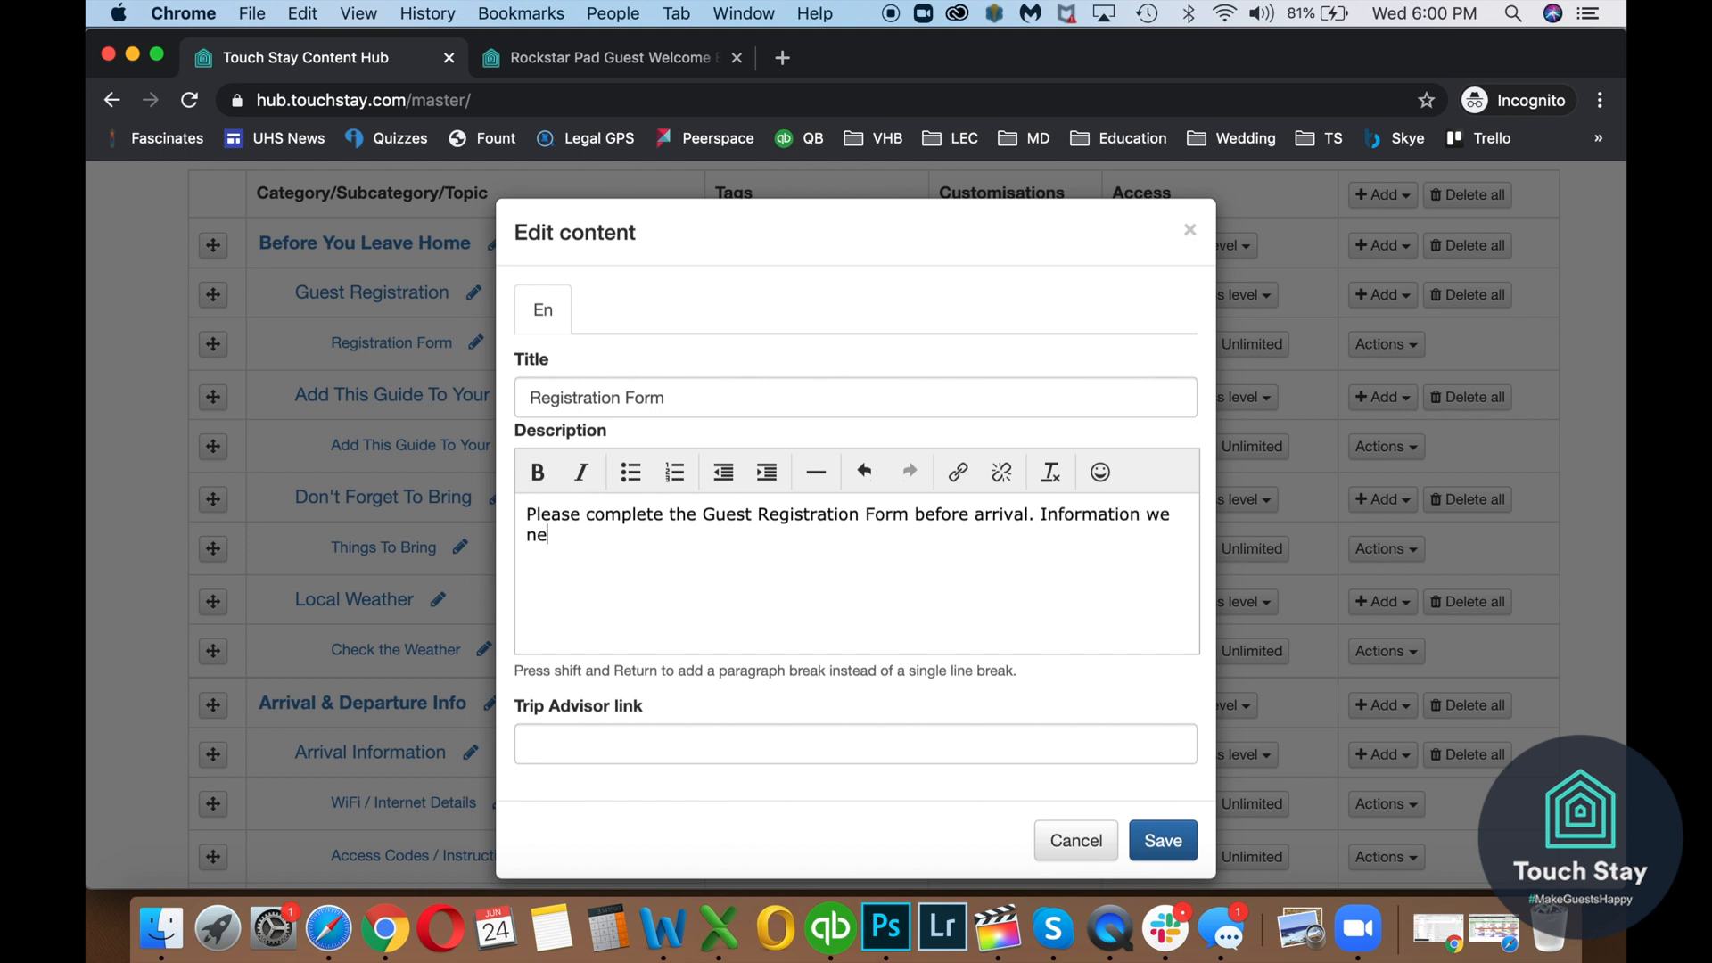
pyautogui.write('ed includes')
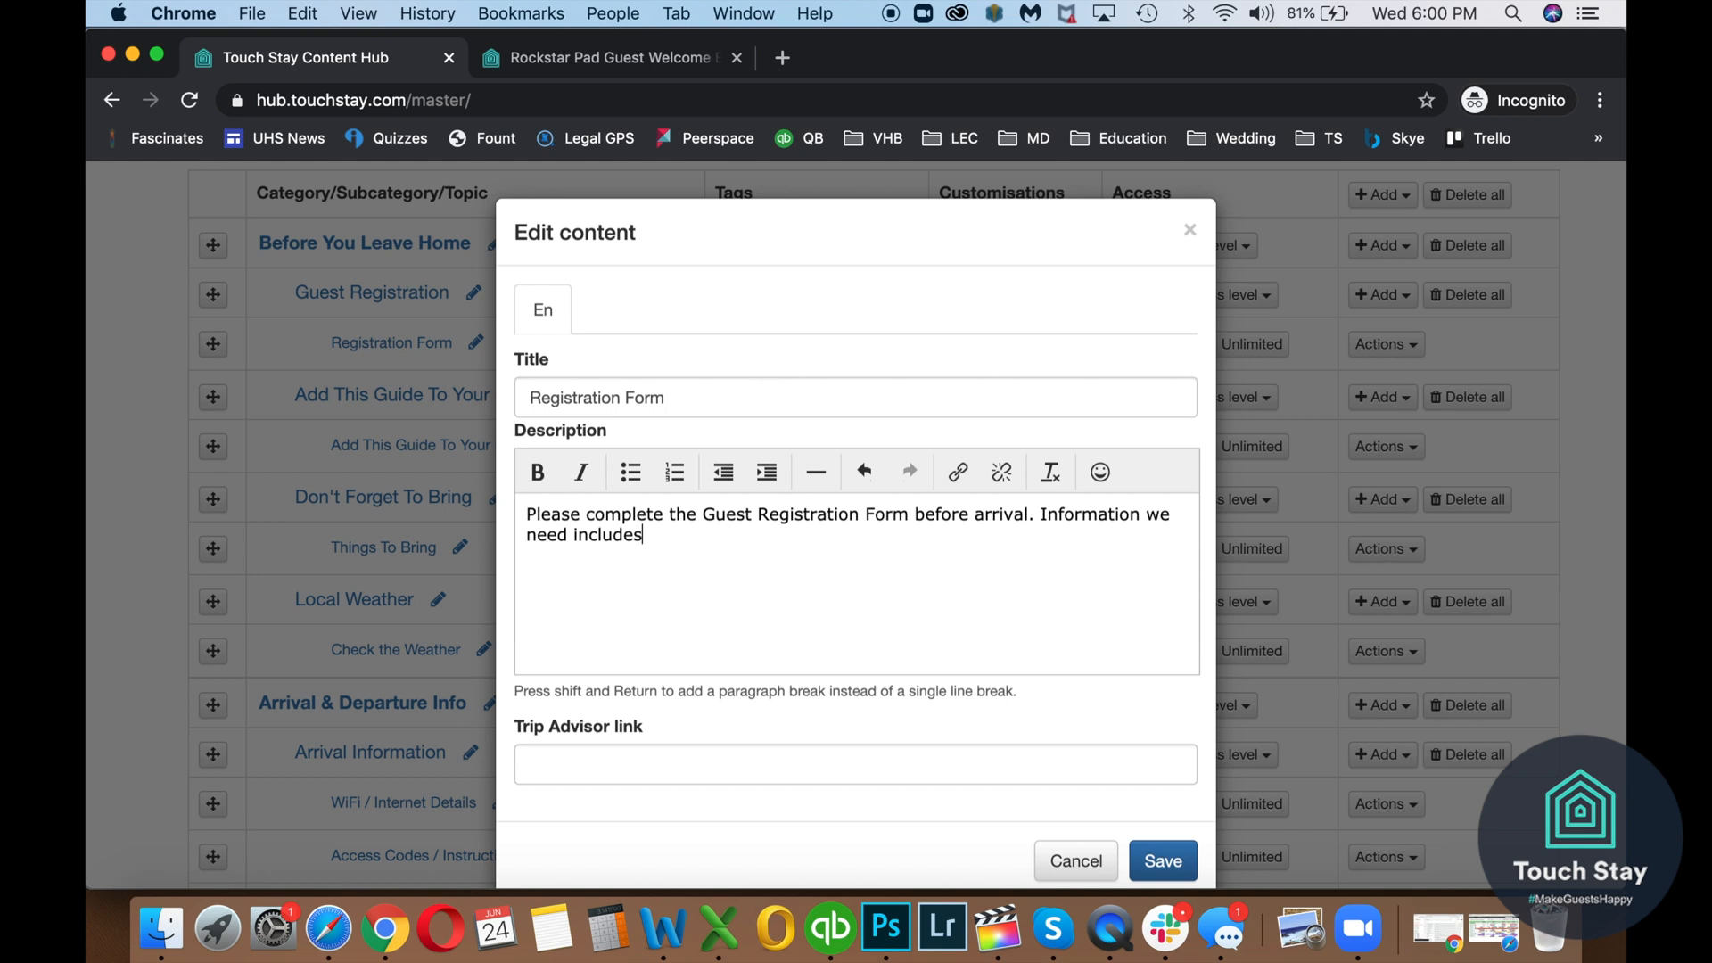
pyautogui.write(':')
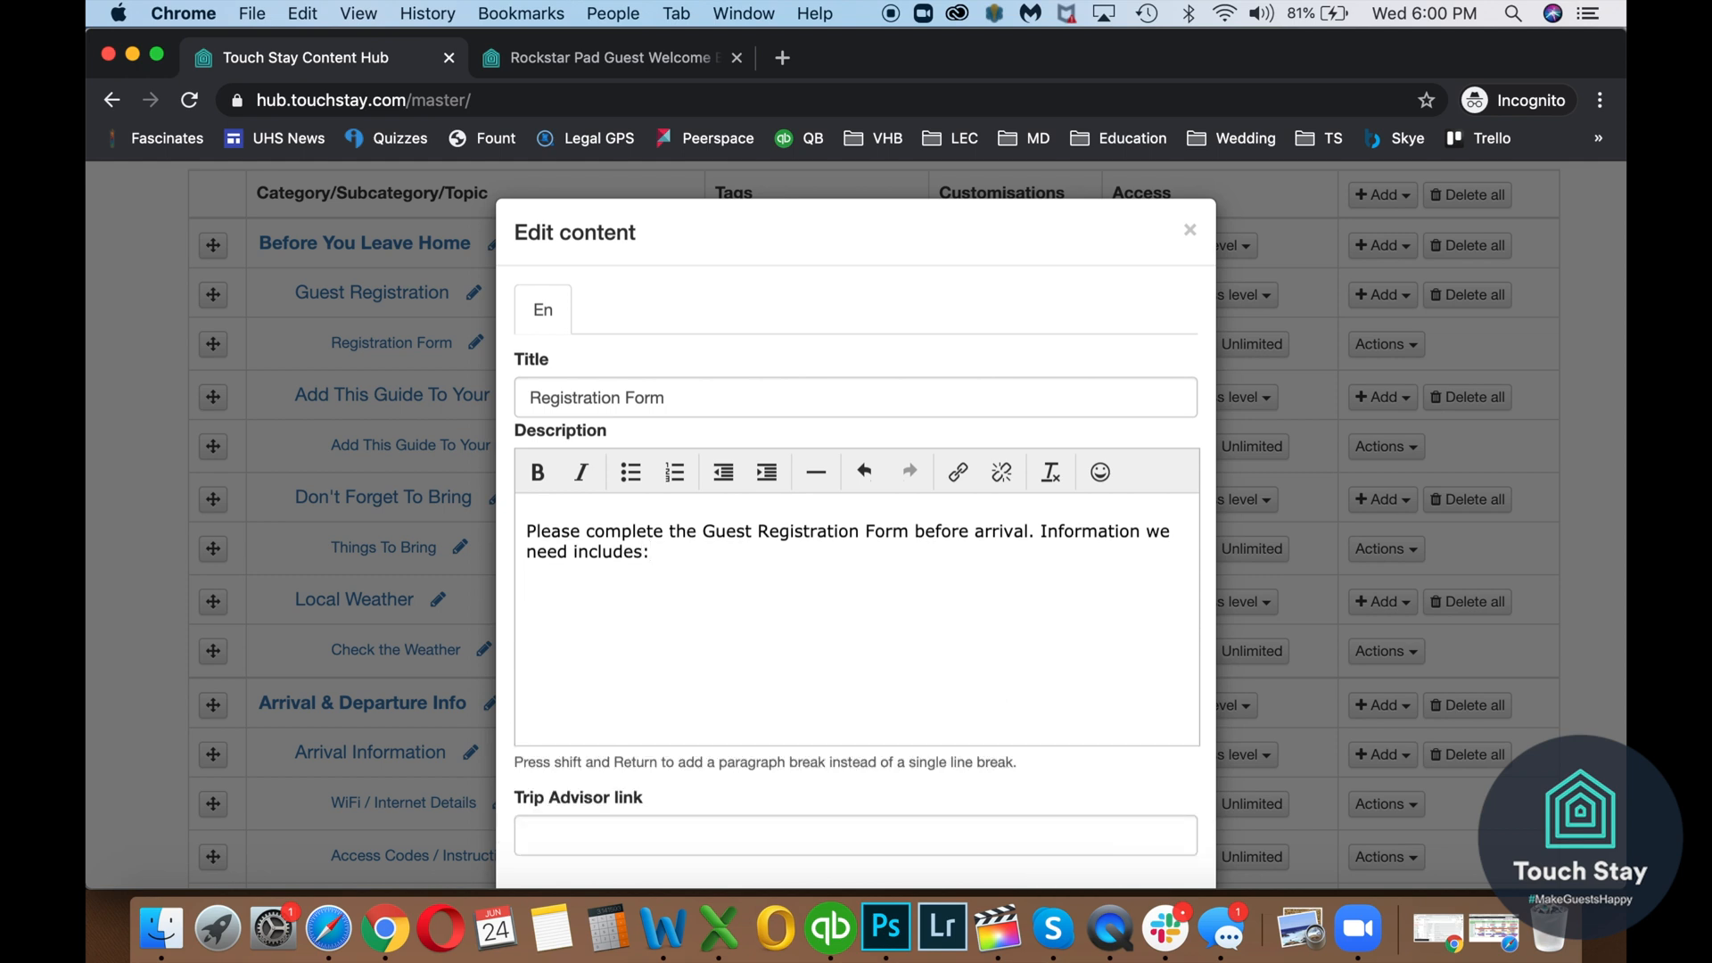
# List door code, VIP guest list, vehicle list for security, and a Registration Form Link line.
pyautogui.write('Choose your d')
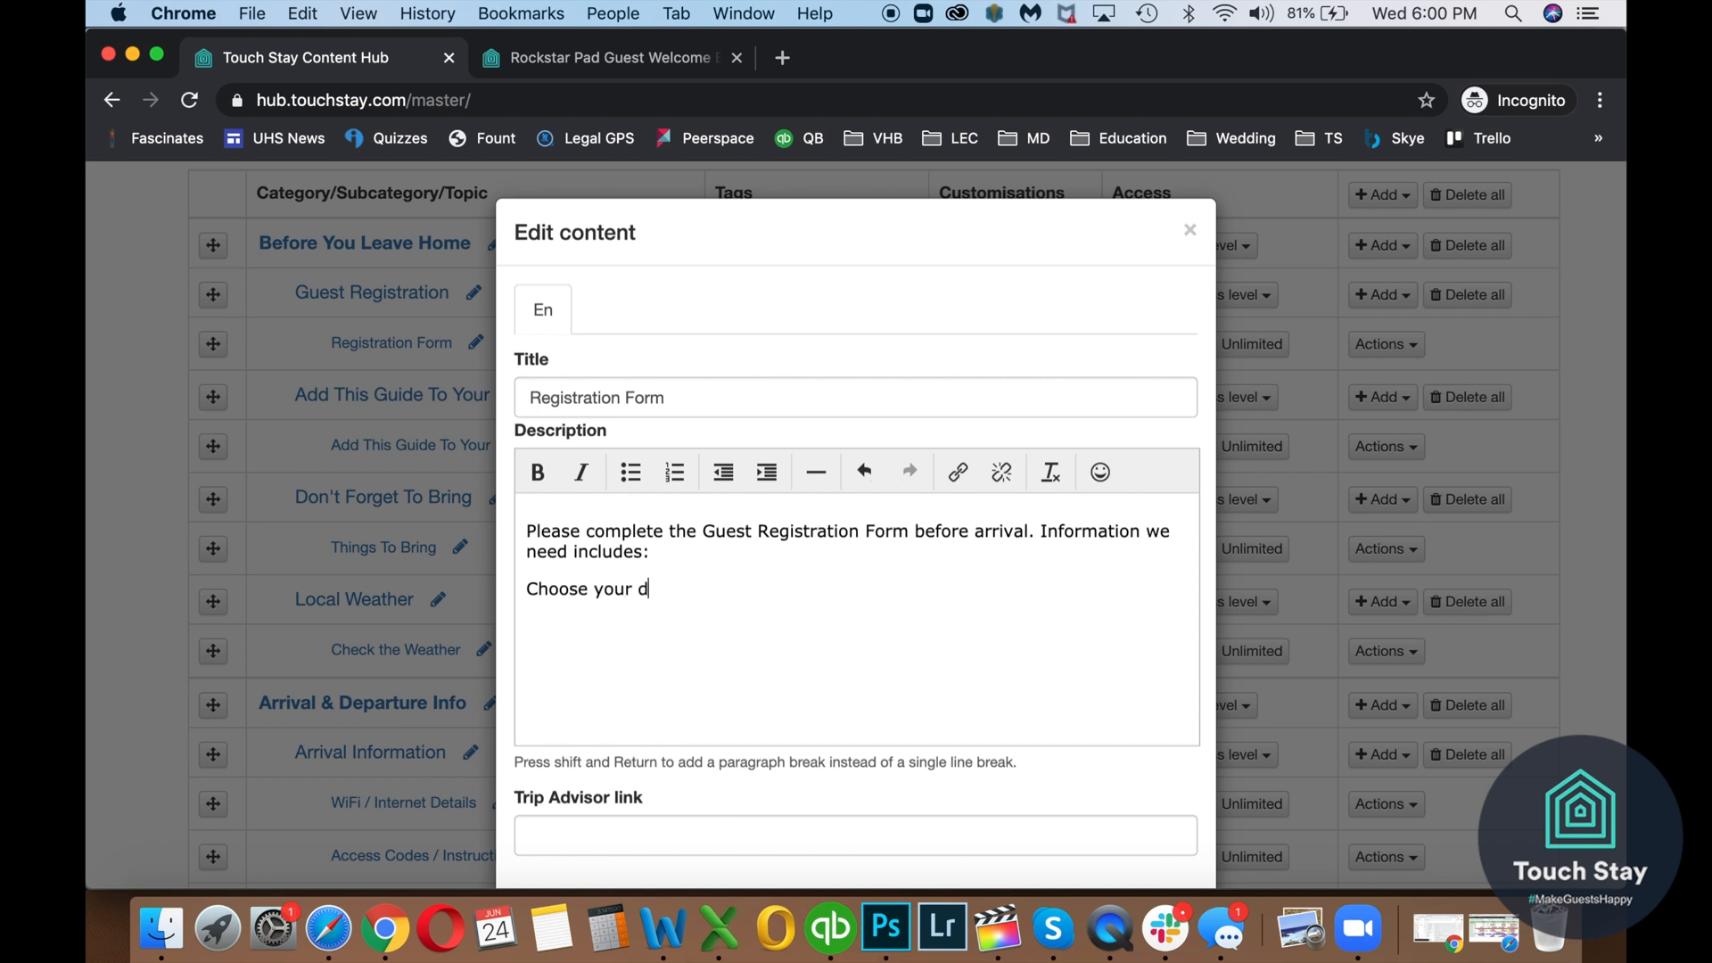
pyautogui.write('oor code')
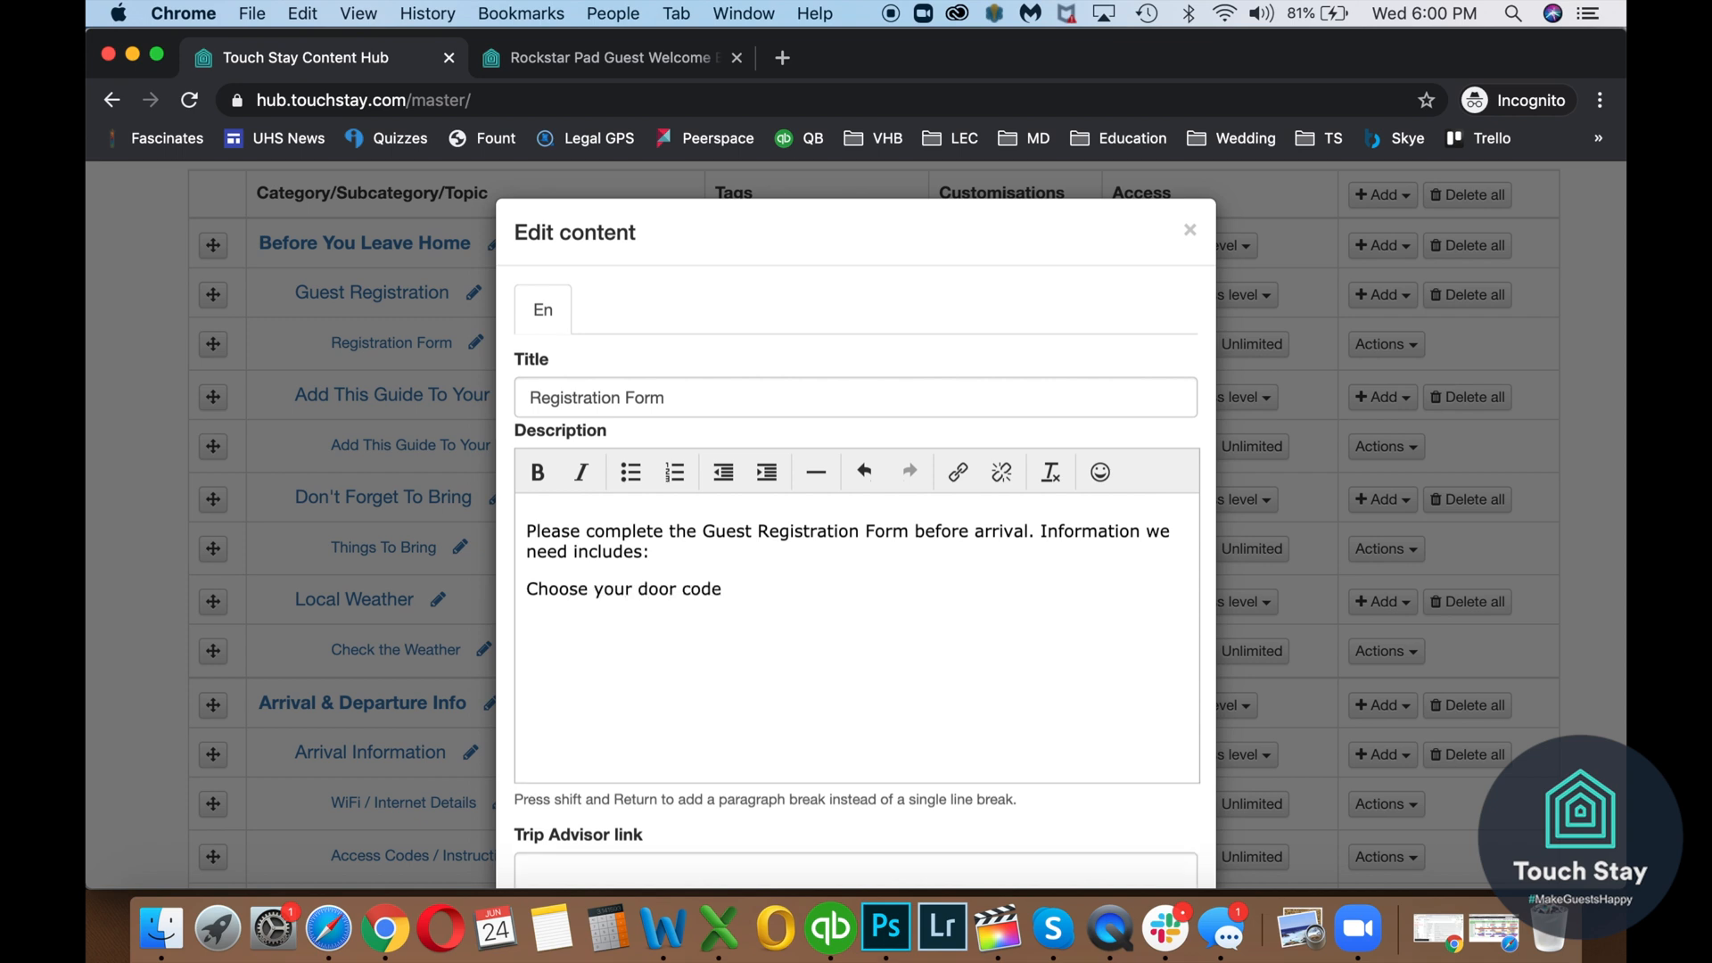
pyautogui.write('Your VIP Guest List')
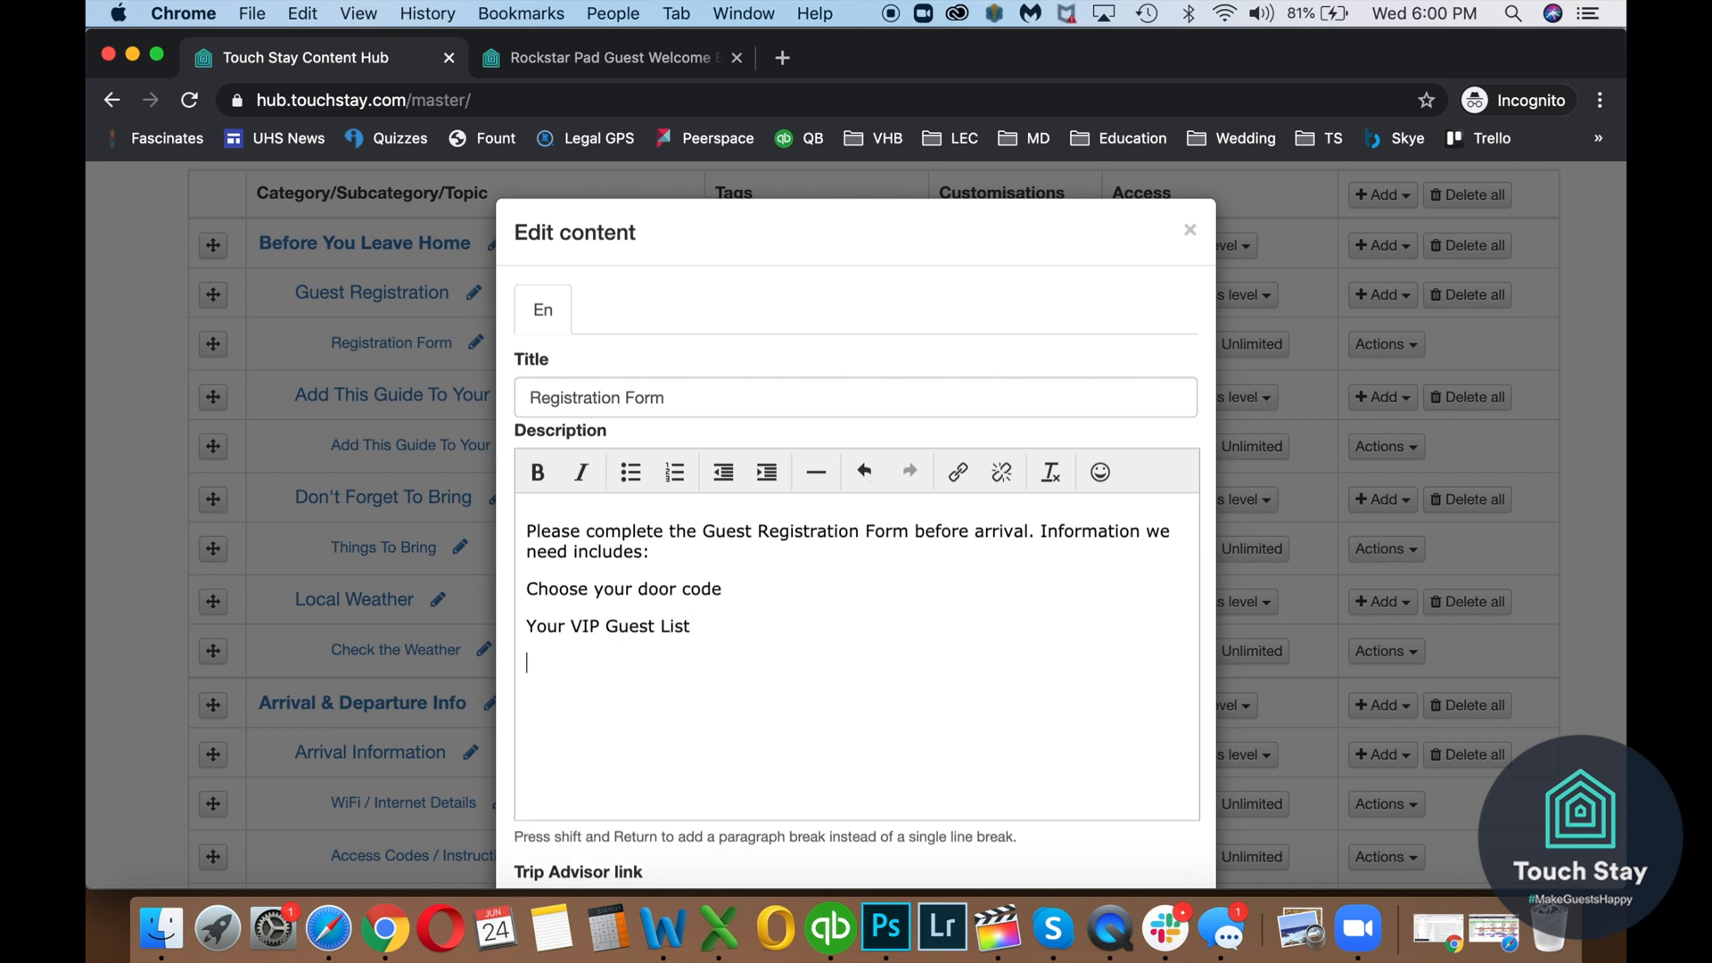
pyautogui.write('Vehicle')
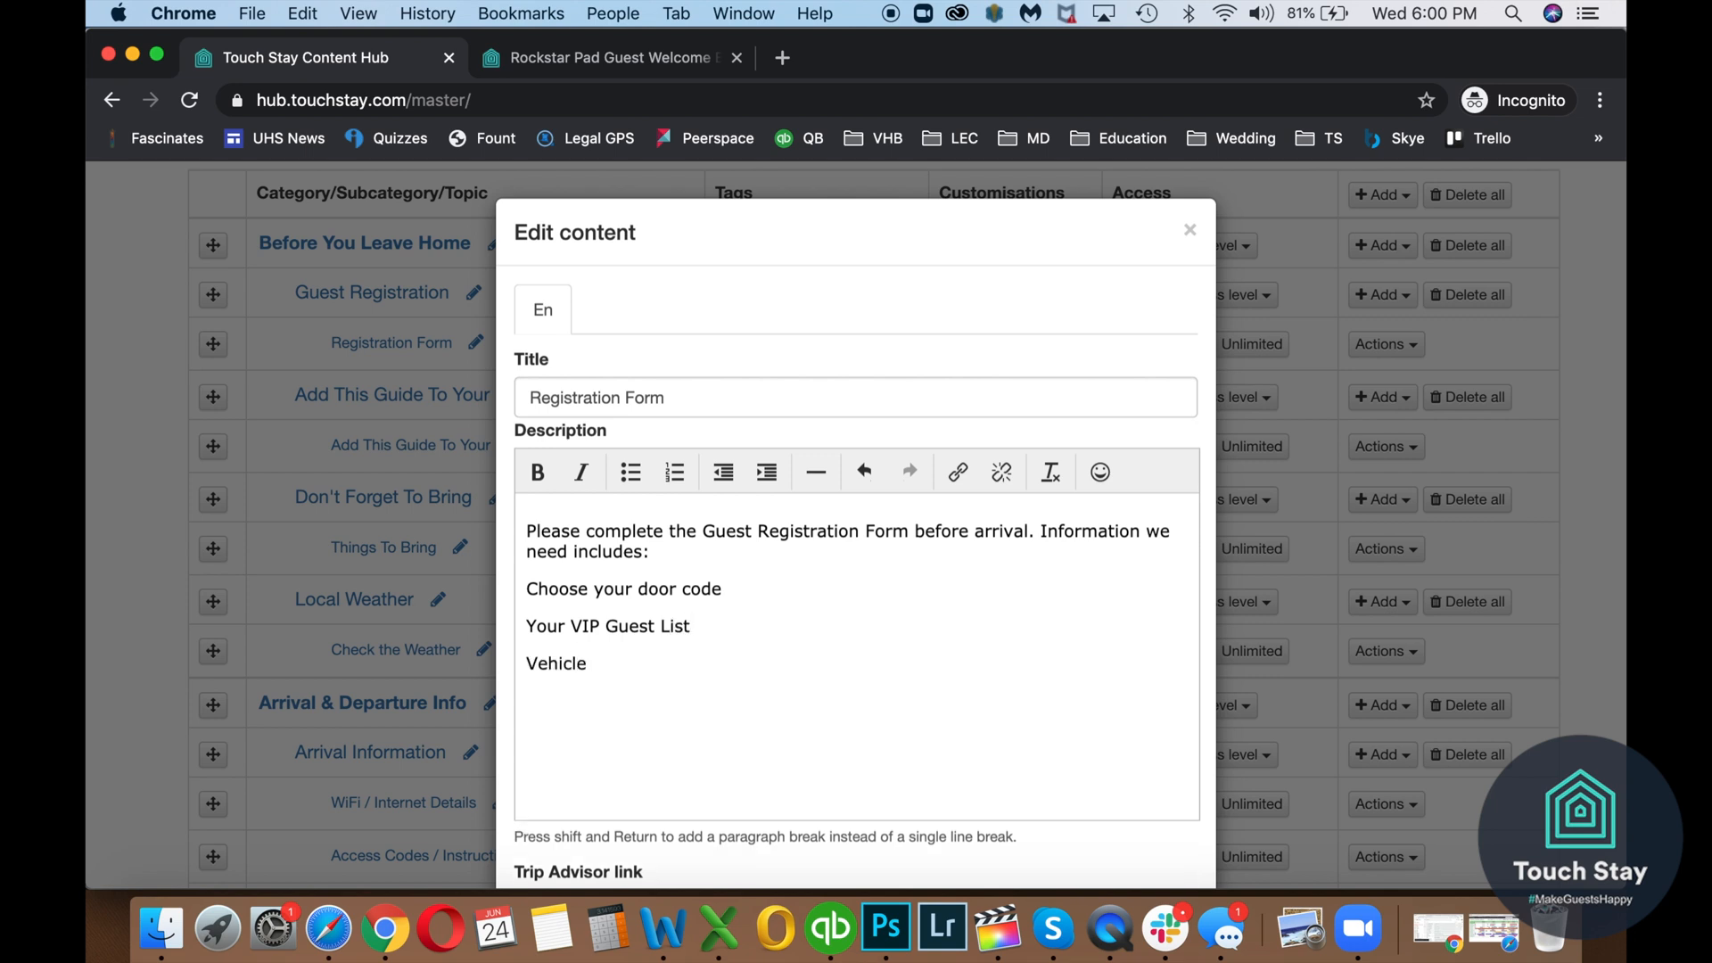
pyautogui.write('list for security')
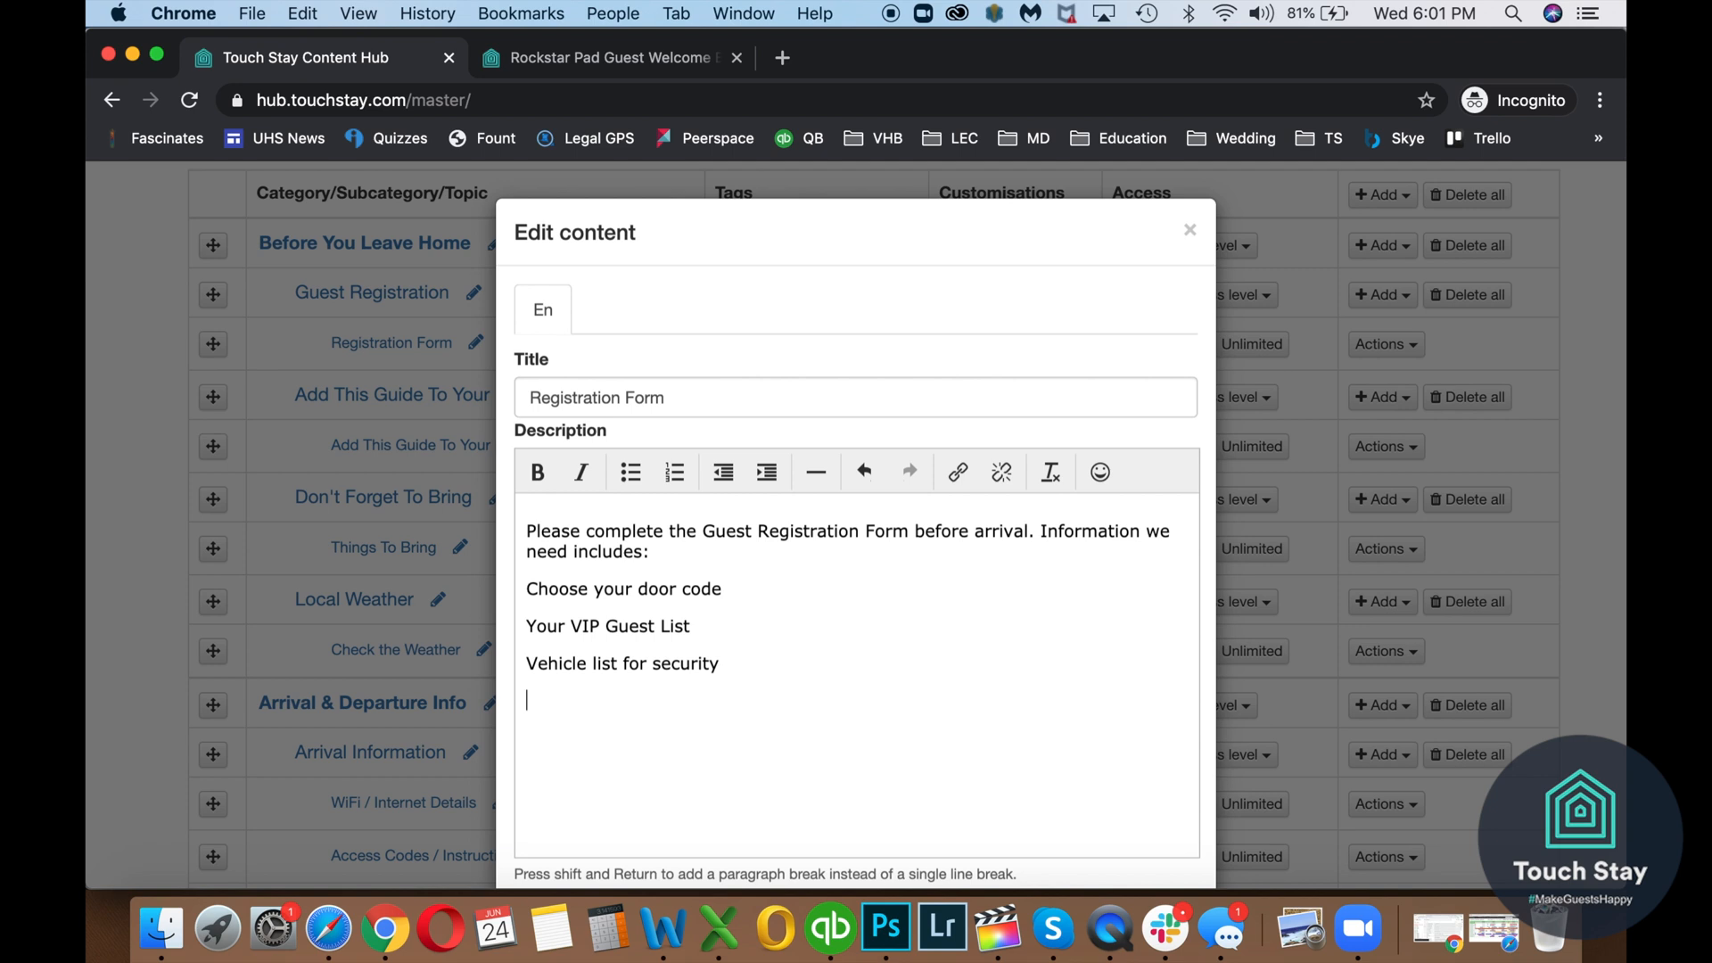
pyautogui.write('Registration Form Li')
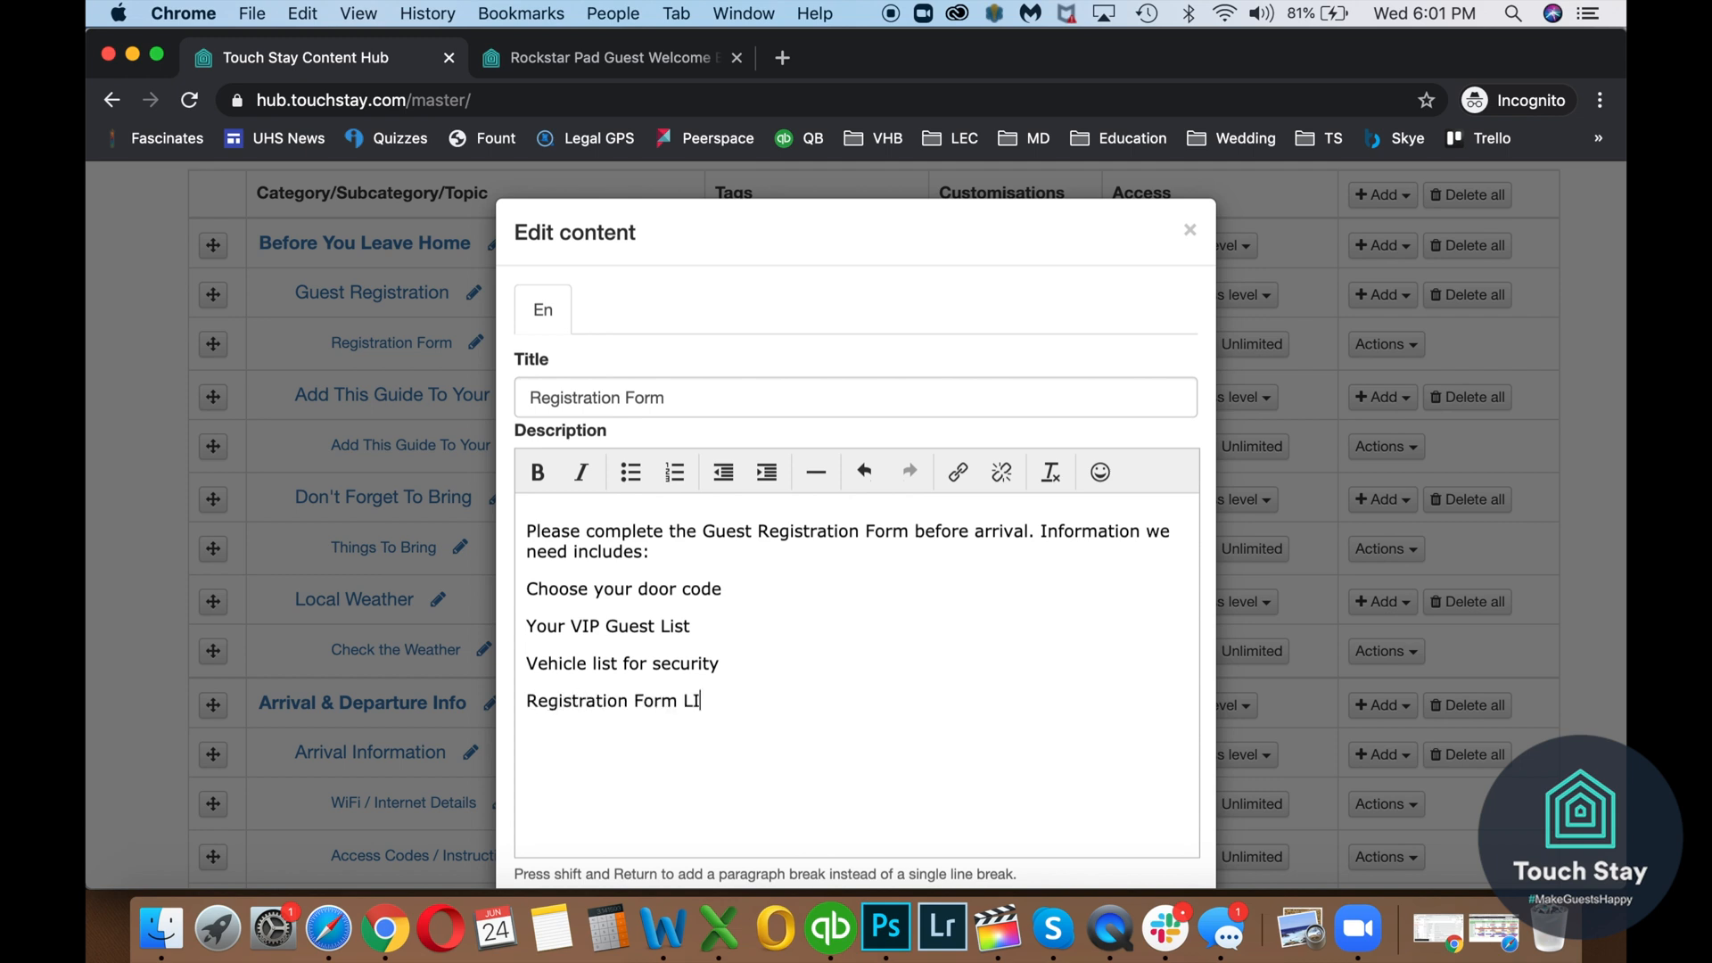
pyautogui.write('nk')
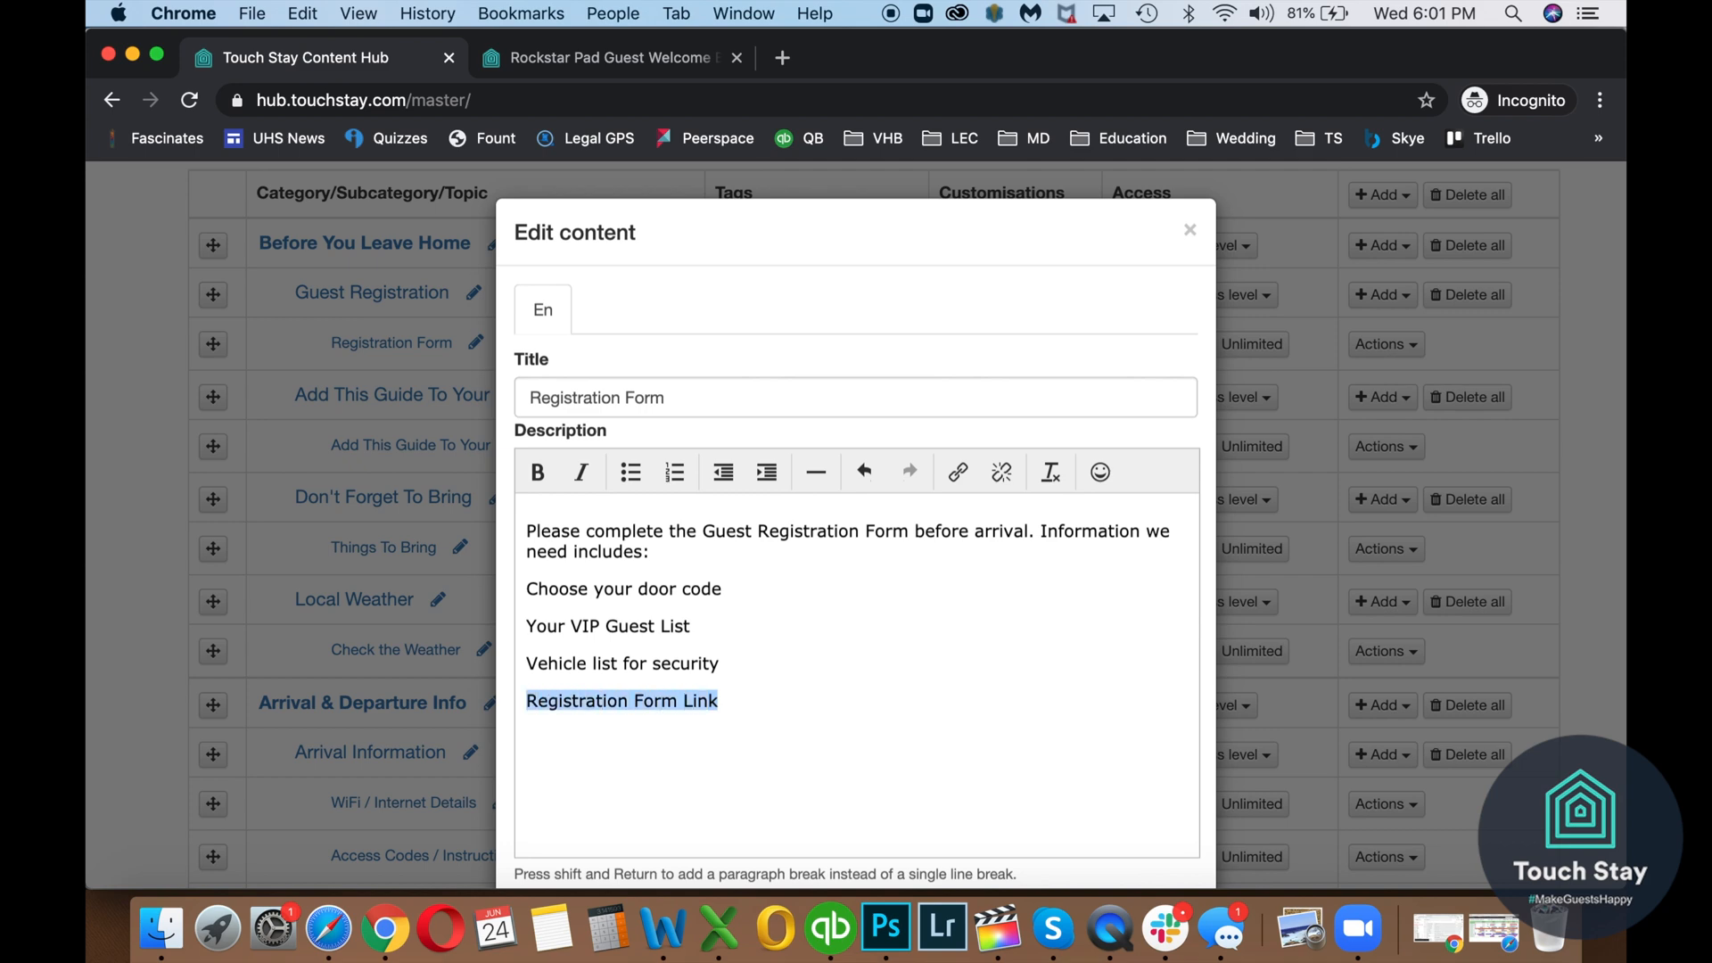
pyautogui.moveTo(957, 470)
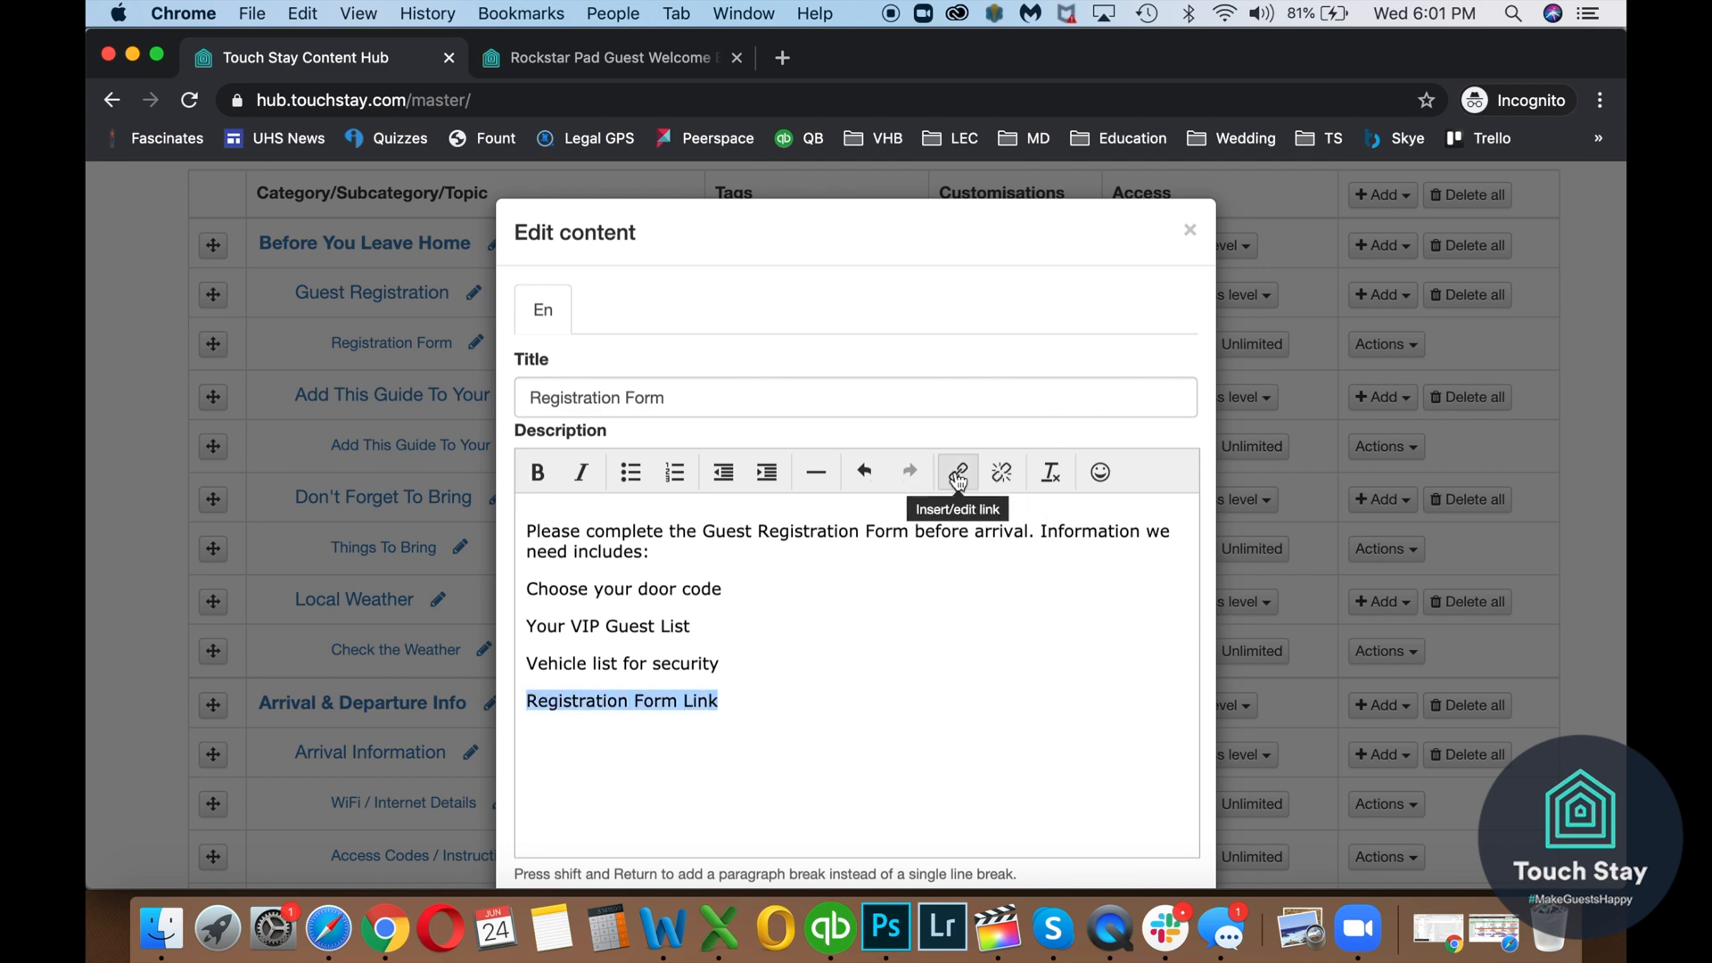
# Link Registration Form Link to the forms.gle URL opening in a new window.
pyautogui.click(955, 471)
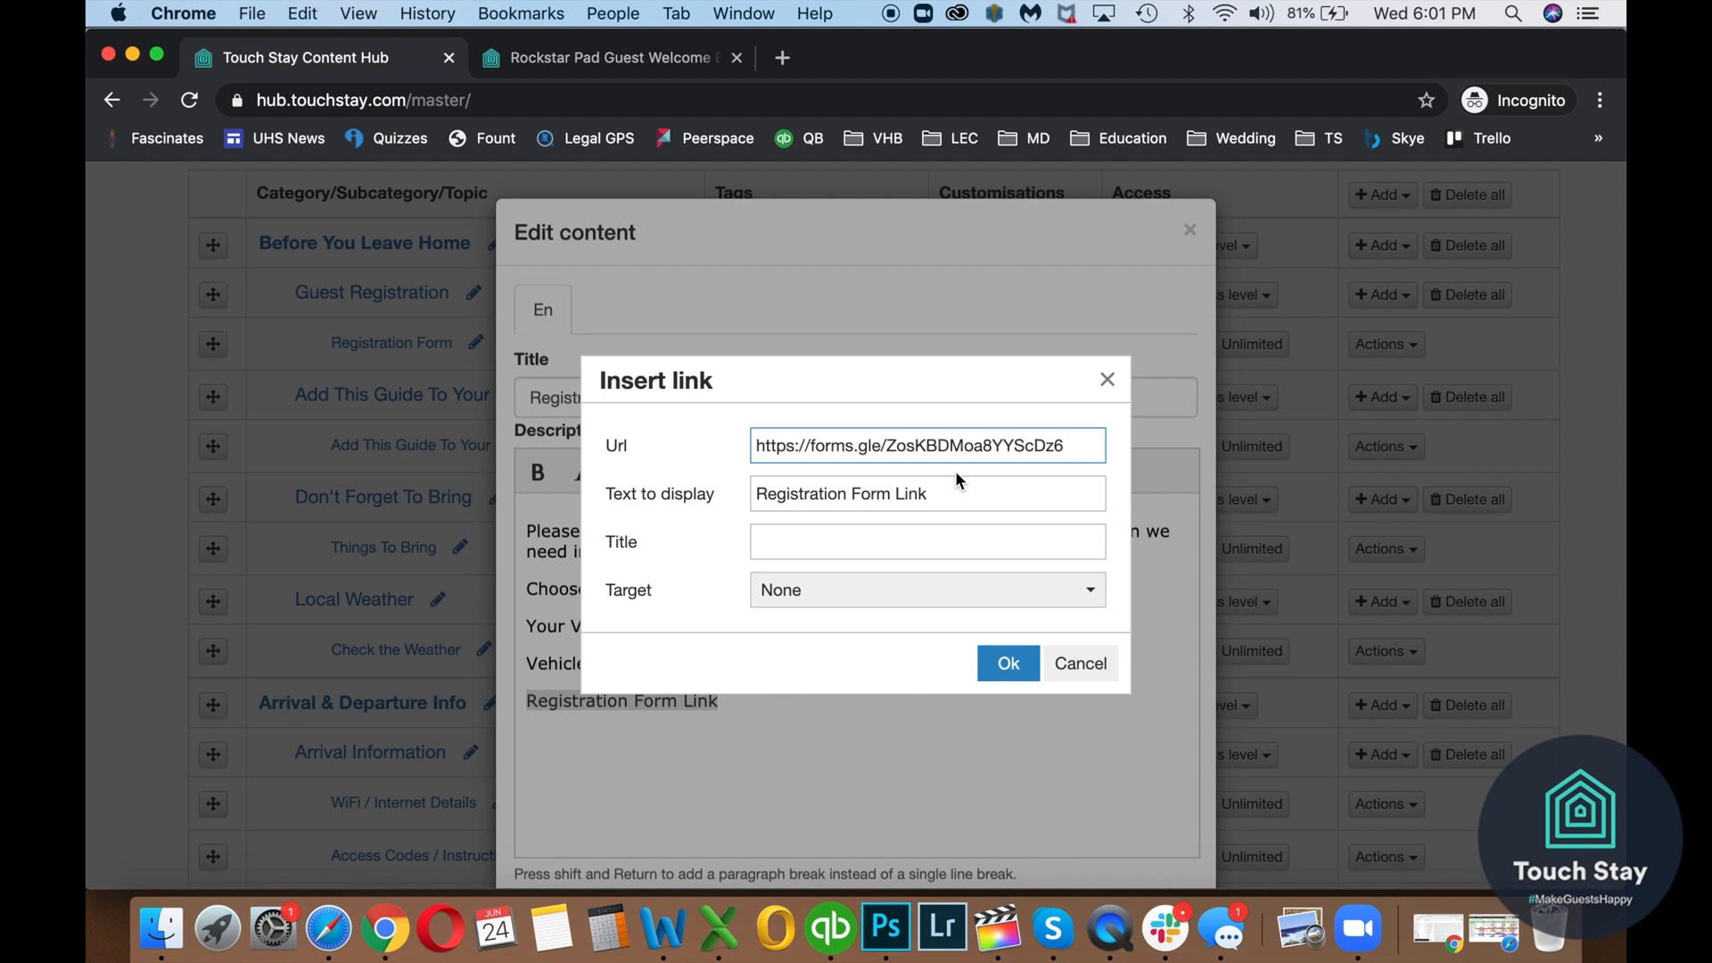
pyautogui.click(927, 591)
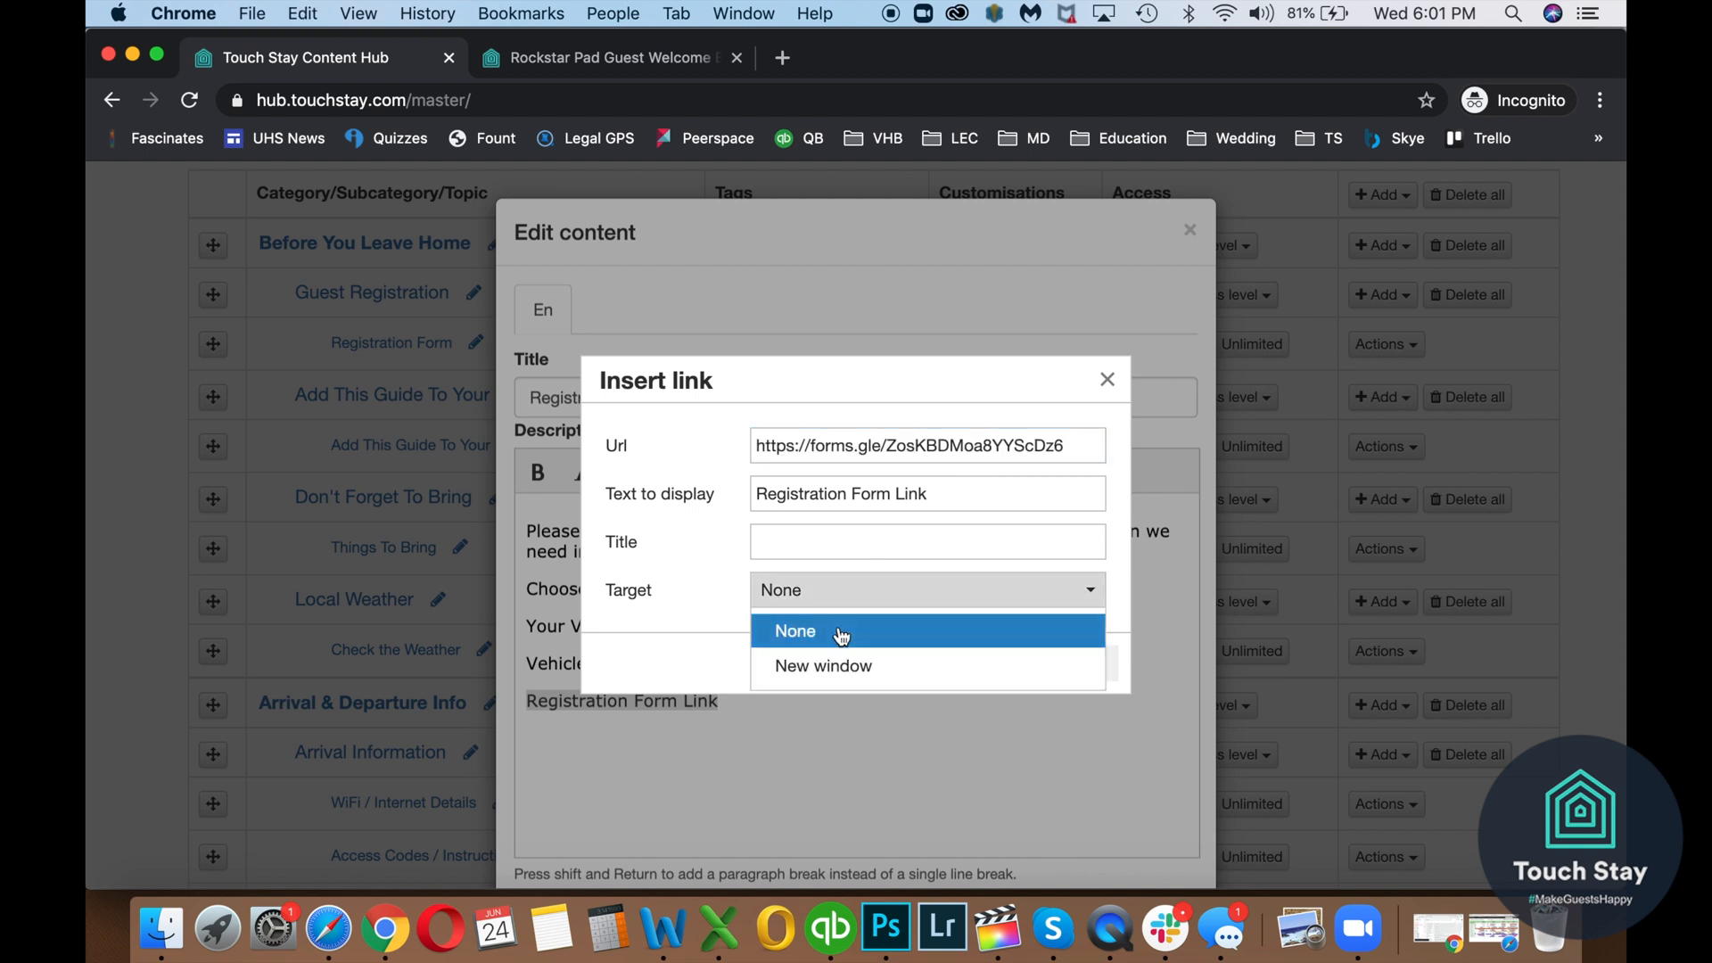
pyautogui.click(820, 666)
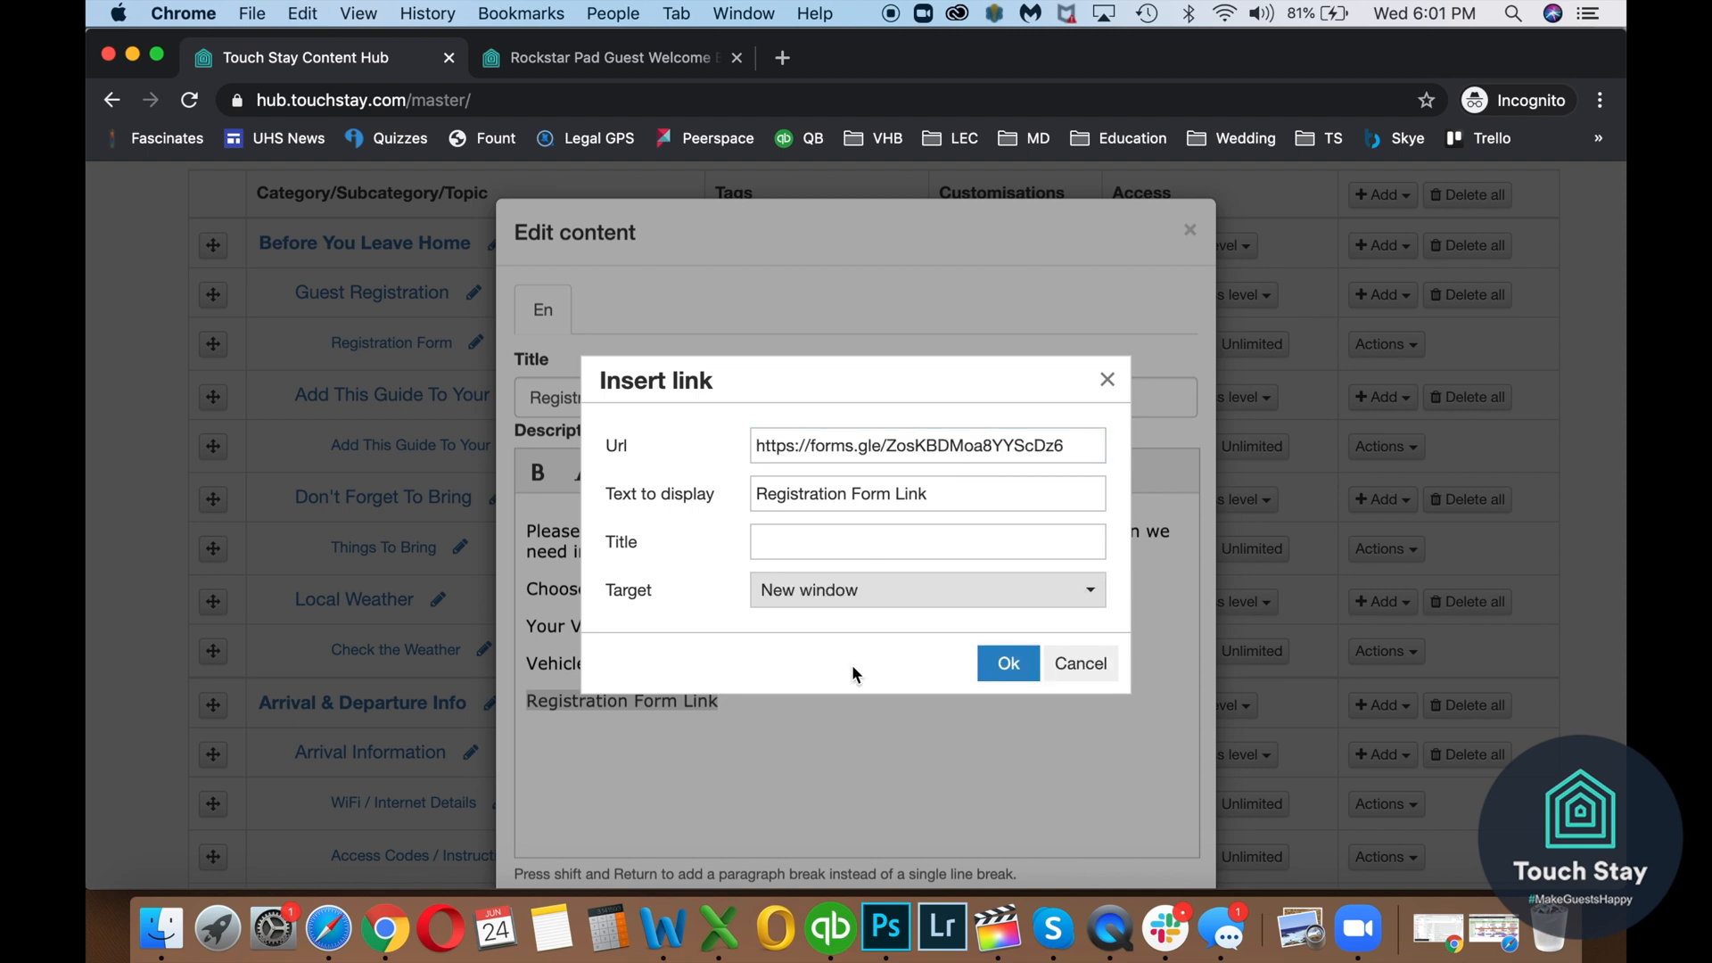
pyautogui.click(1005, 664)
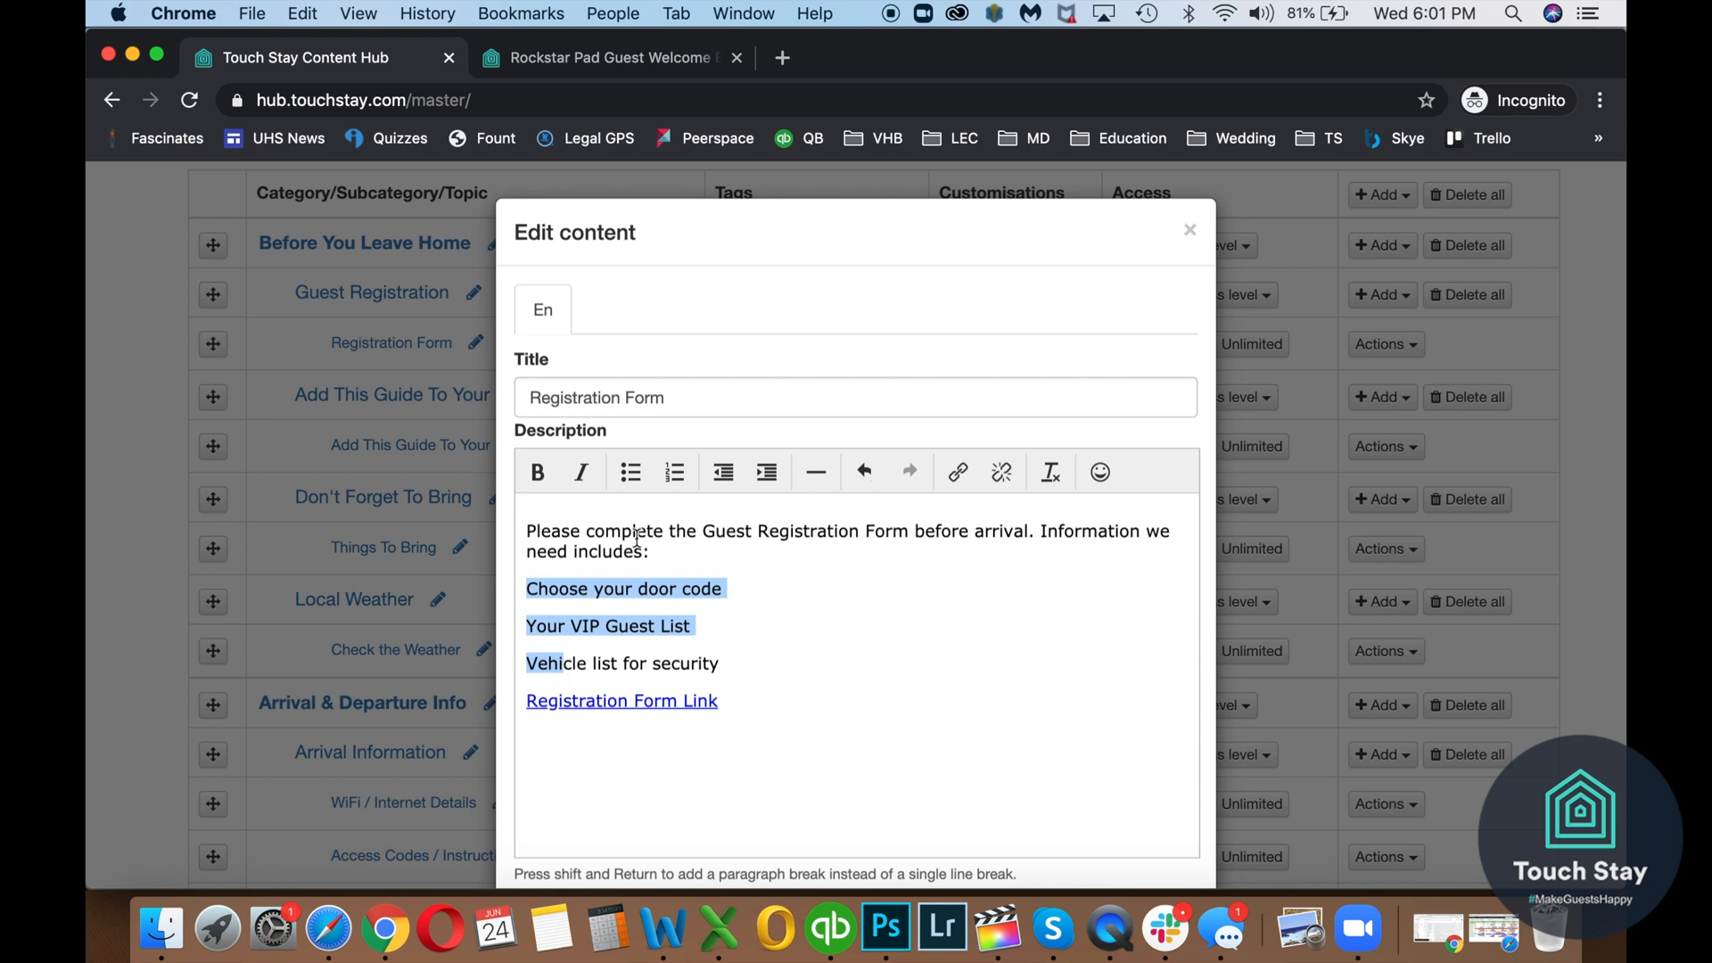
# Bullet the three required items and save the Registration Form description.
pyautogui.click(630, 471)
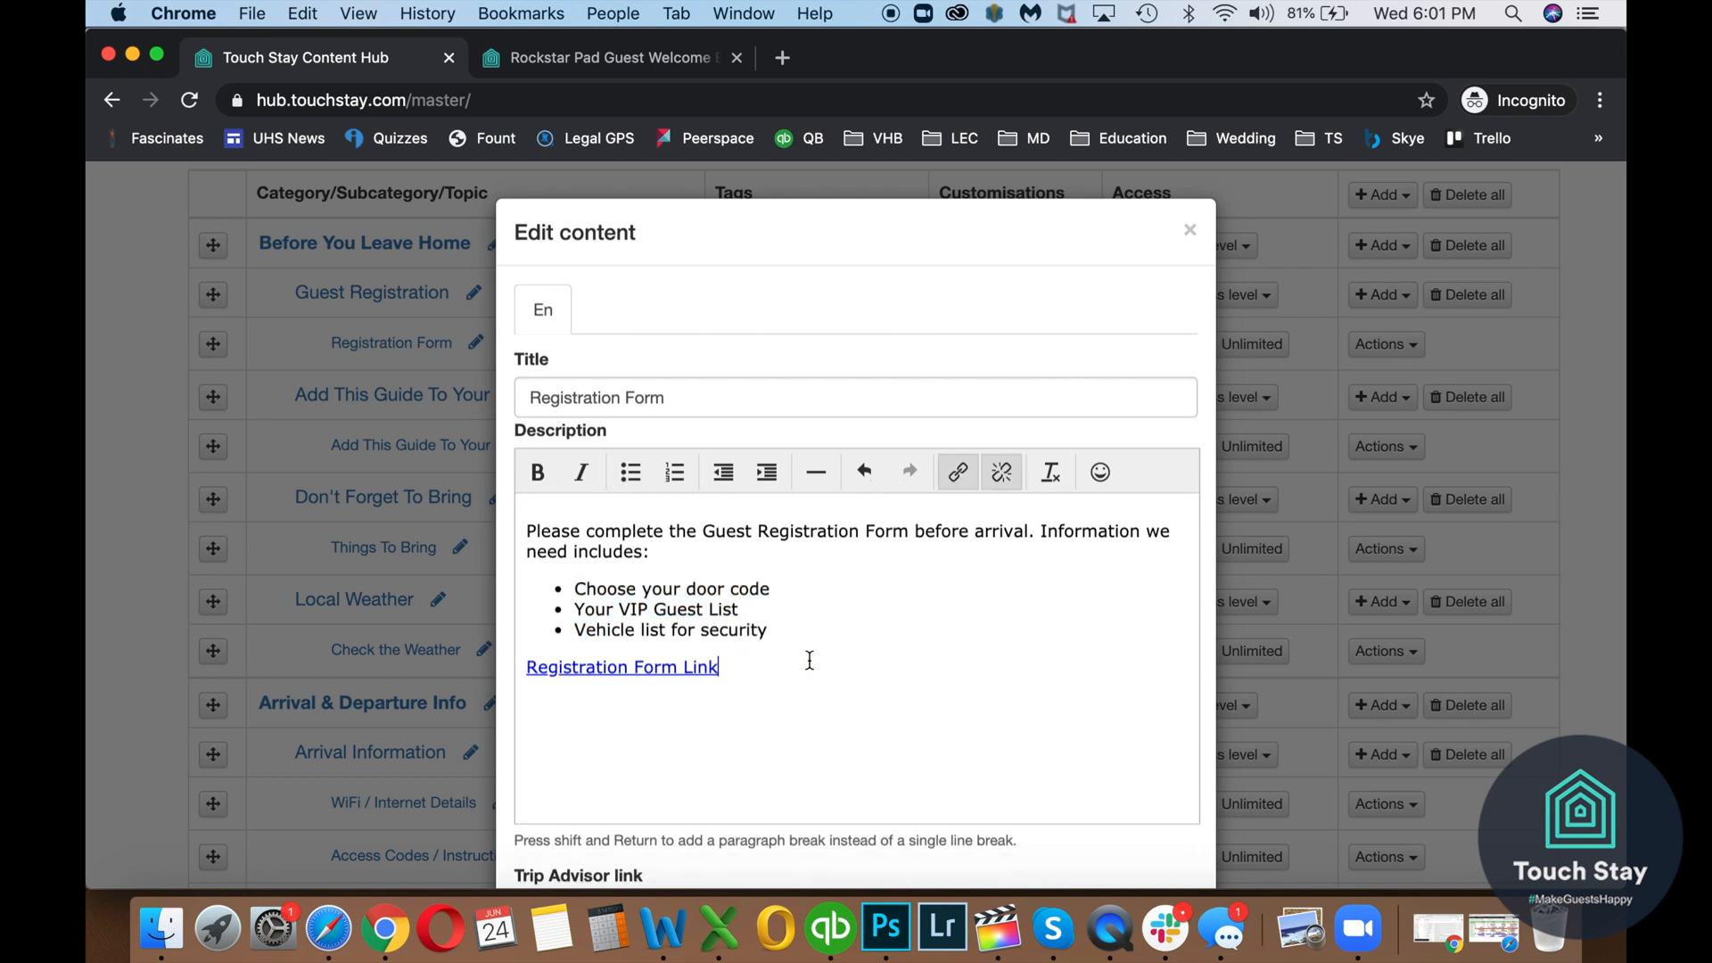
pyautogui.scroll(-3)
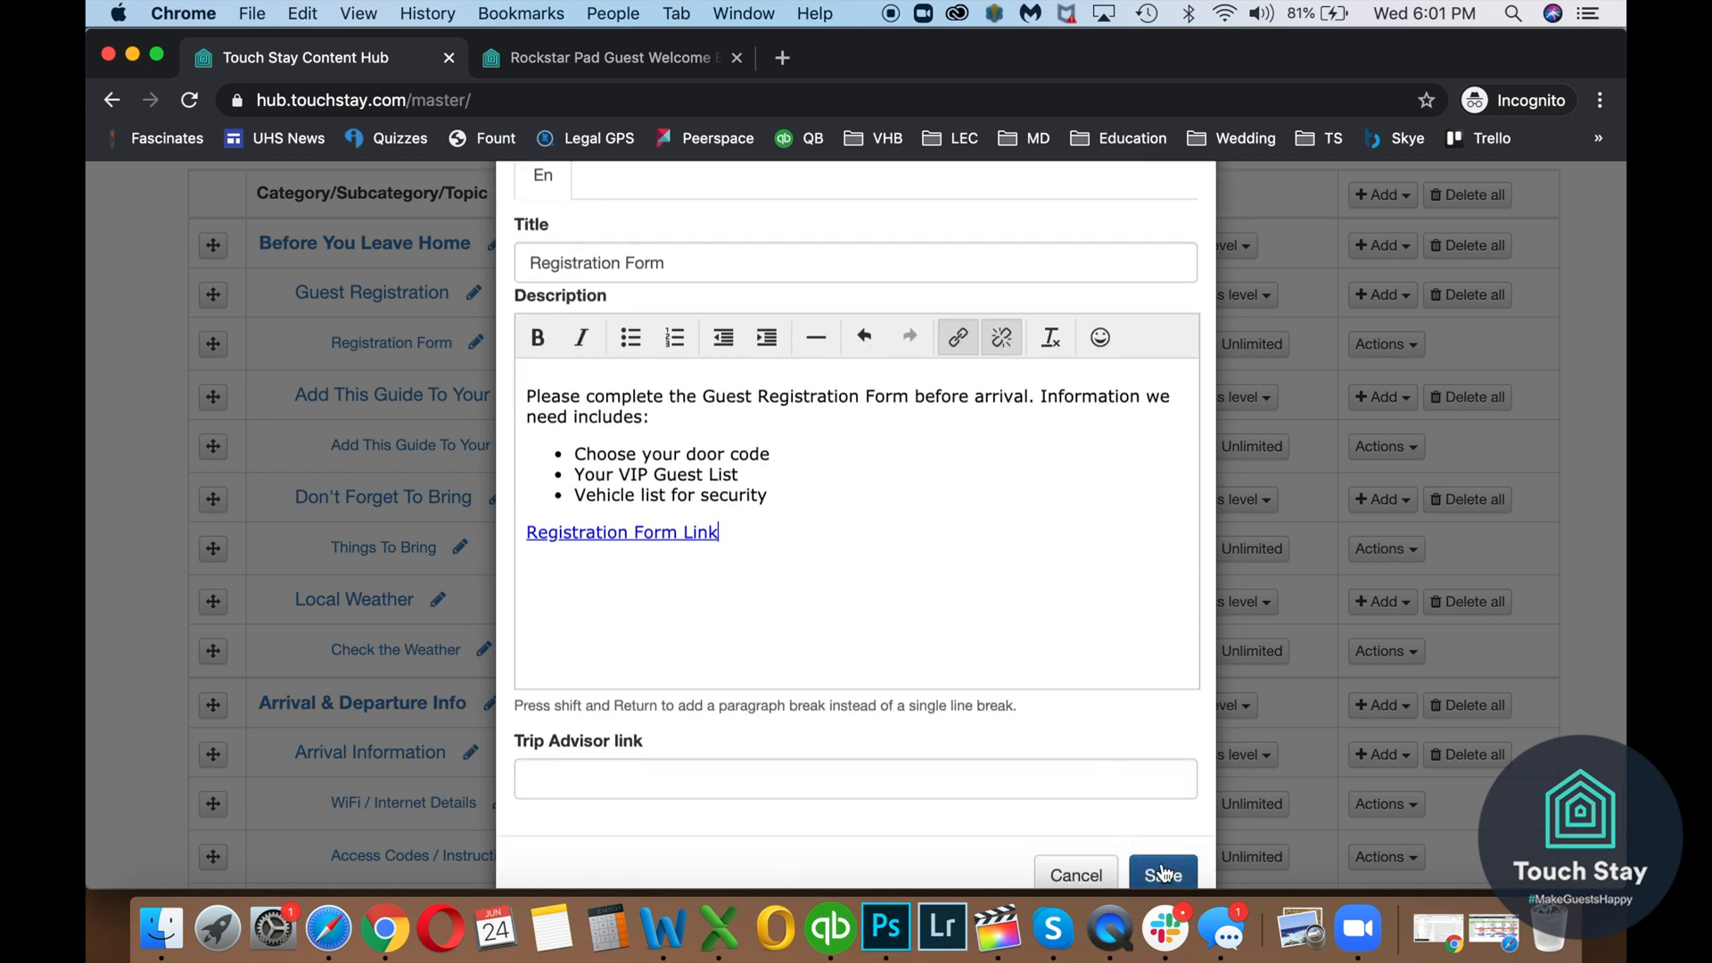
pyautogui.click(1161, 874)
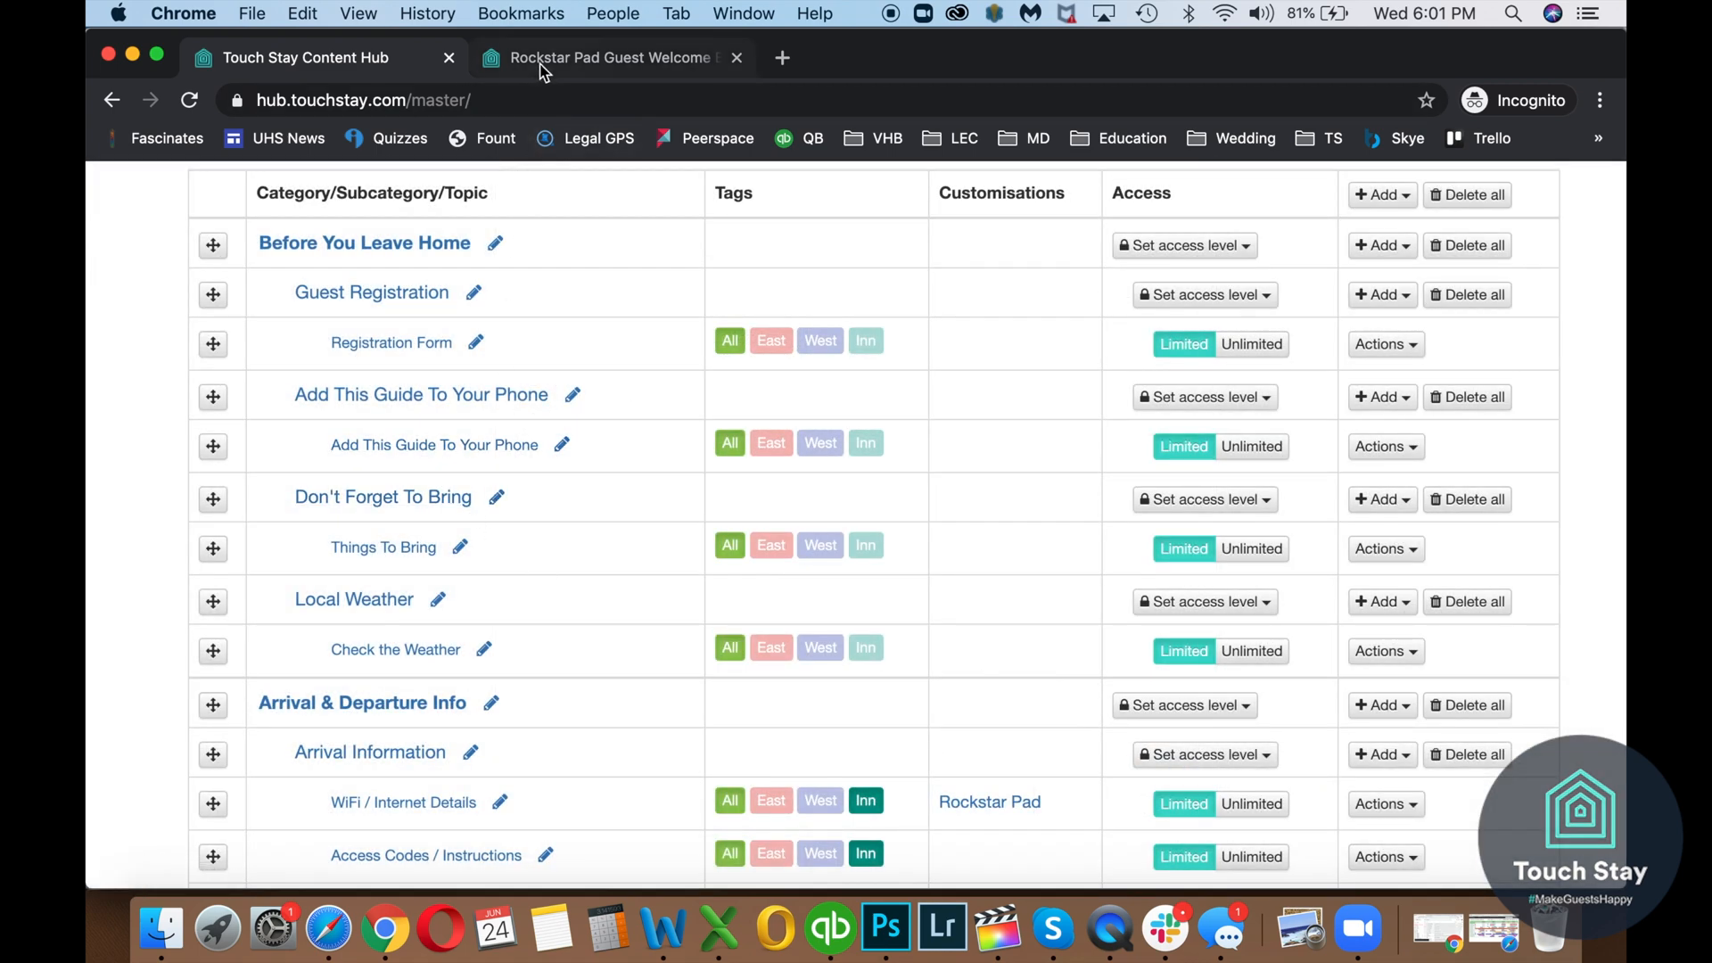
# Attach the open-suitcase photo to Registration Form via Add photo/video and confirm.
pyautogui.click(1384, 344)
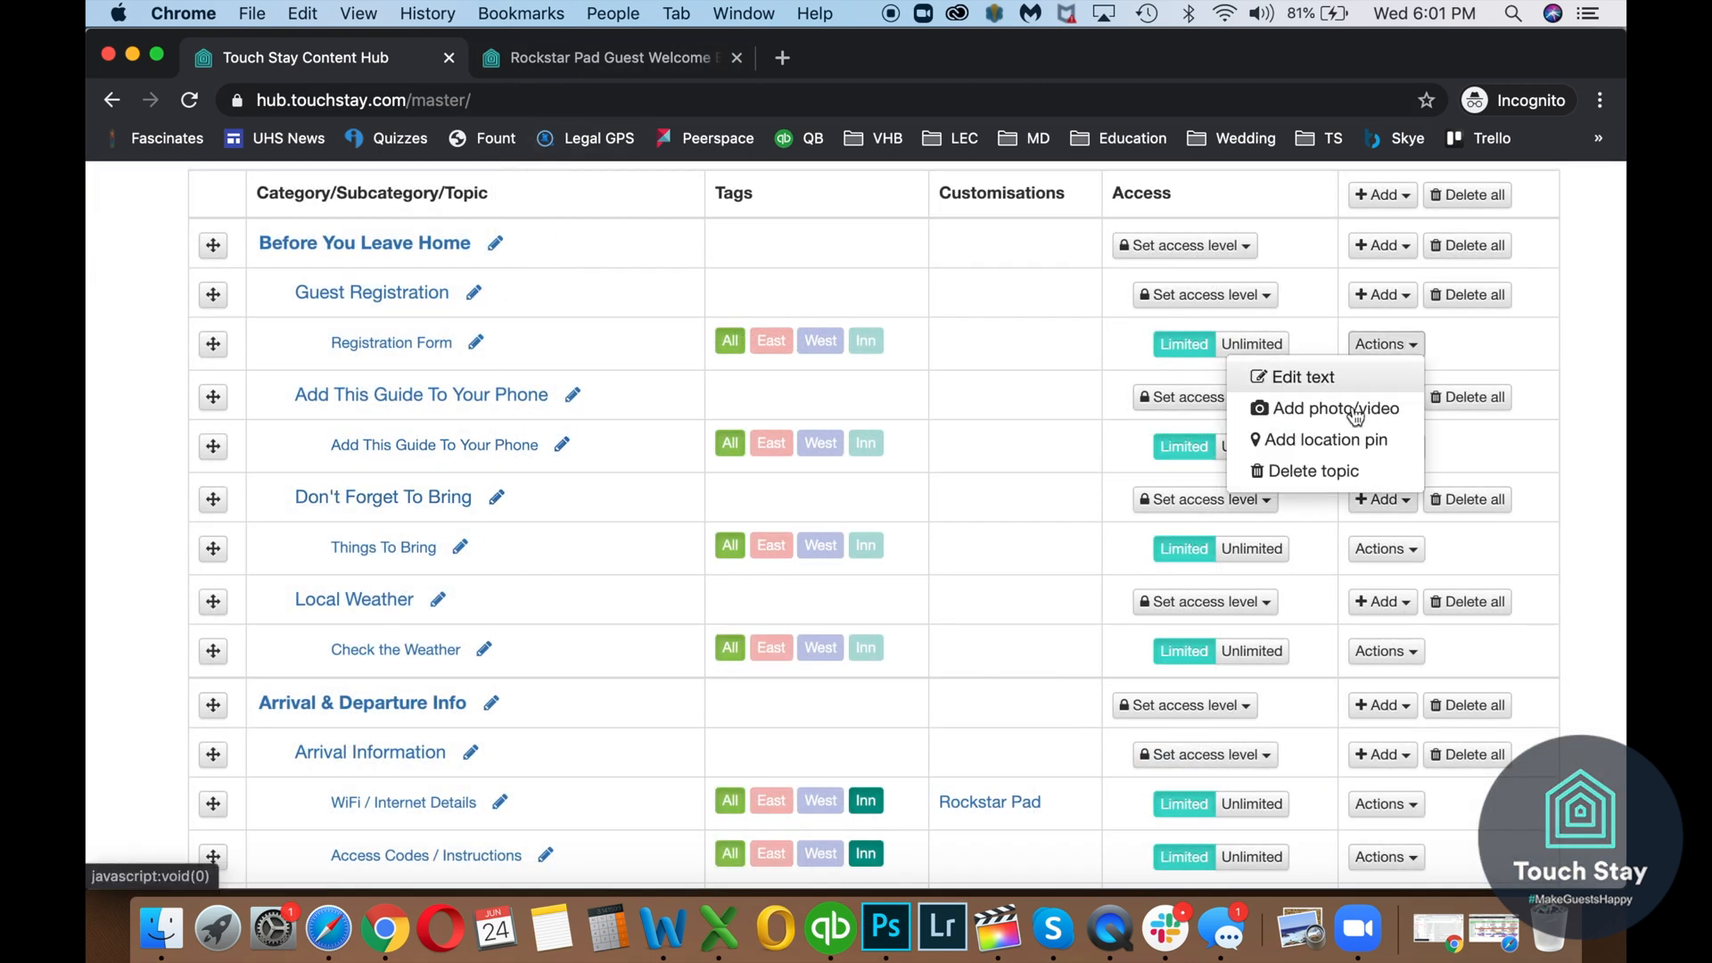
pyautogui.click(1334, 406)
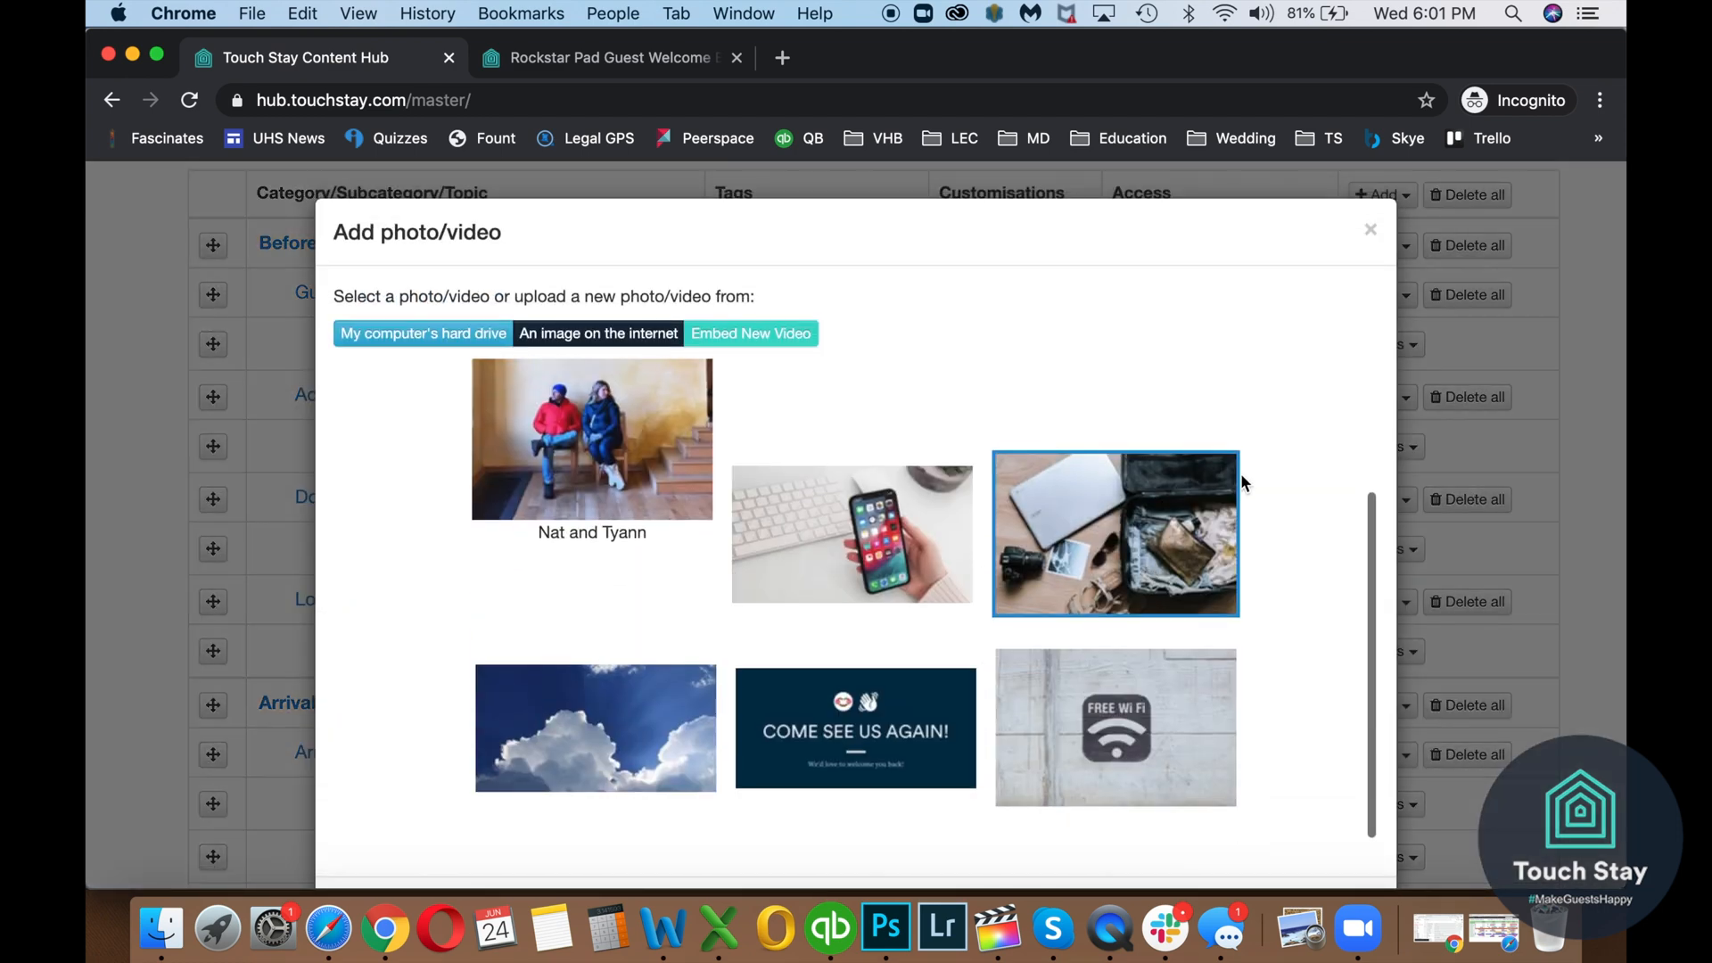
pyautogui.scroll(-3)
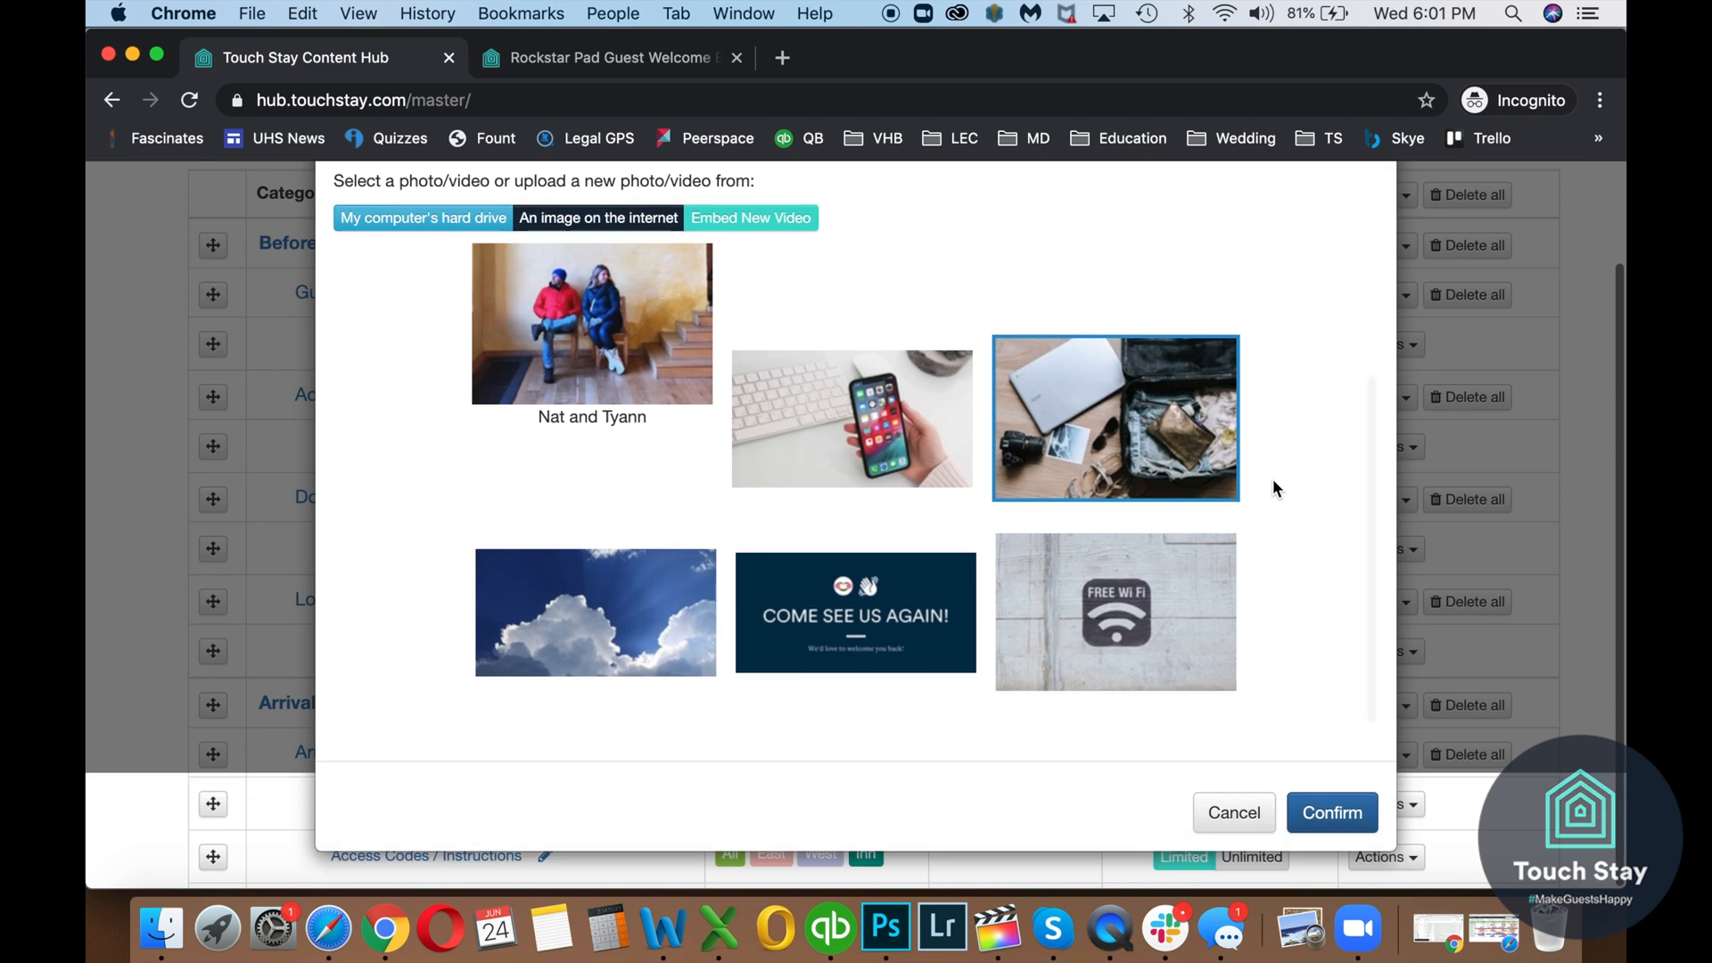
pyautogui.click(1330, 813)
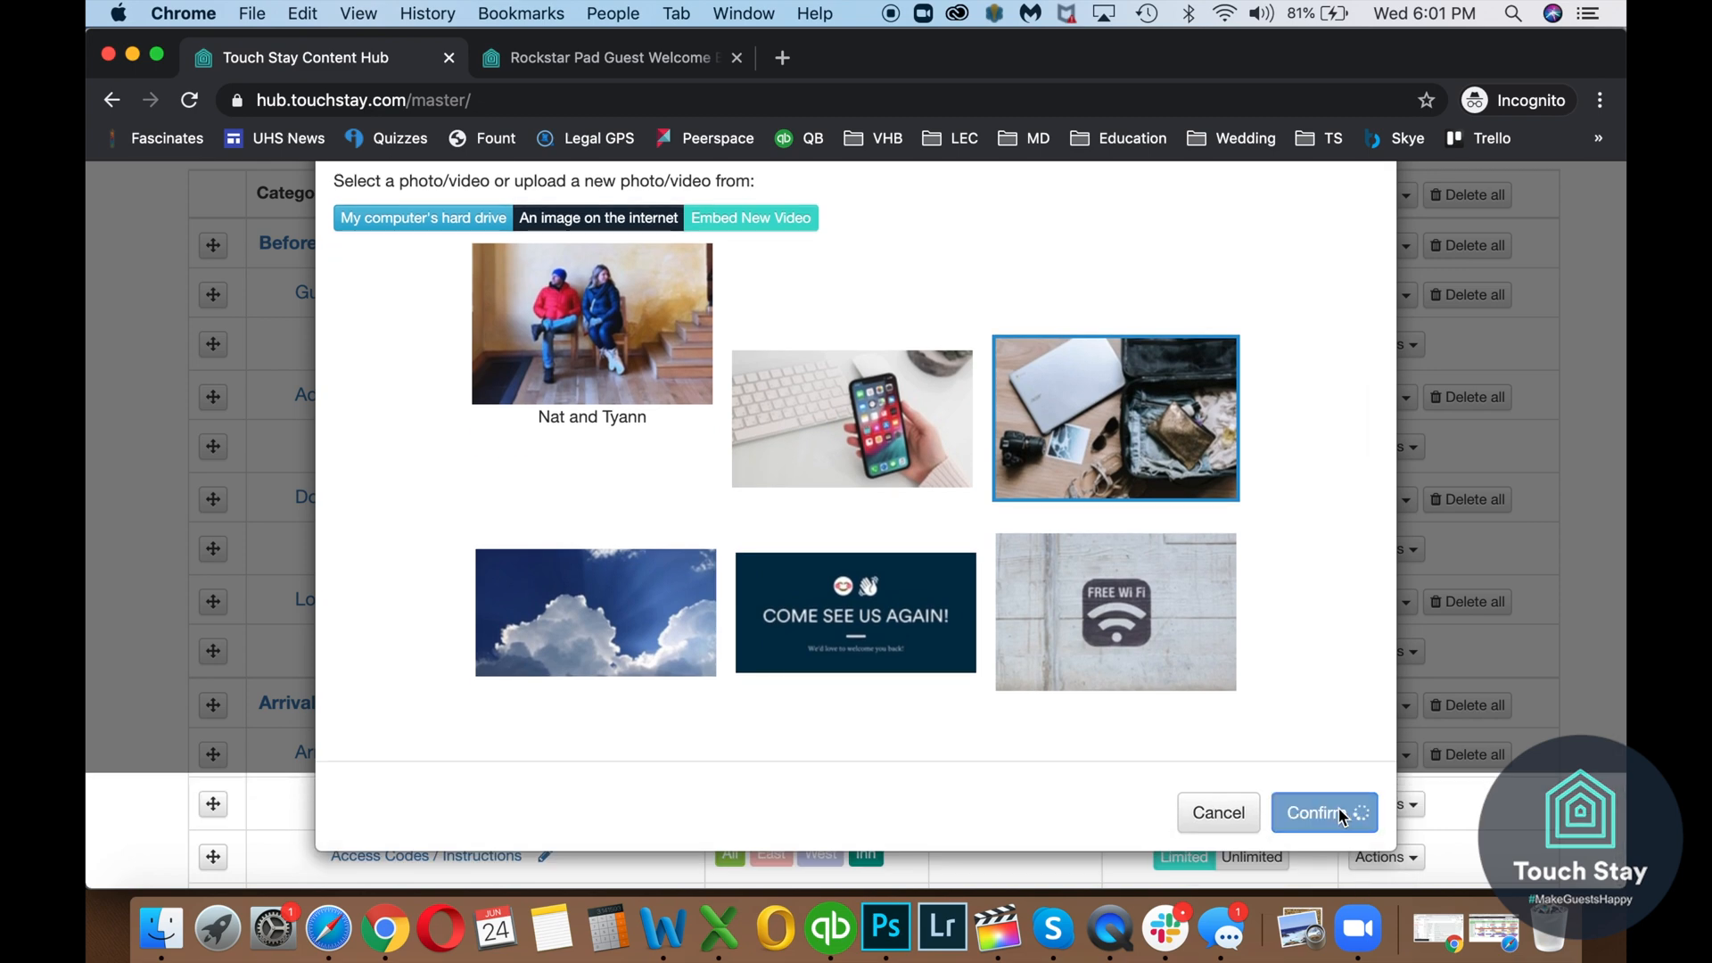
pyautogui.click(1316, 813)
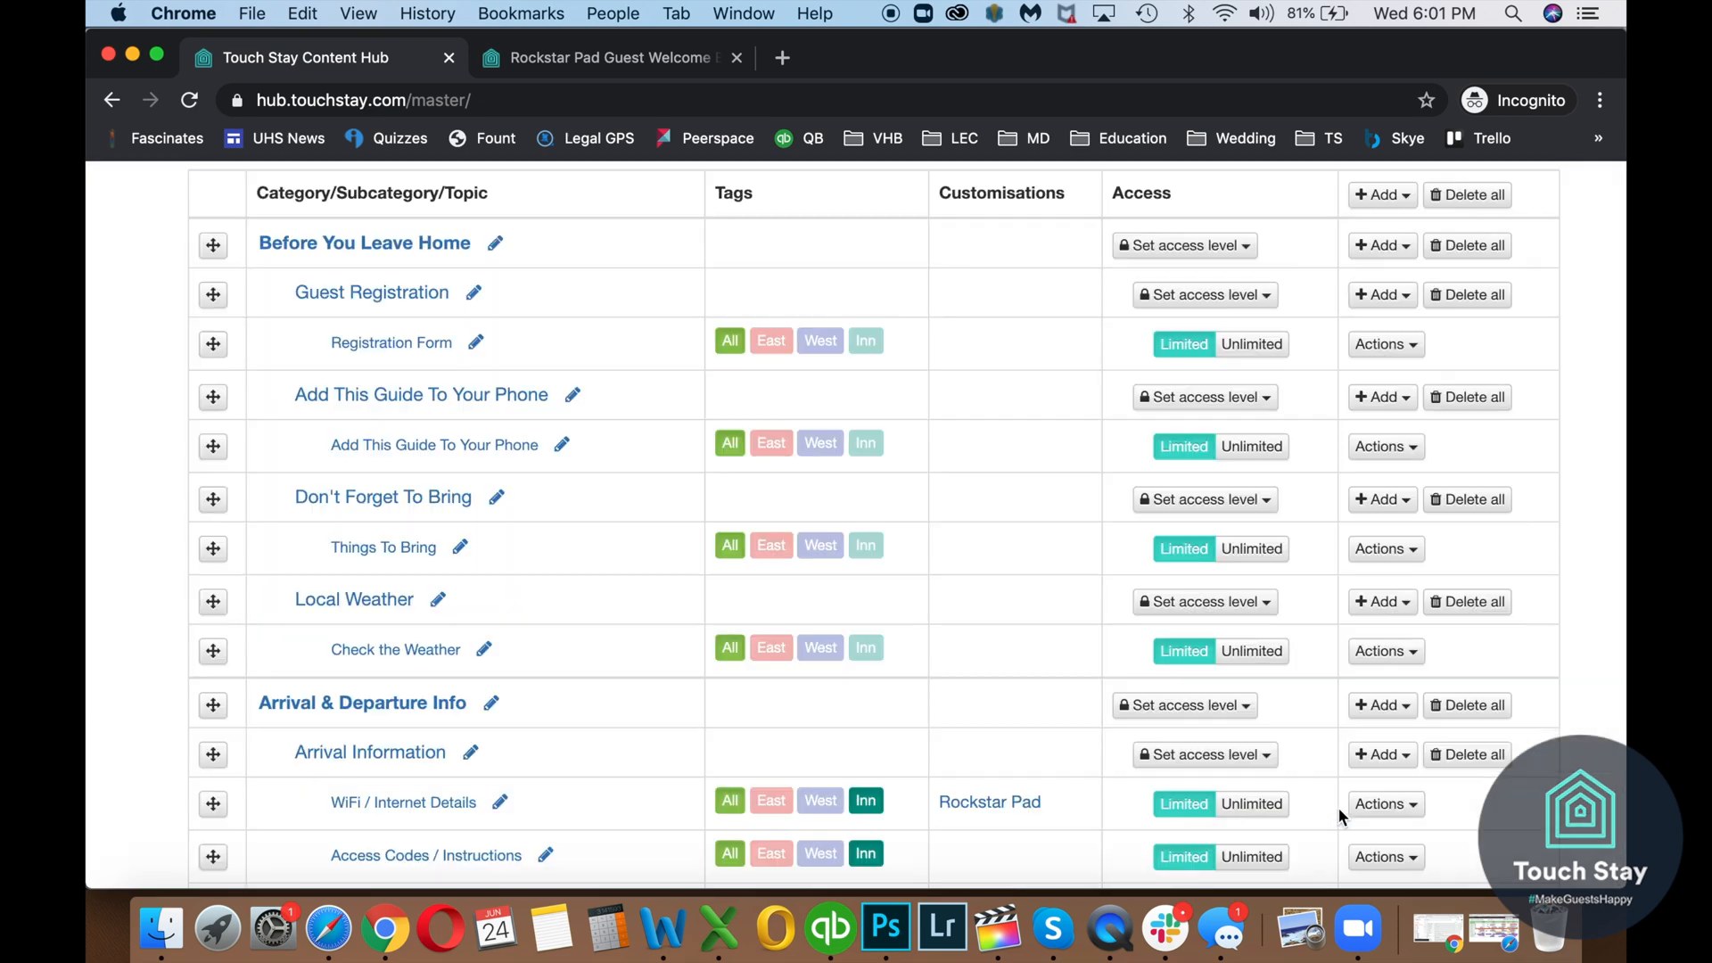
pyautogui.click(606, 58)
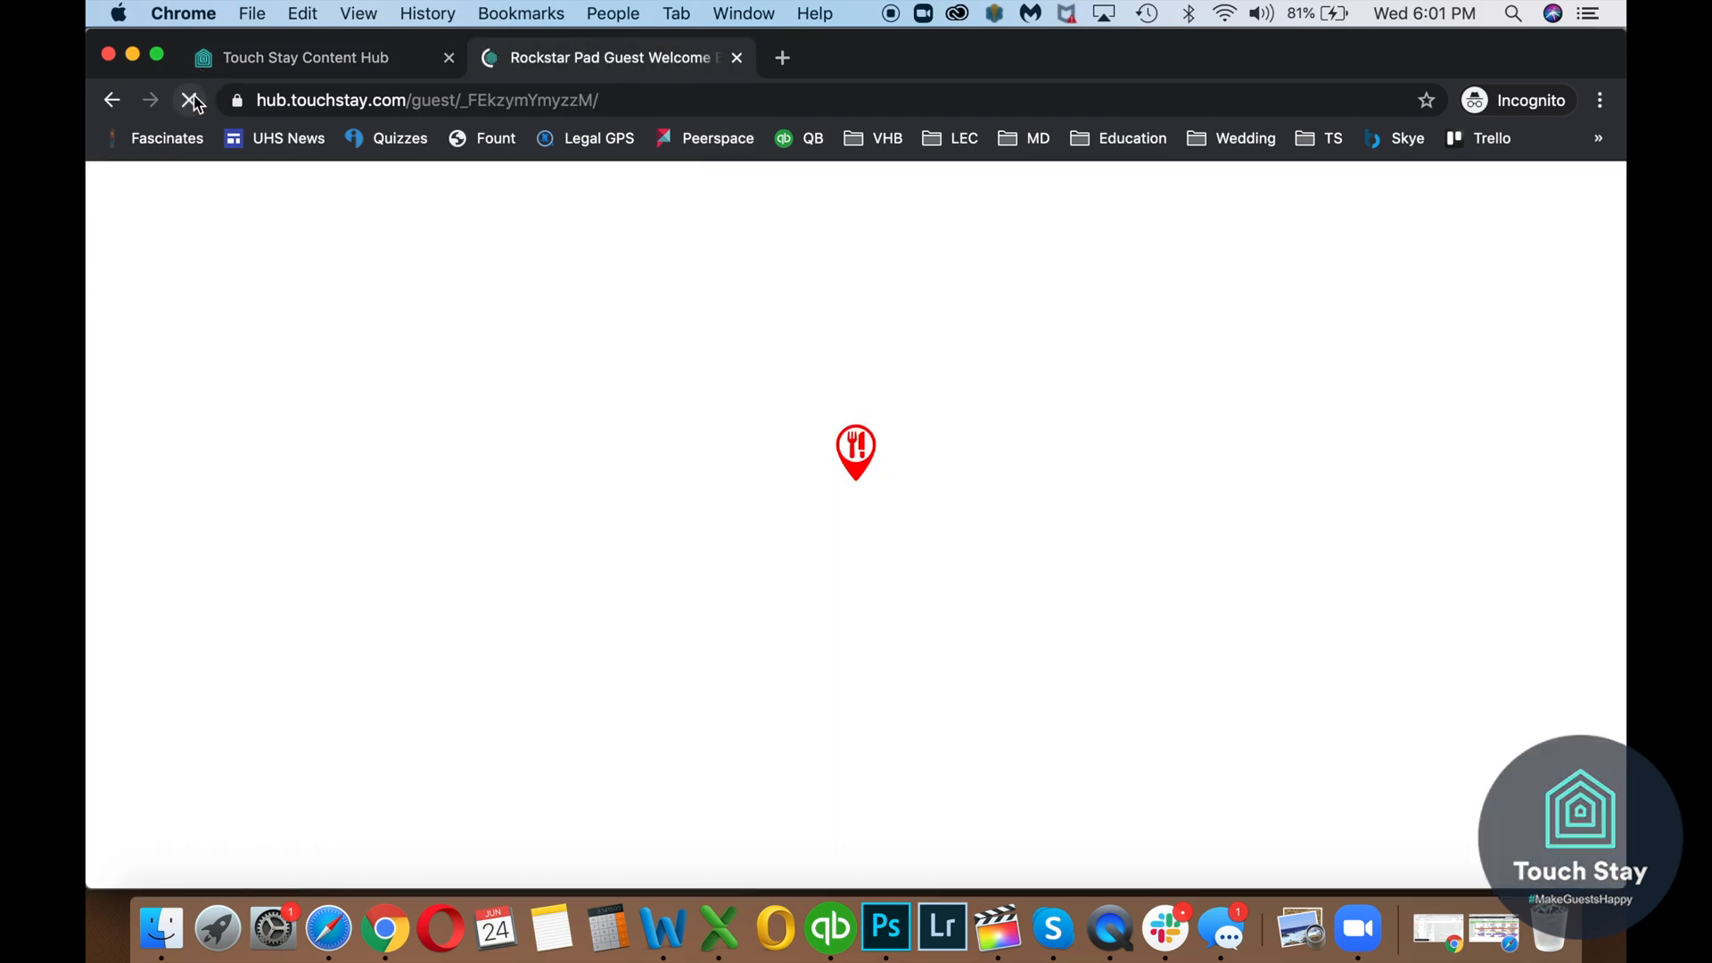
# View Guest Registration in the Rockstar Pad guidebook and follow its Registration Form Link.
pyautogui.click(191, 100)
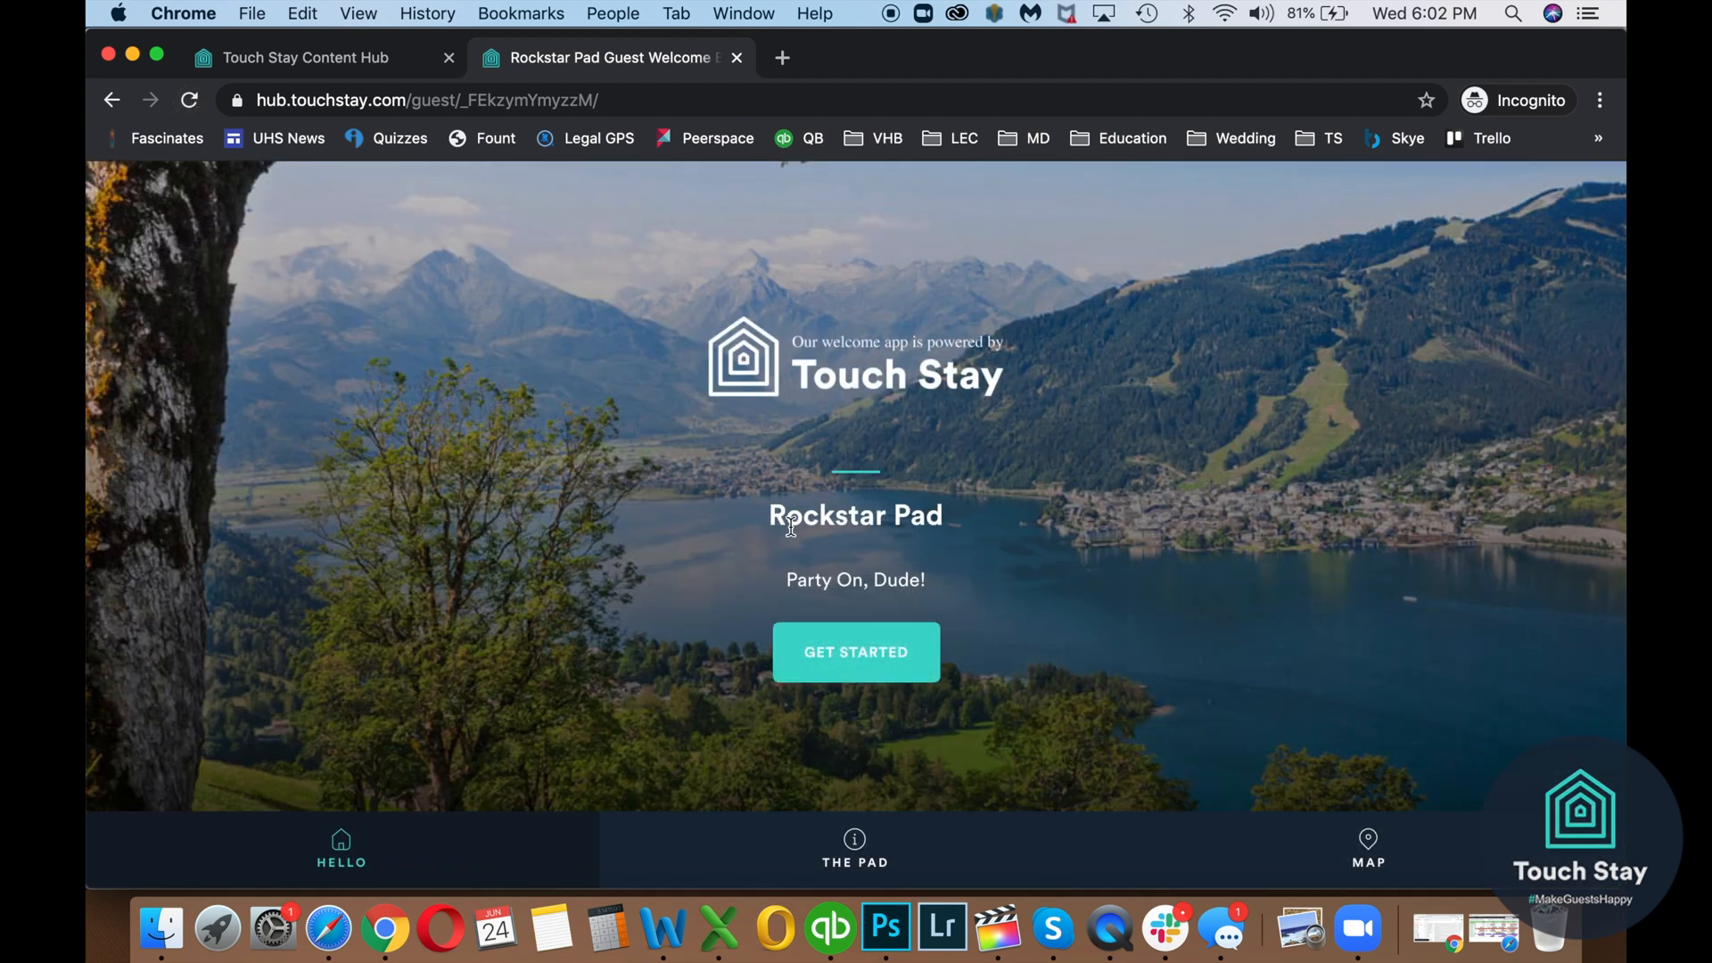
pyautogui.click(854, 653)
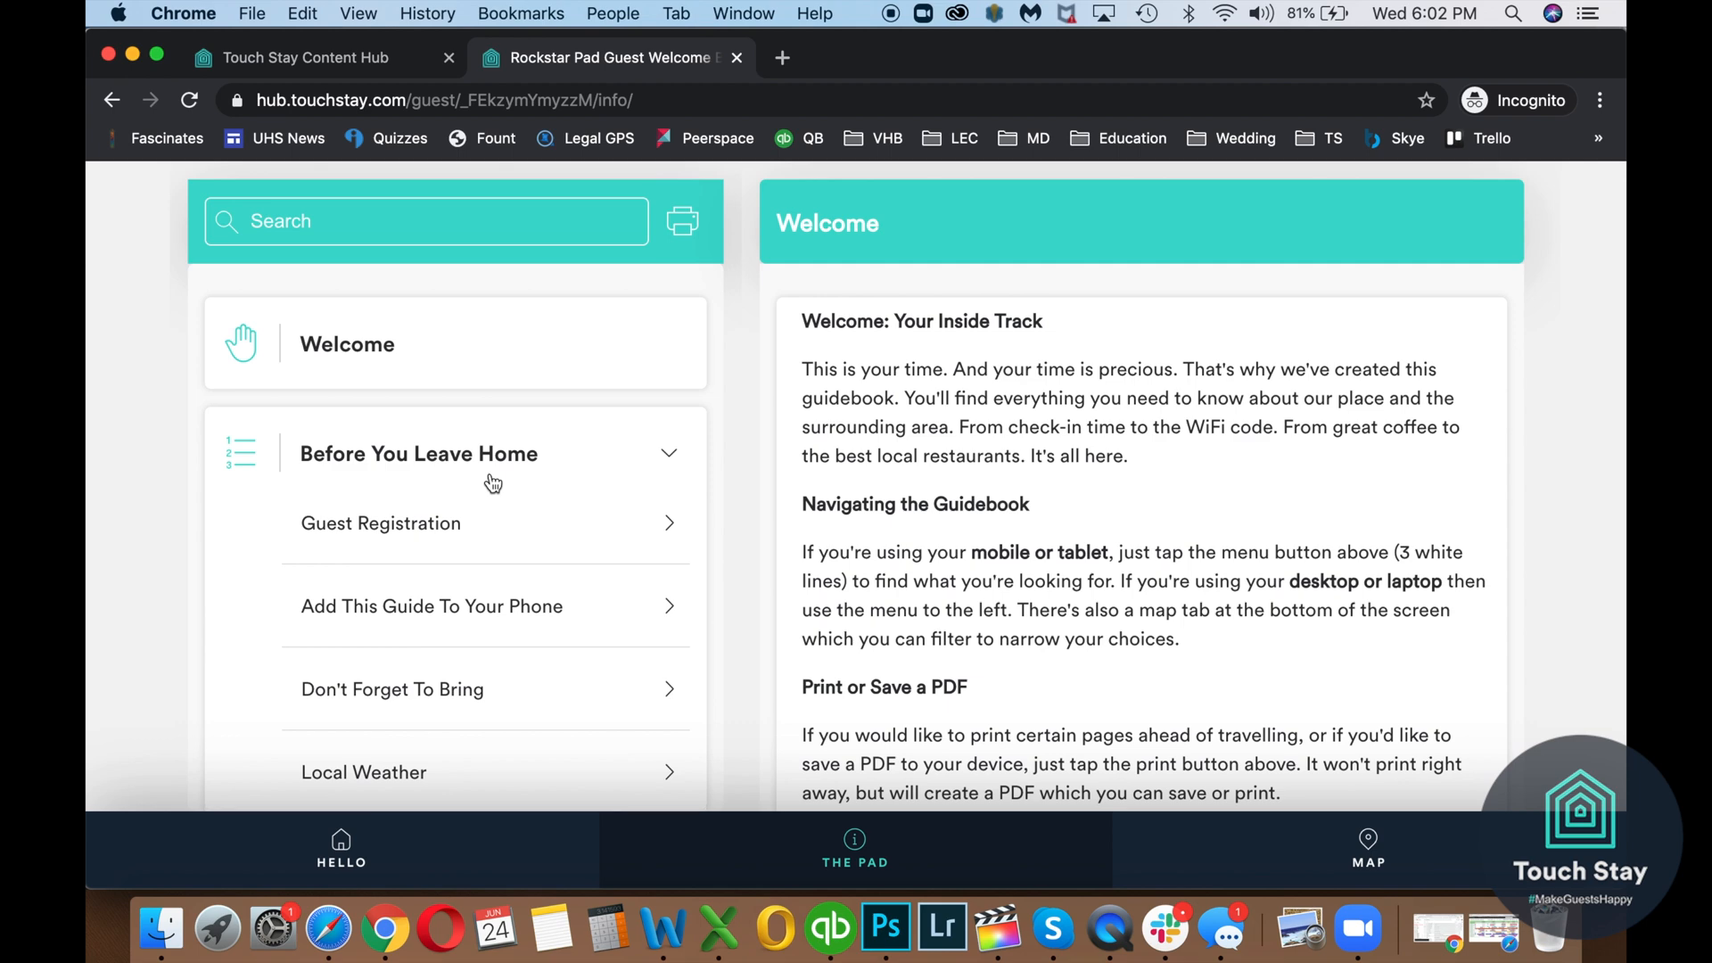
pyautogui.click(380, 523)
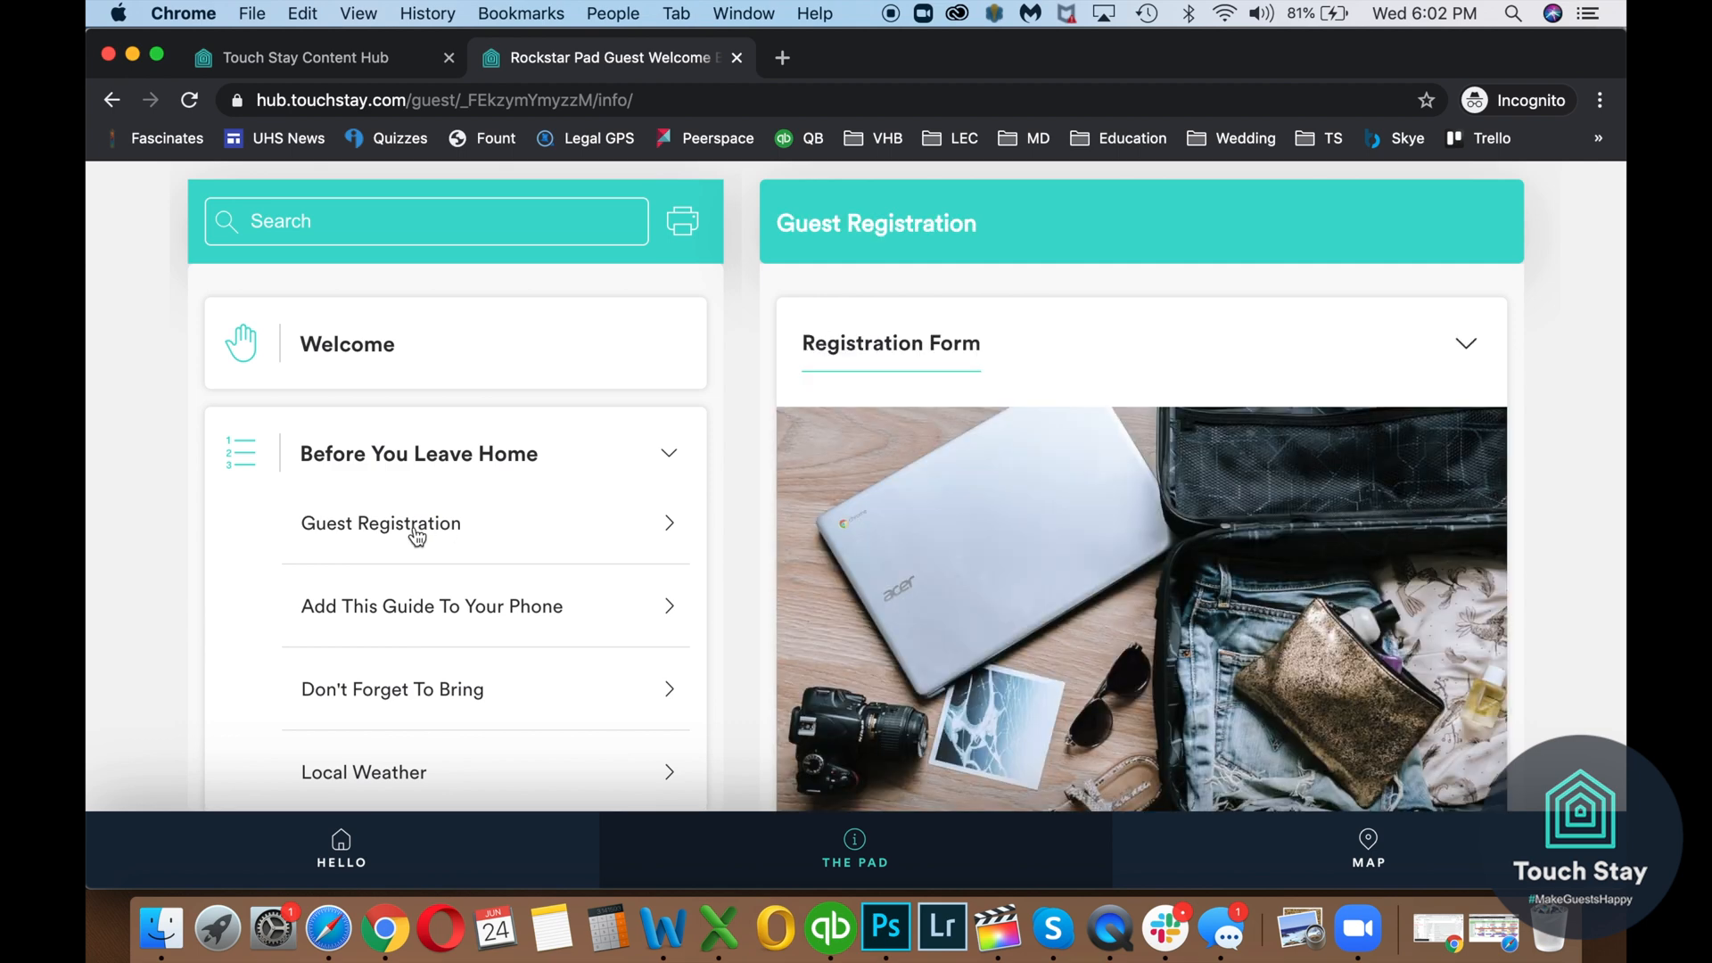
pyautogui.scroll(-3)
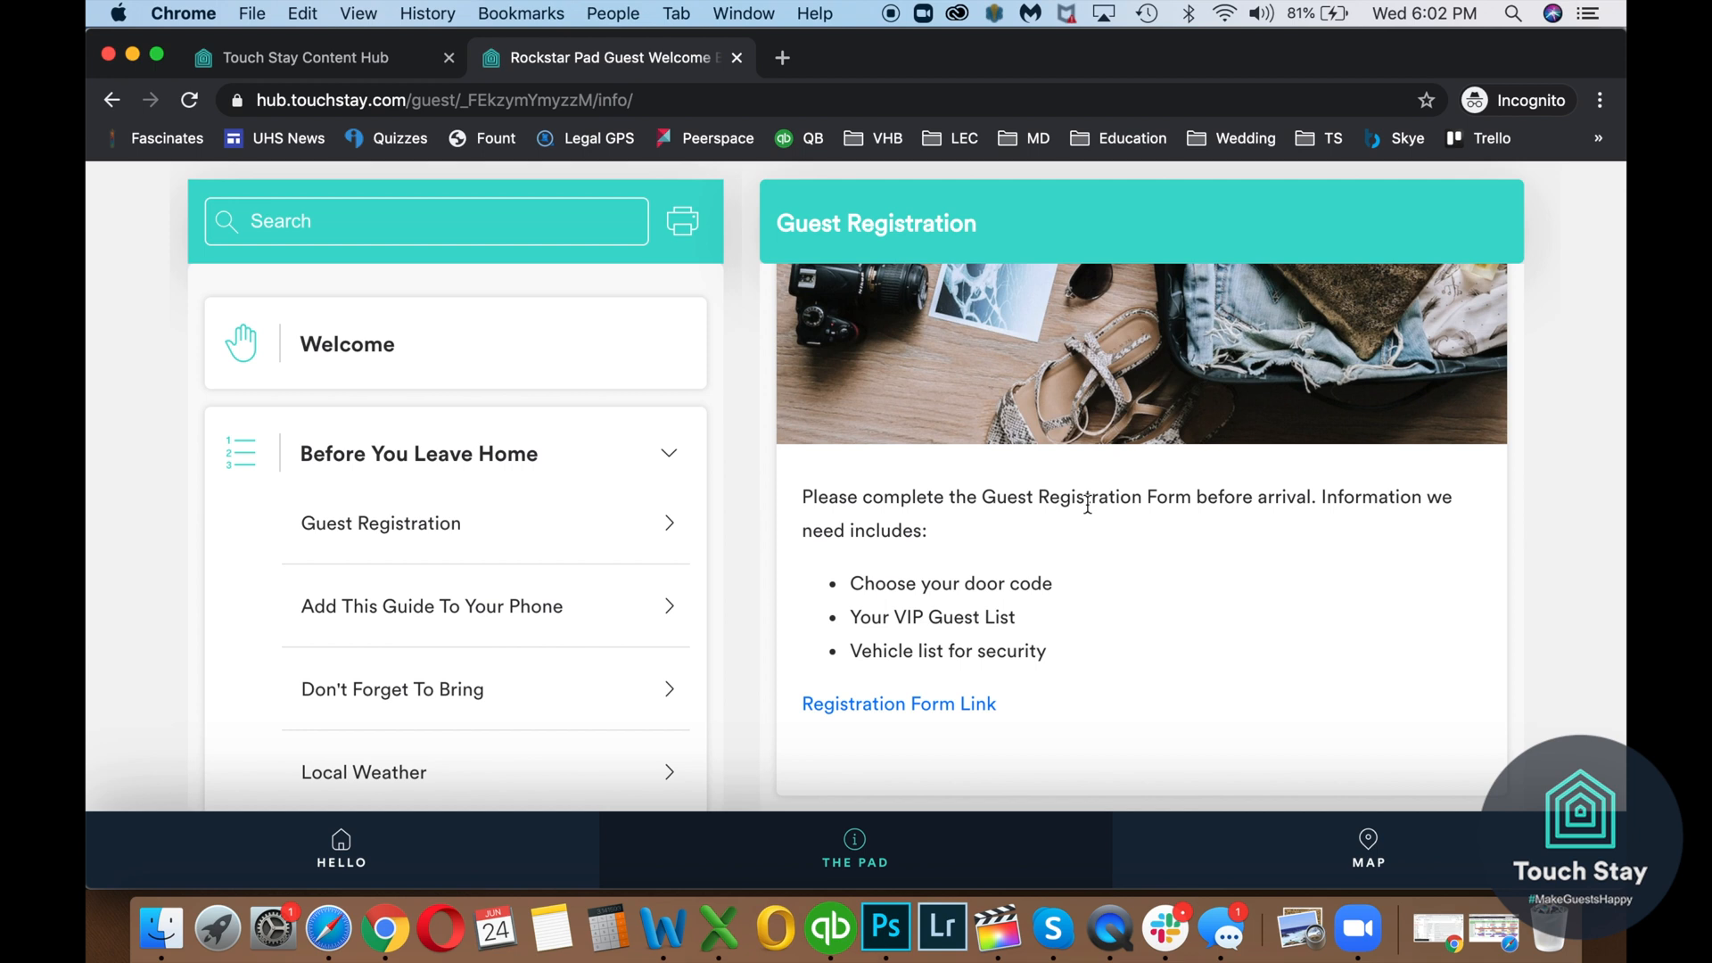
pyautogui.moveTo(1127, 534)
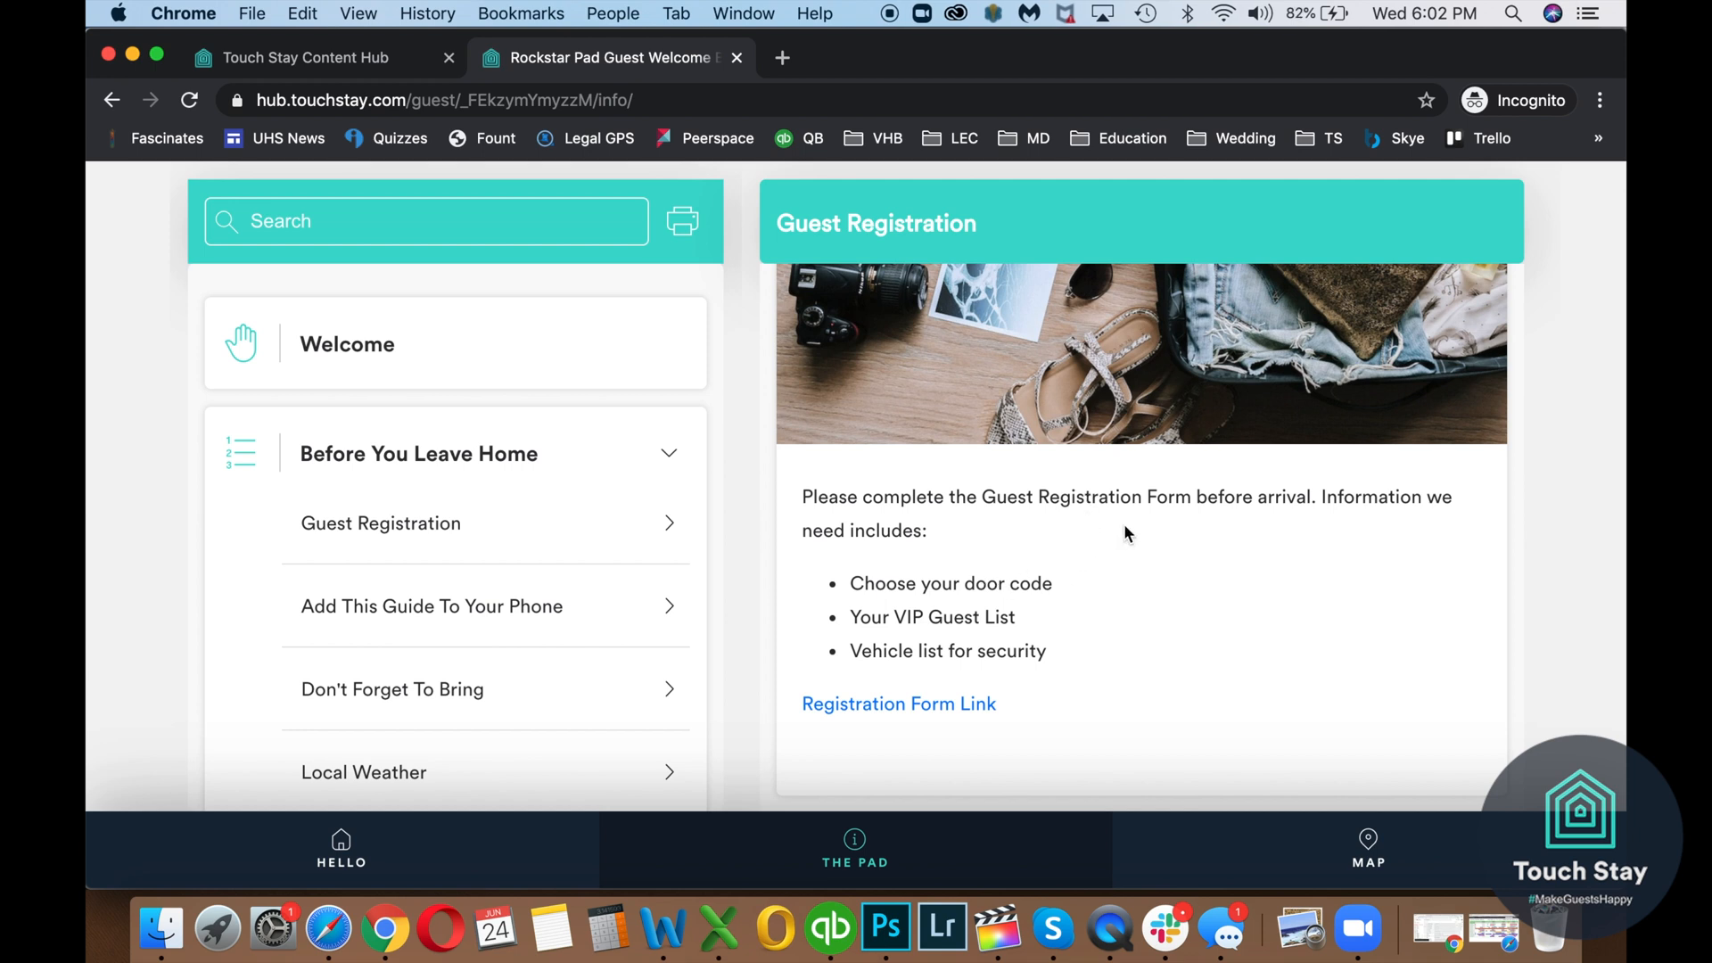
pyautogui.click(897, 703)
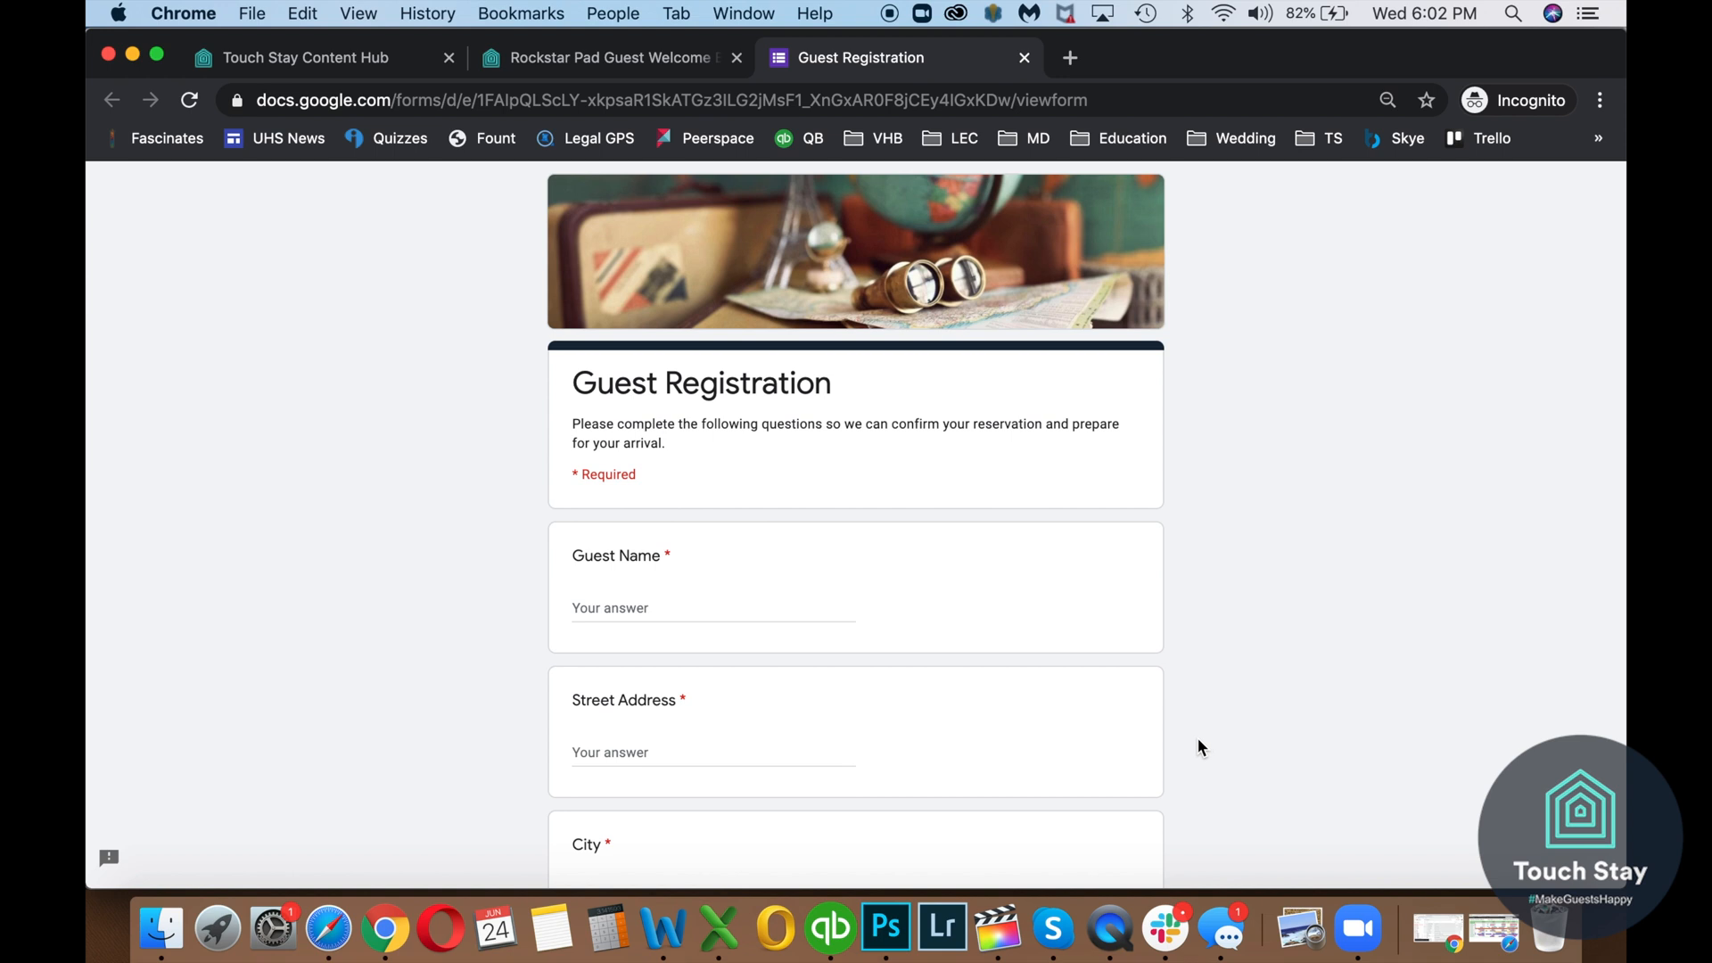
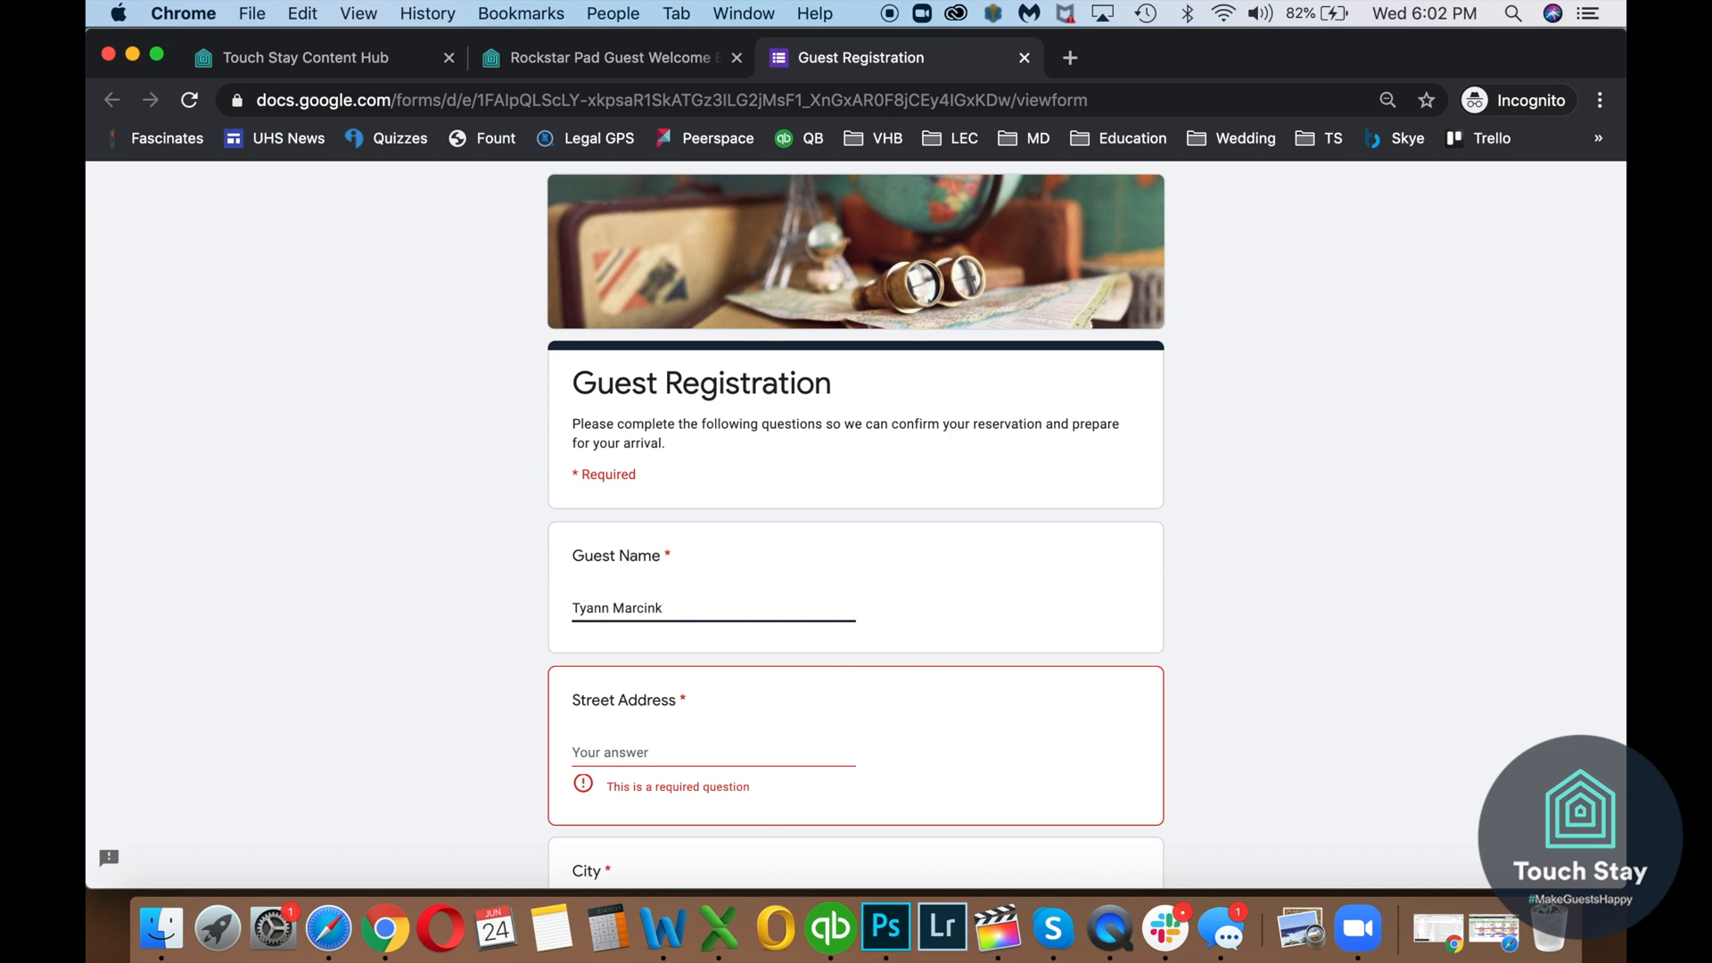
pyautogui.click(710, 753)
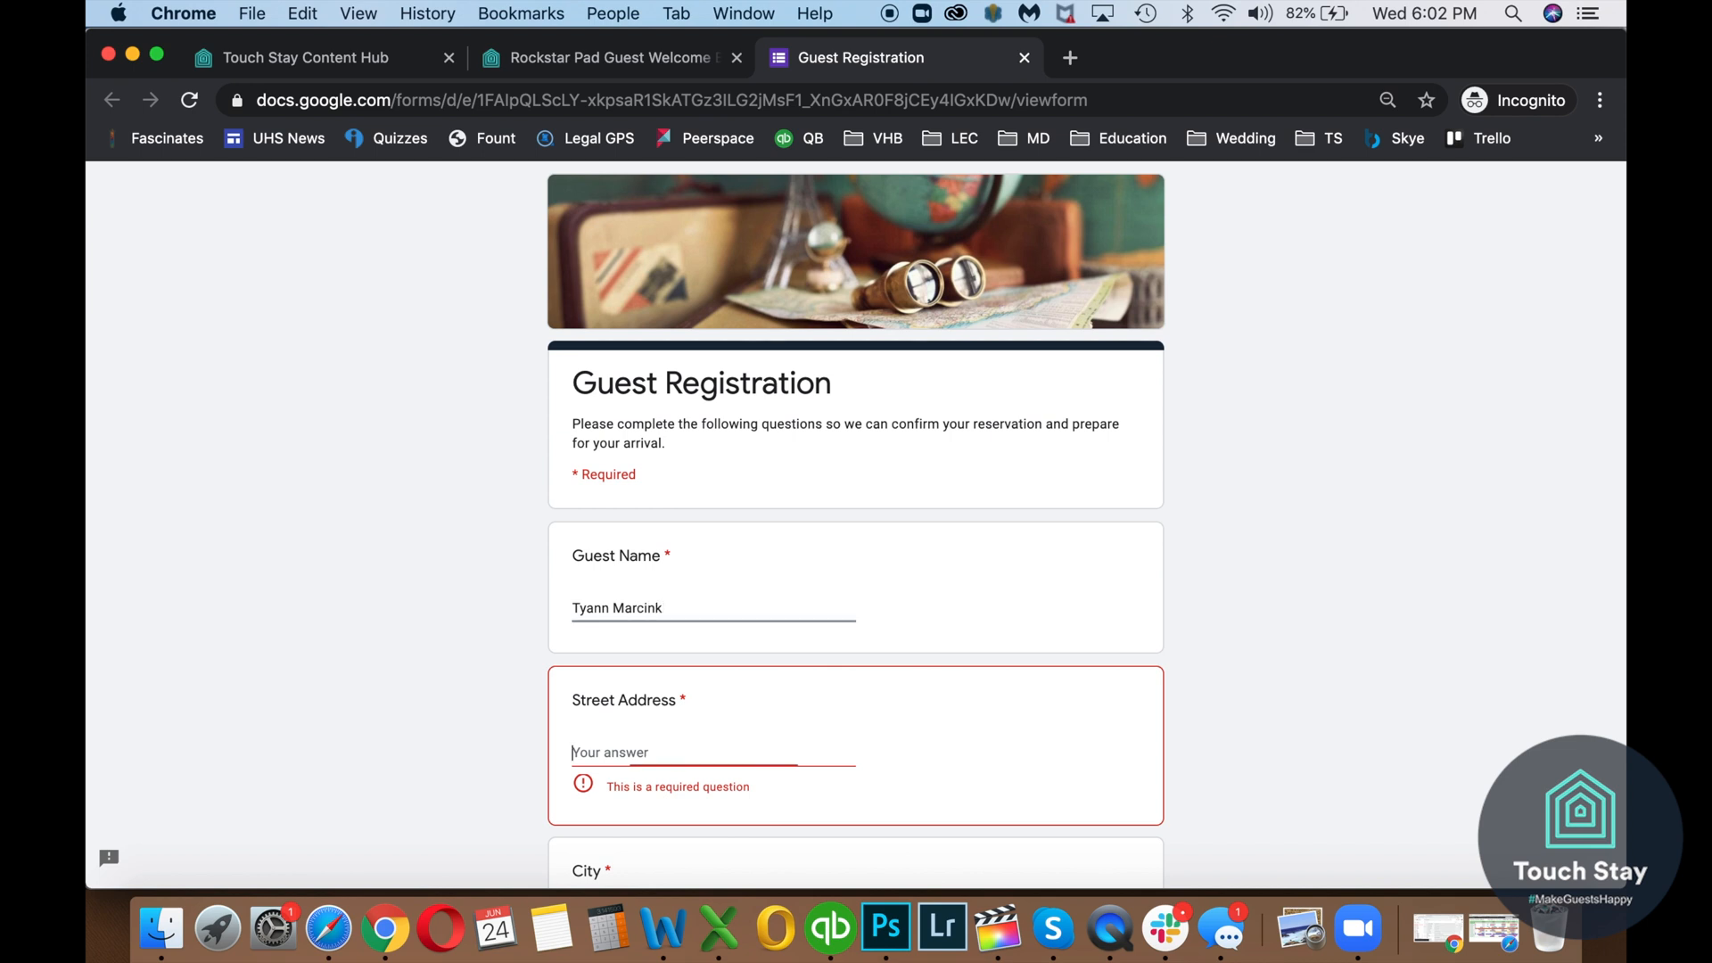
pyautogui.scroll(-3)
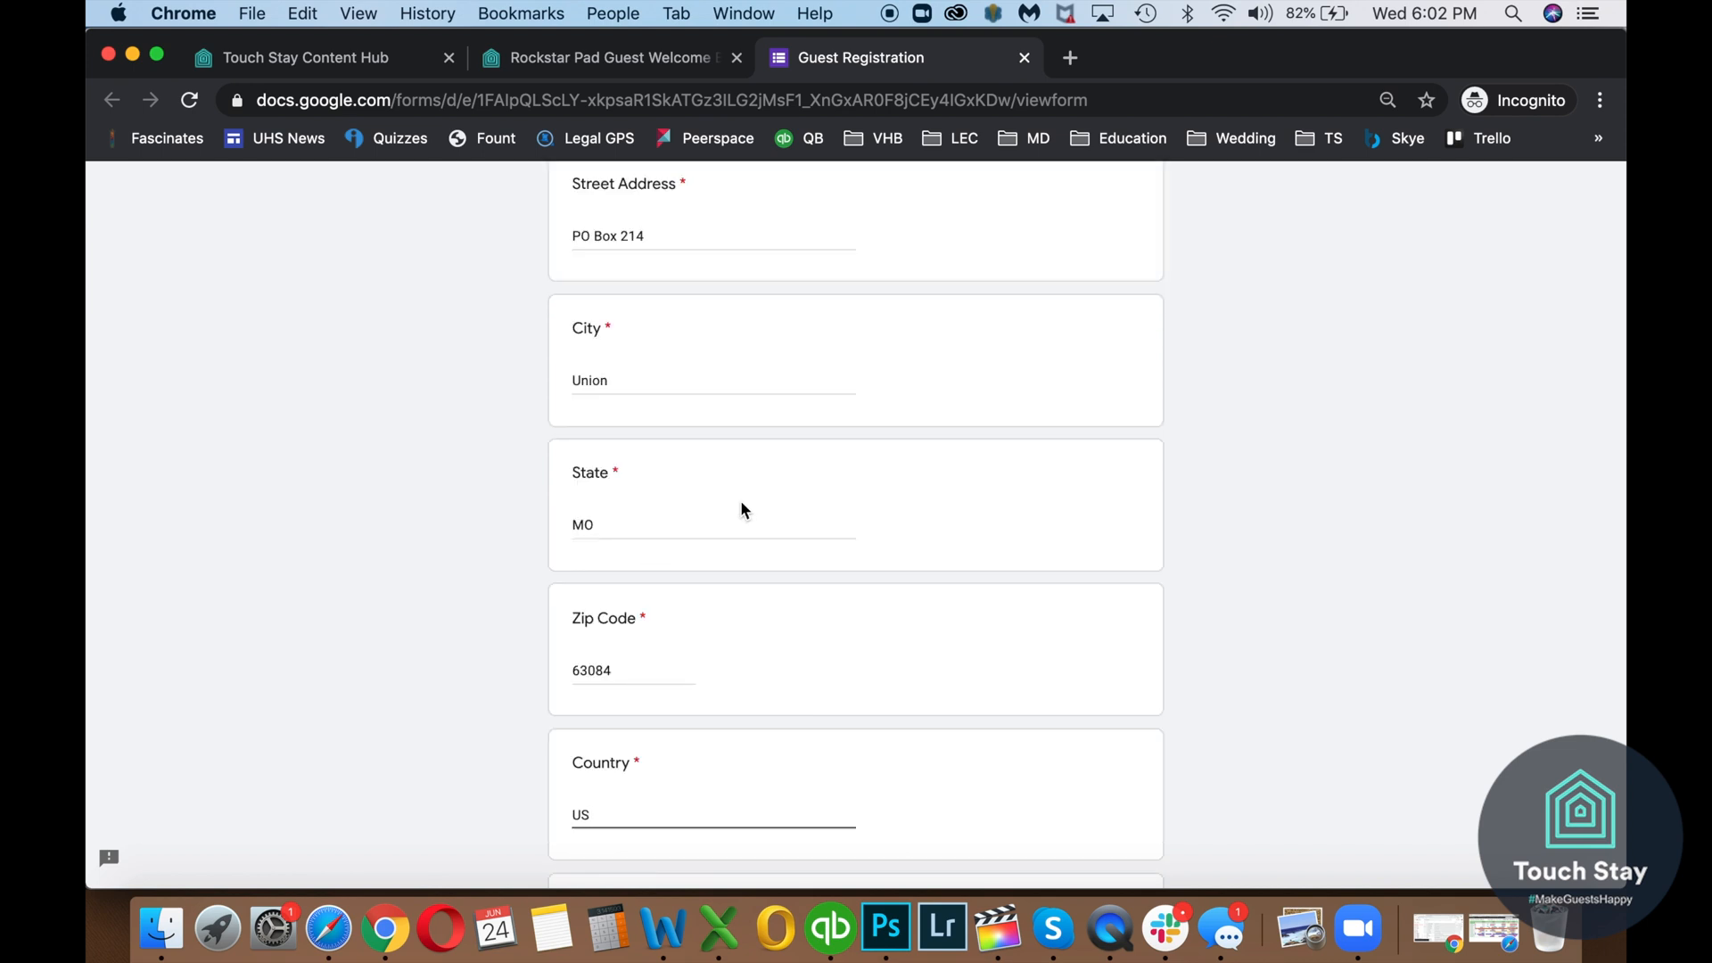
pyautogui.scroll(-3)
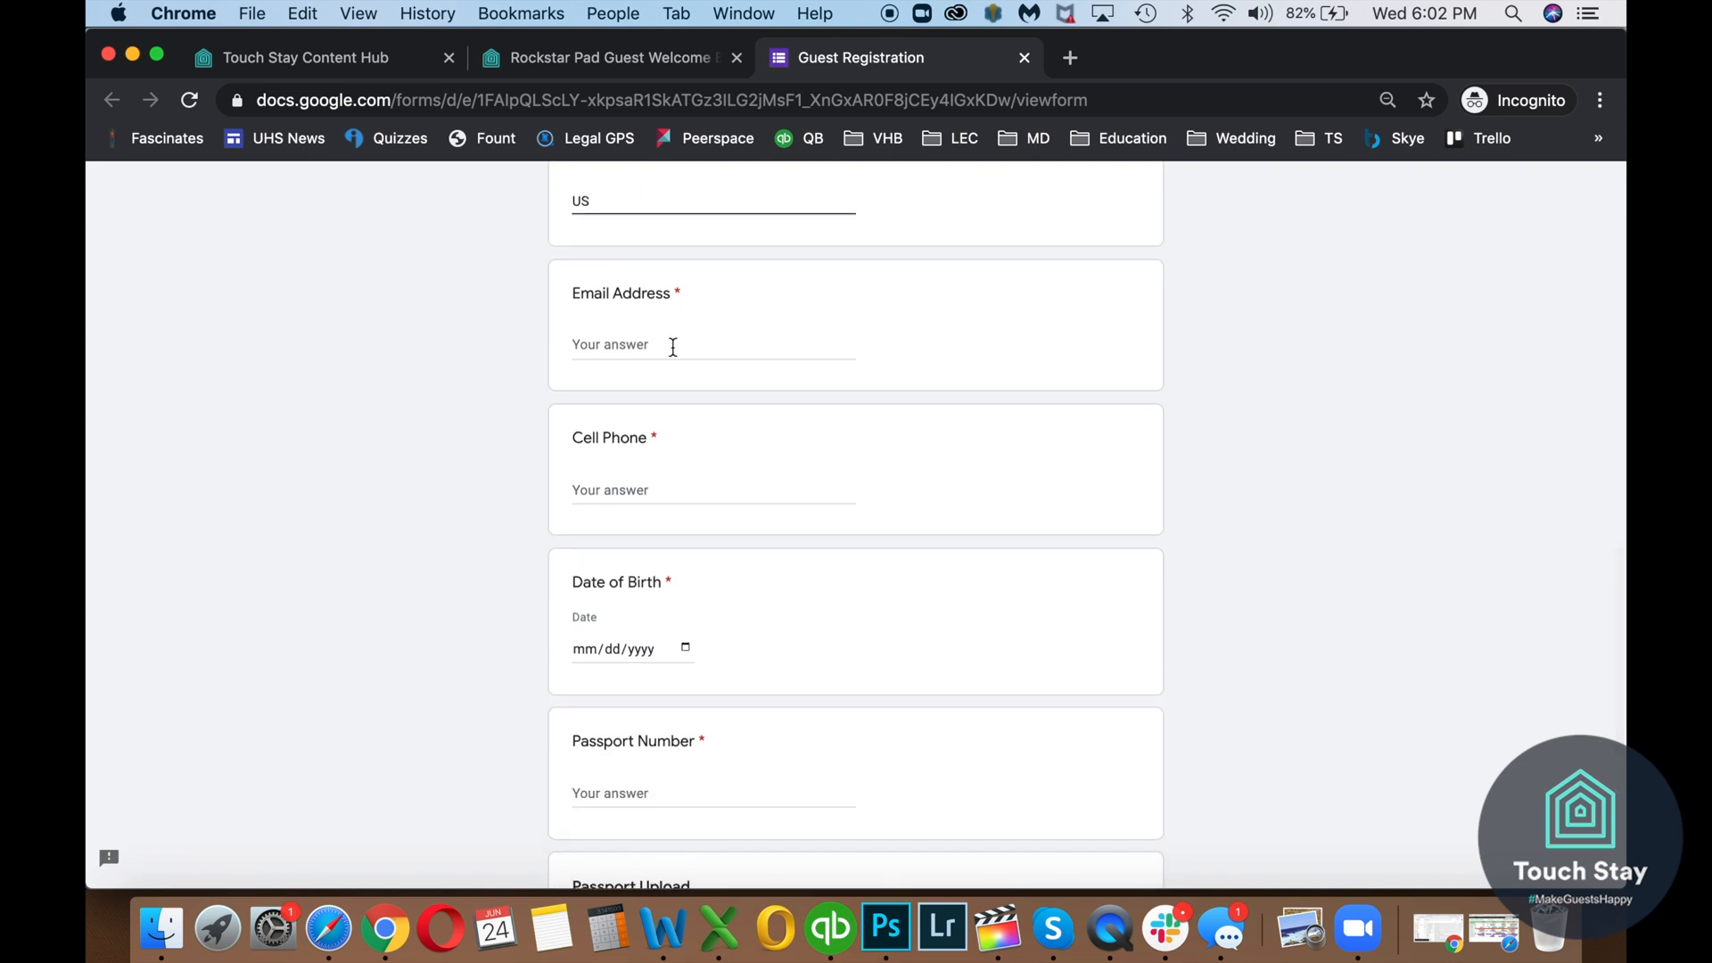
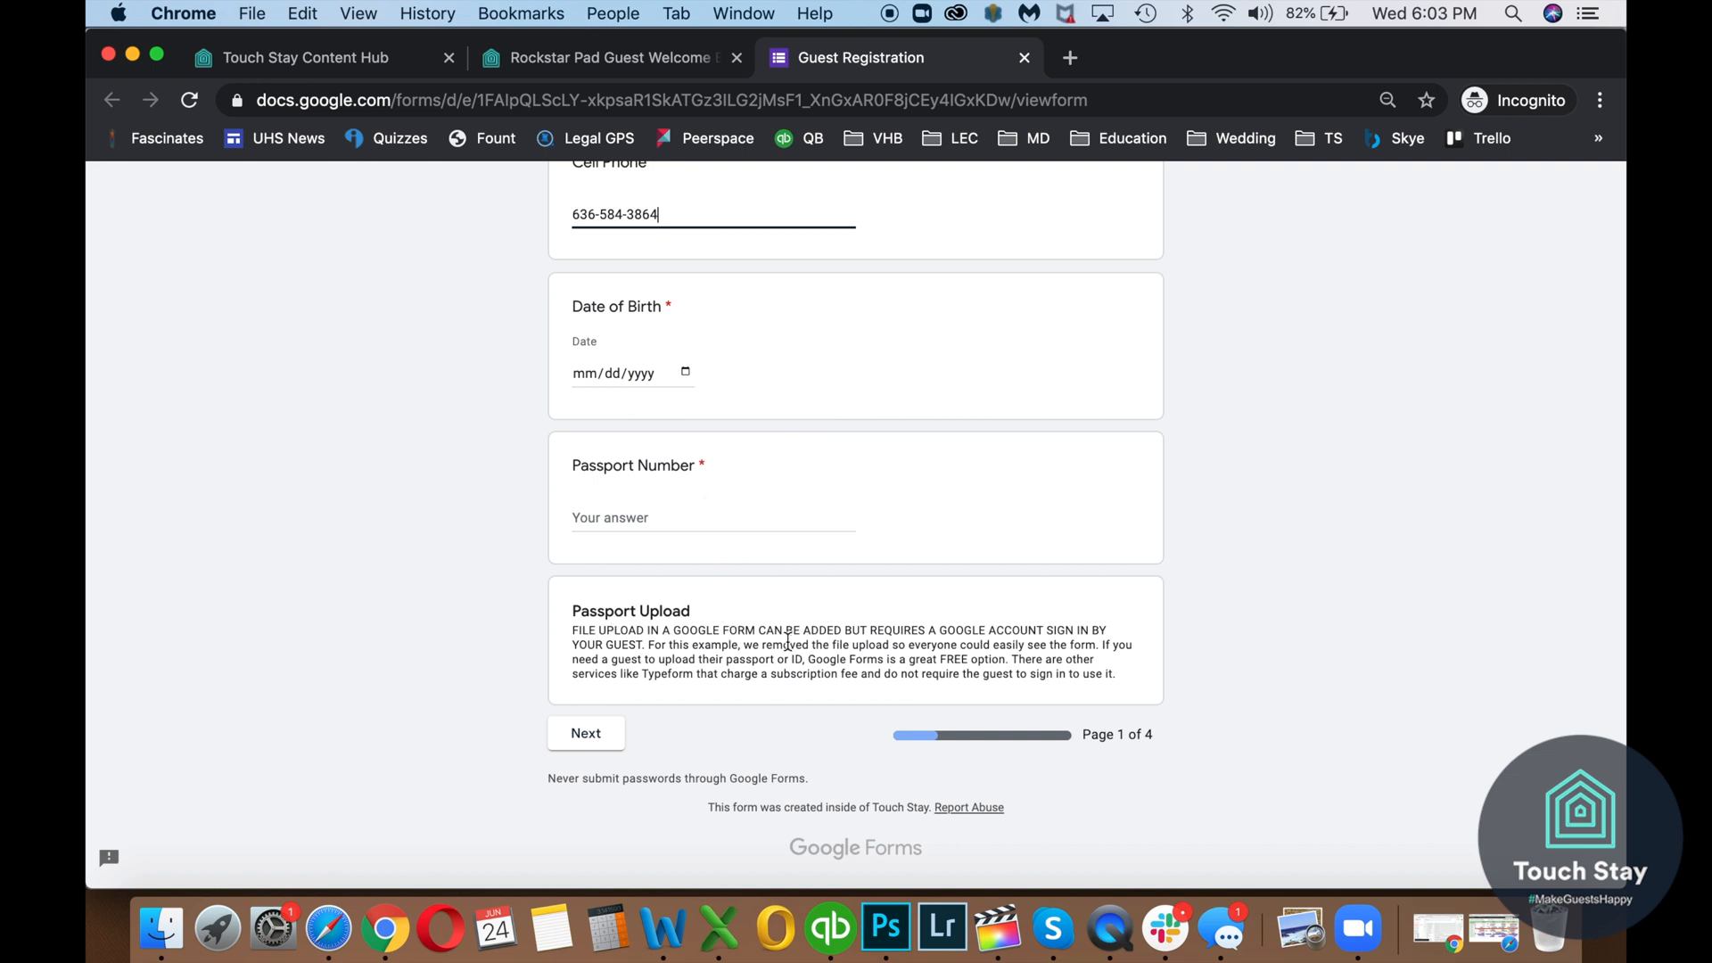
pyautogui.moveTo(835, 645)
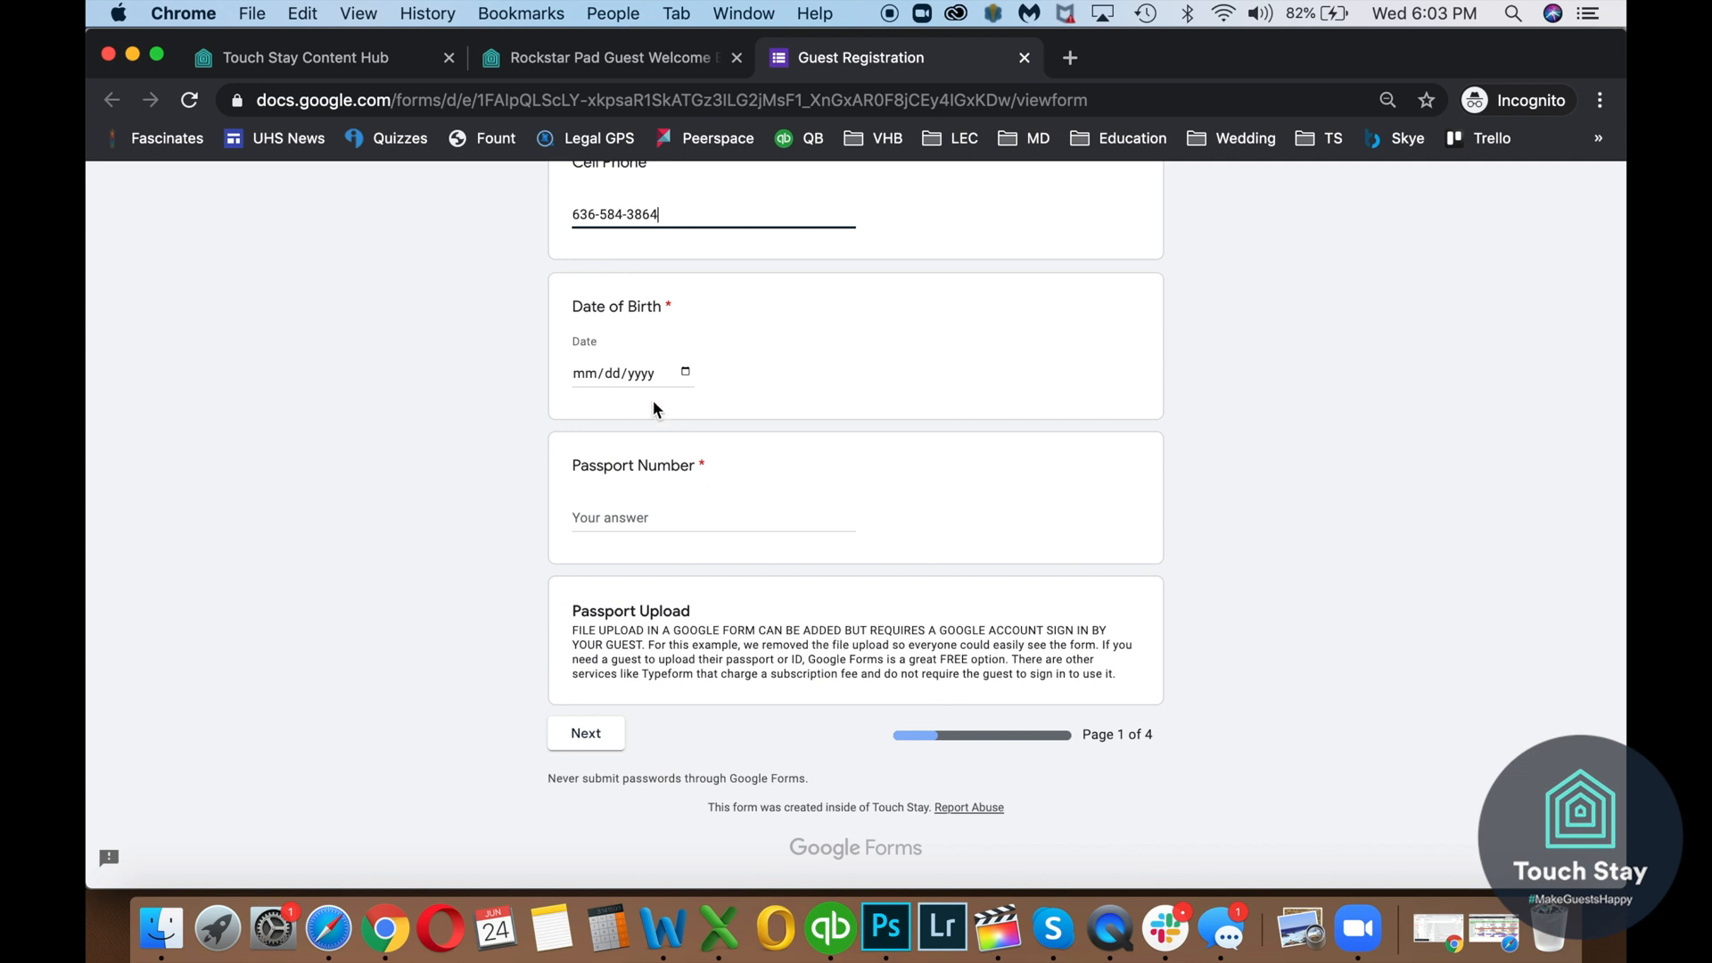
pyautogui.click(590, 372)
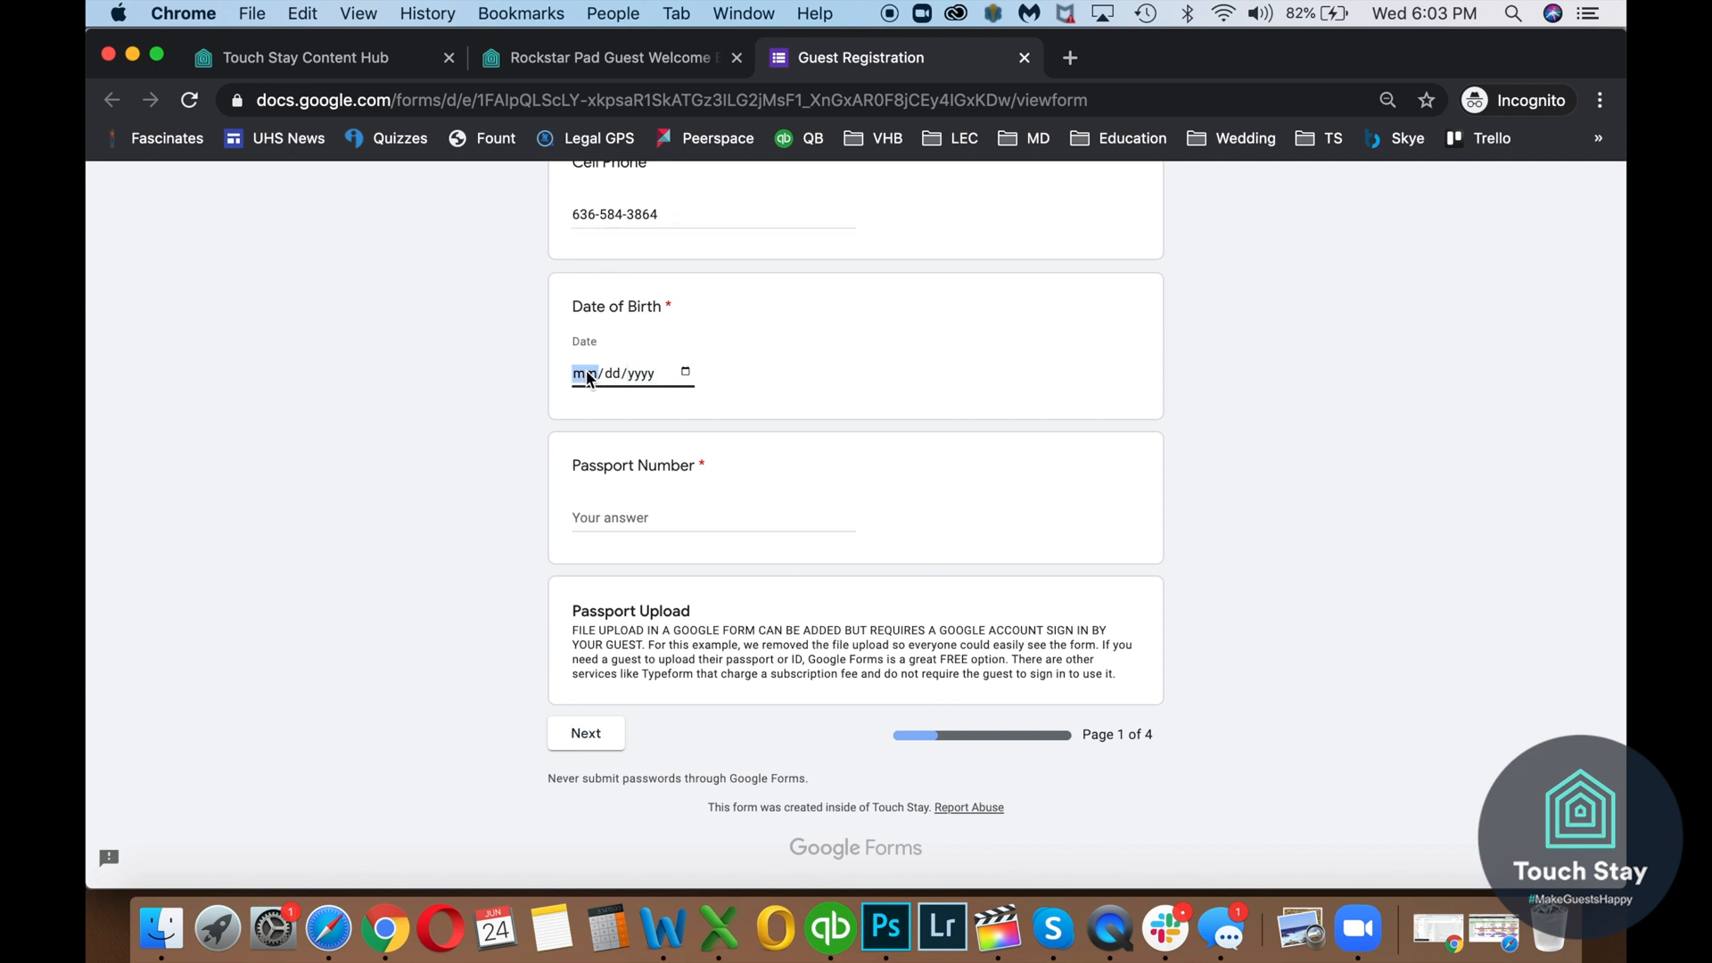
pyautogui.click(585, 733)
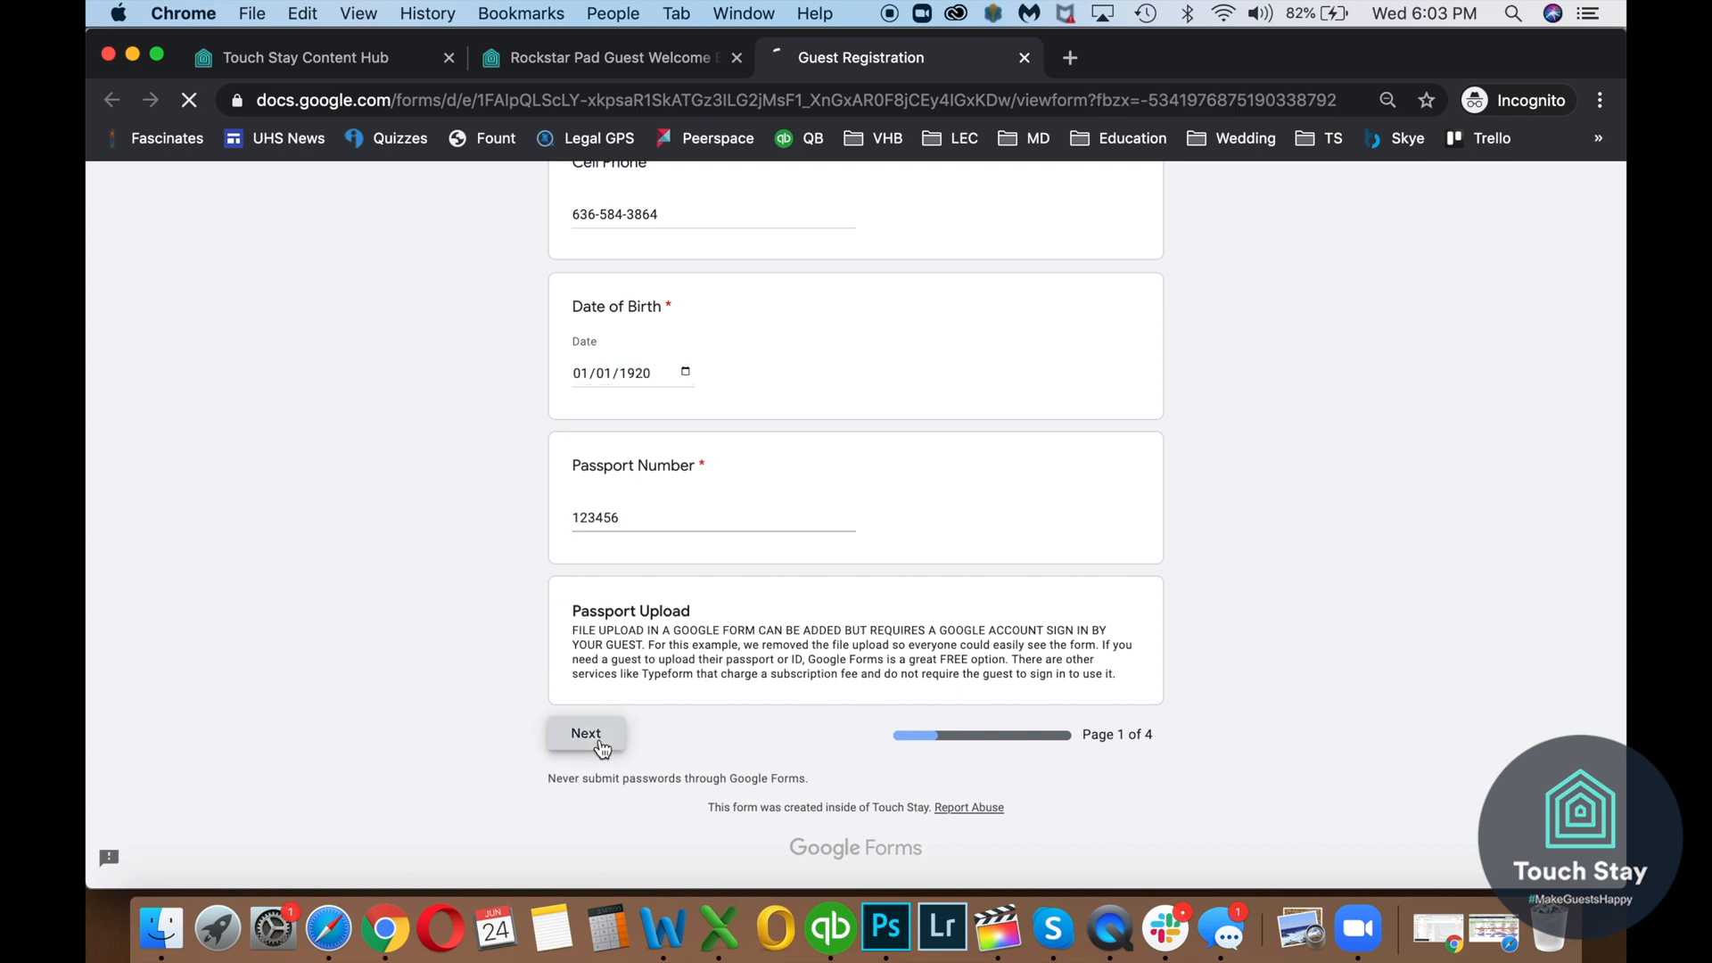
# Continue to page 2, review the Transportation questions, and return to the Rockstar Pad guidebook.
pyautogui.click(585, 733)
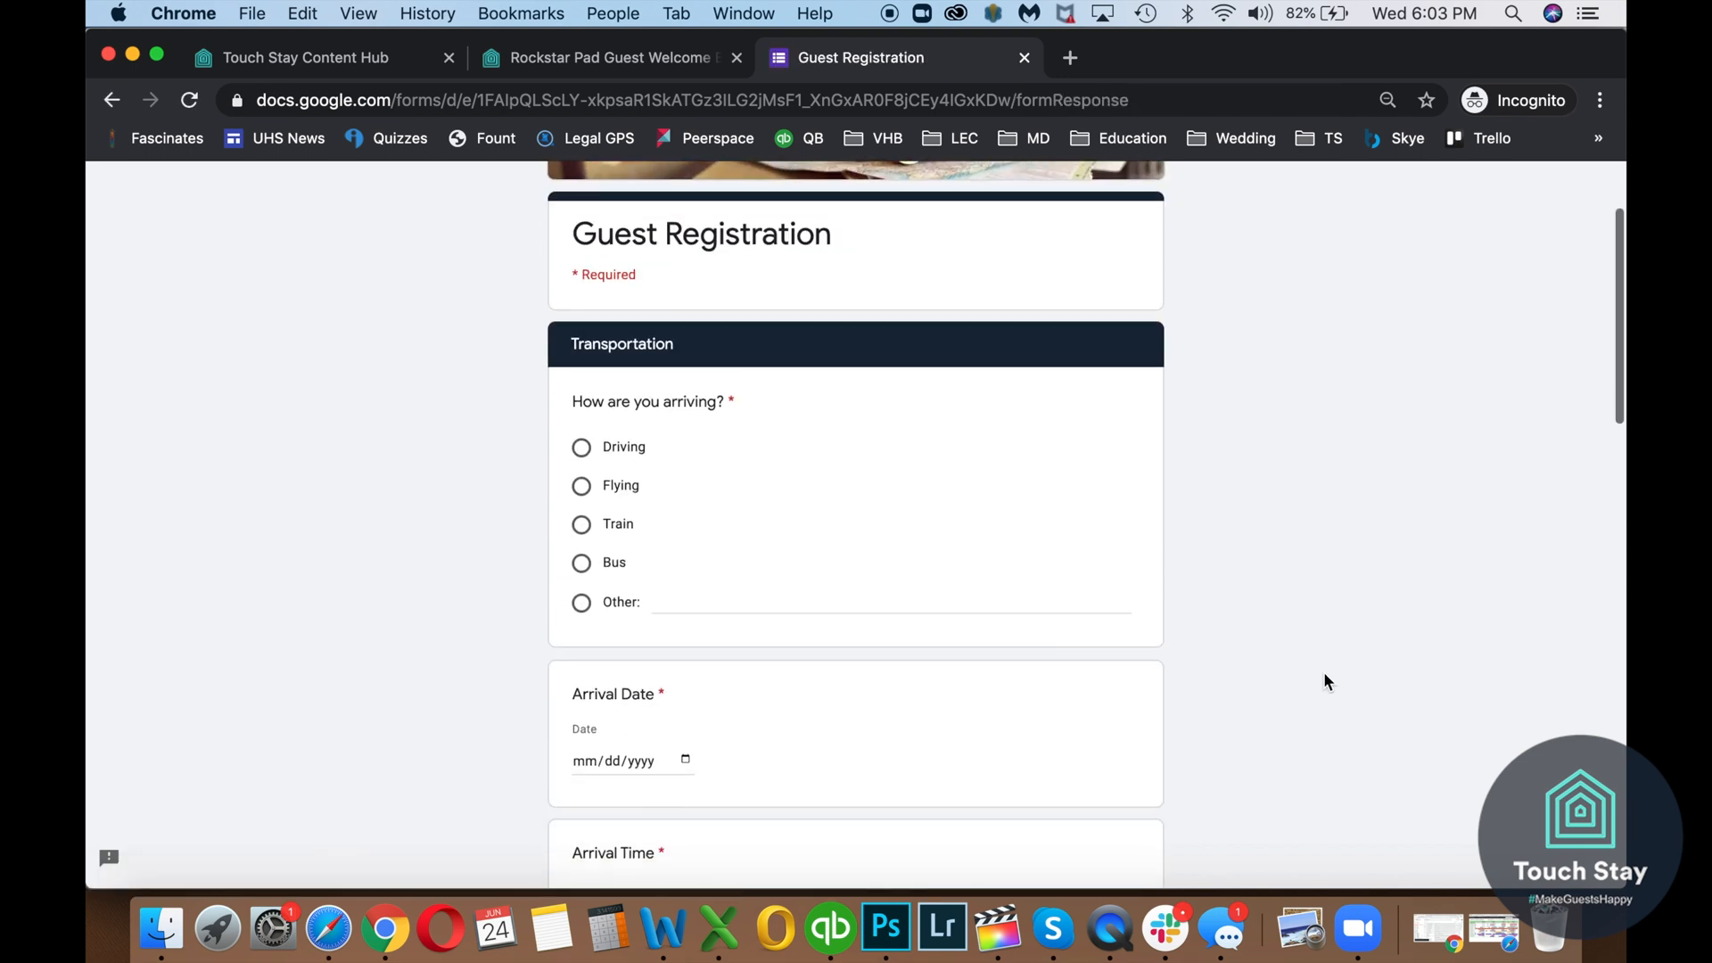
pyautogui.scroll(-3)
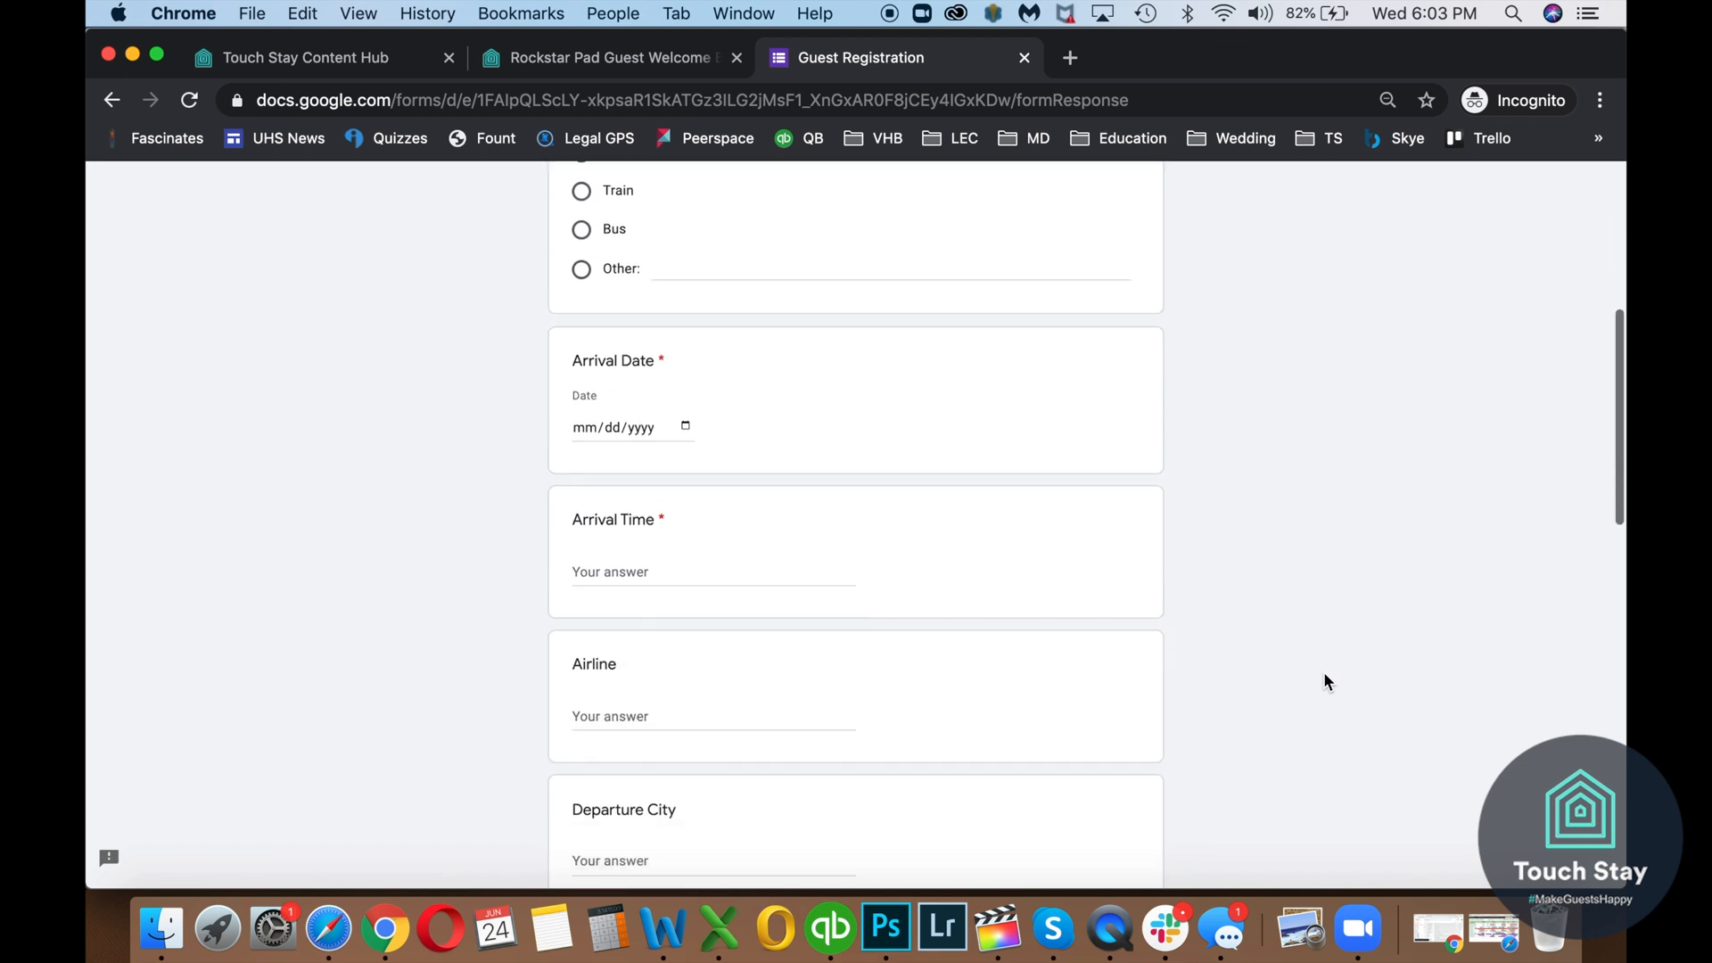
pyautogui.scroll(-3)
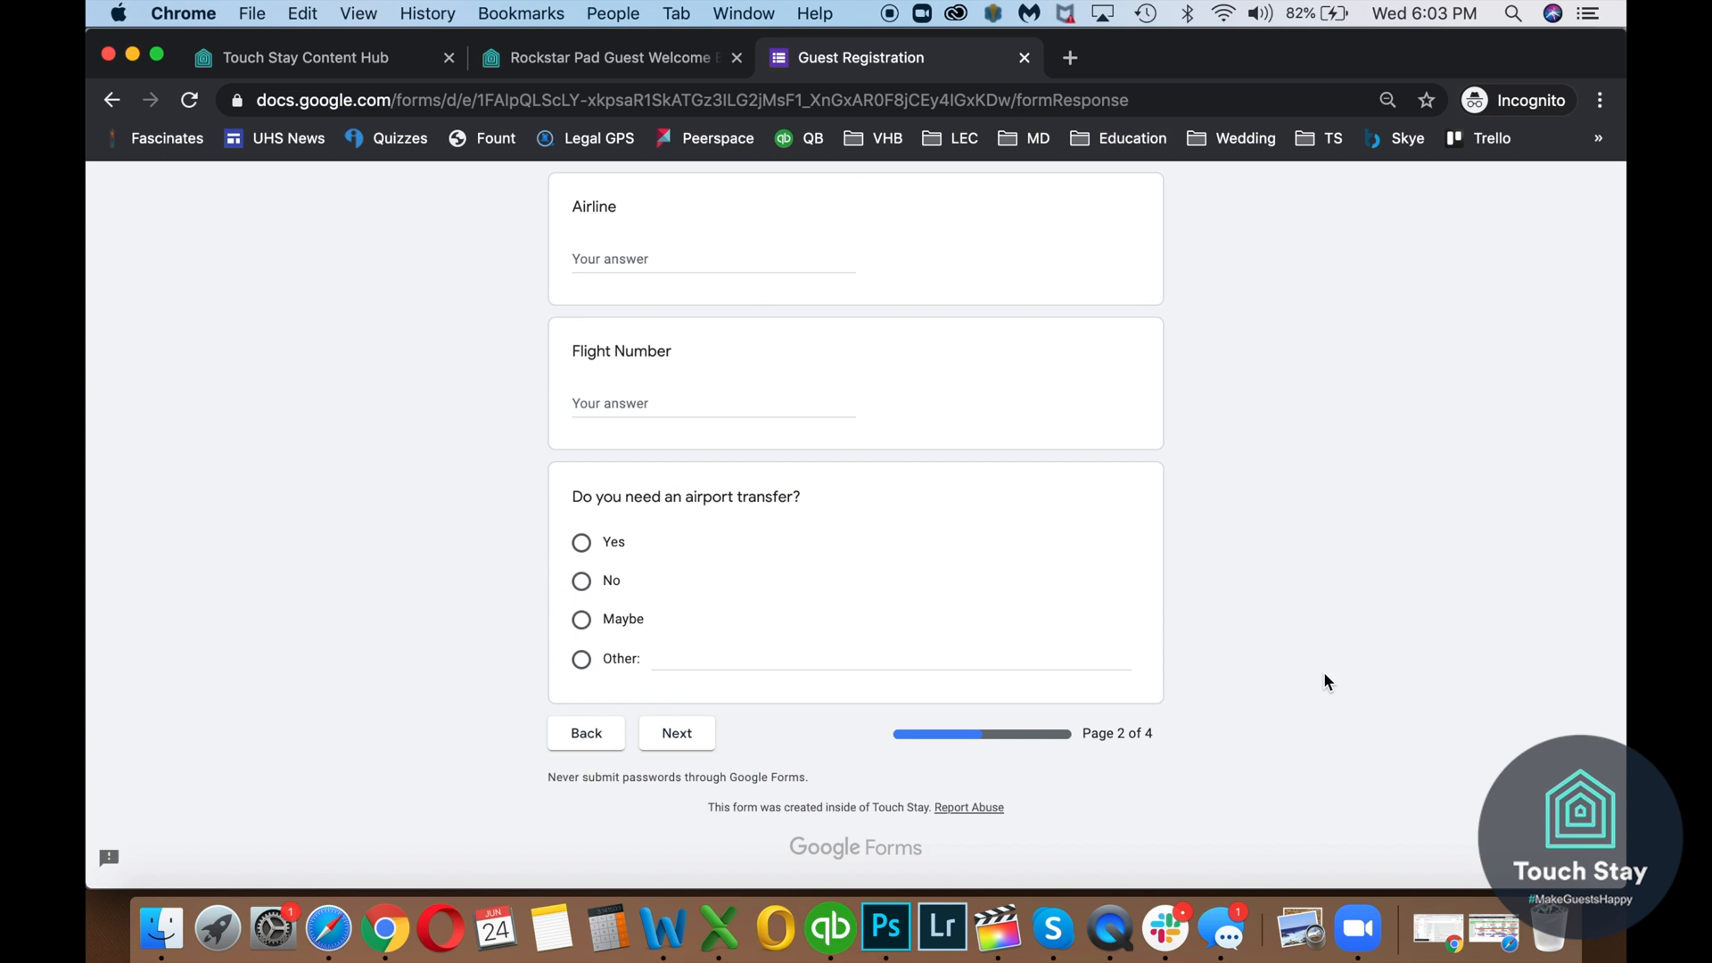
pyautogui.click(601, 57)
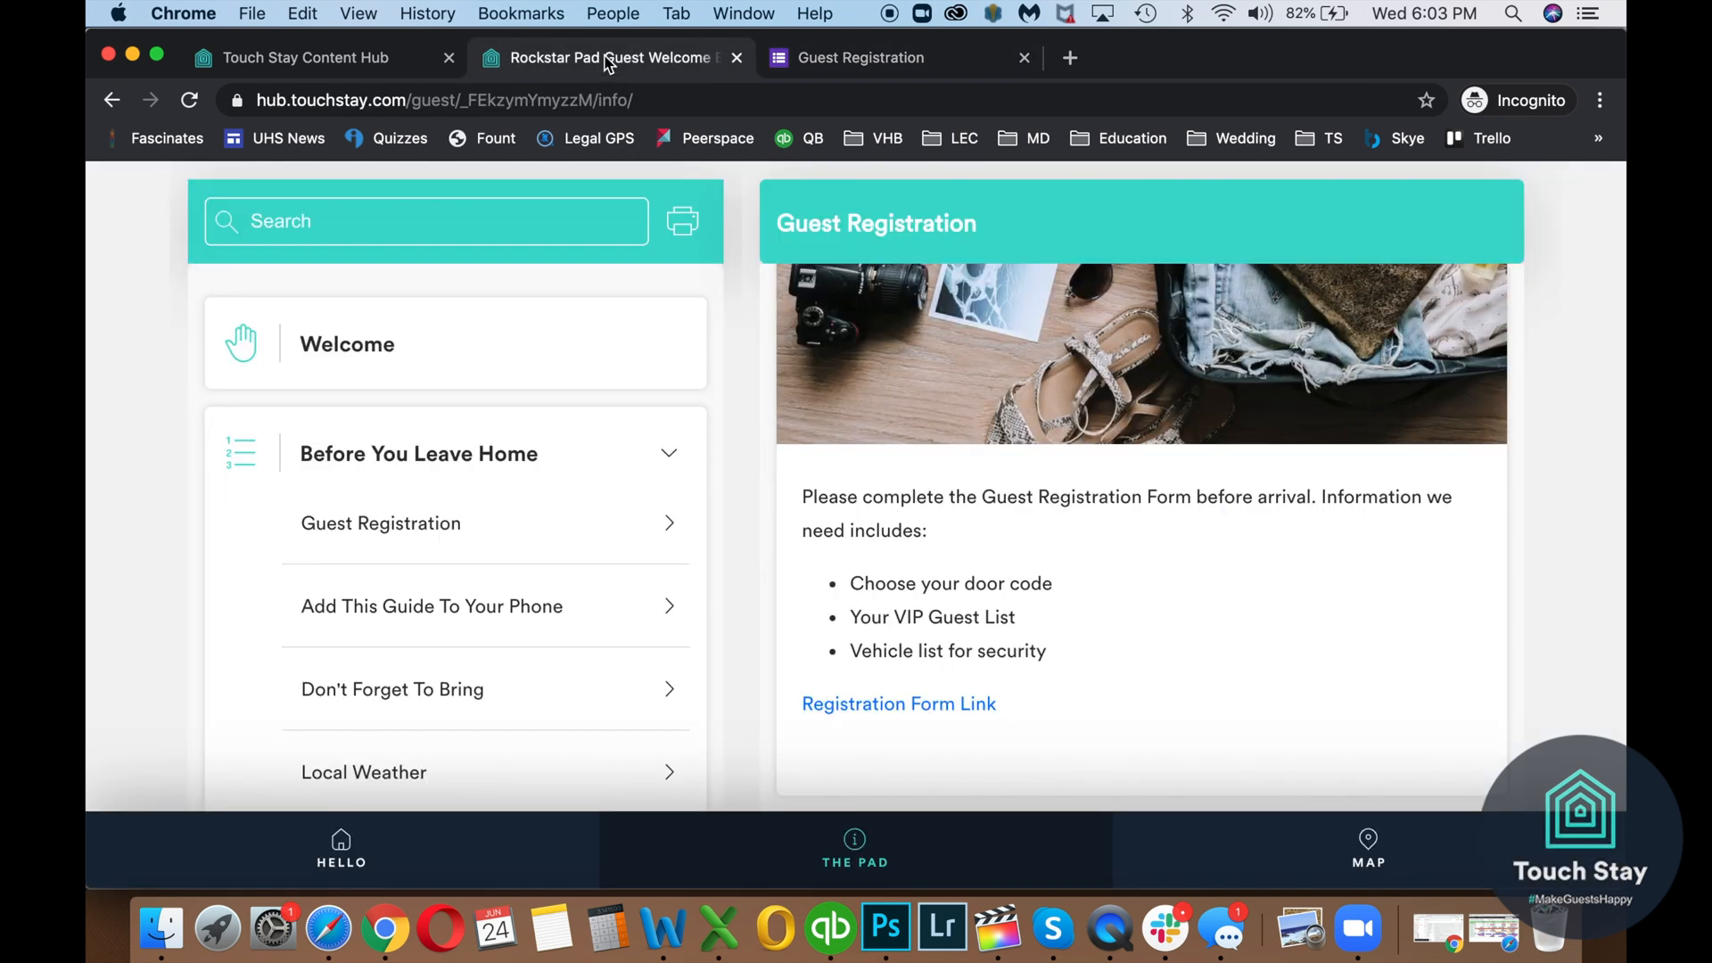